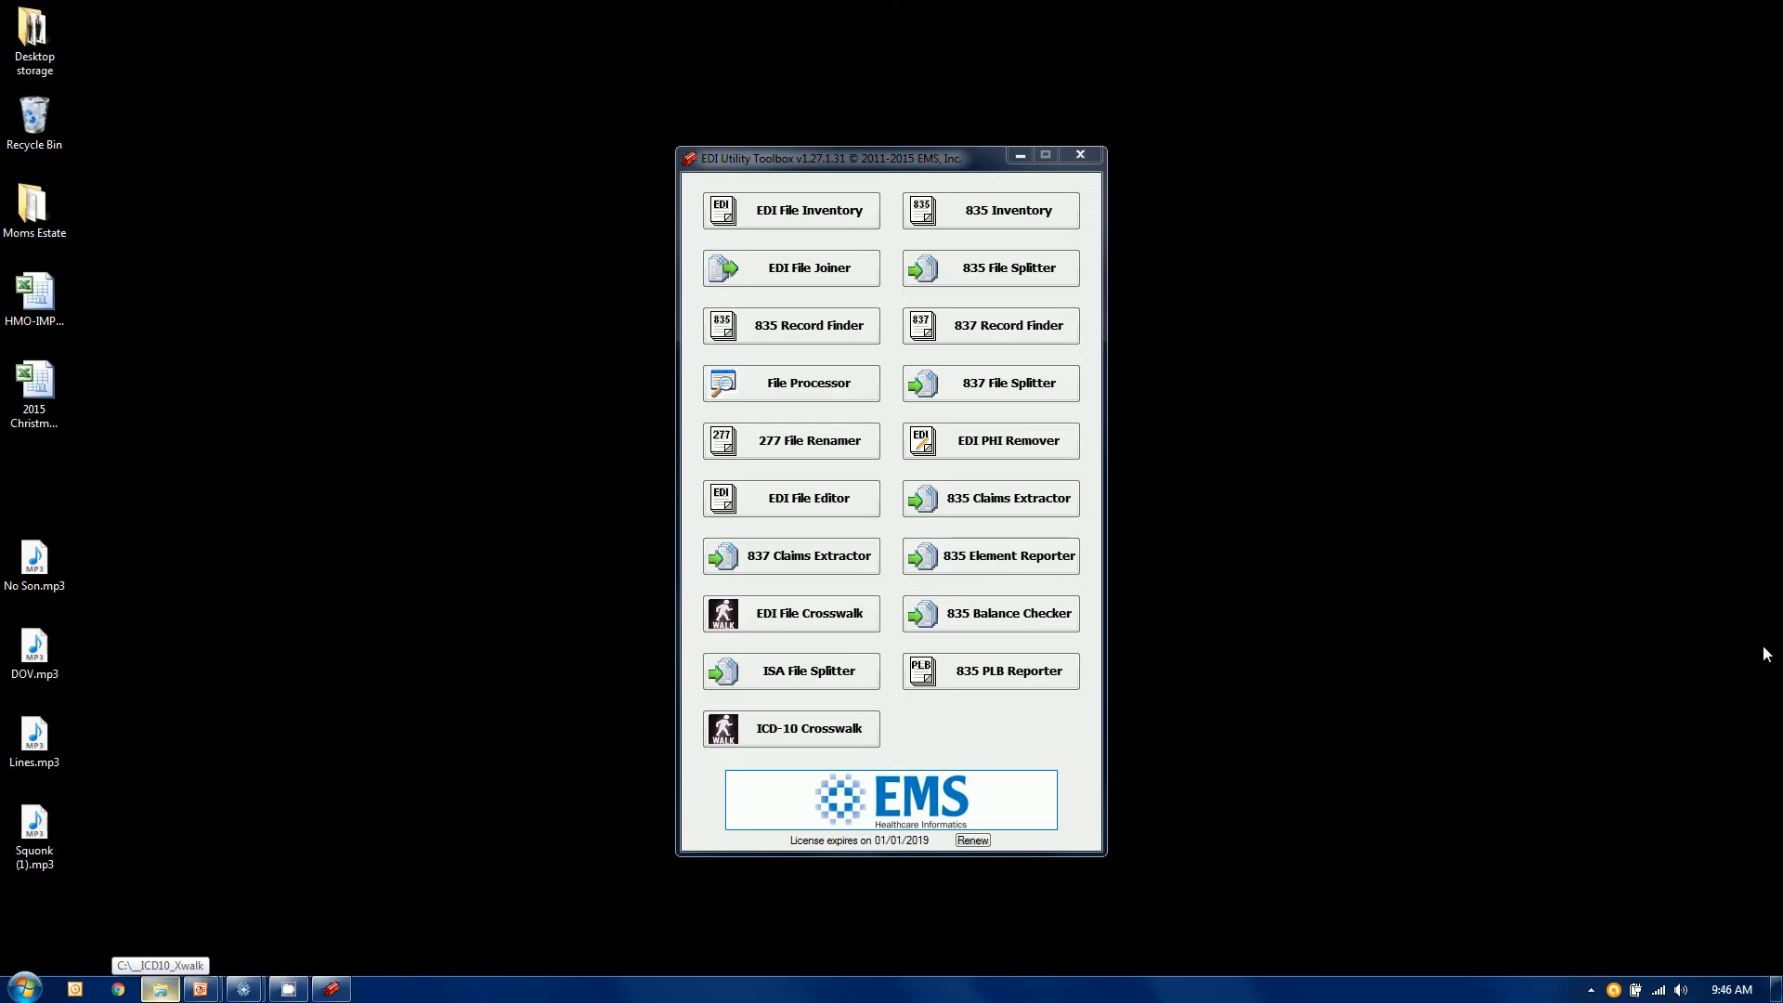
{"action": "mouse_move", "coordinate": [1506, 535]}
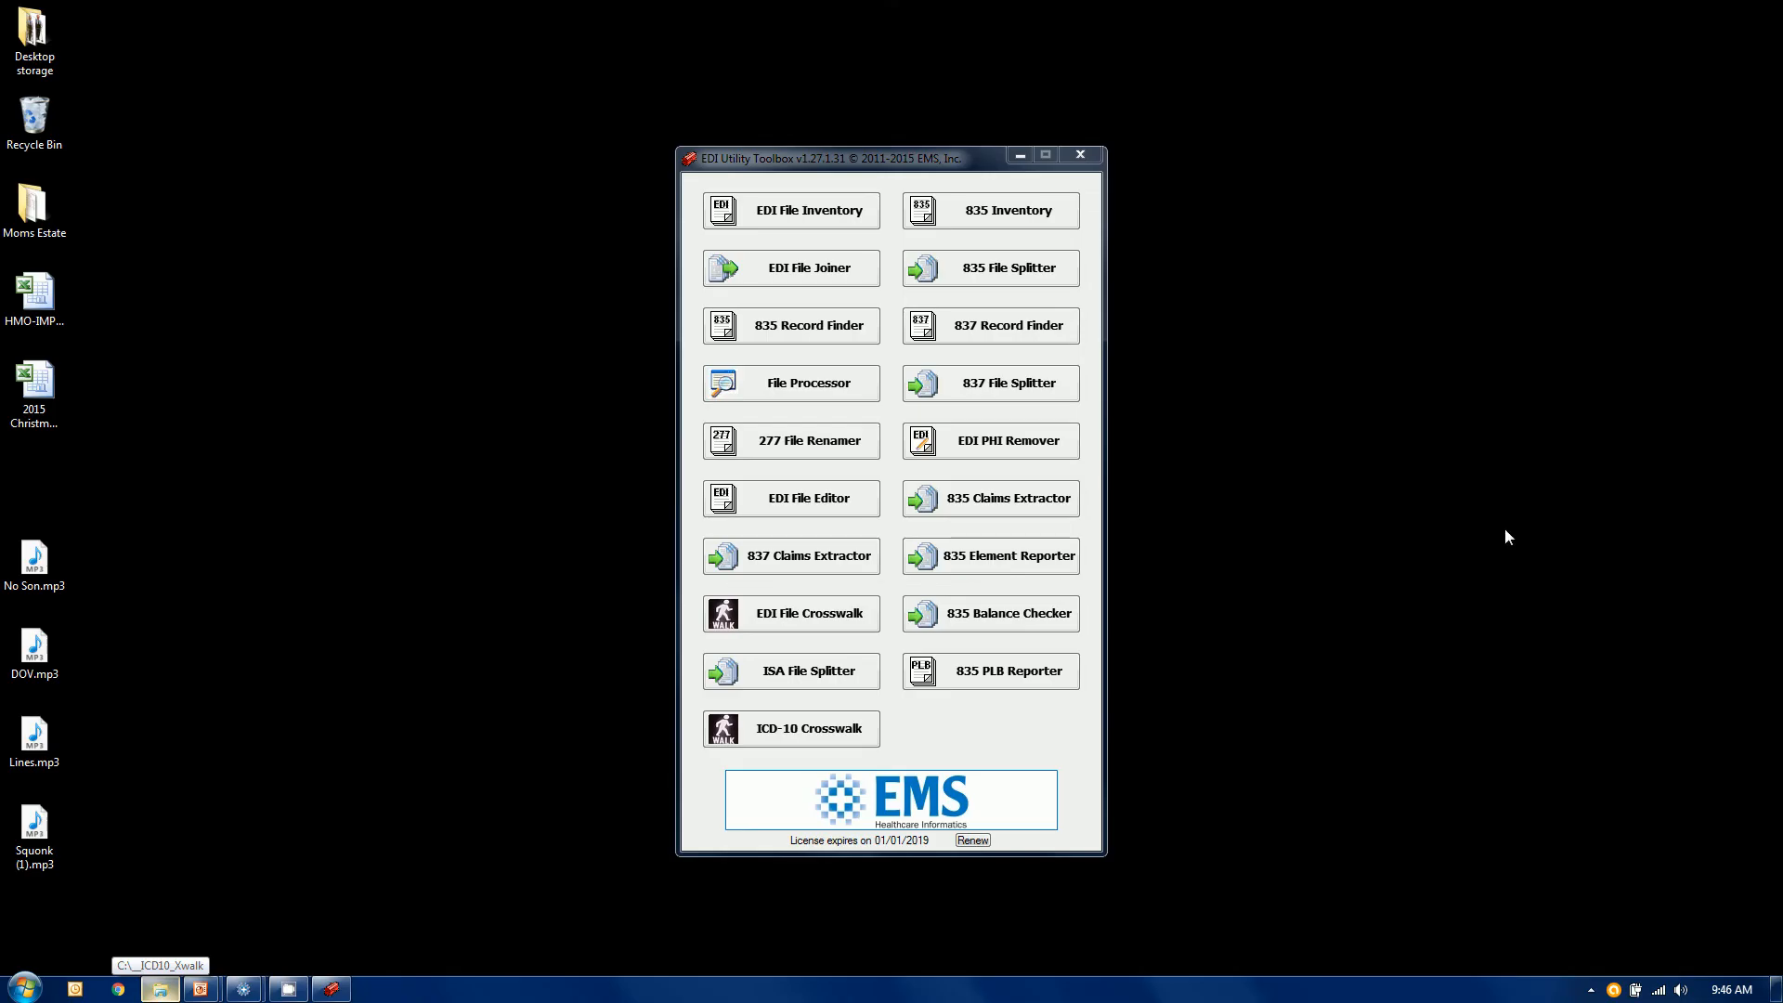
{"action": "mouse_move", "coordinate": [802, 737]}
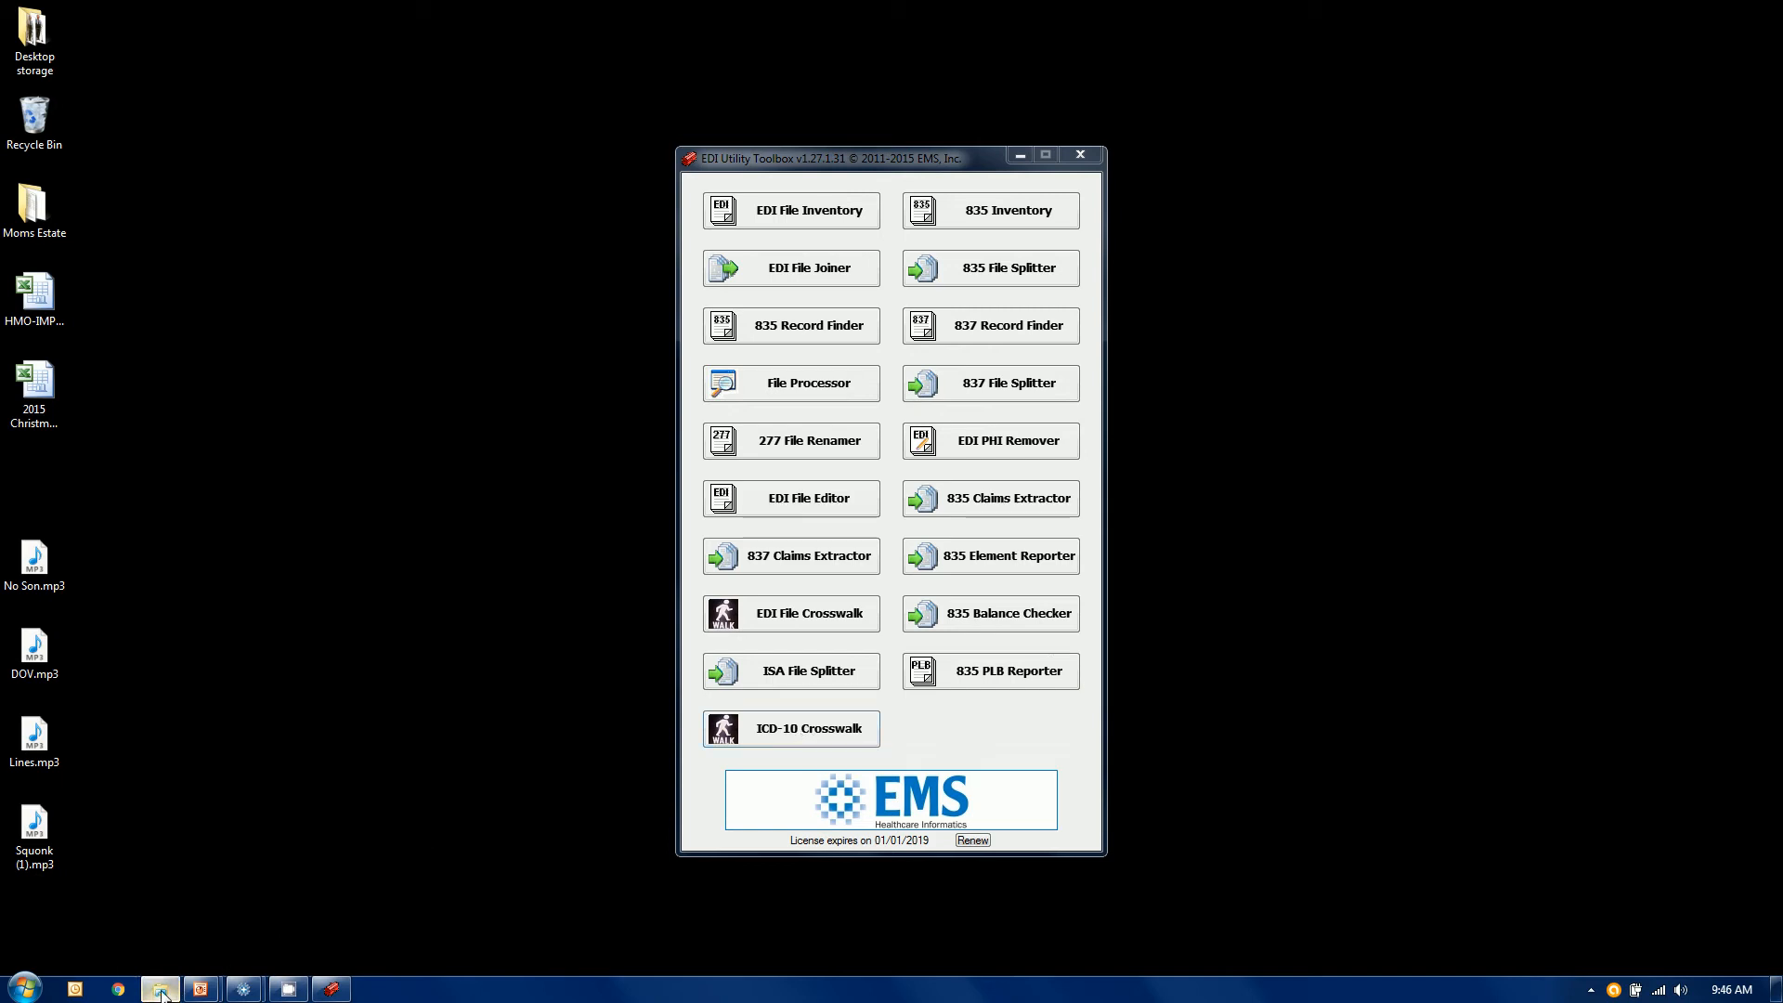
Step: Bring up the __ICD10_Xwalk folder and open its Input folder with the two 837P files
{"action": "left_click", "coordinate": [160, 987]}
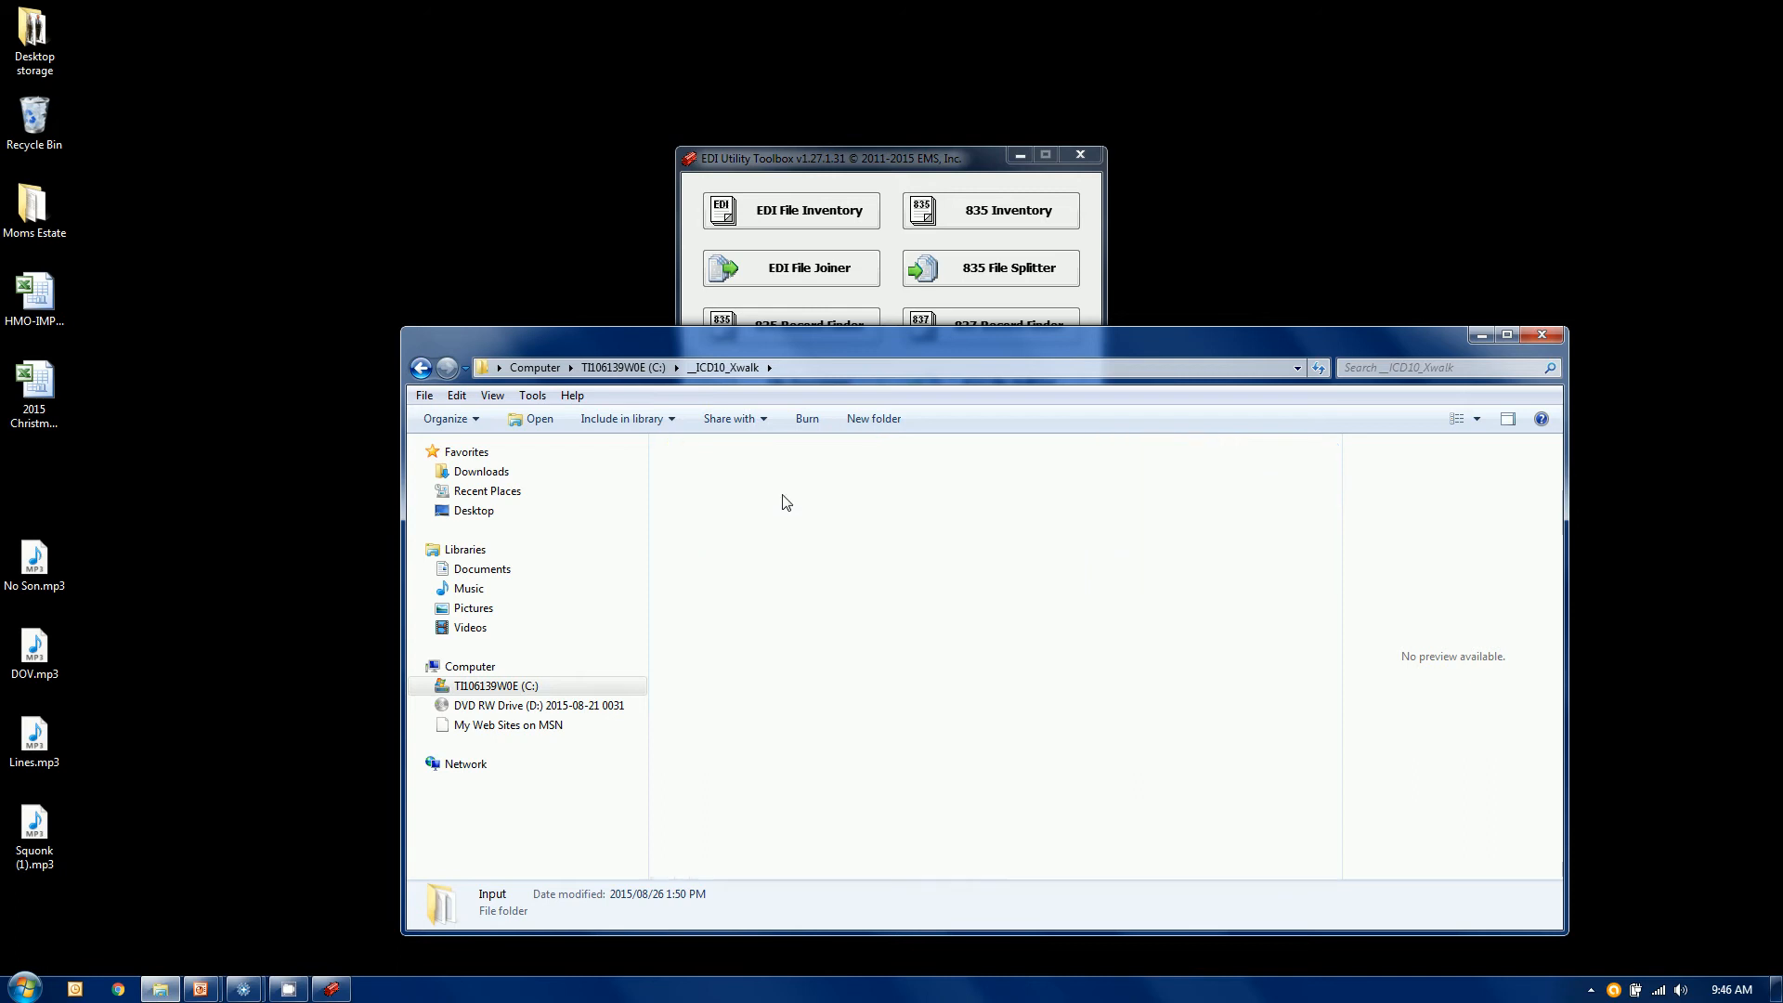
{"action": "double_click", "coordinate": [442, 903]}
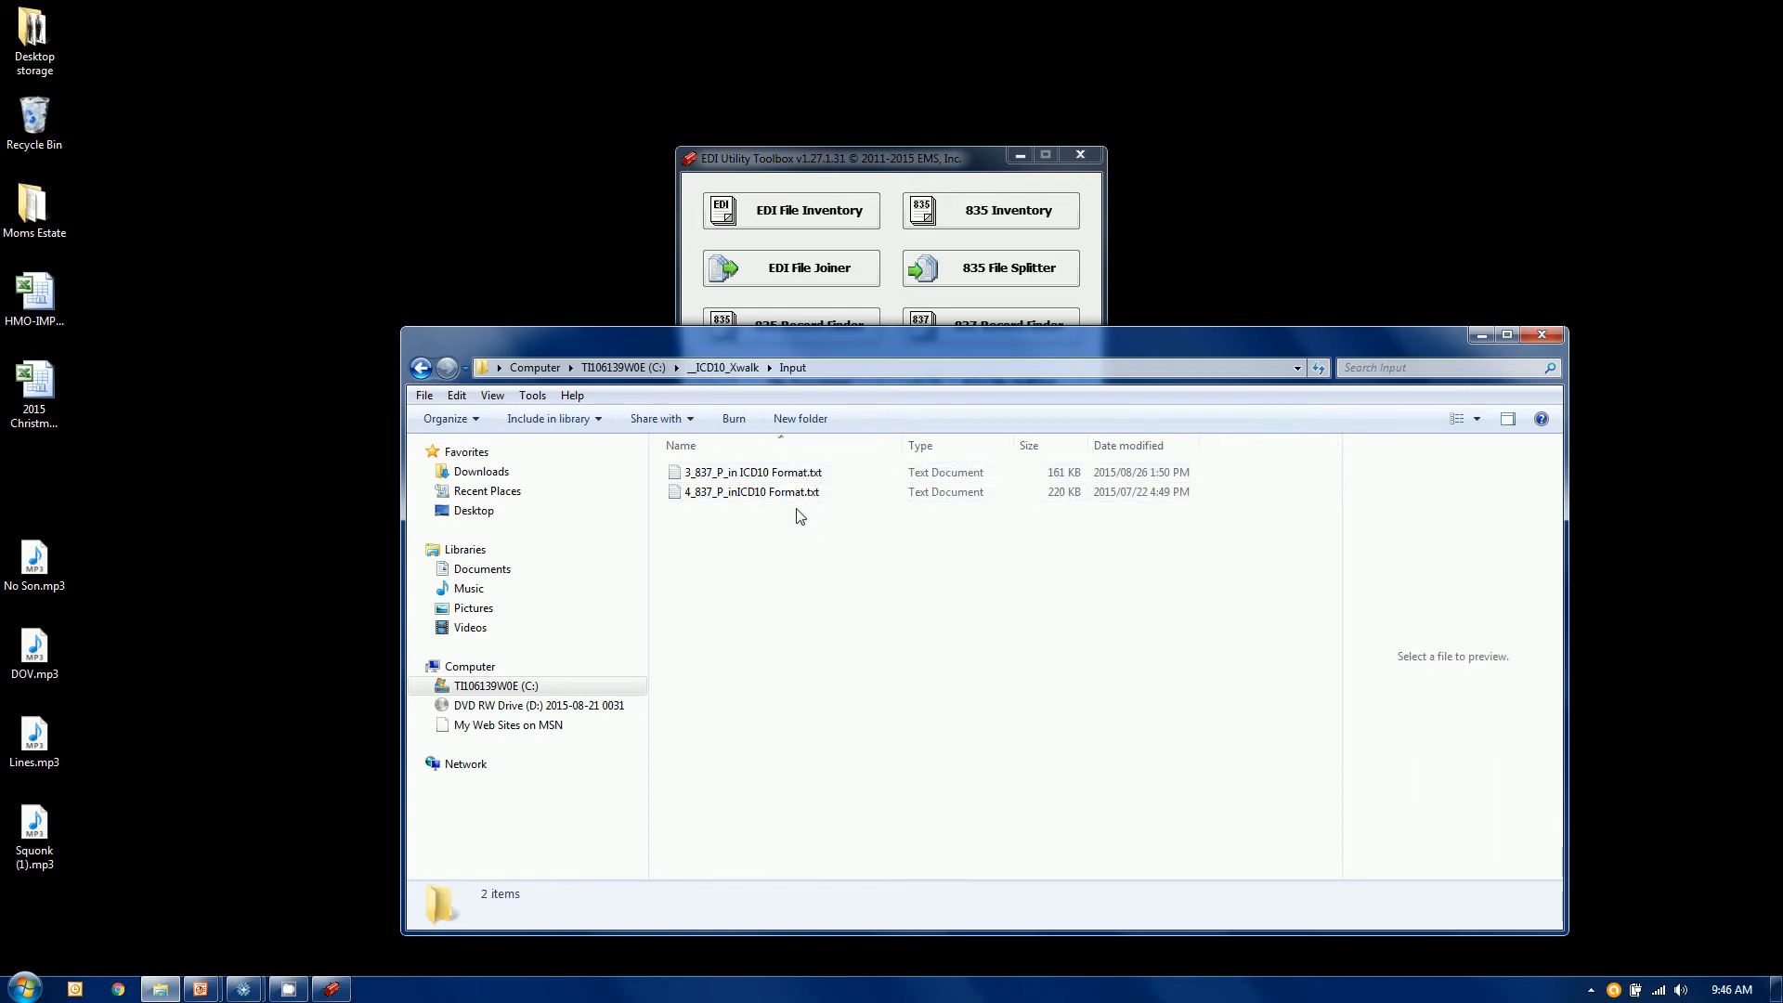
{"action": "mouse_move", "coordinate": [769, 520]}
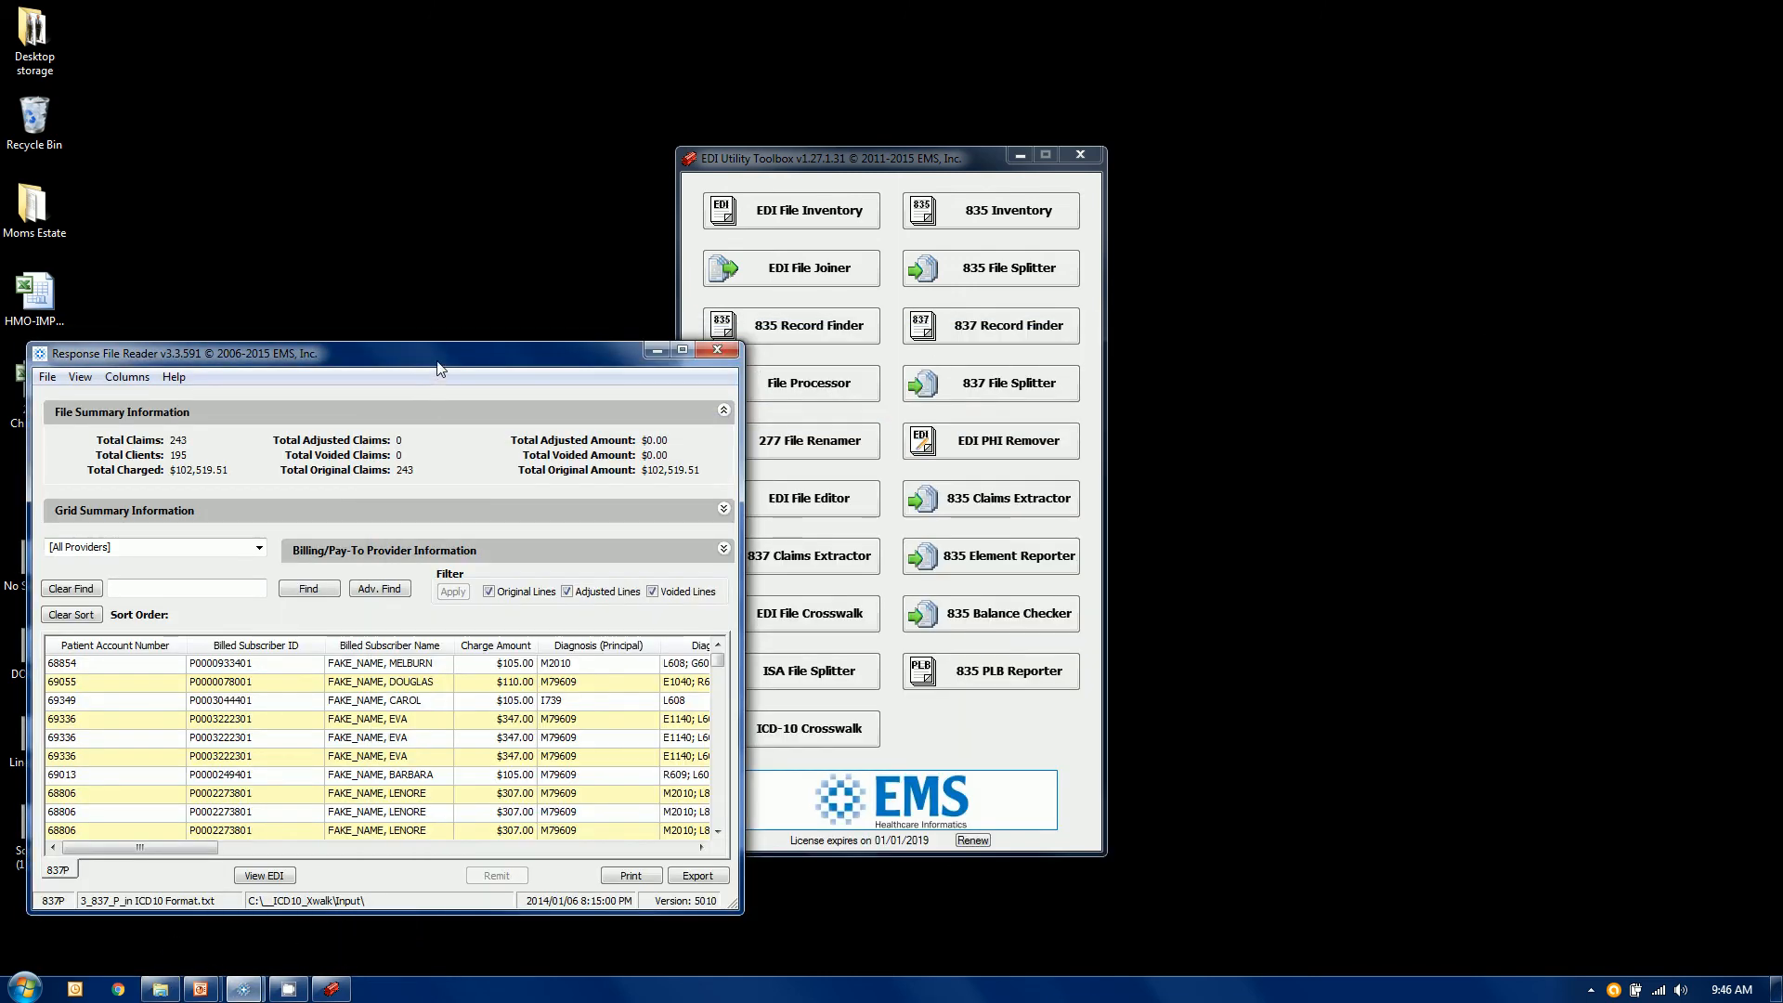
Step: Move the Response File Reader showing the 243-claim 837P file to the screen centre
{"action": "left_click_drag", "start_coordinate": [438, 353], "coordinate": [922, 322]}
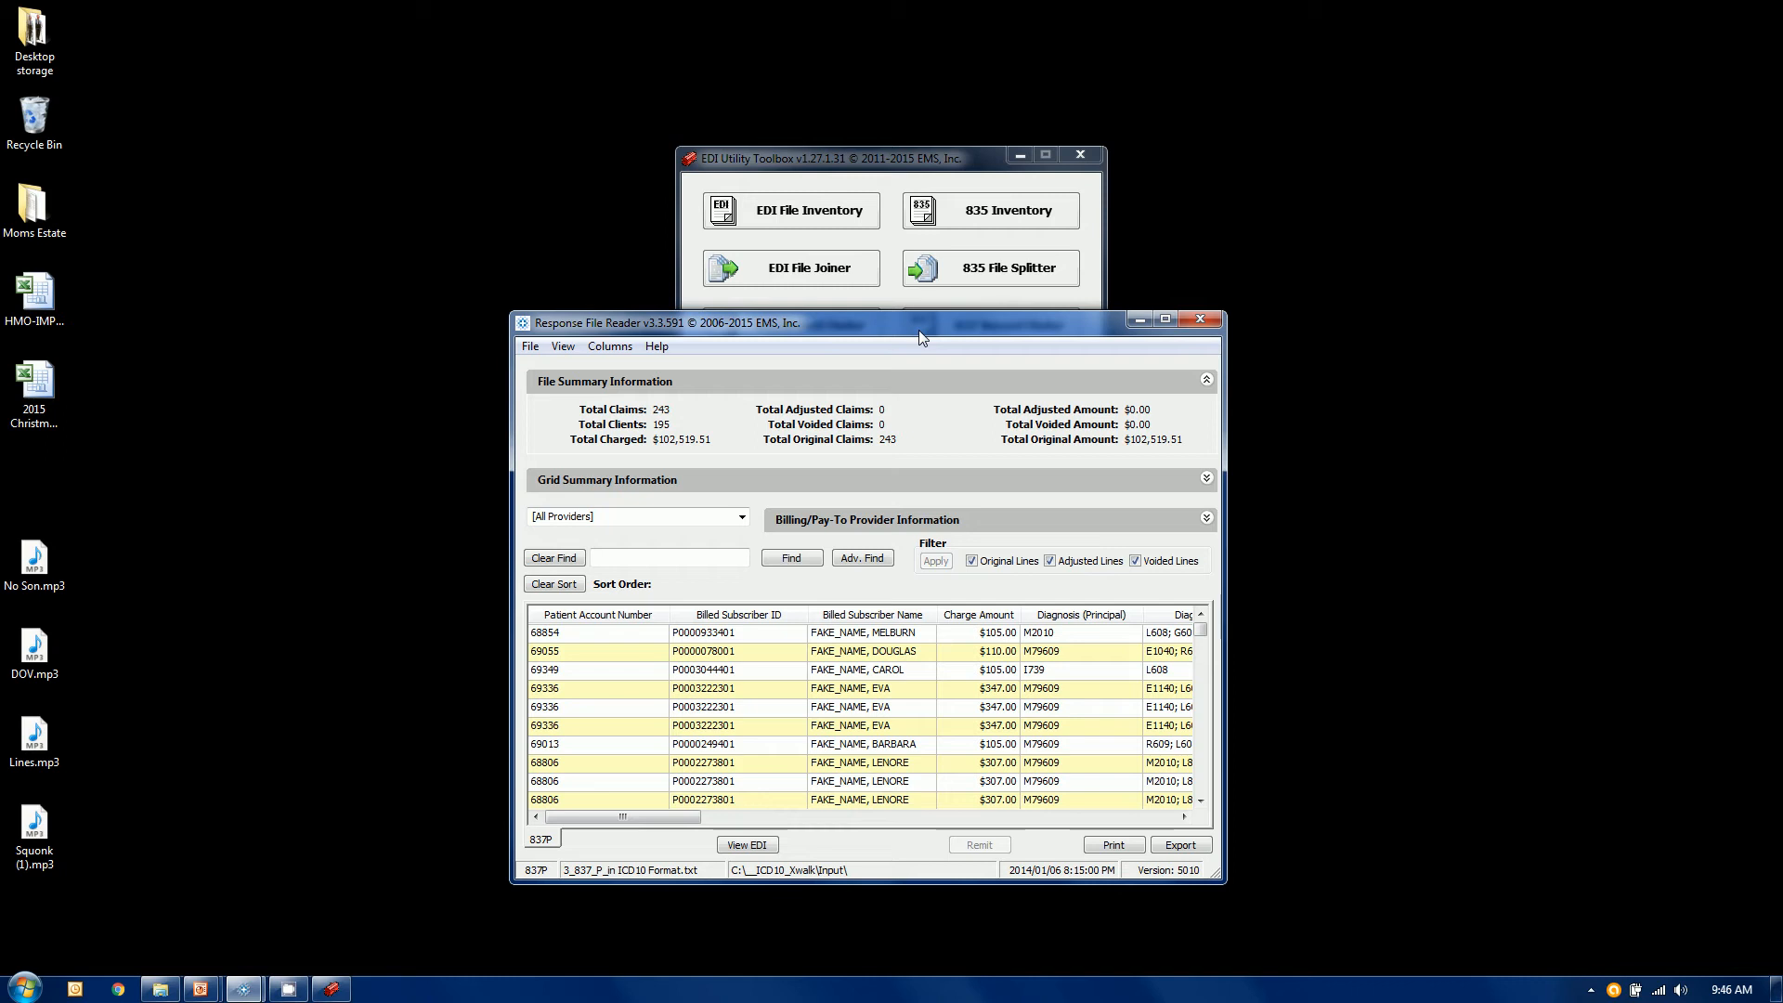
{"action": "mouse_move", "coordinate": [944, 464]}
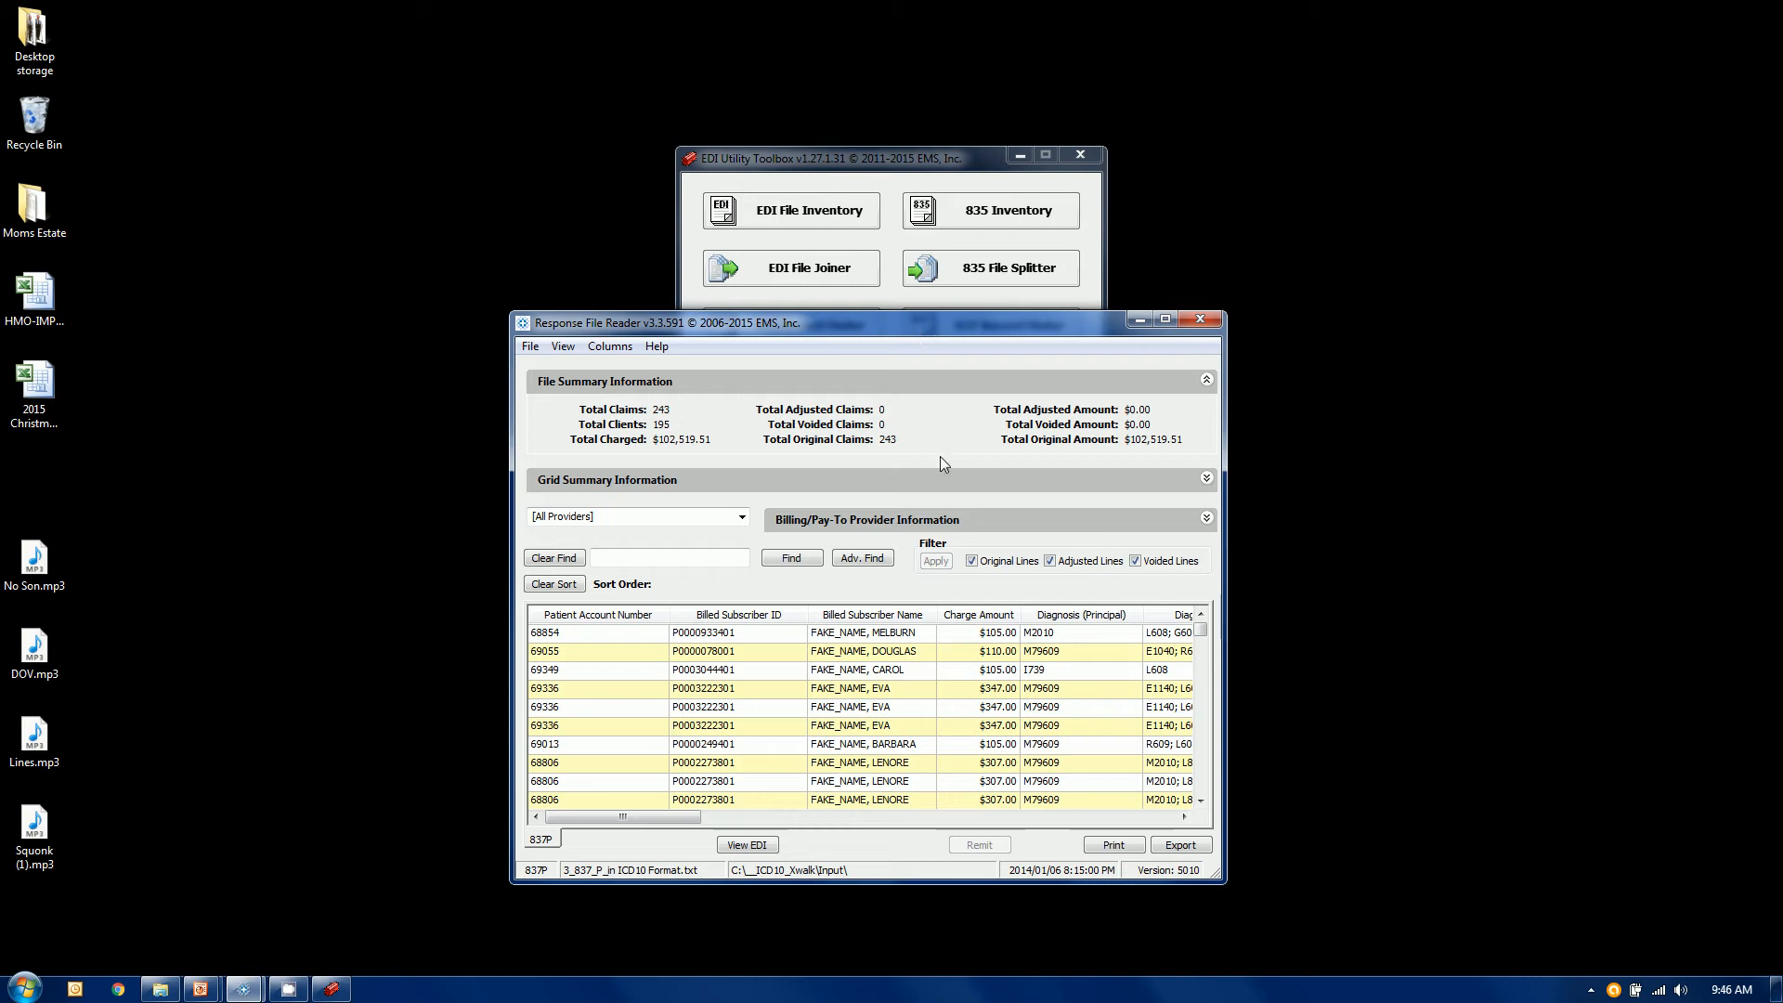
{"action": "mouse_move", "coordinate": [797, 700]}
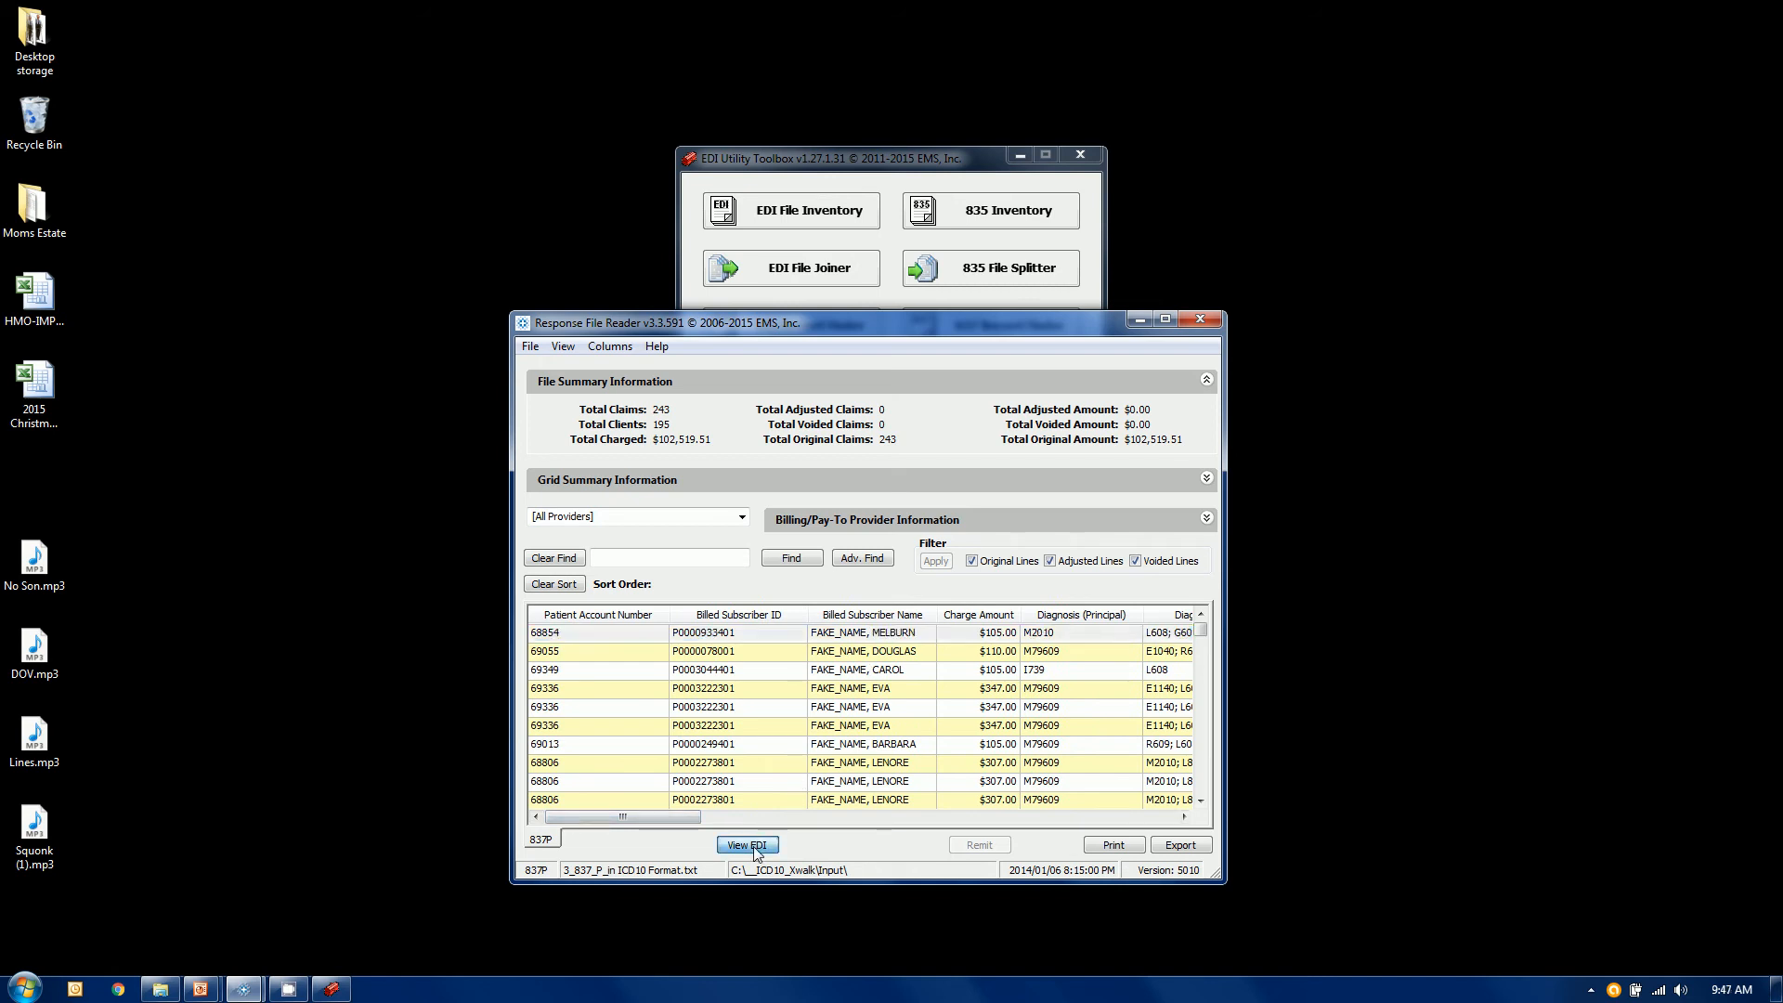
Step: View the raw EDI segments of the first claim, FAKE_NAME_MELBURN
{"action": "left_click", "coordinate": [747, 843]}
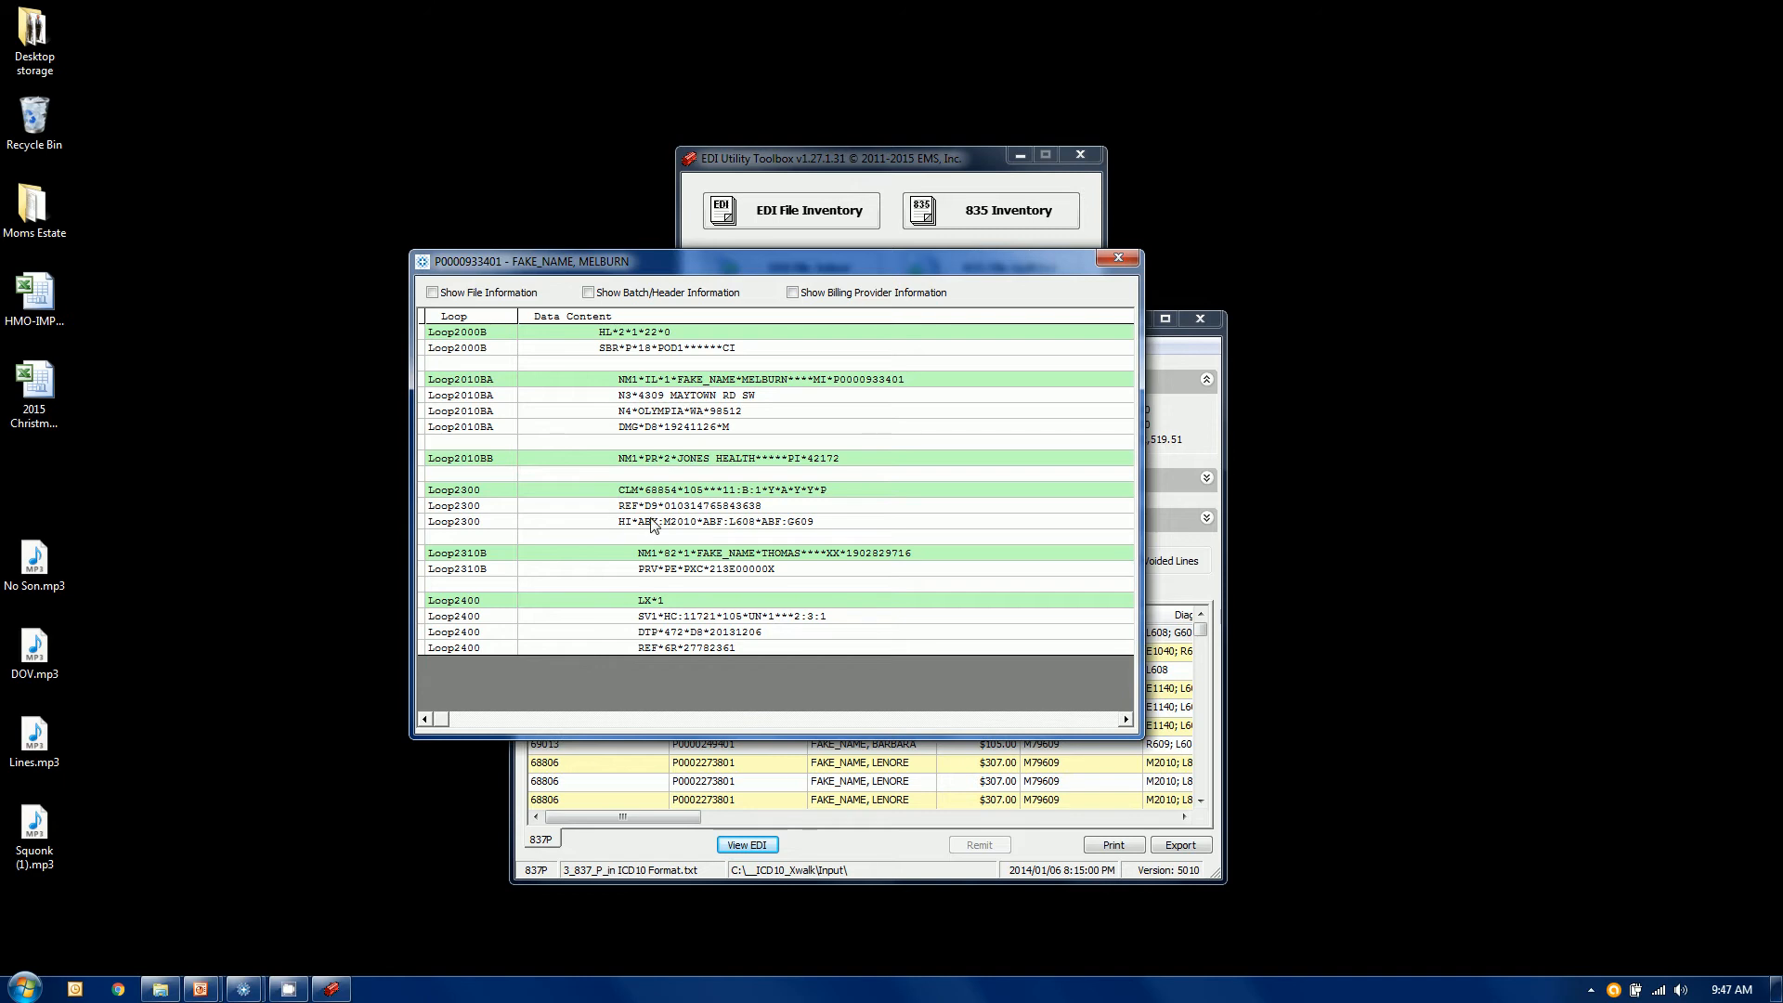
{"action": "mouse_move", "coordinate": [717, 529]}
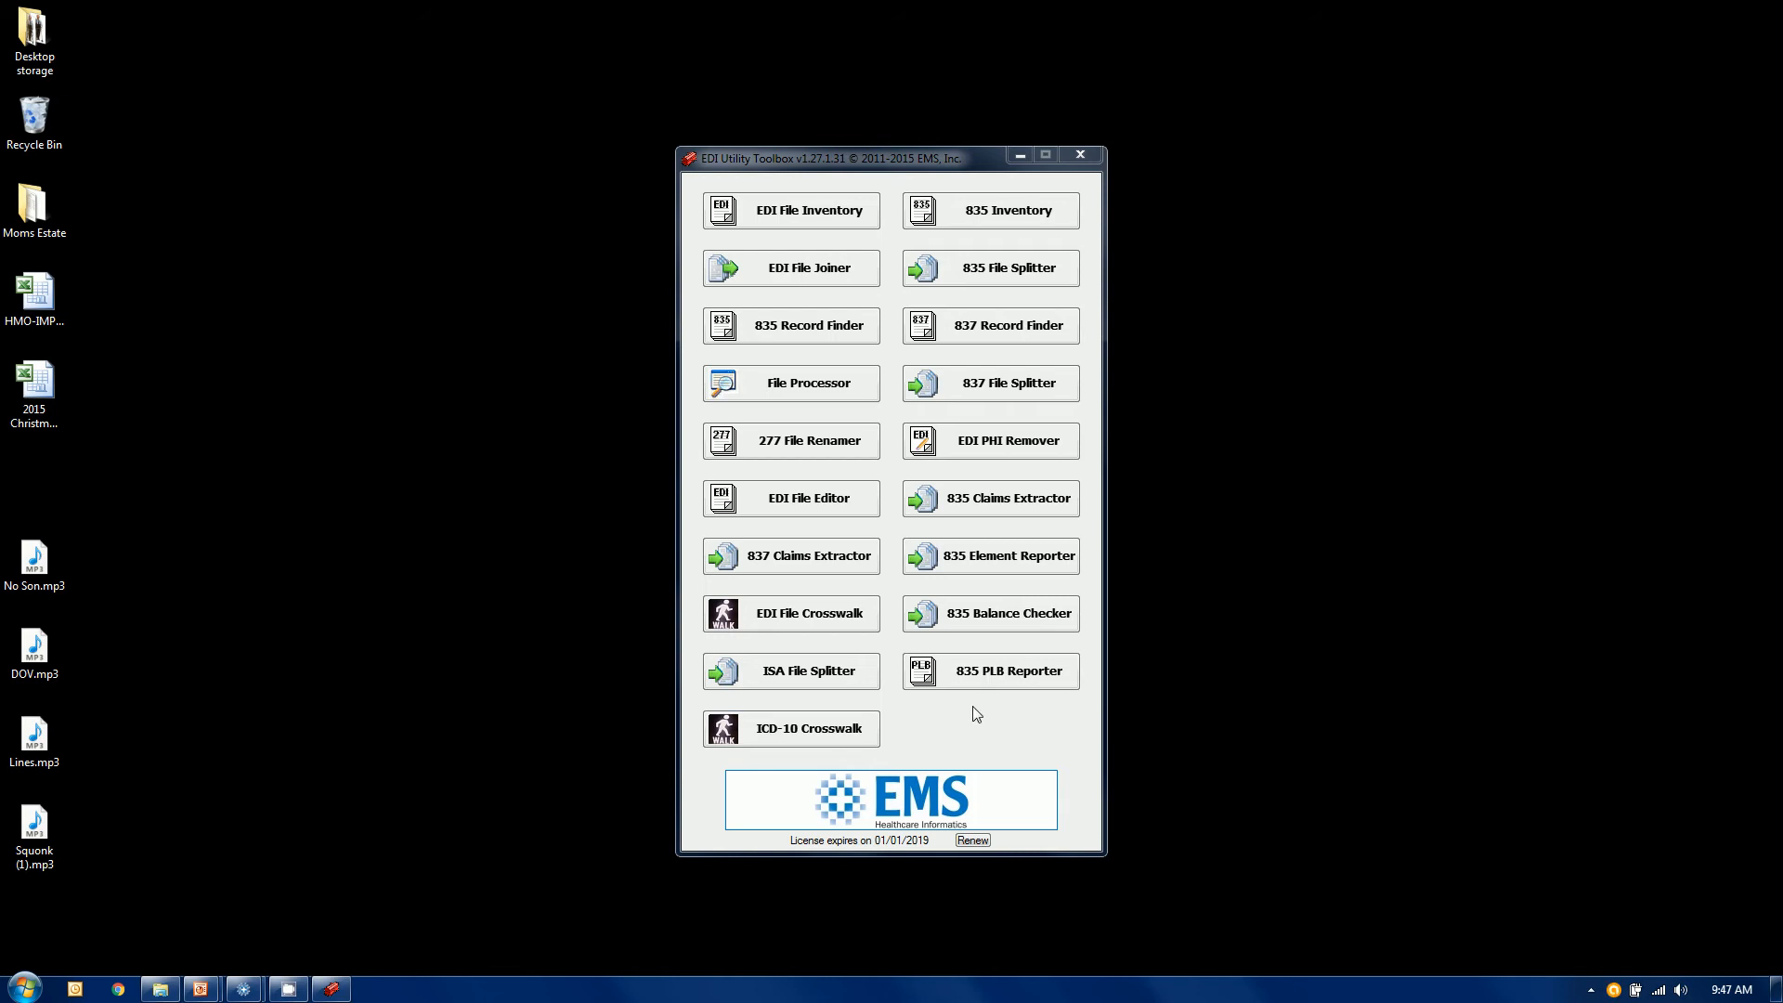
{"action": "mouse_move", "coordinate": [793, 738]}
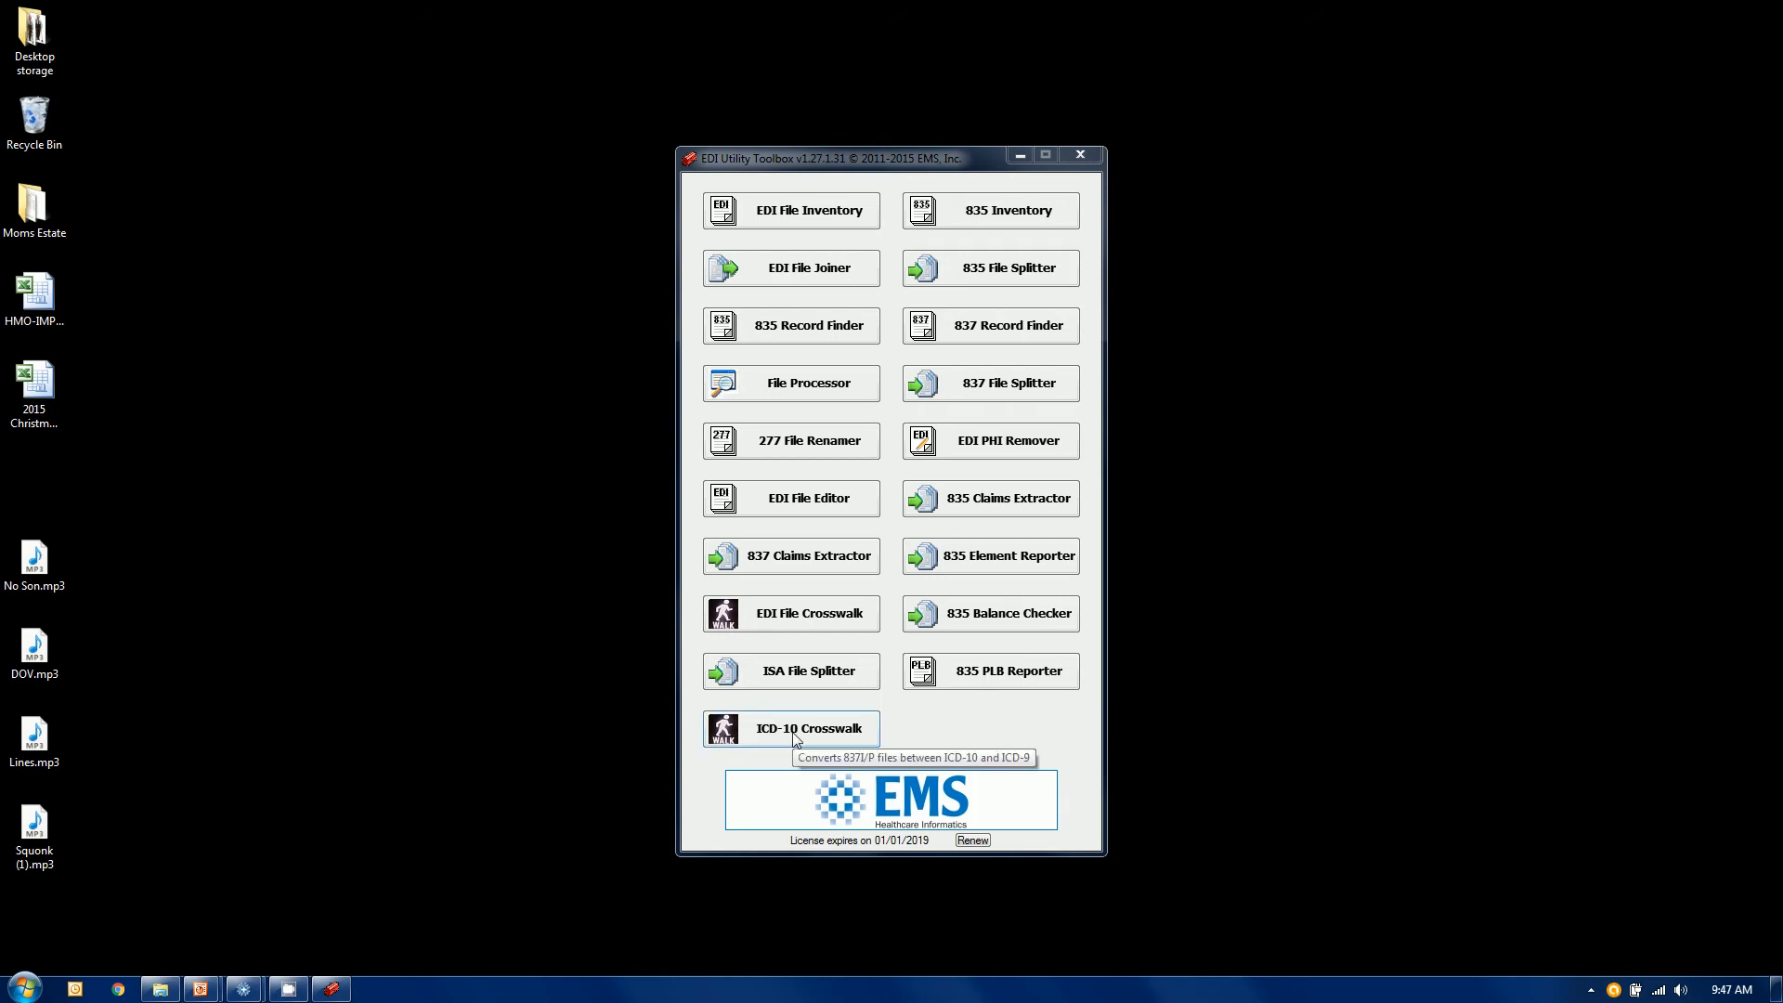
Step: Launch the ICD-10 Crosswalk tool from the EDI Utility Toolbox
{"action": "left_click", "coordinate": [792, 728]}
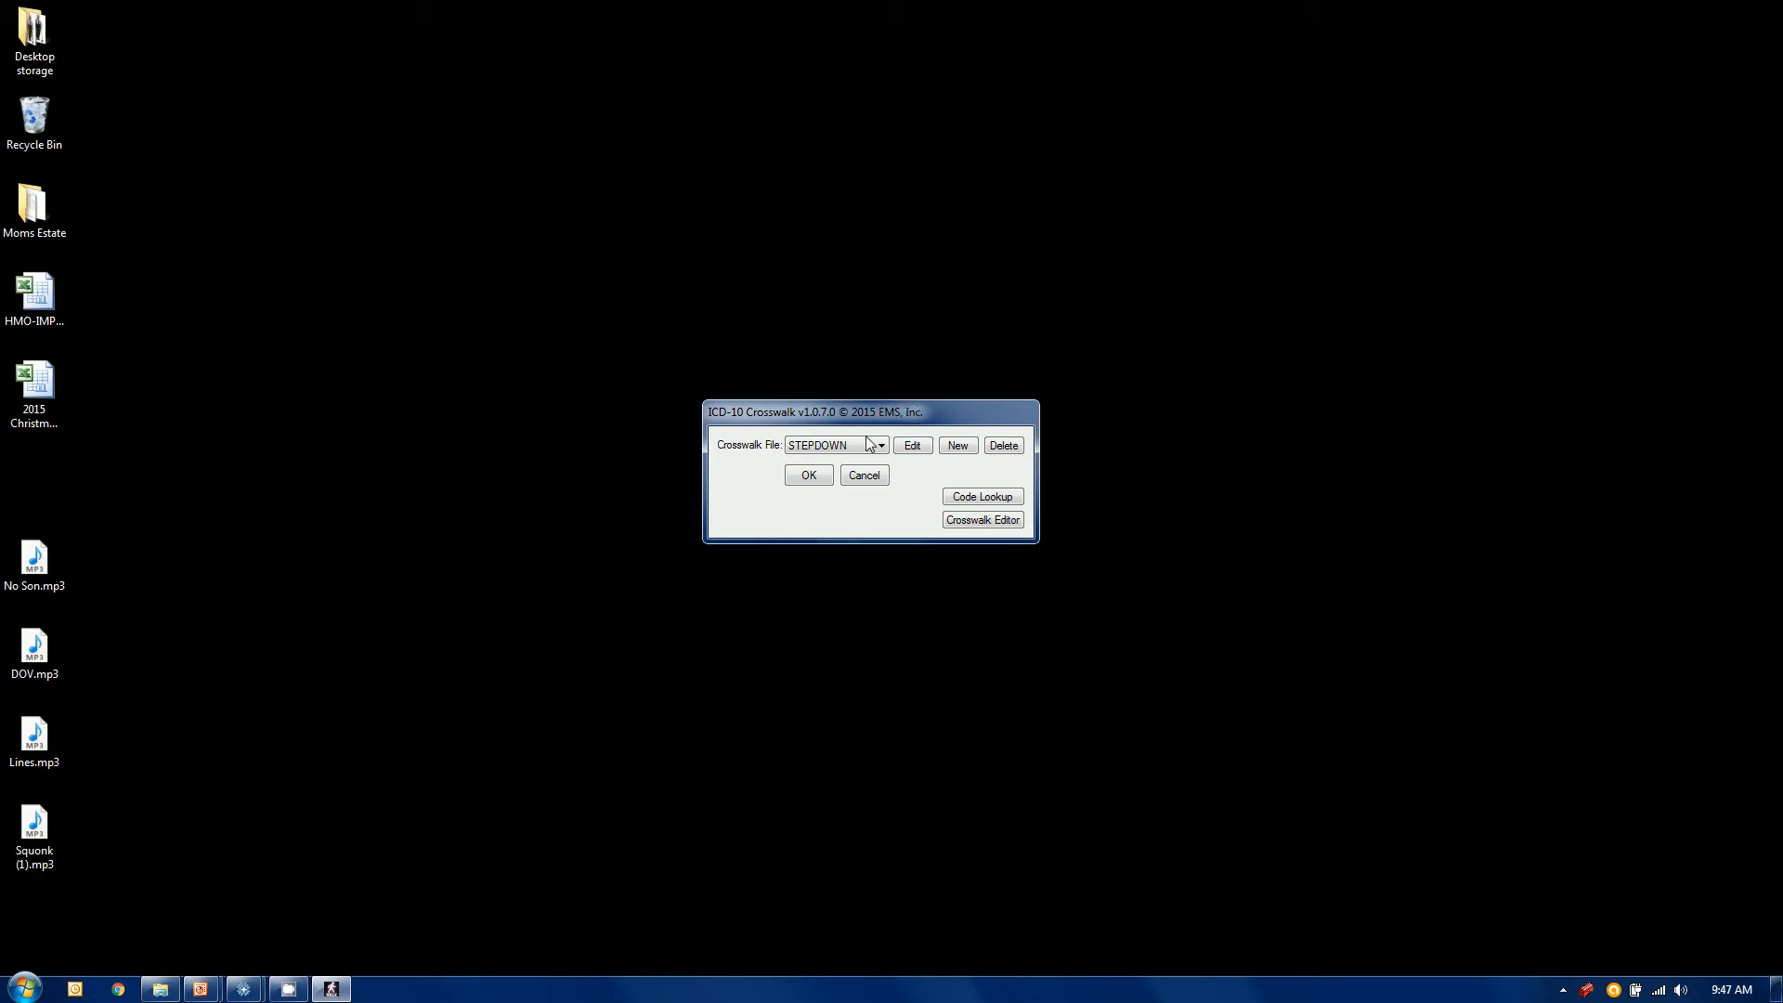
{"action": "left_click", "coordinate": [879, 444]}
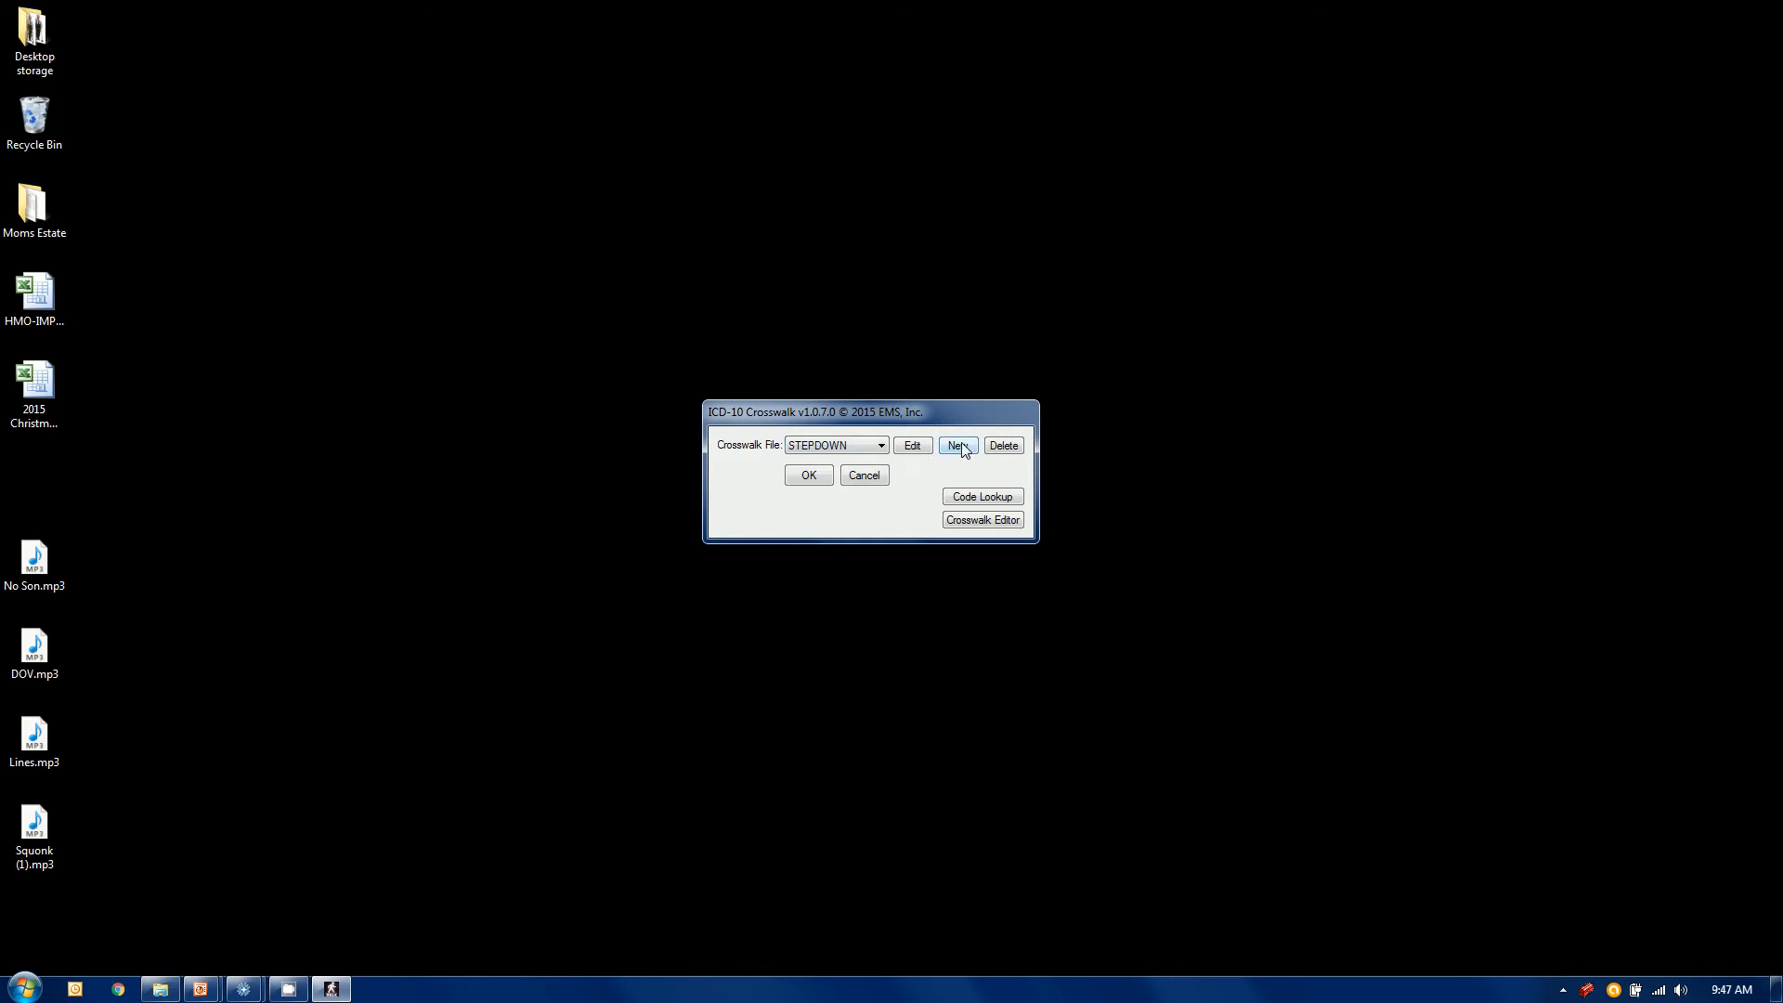
{"action": "left_click", "coordinate": [959, 444]}
{"action": "type", "text": "FGAGAGAGASG"}
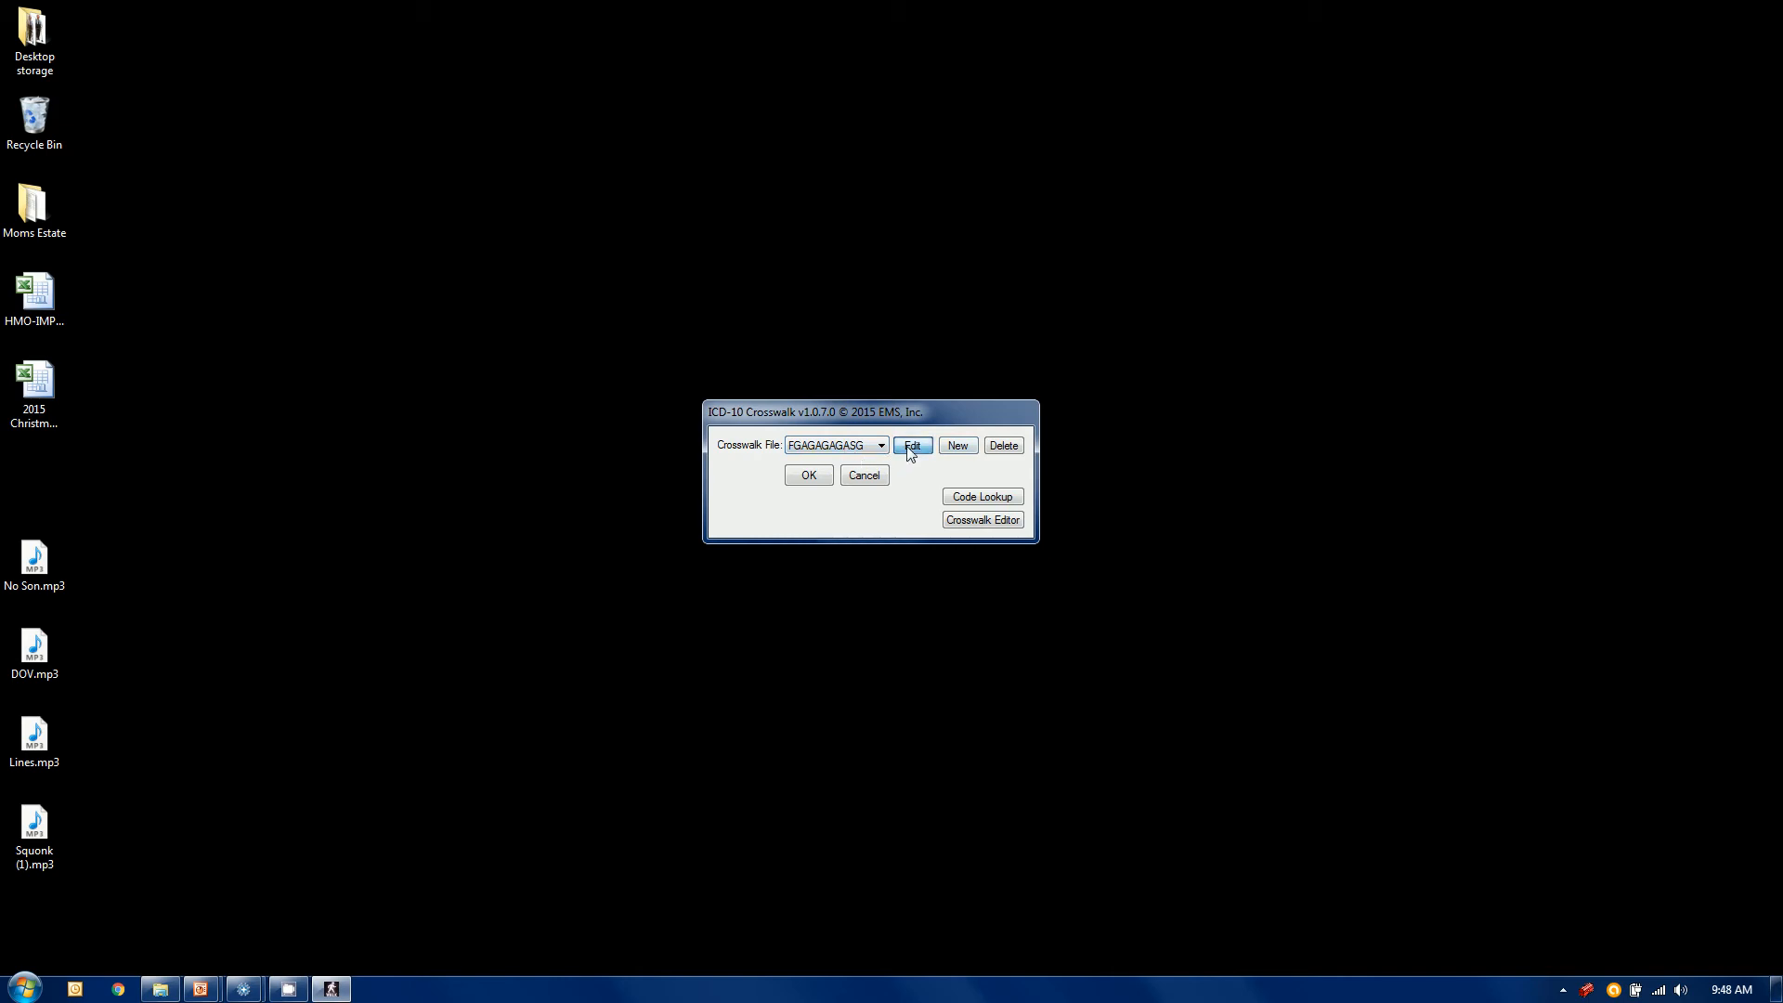
{"action": "left_click", "coordinate": [912, 444]}
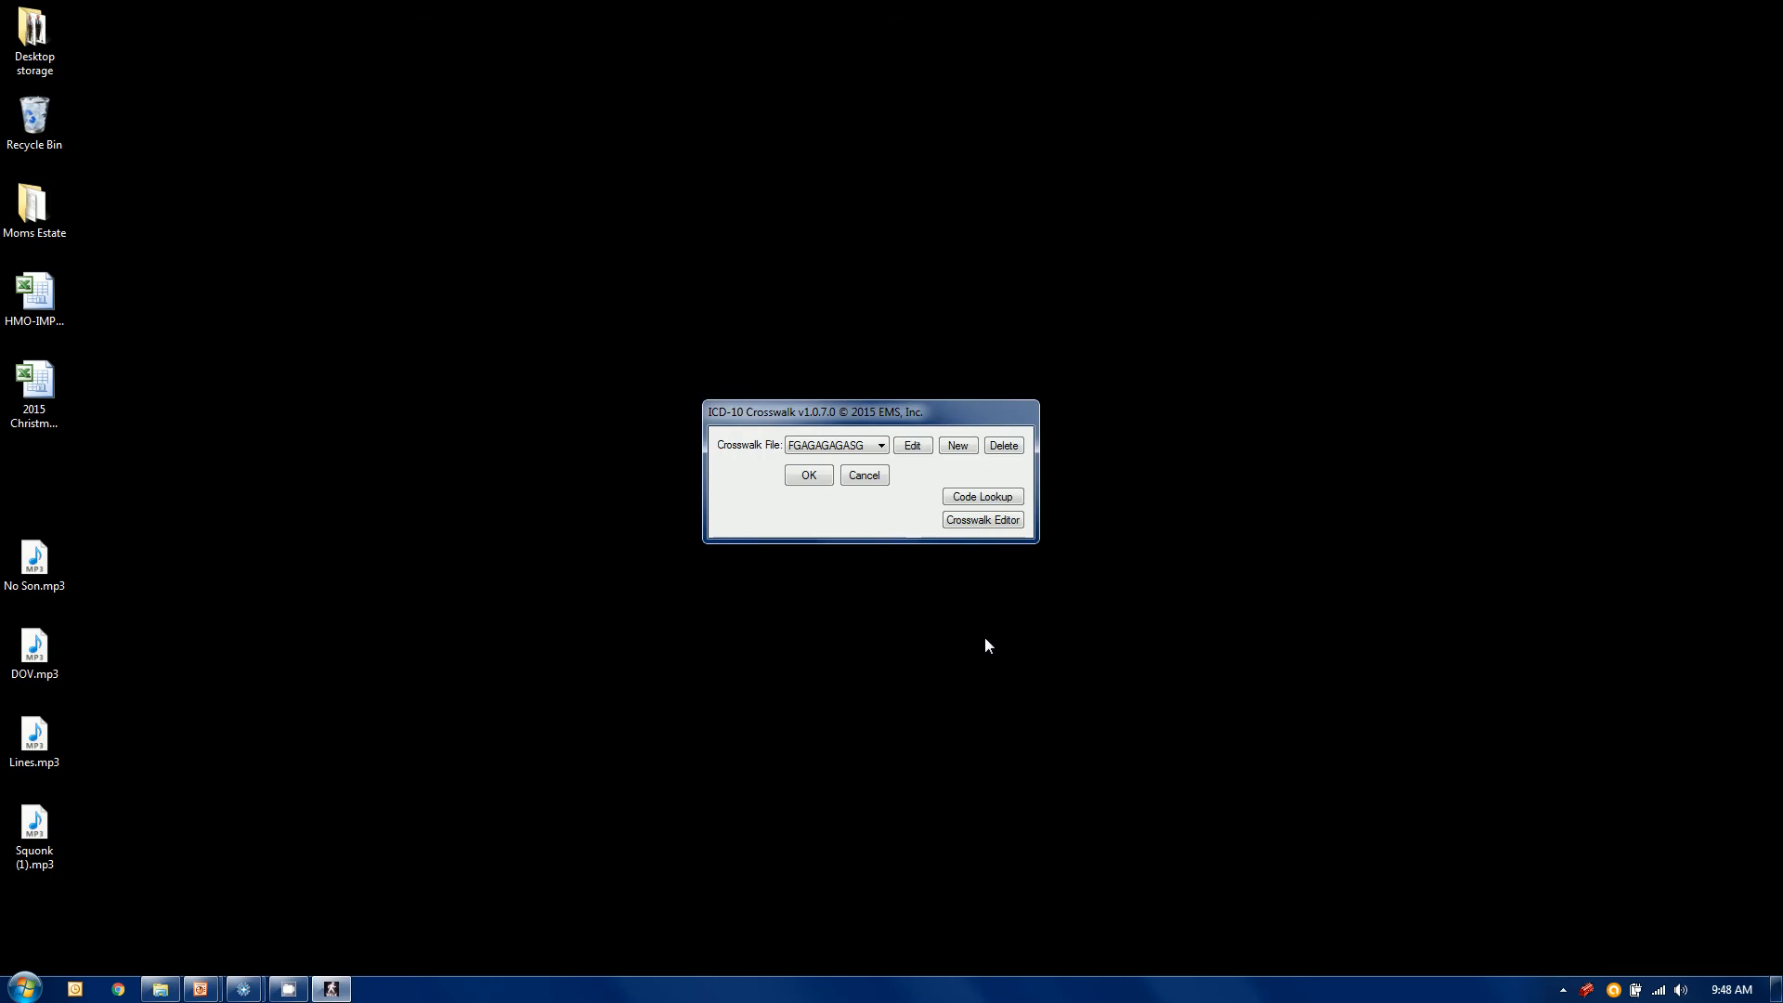
{"action": "left_click", "coordinate": [1002, 444]}
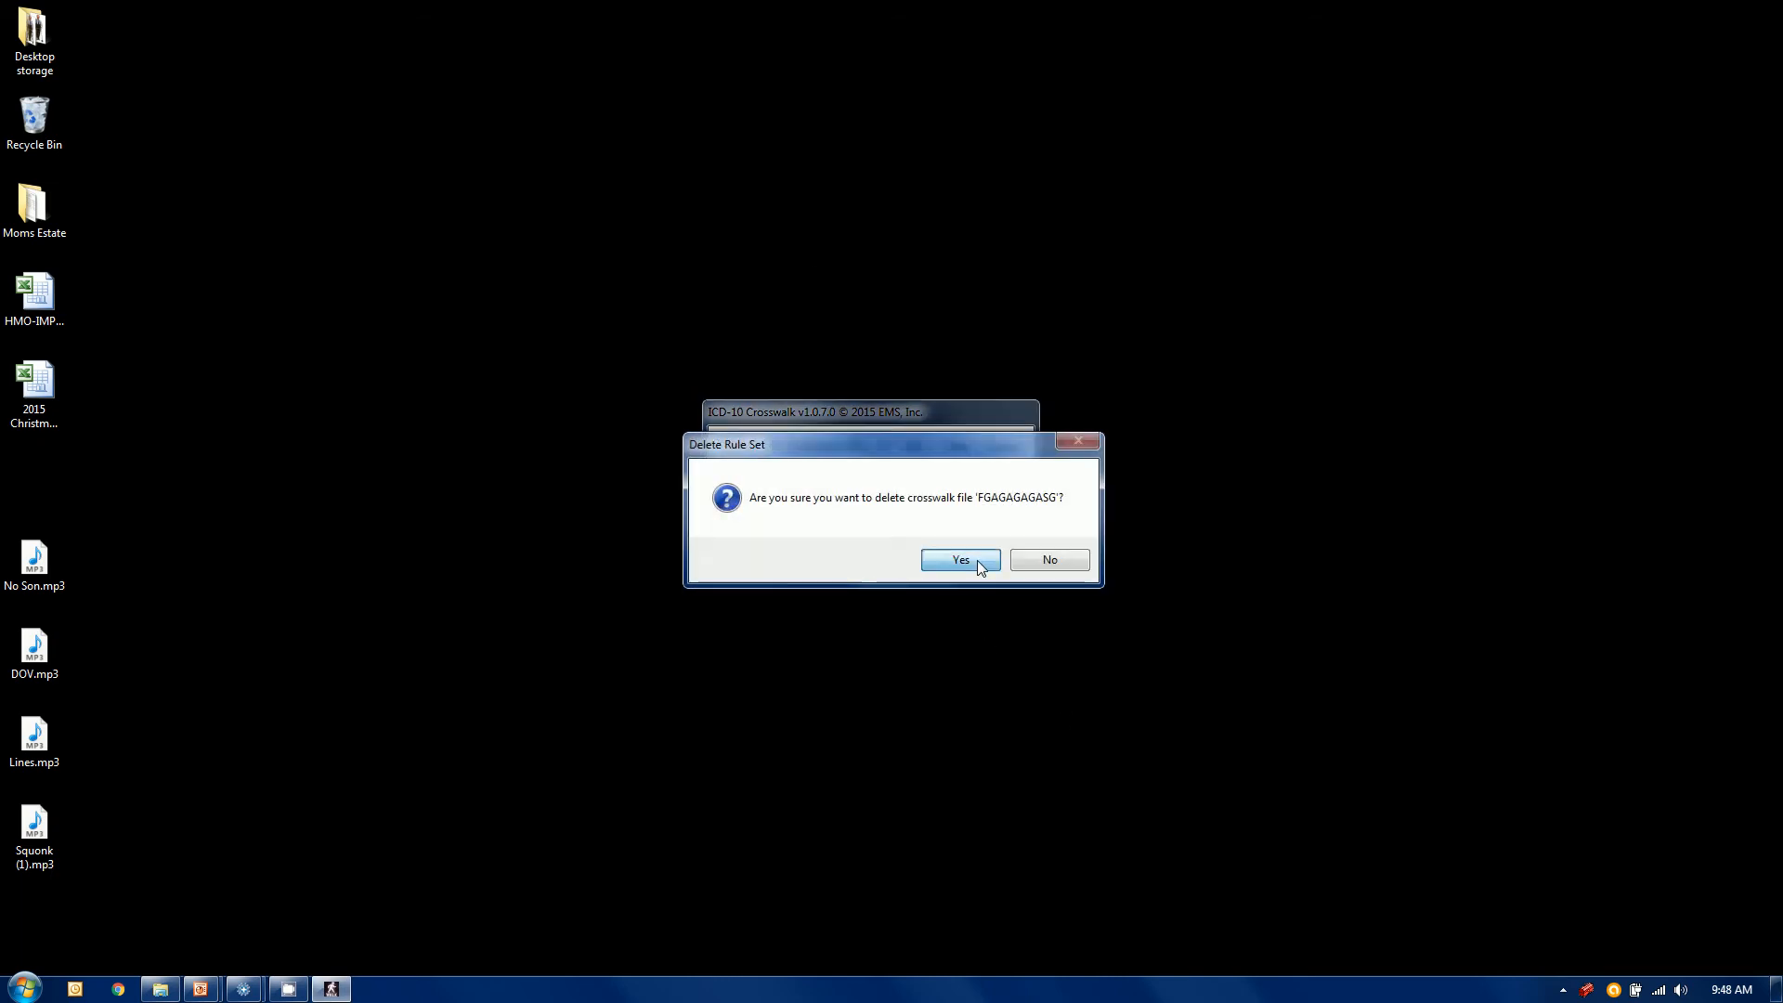
{"action": "left_click", "coordinate": [961, 559]}
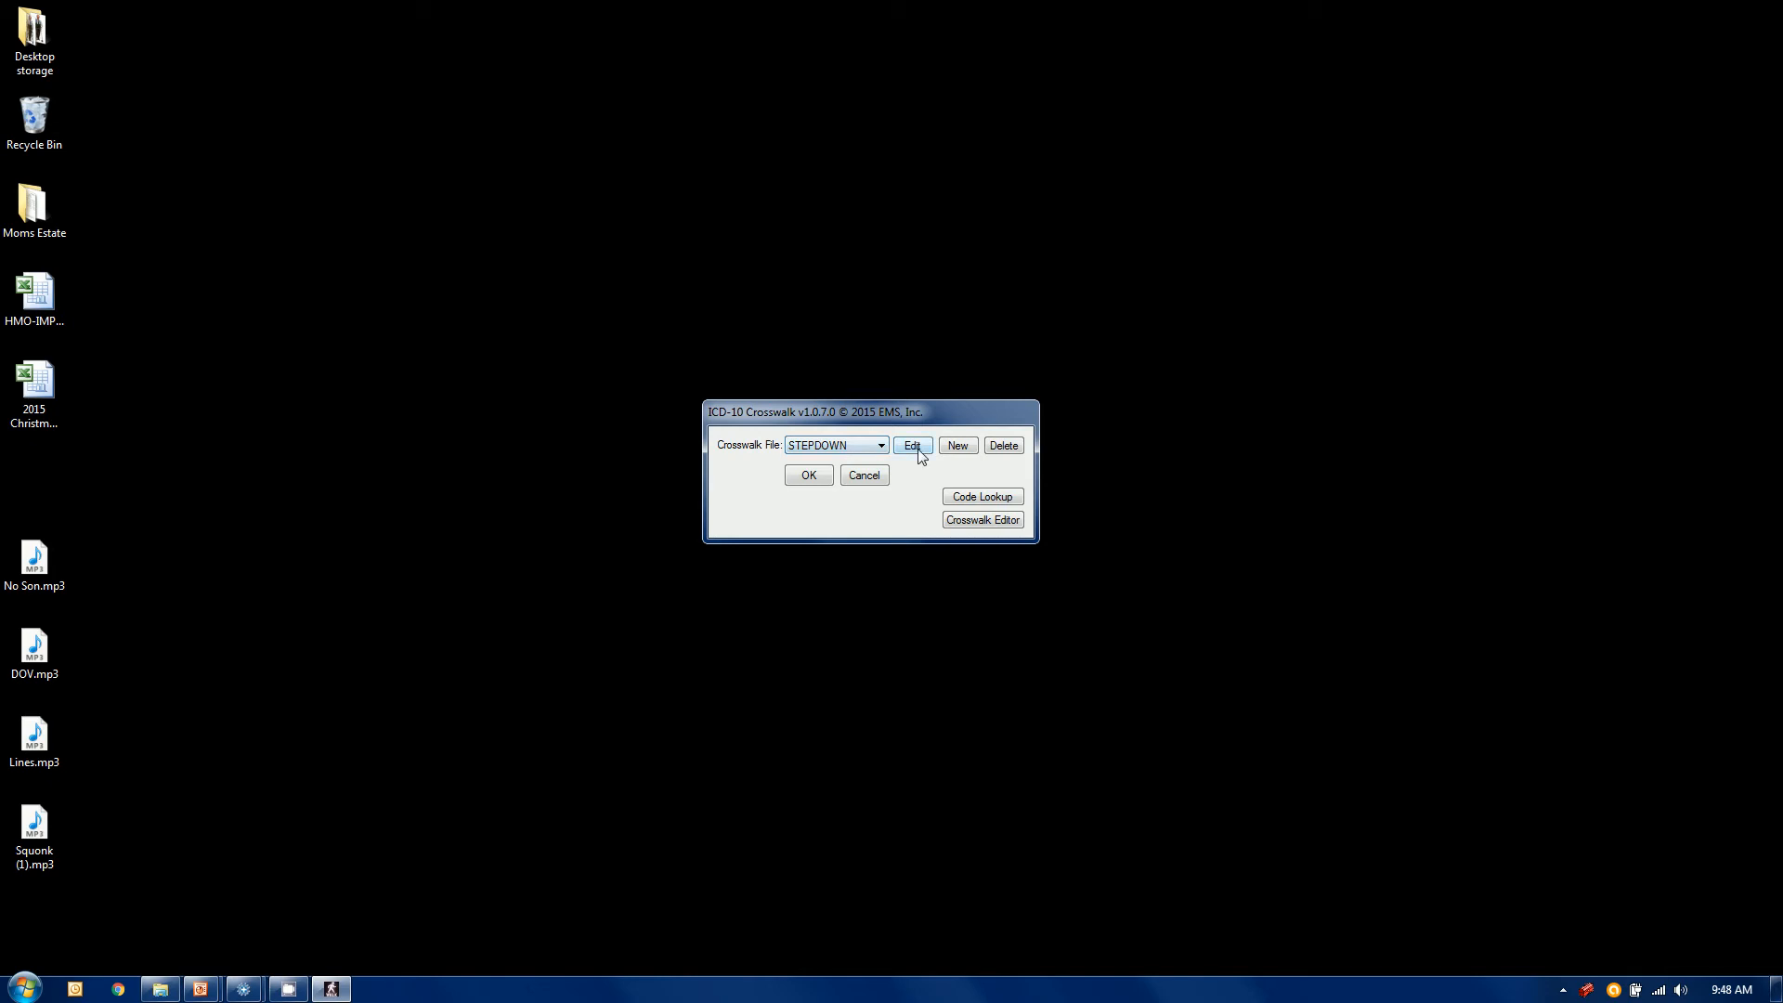
Step: Open the STEPDOWN definition and set it to ICD-10 to ICD-9 with General Equivalence Mapping
{"action": "left_click", "coordinate": [910, 444]}
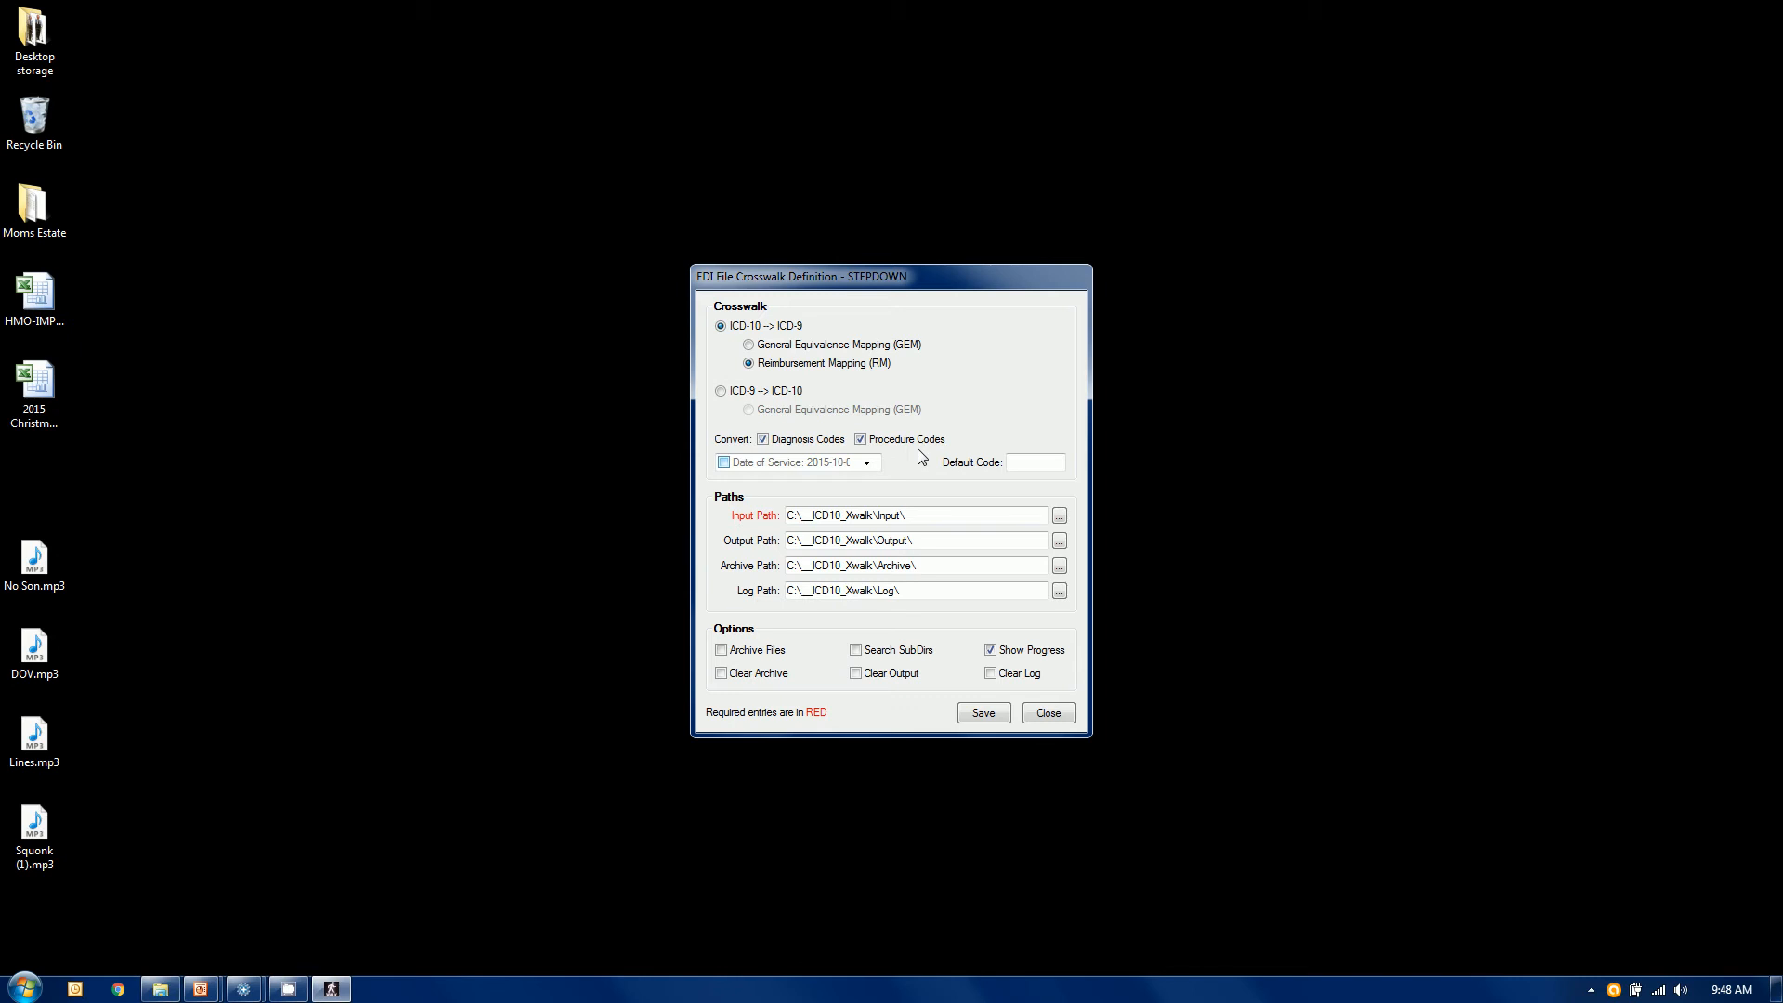
{"action": "mouse_move", "coordinate": [782, 413]}
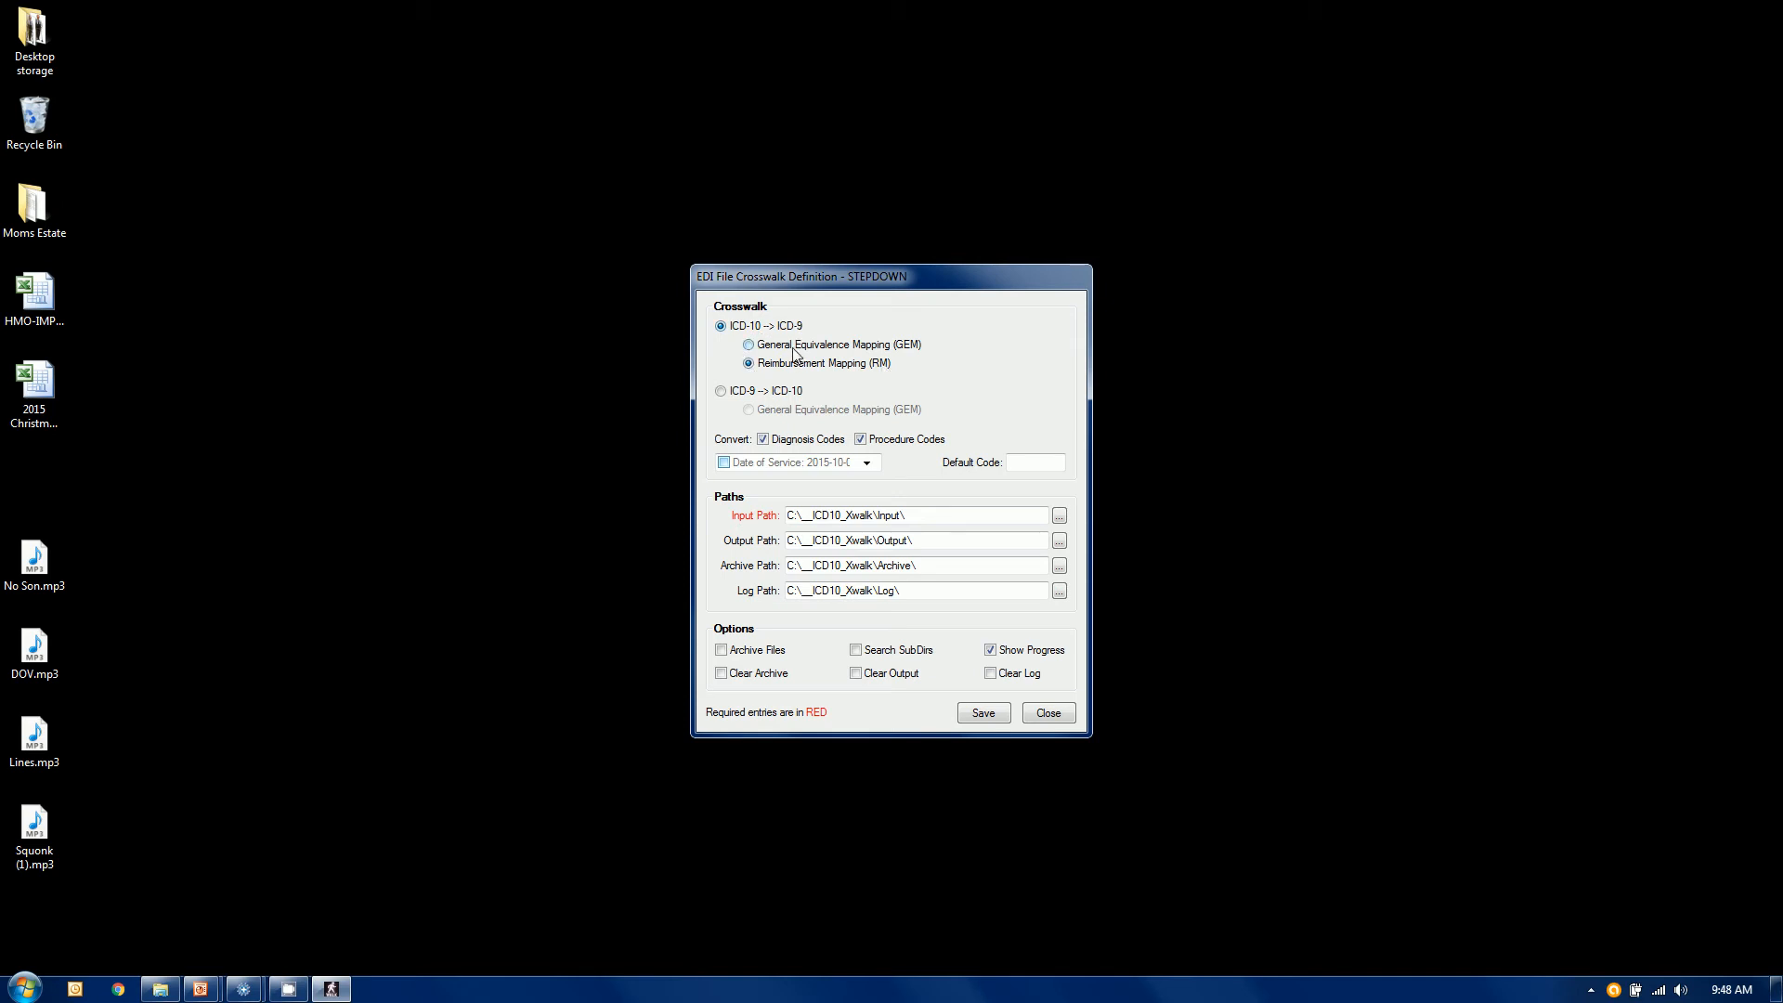
{"action": "mouse_move", "coordinate": [751, 386]}
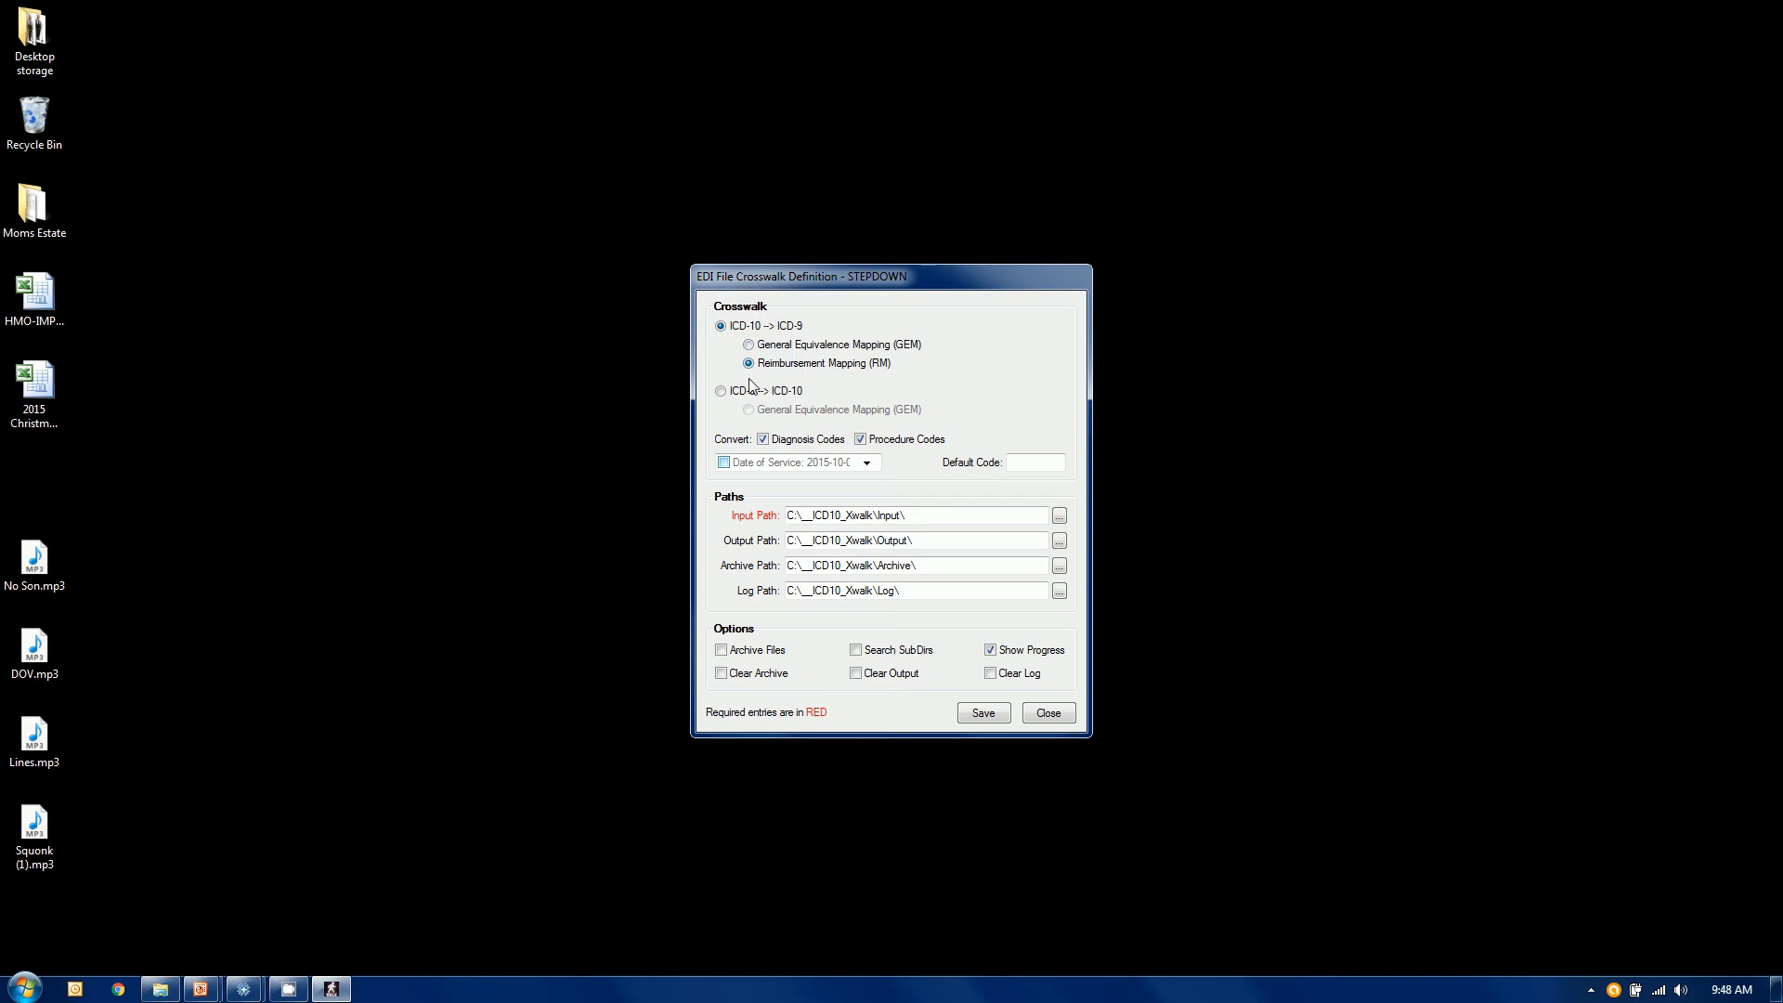
{"action": "left_click", "coordinate": [721, 390]}
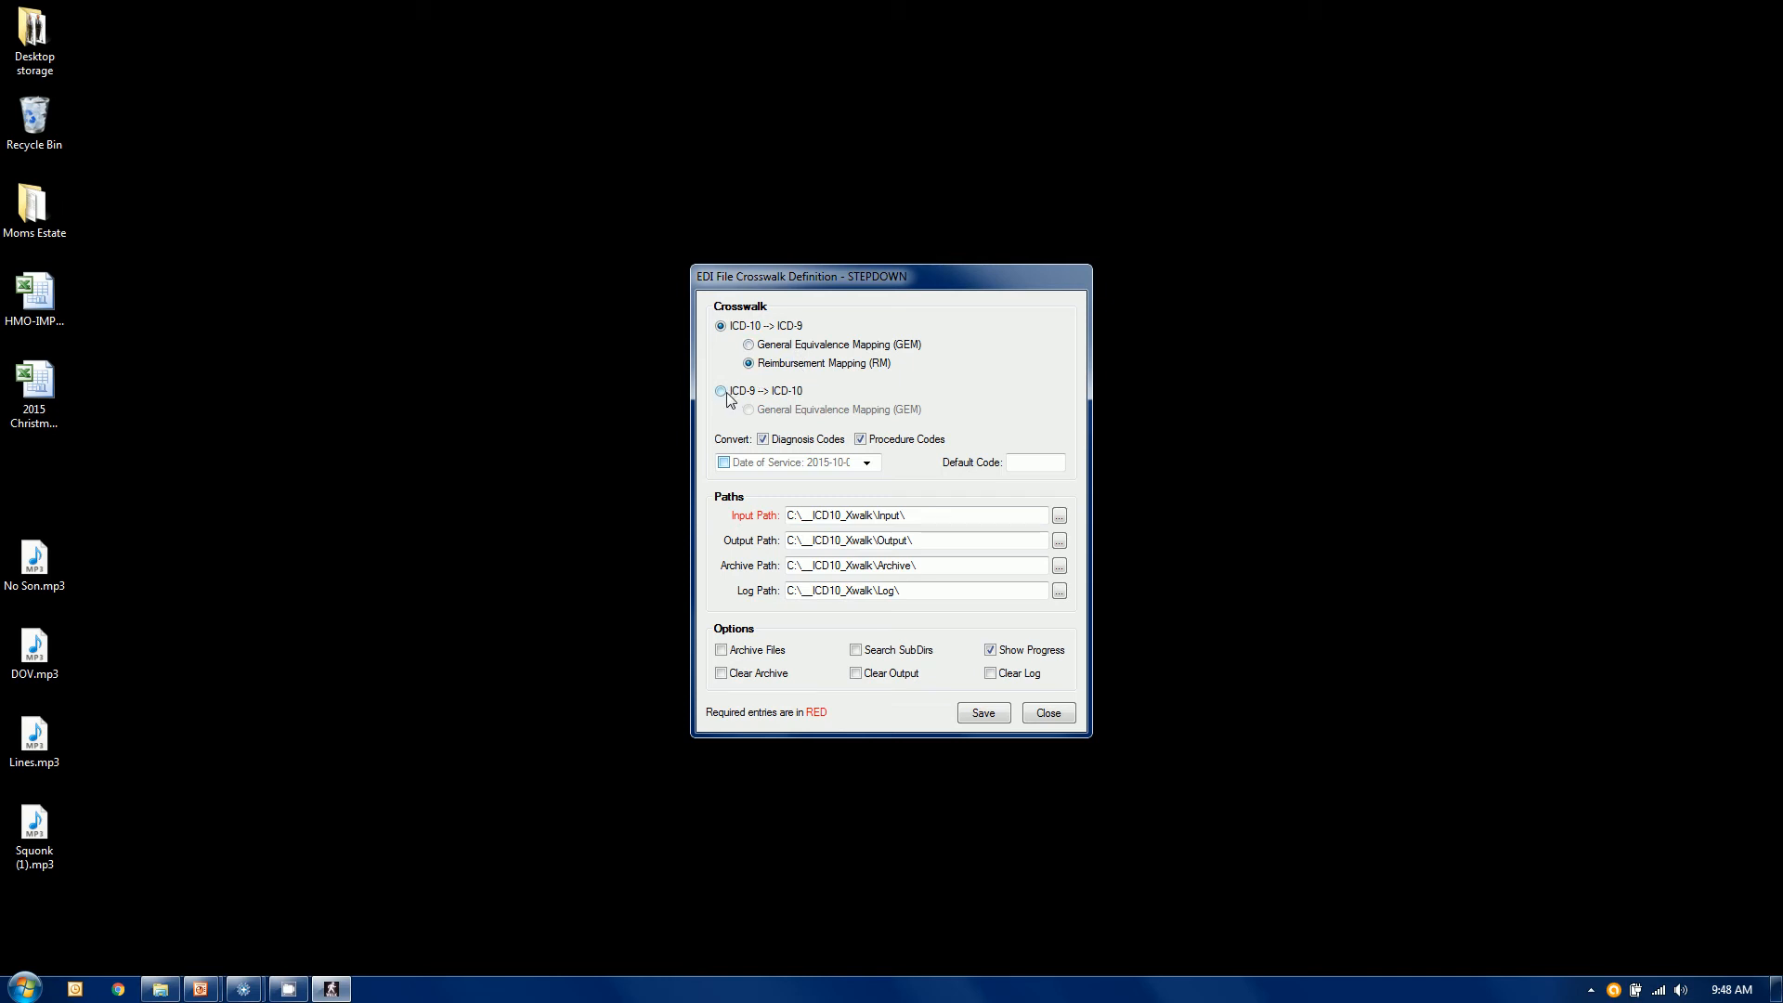
{"action": "left_click", "coordinate": [721, 391]}
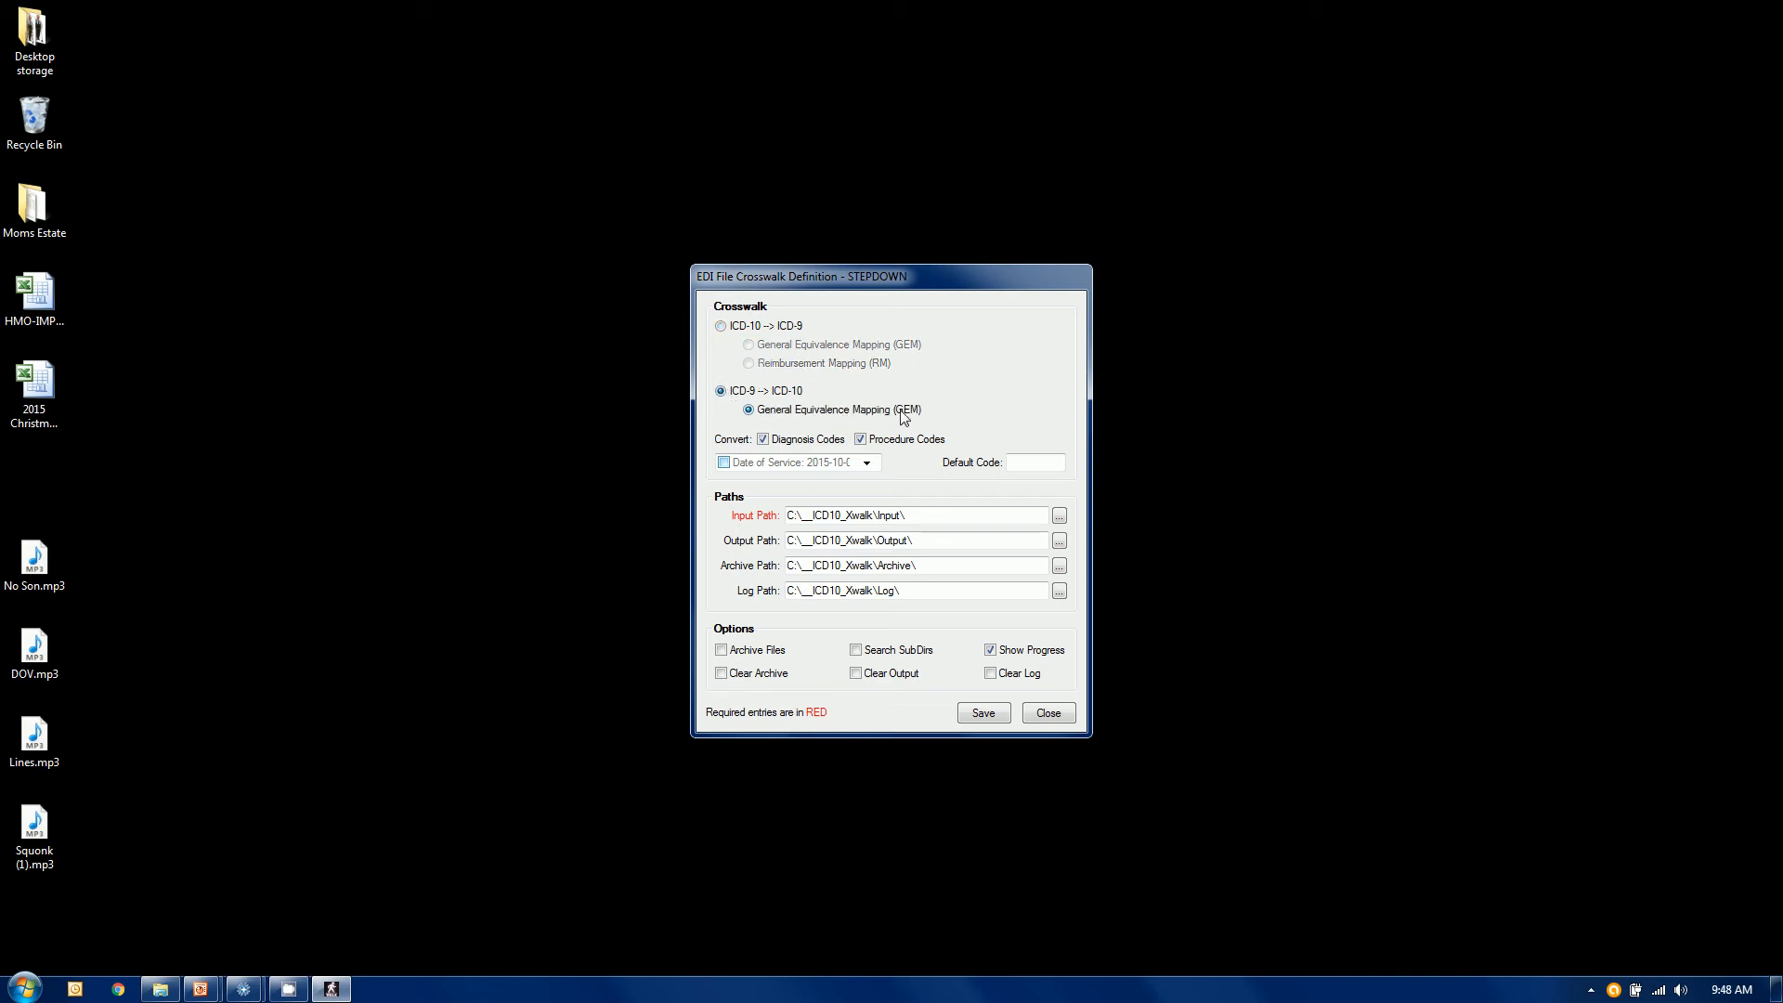
{"action": "left_click", "coordinate": [720, 327]}
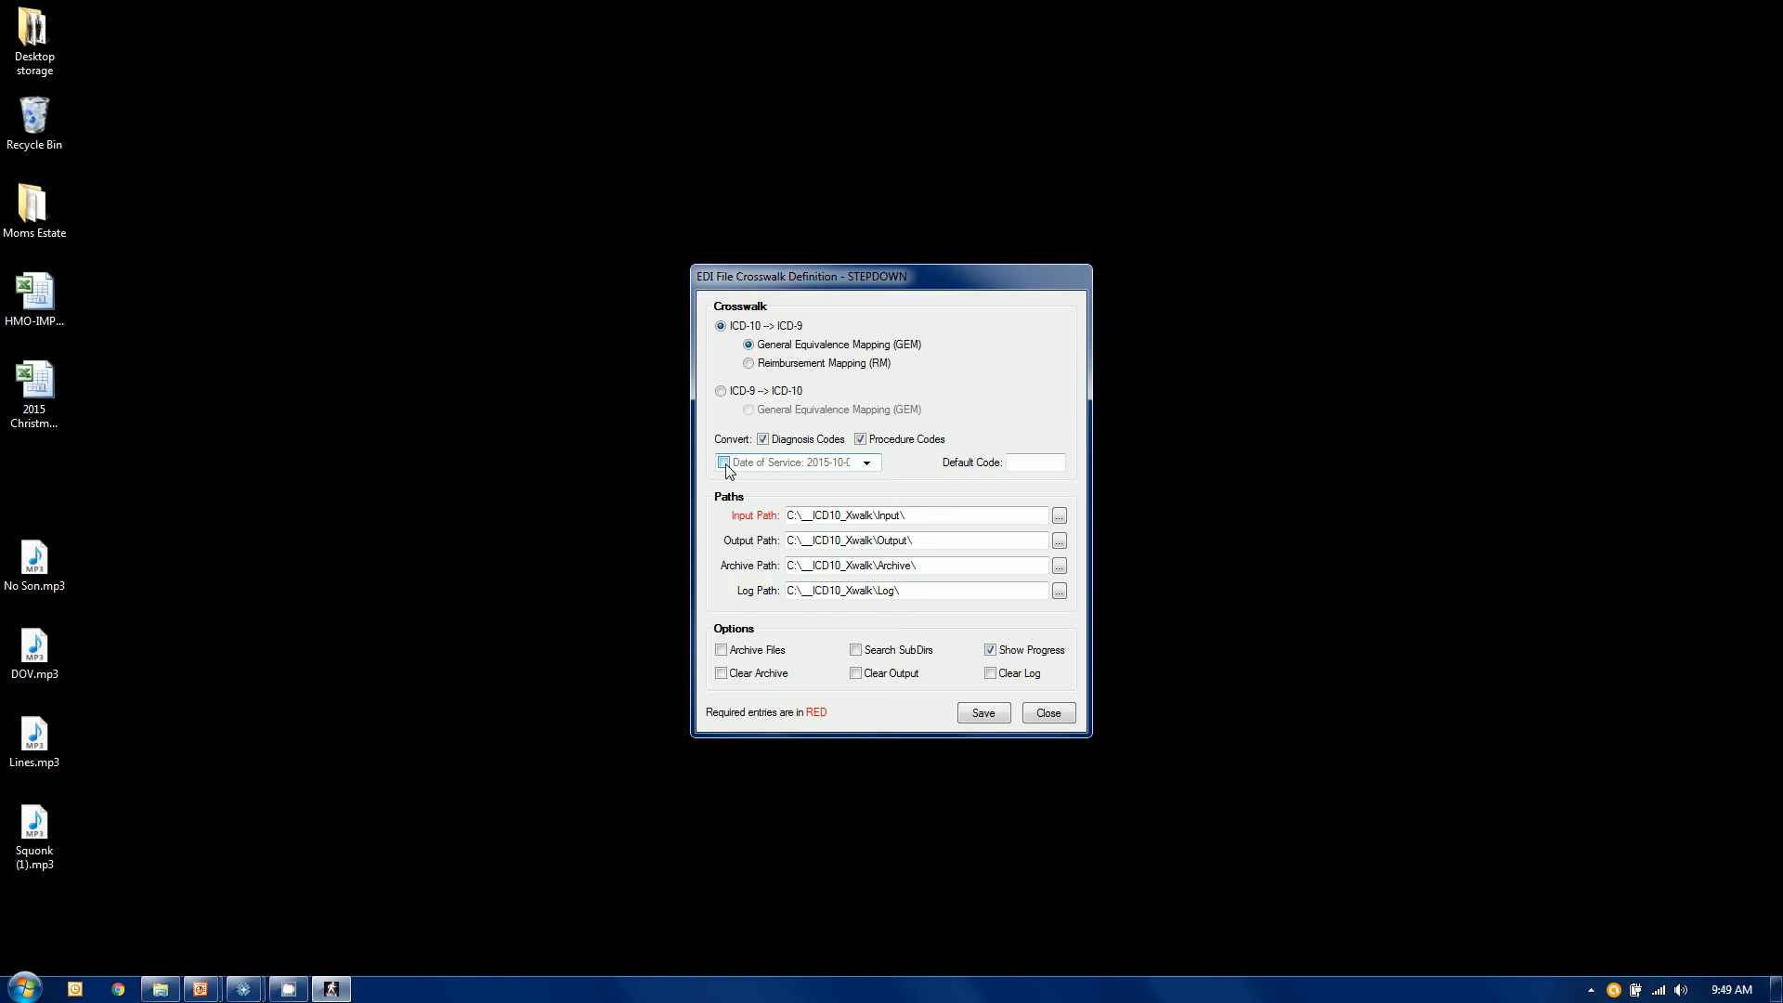
Step: Enable date-of-service filtering for STEPDOWN, then turn it back off
{"action": "left_click", "coordinate": [722, 463]}
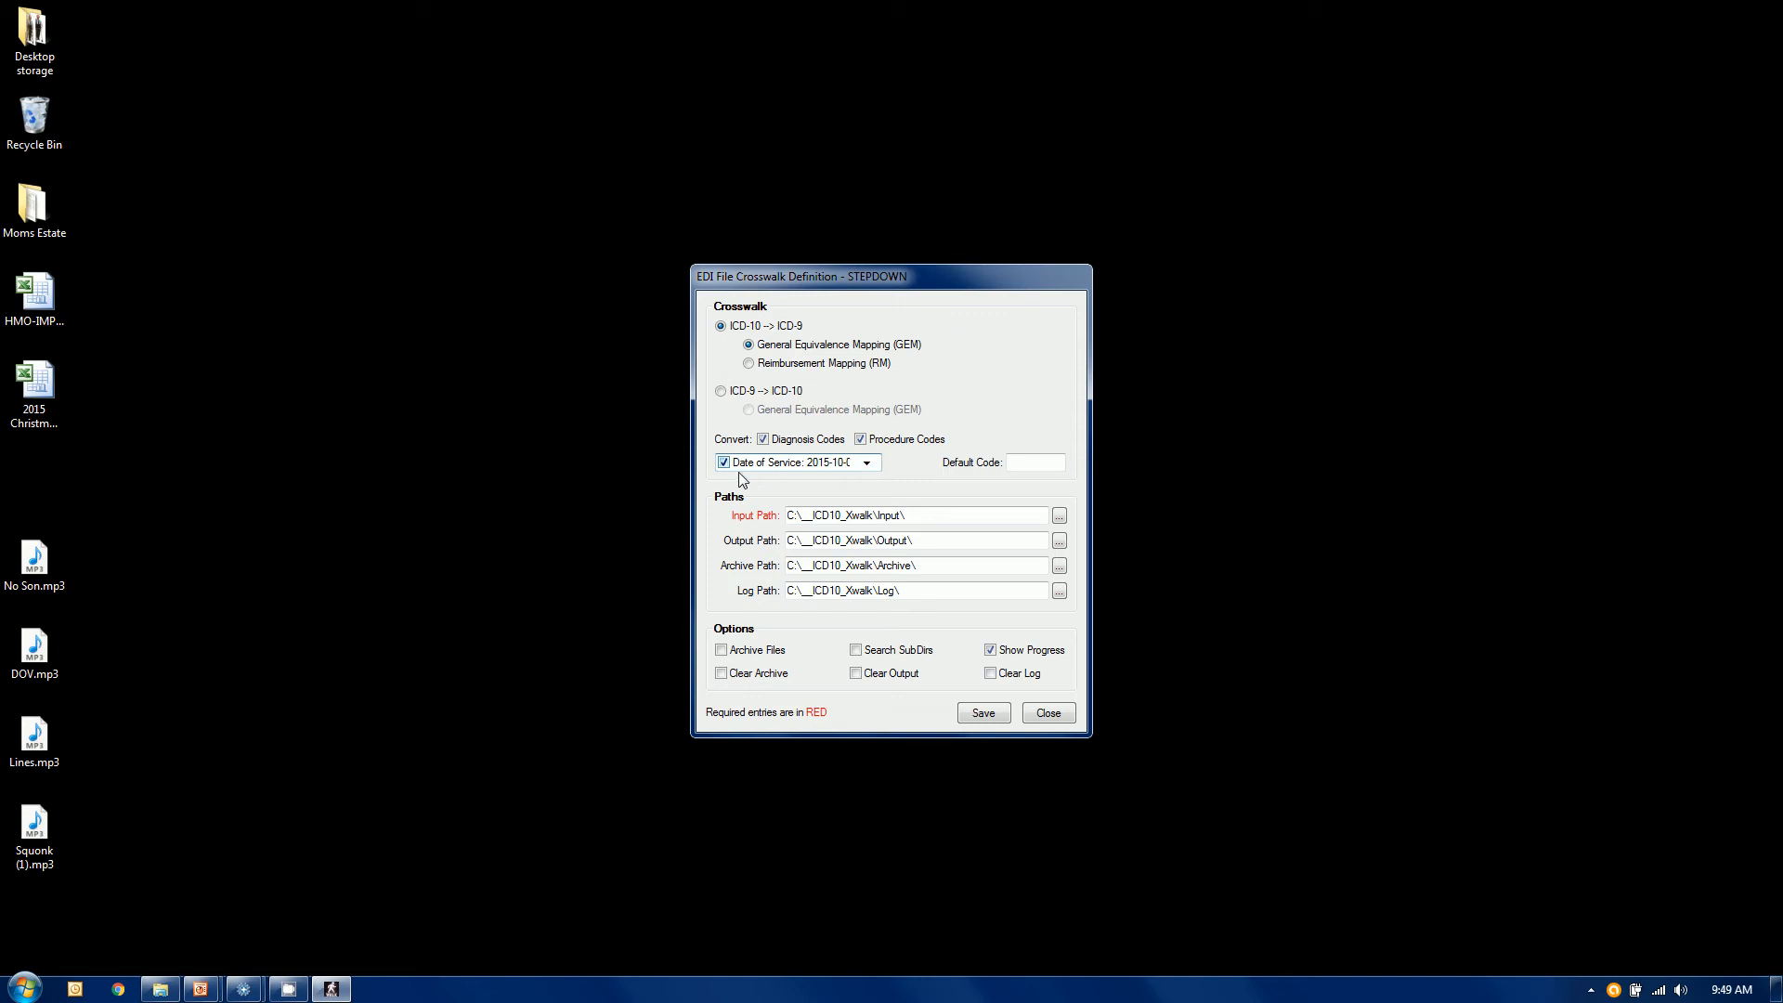
{"action": "mouse_move", "coordinate": [847, 477]}
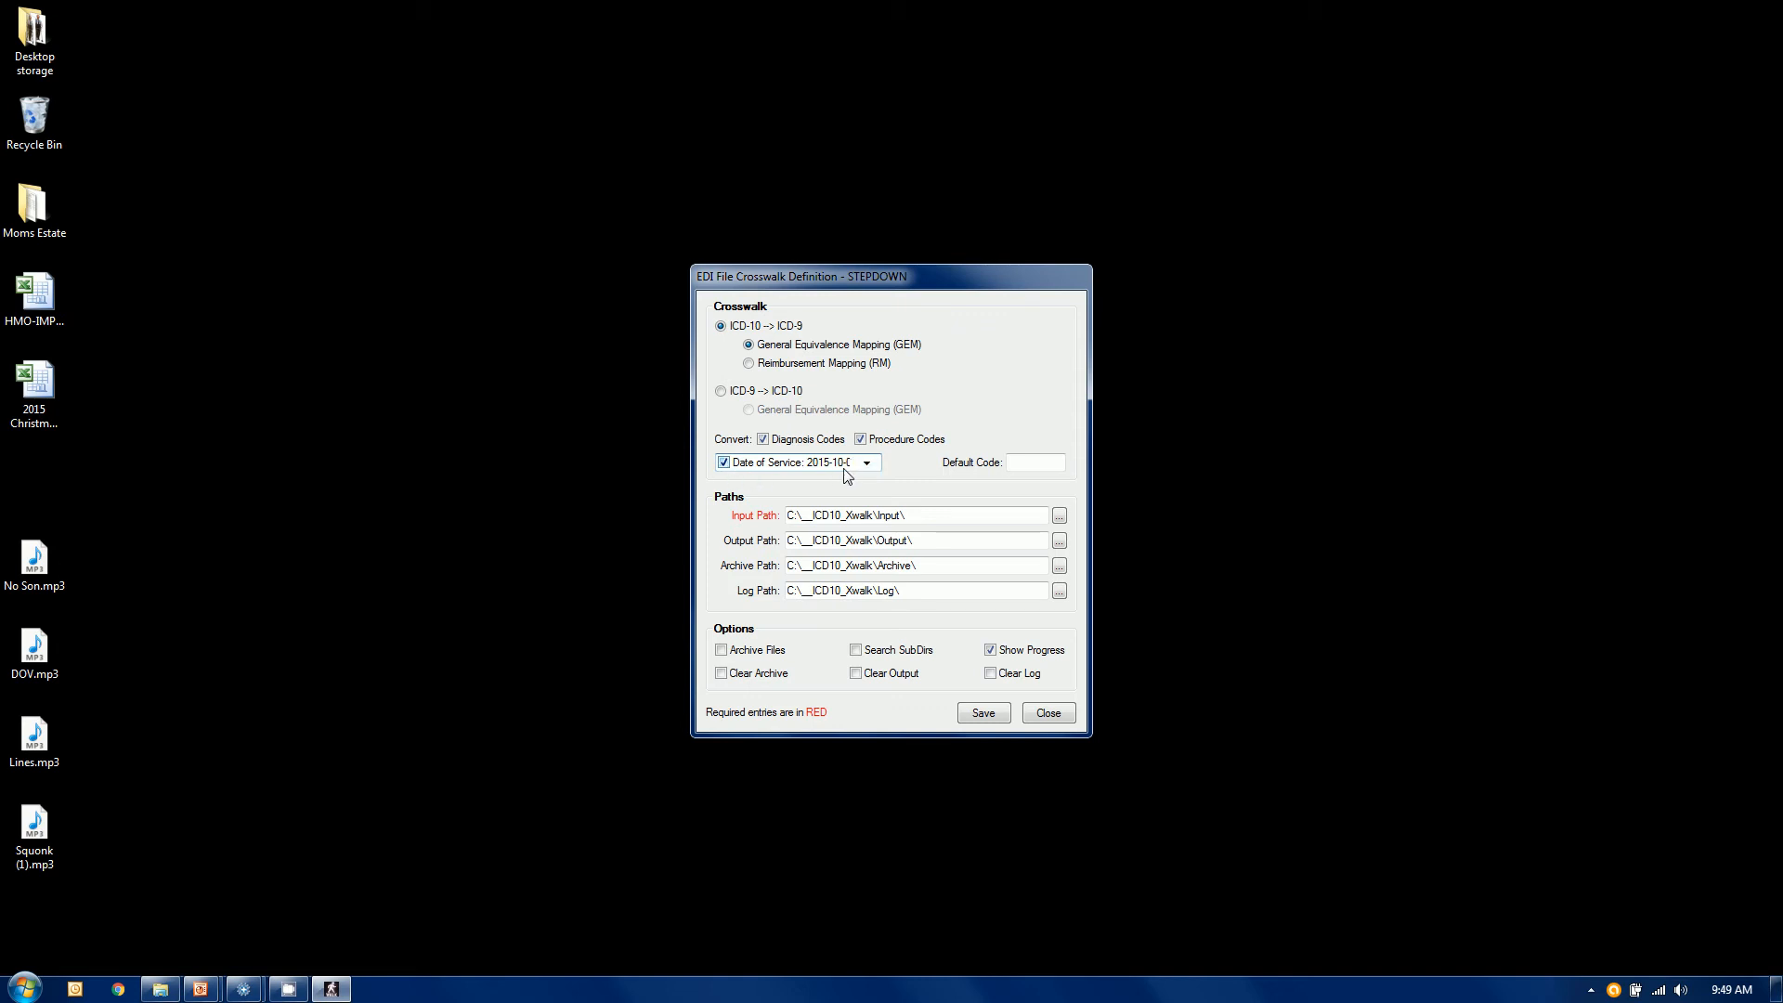
{"action": "mouse_move", "coordinate": [847, 479]}
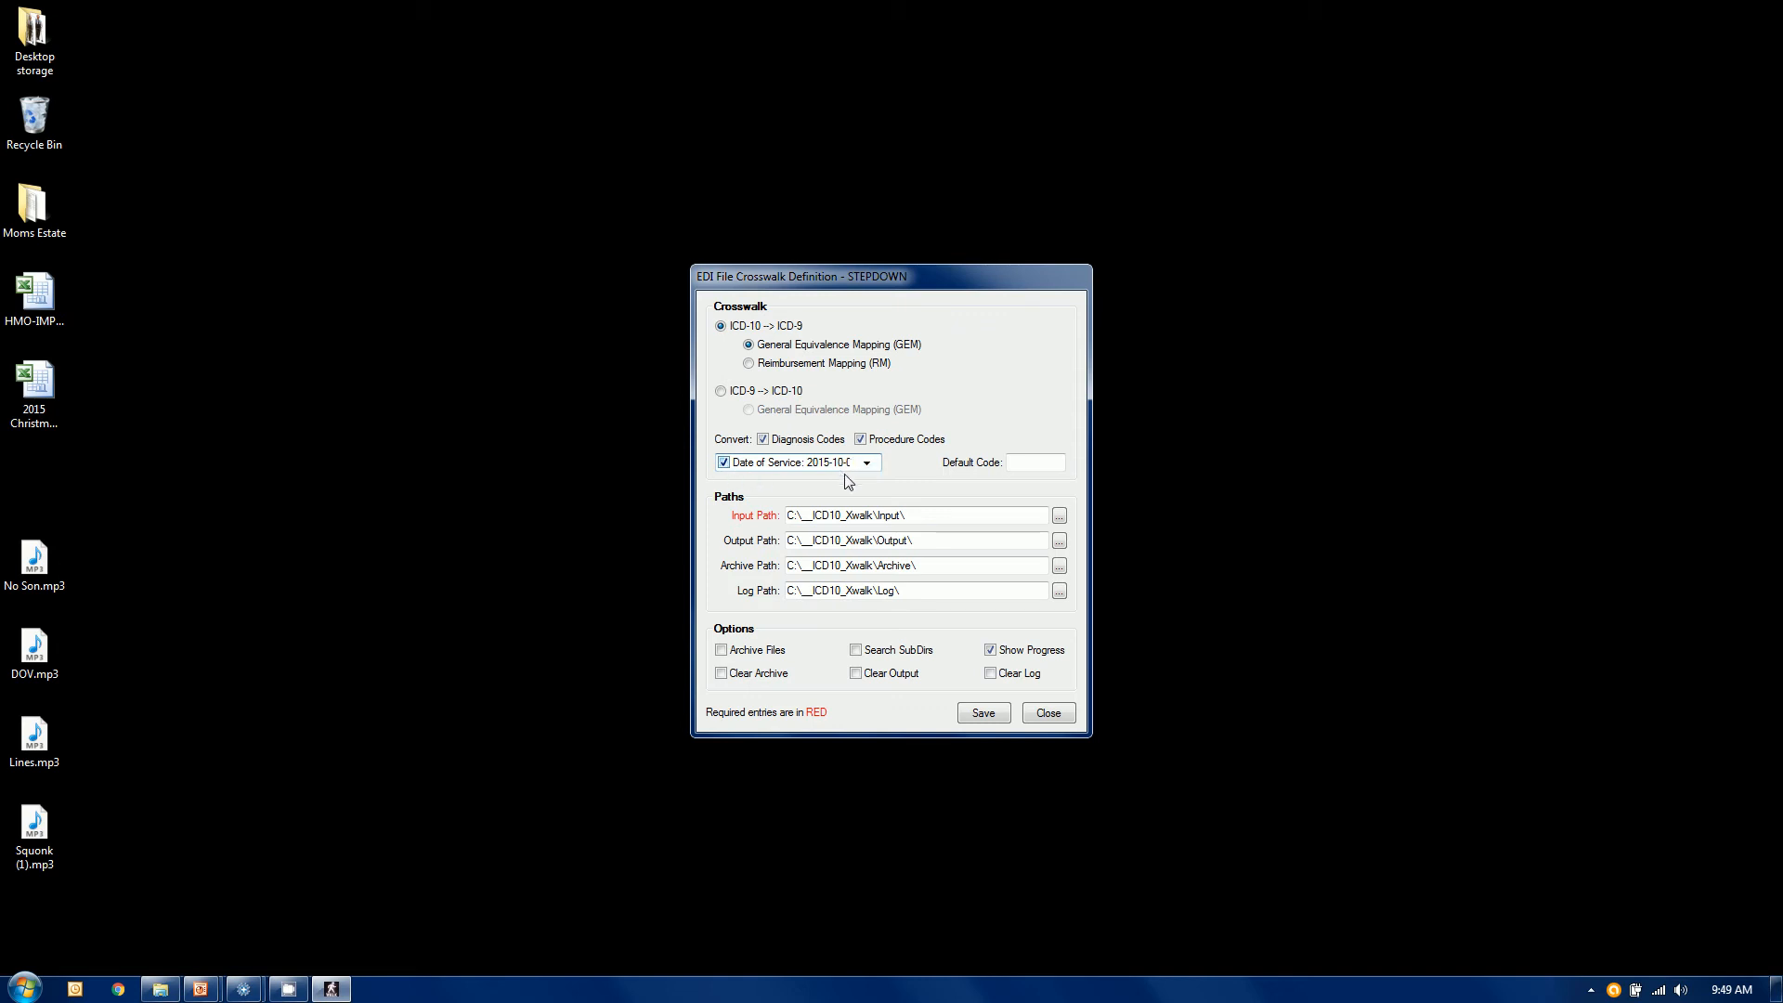
{"action": "left_click", "coordinate": [722, 462]}
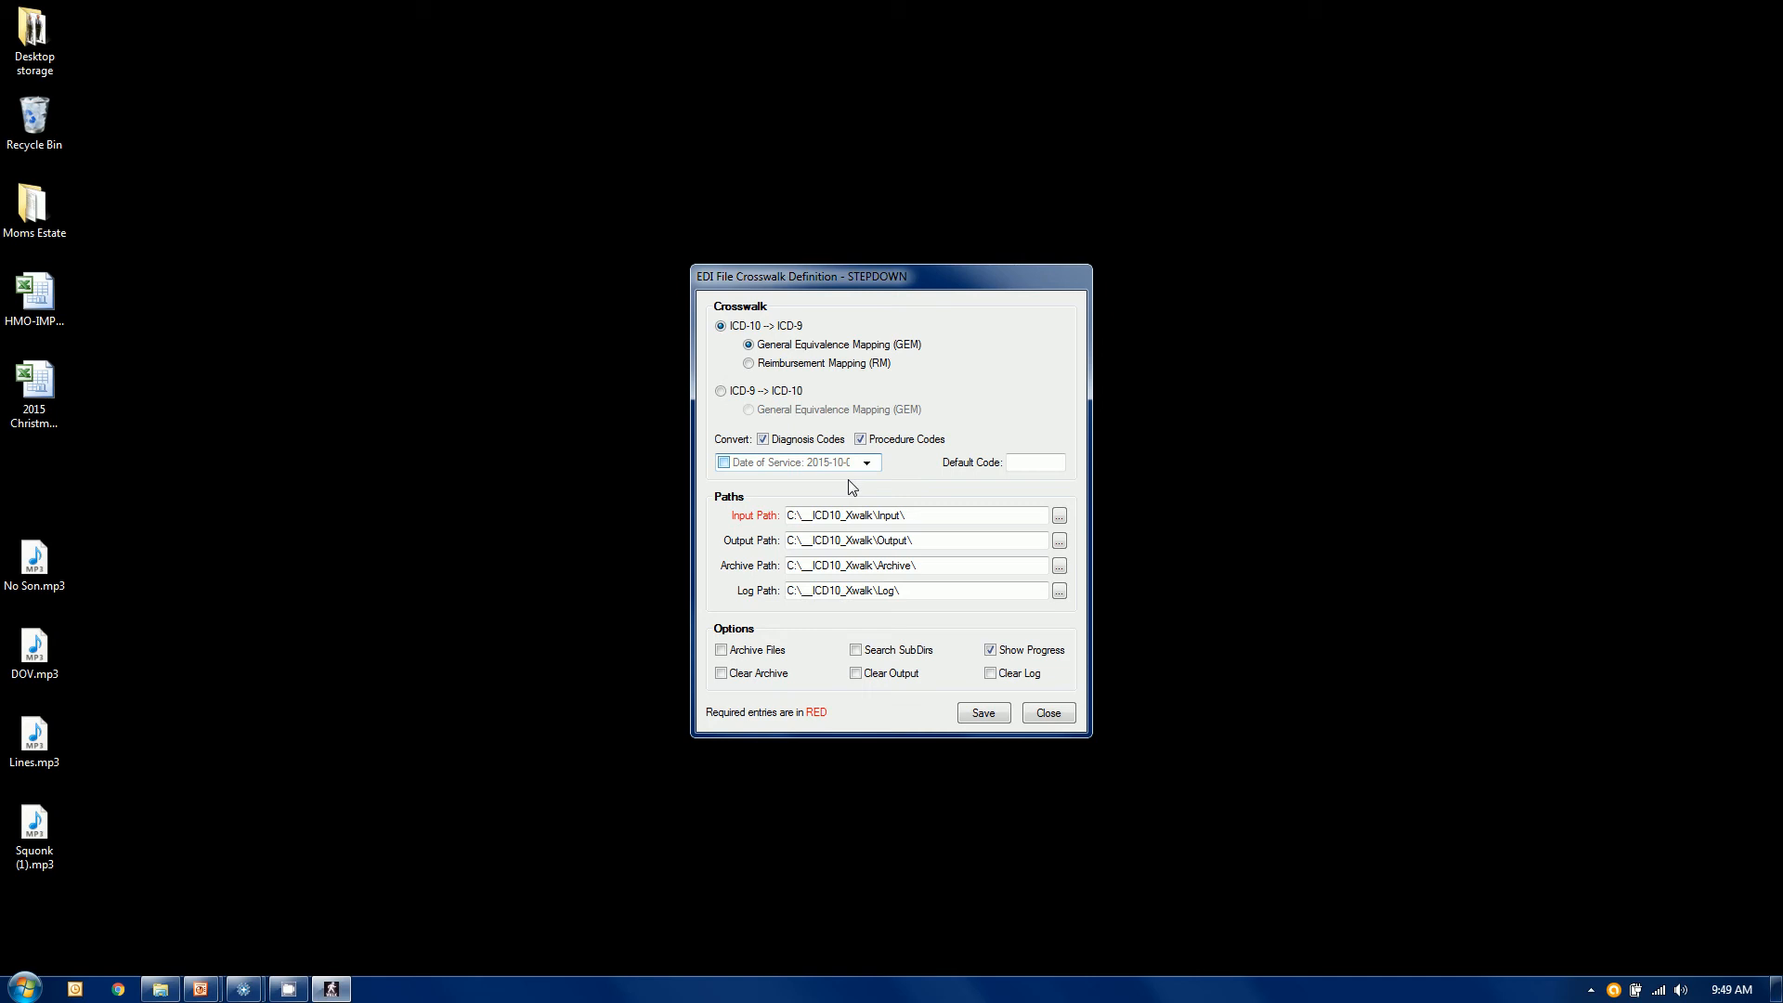
{"action": "mouse_move", "coordinate": [1066, 499]}
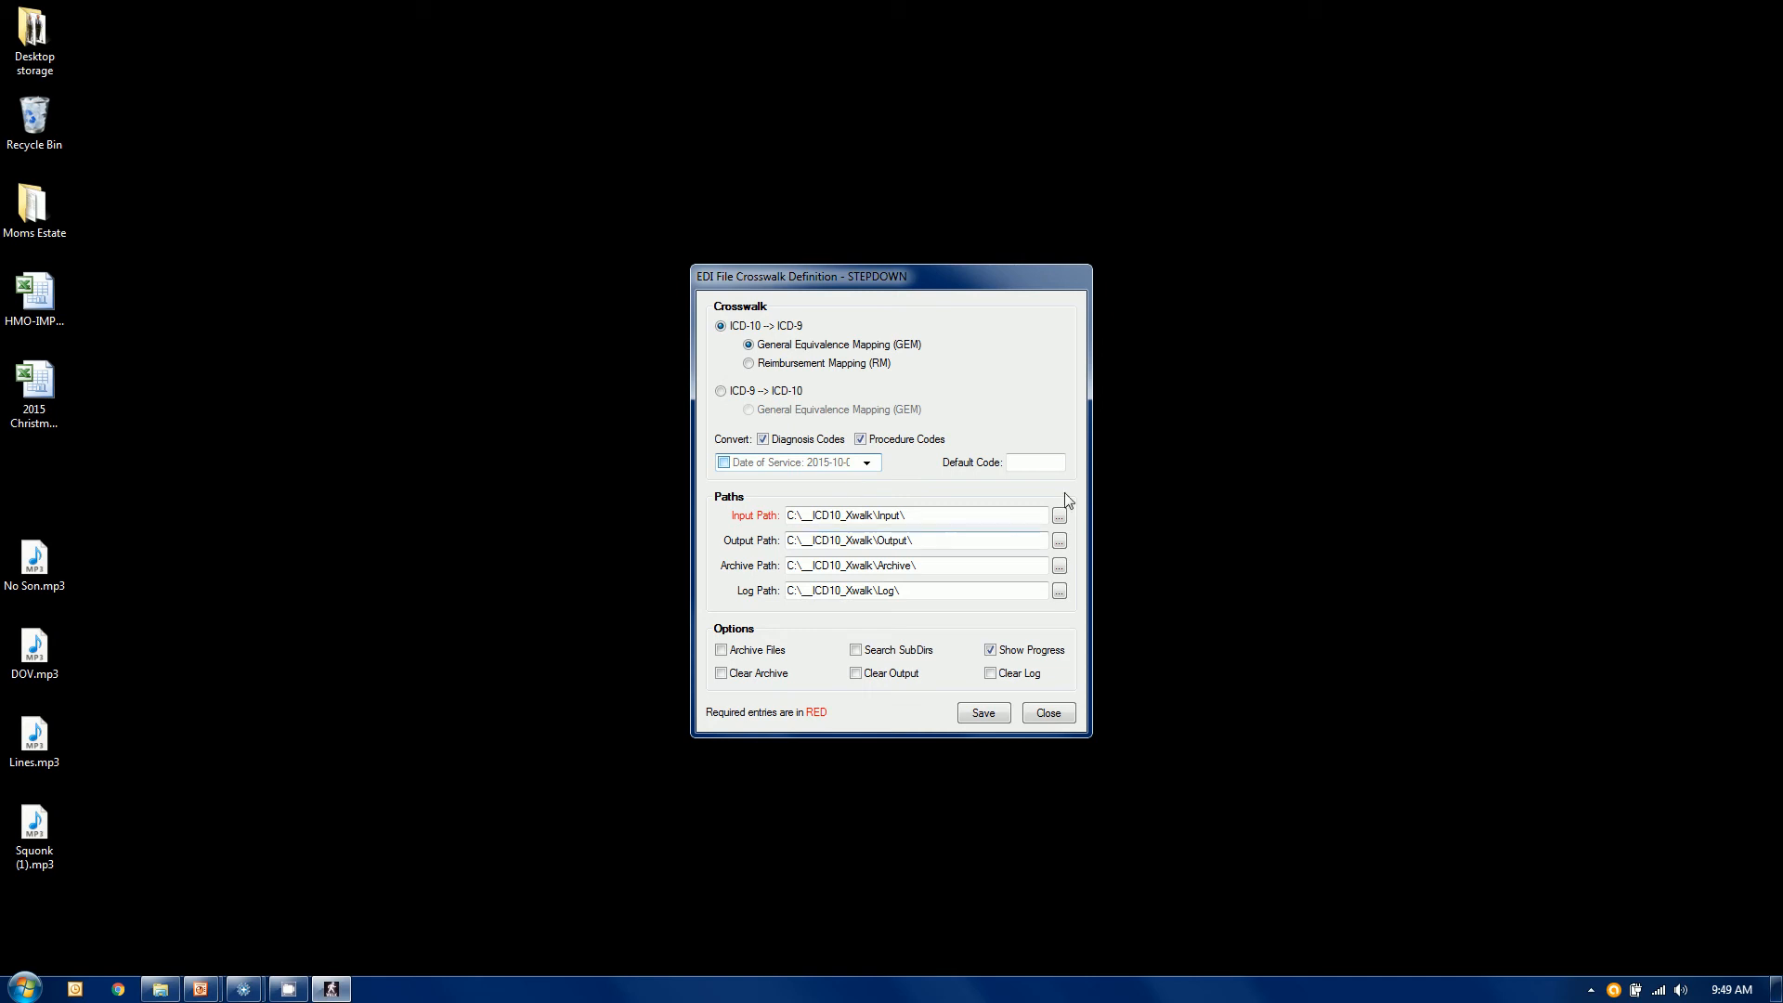
{"action": "left_click", "coordinate": [1033, 462]}
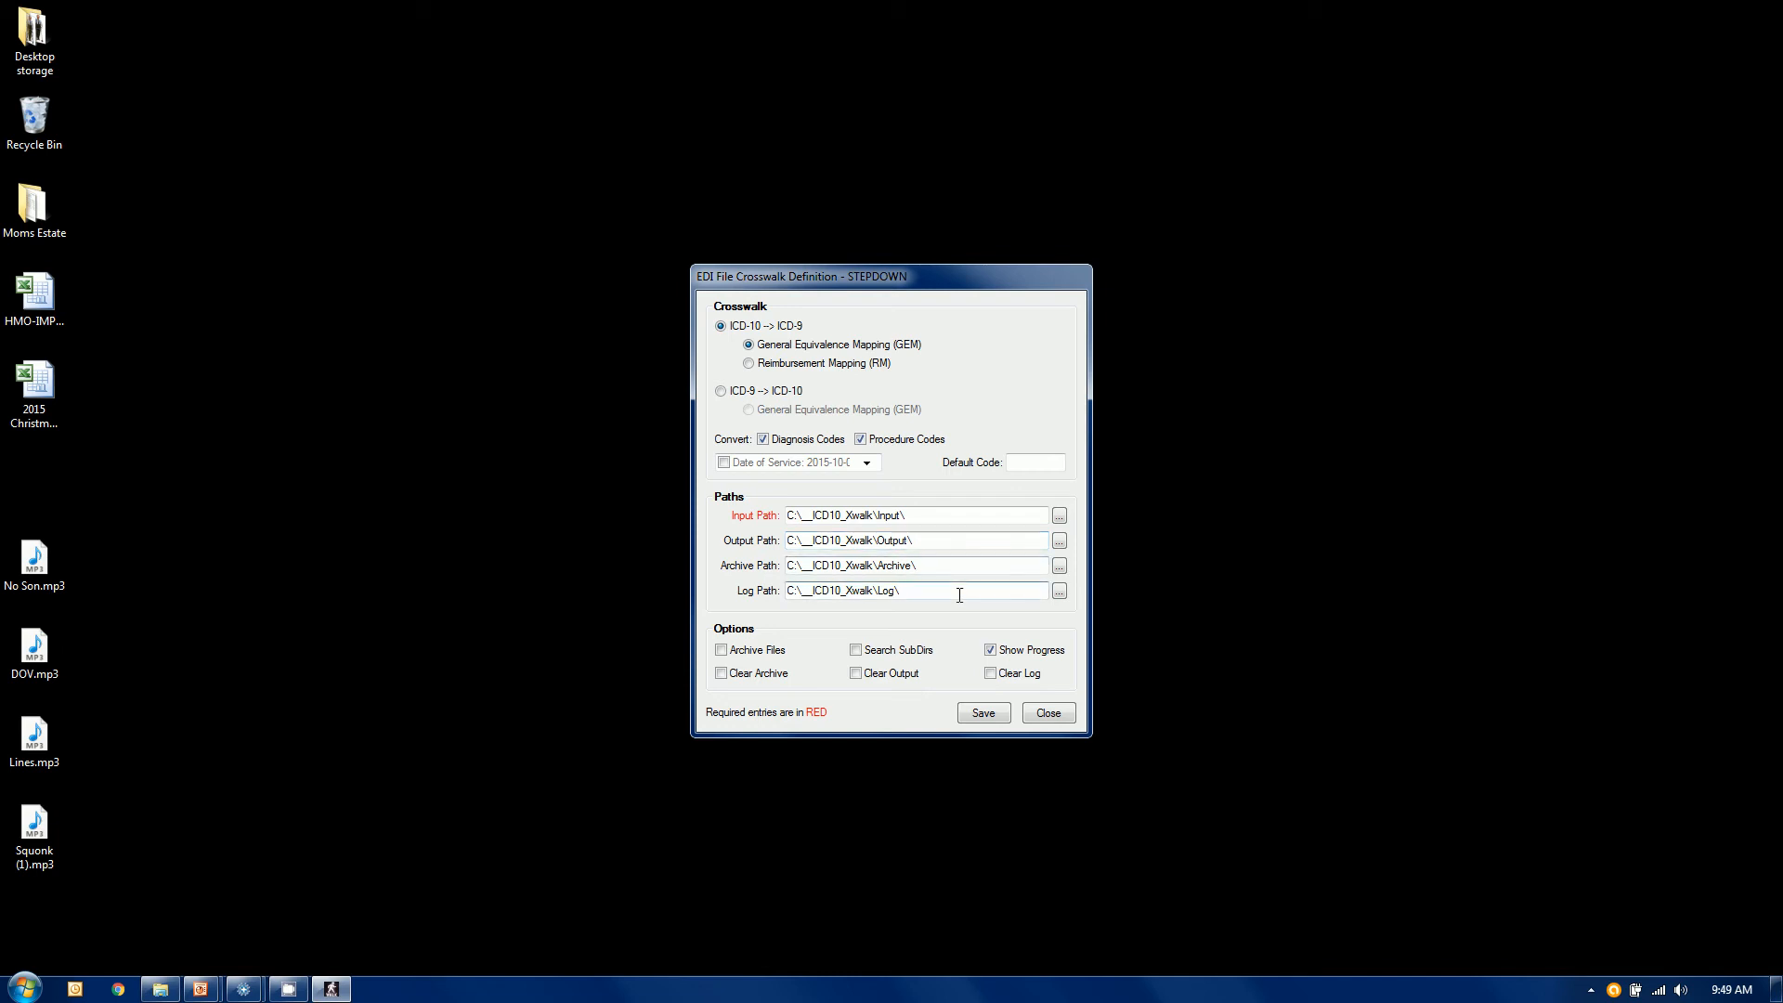
{"action": "mouse_move", "coordinate": [633, 596]}
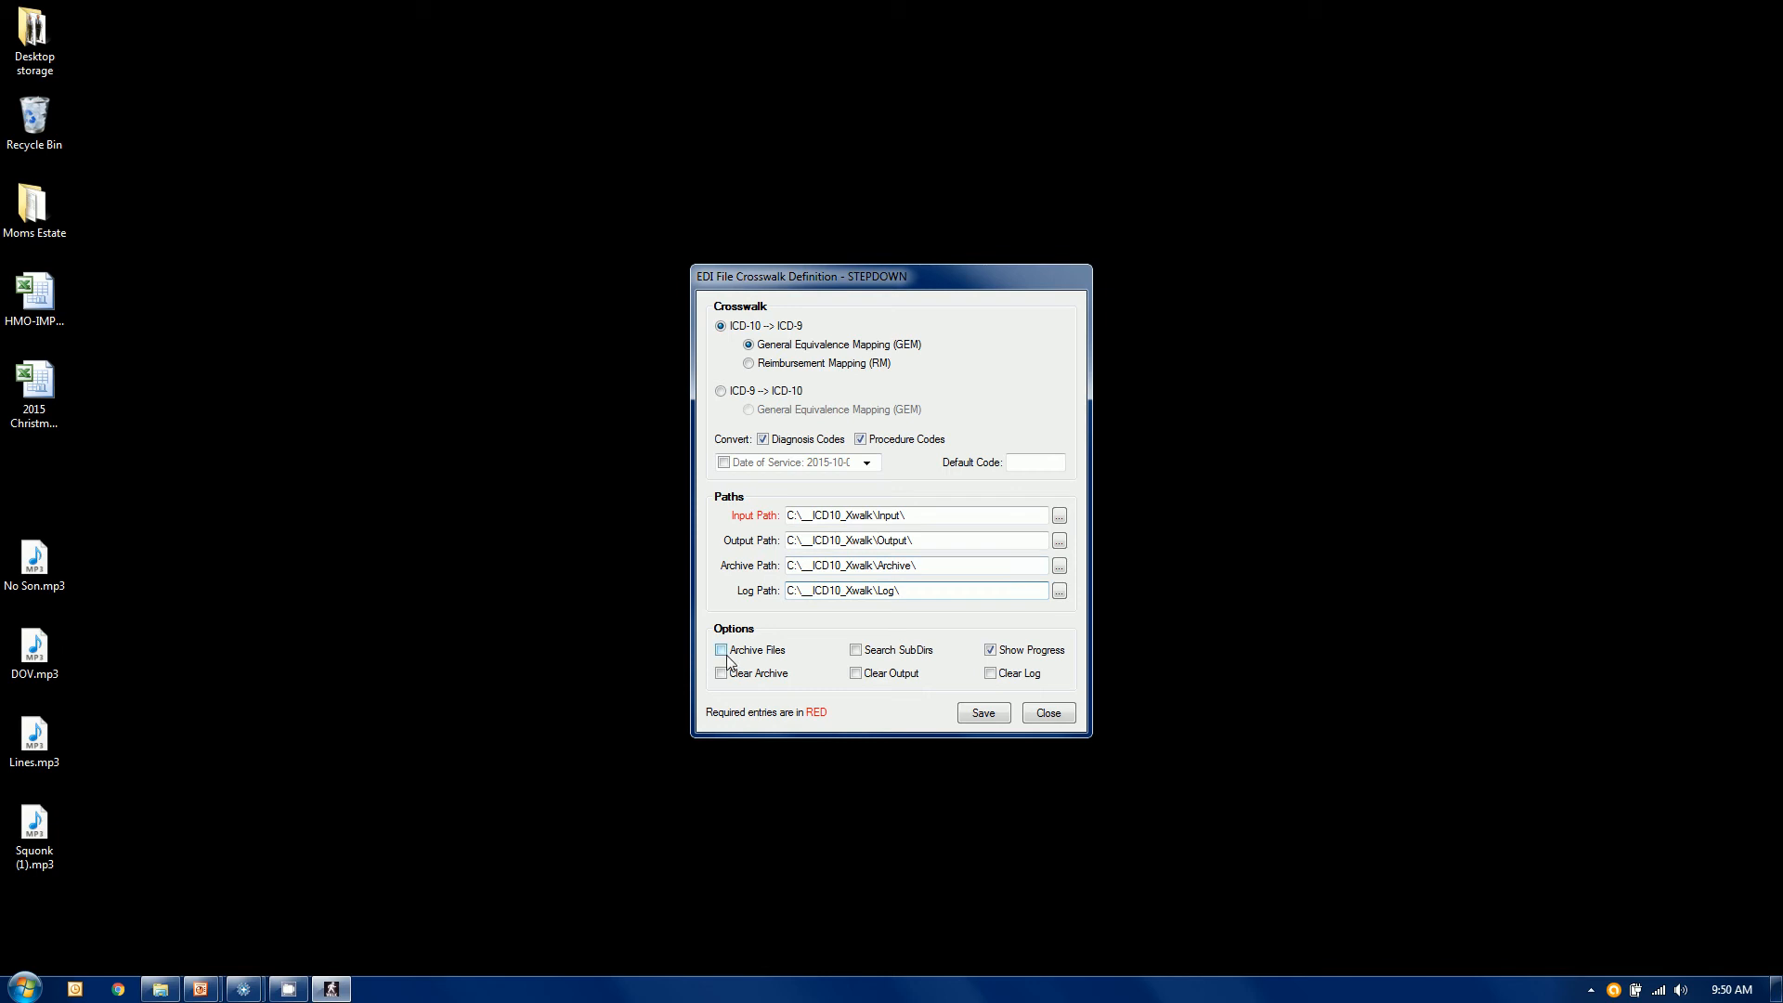
{"action": "left_click", "coordinate": [910, 589]}
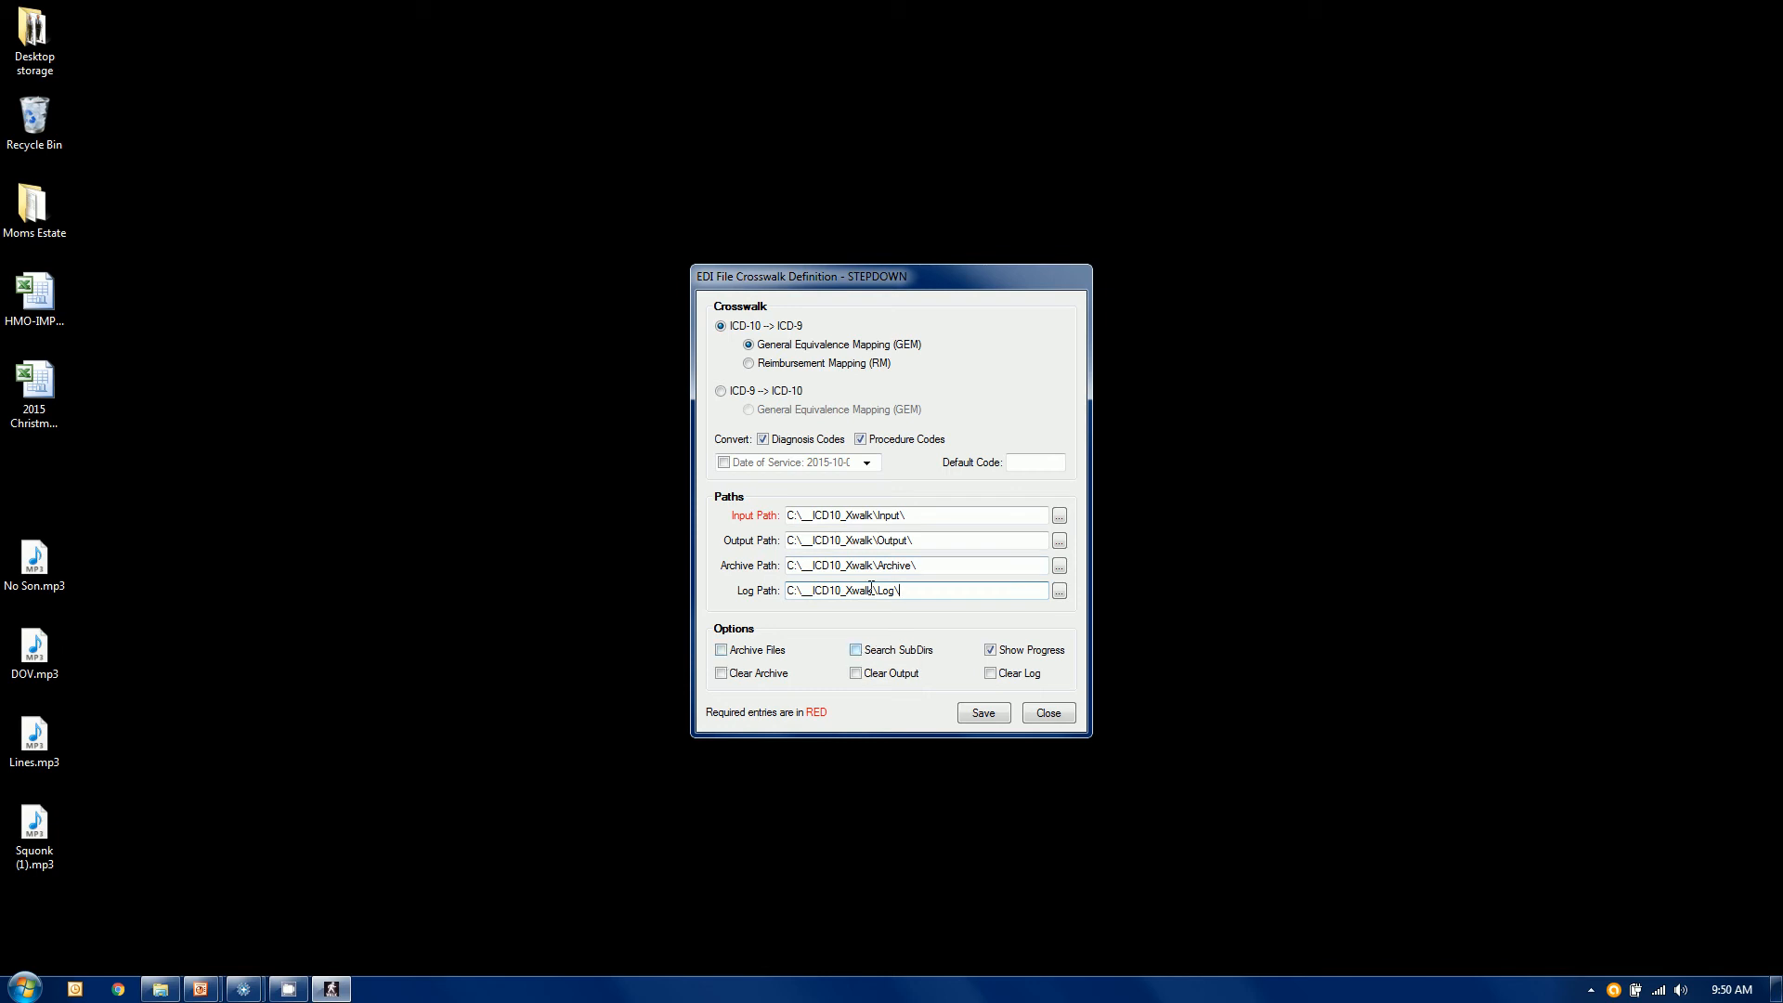
{"action": "double_click", "coordinate": [888, 514]}
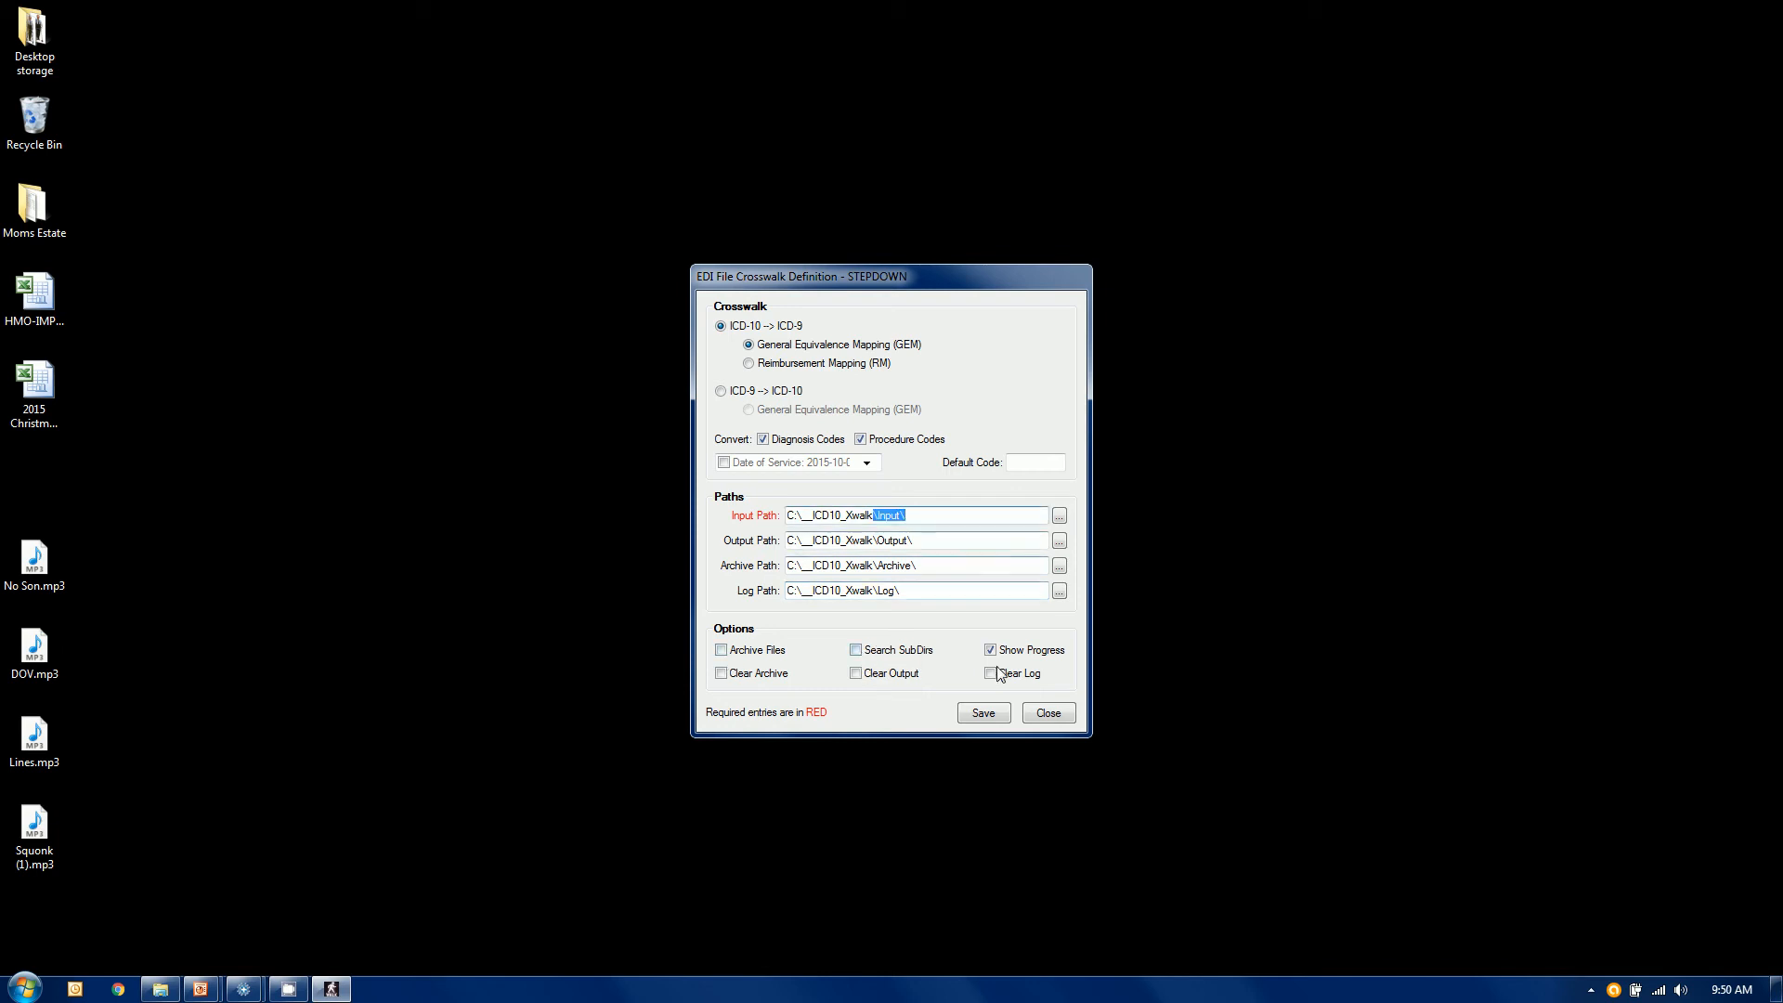
{"action": "left_click", "coordinate": [990, 672]}
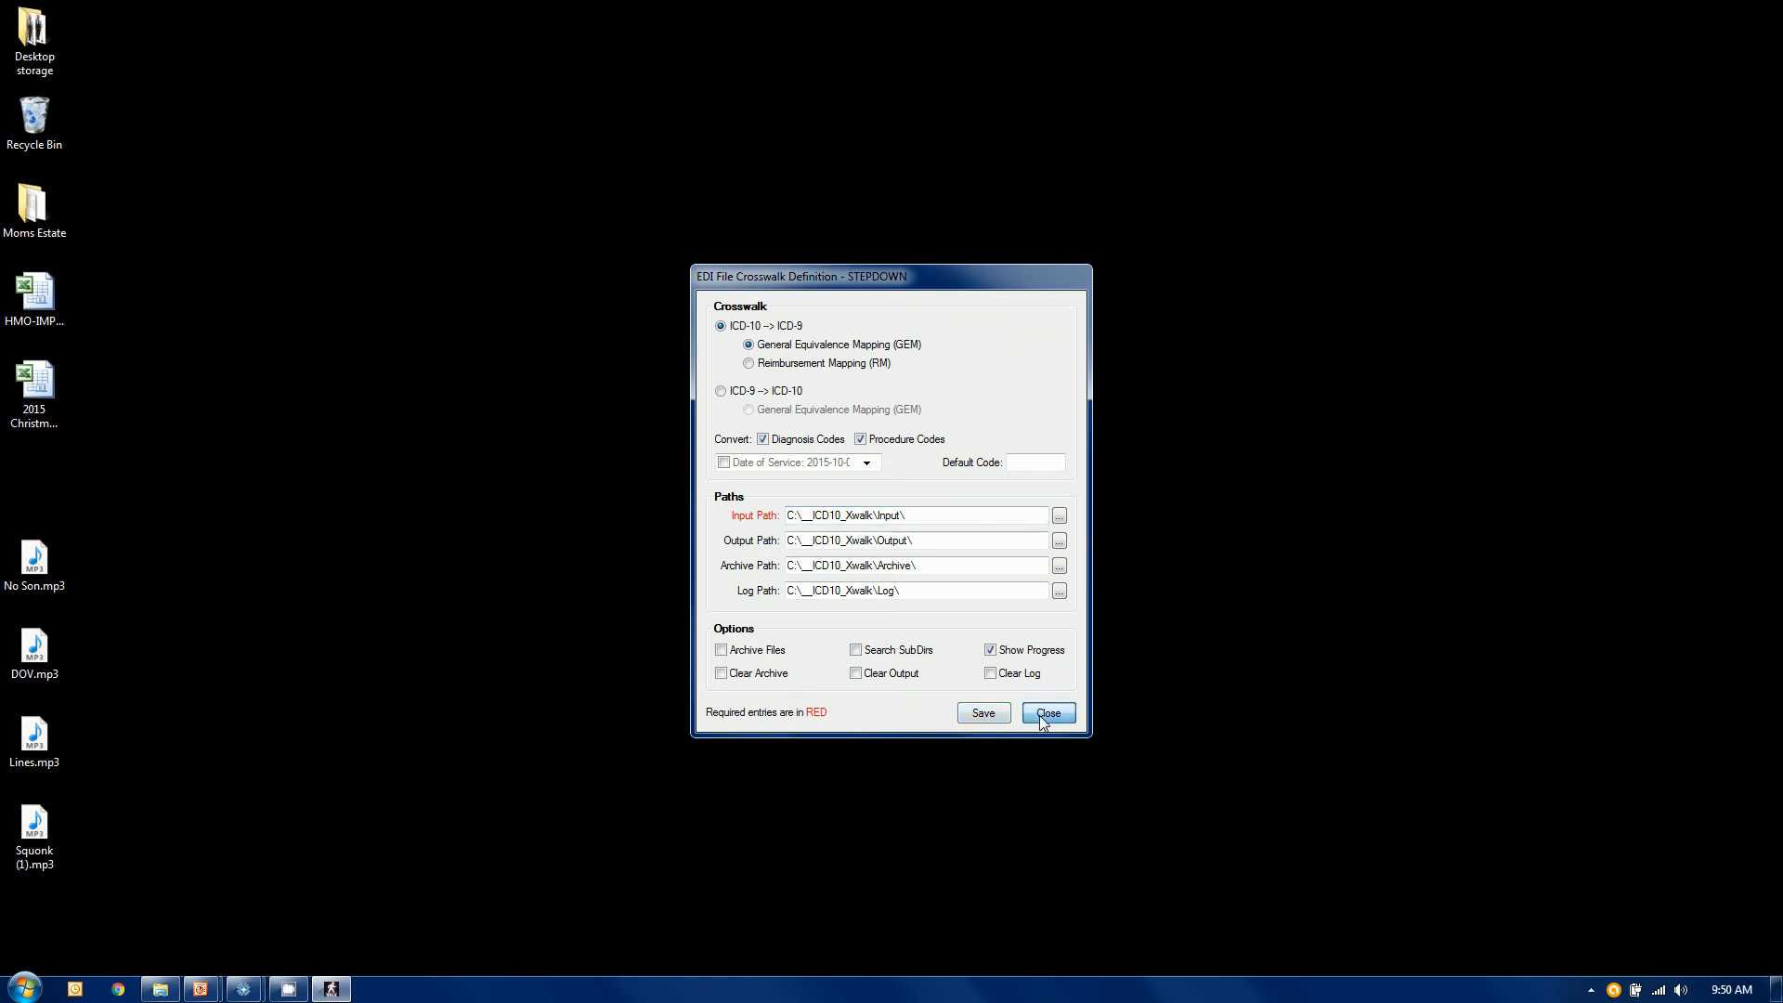
Step: Close the definition, run STEPDOWN for 1,197 replacements, accept the disclaimer and return to Explorer
{"action": "left_click", "coordinate": [1046, 713]}
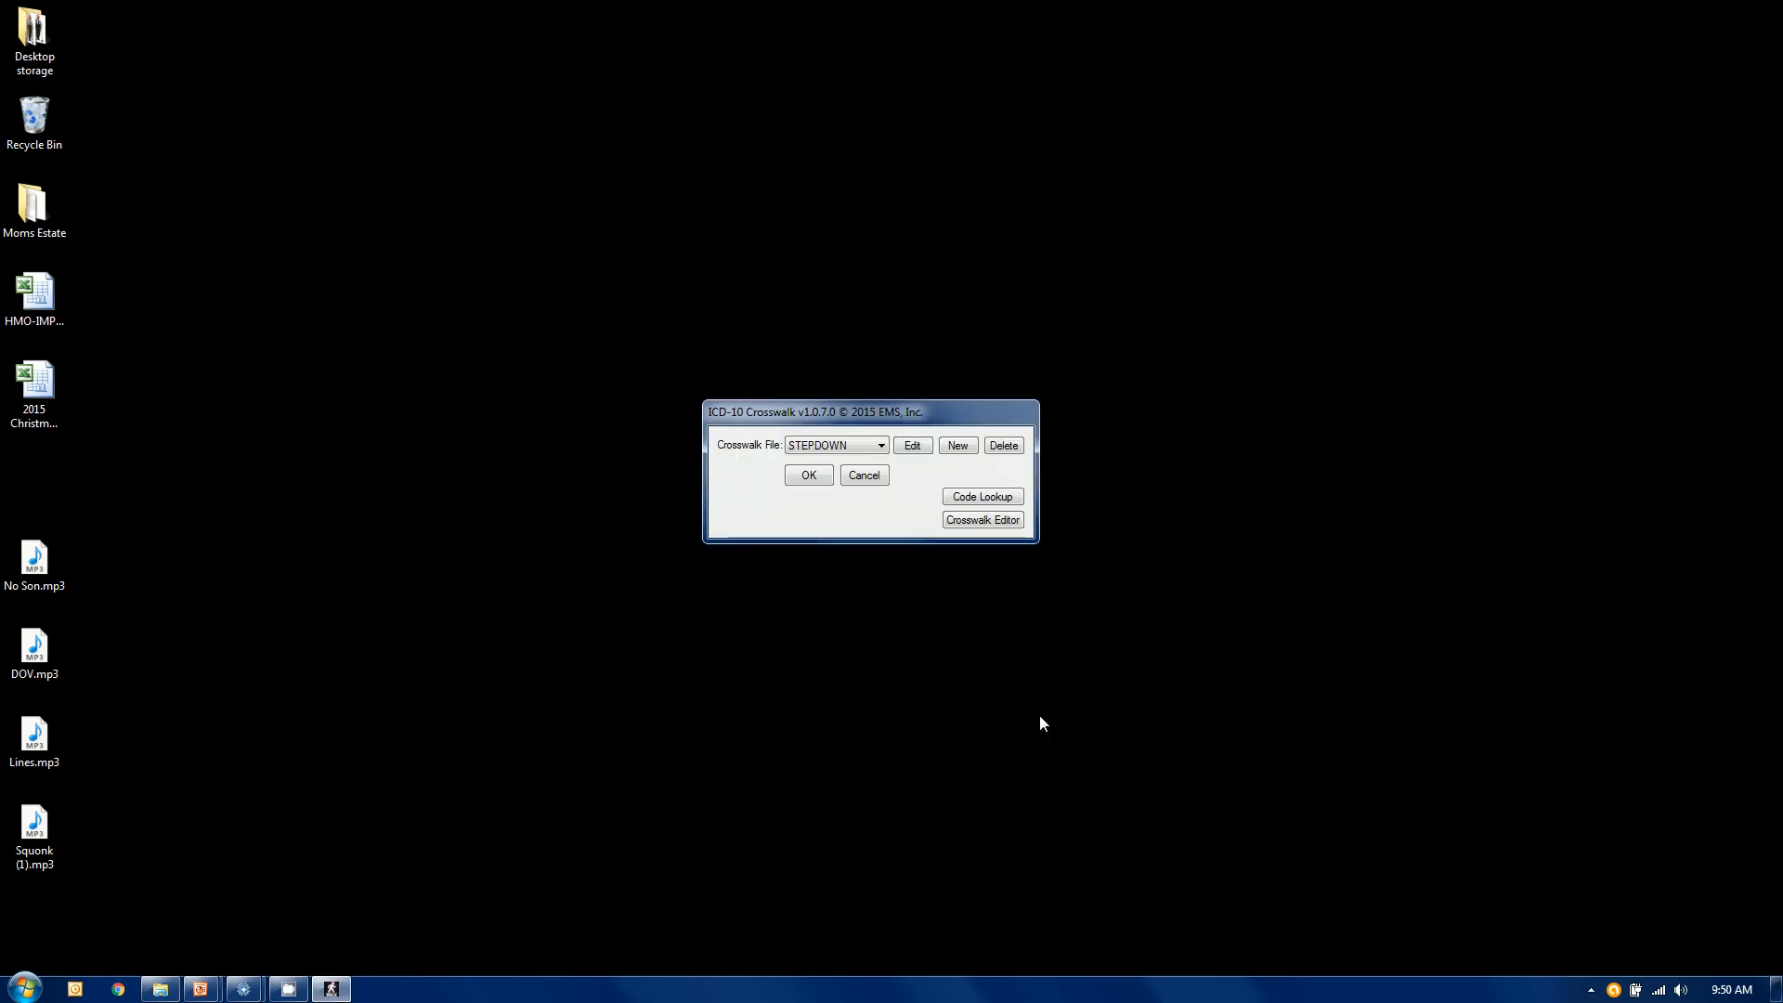
{"action": "mouse_move", "coordinate": [1025, 616]}
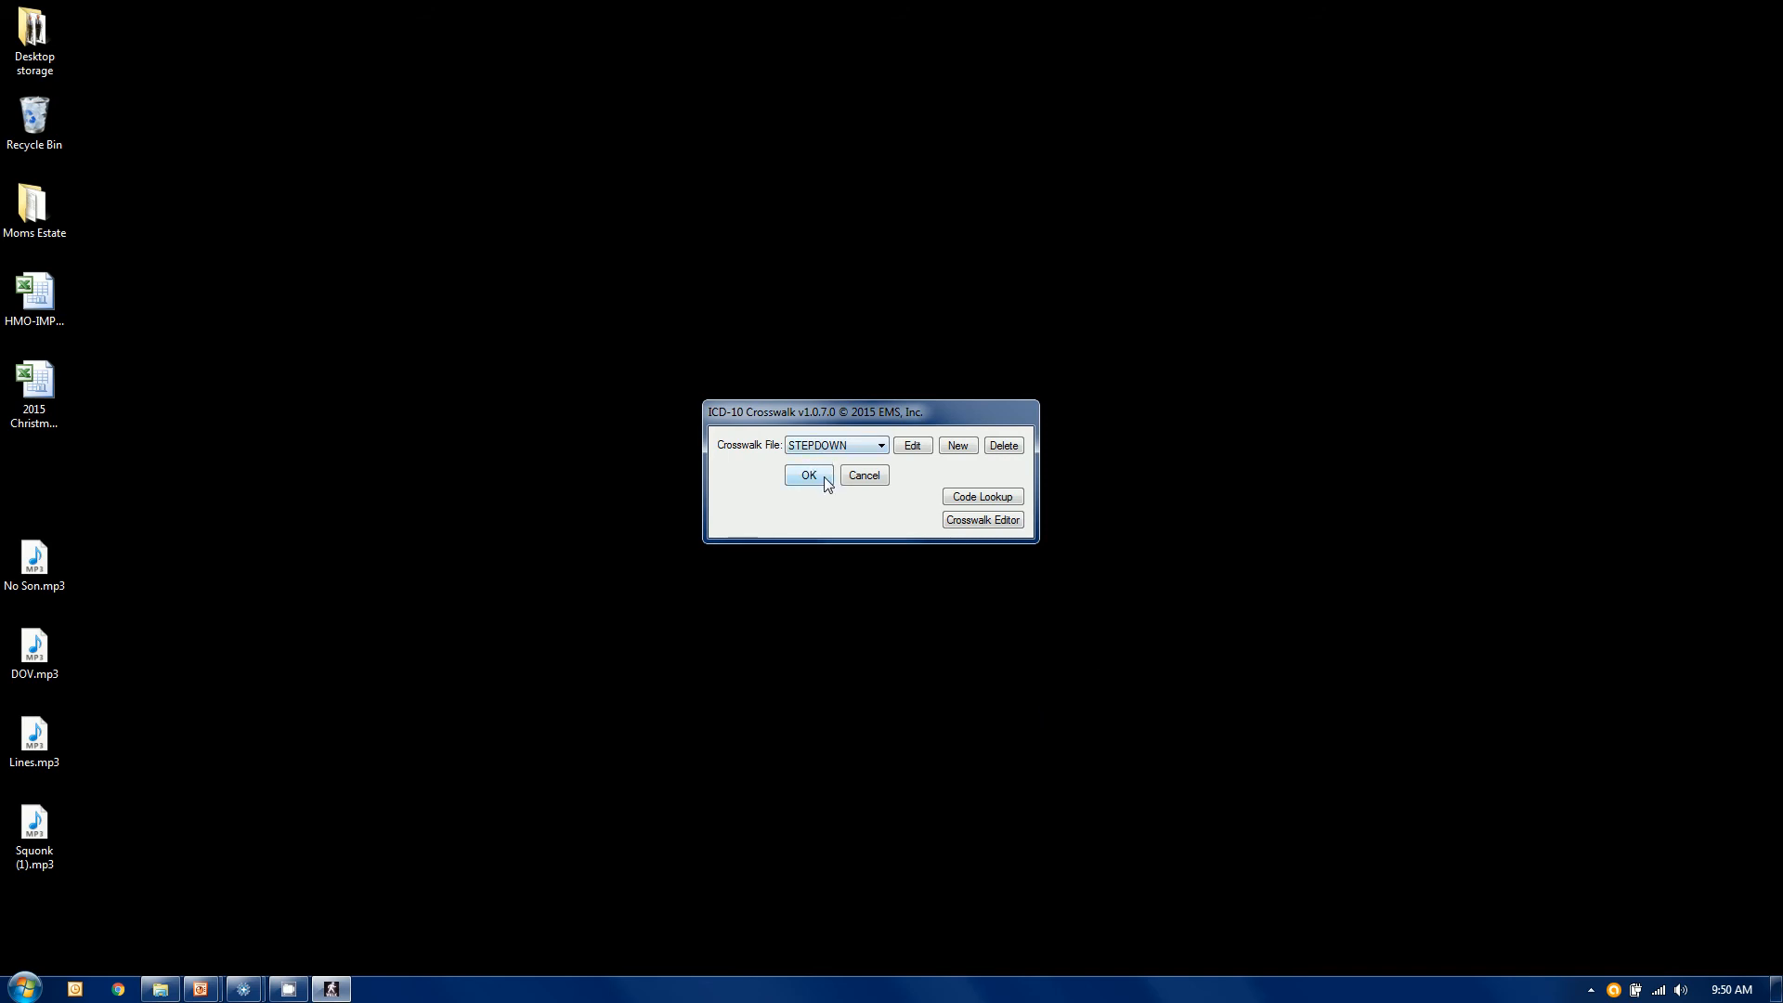
{"action": "left_click", "coordinate": [808, 474]}
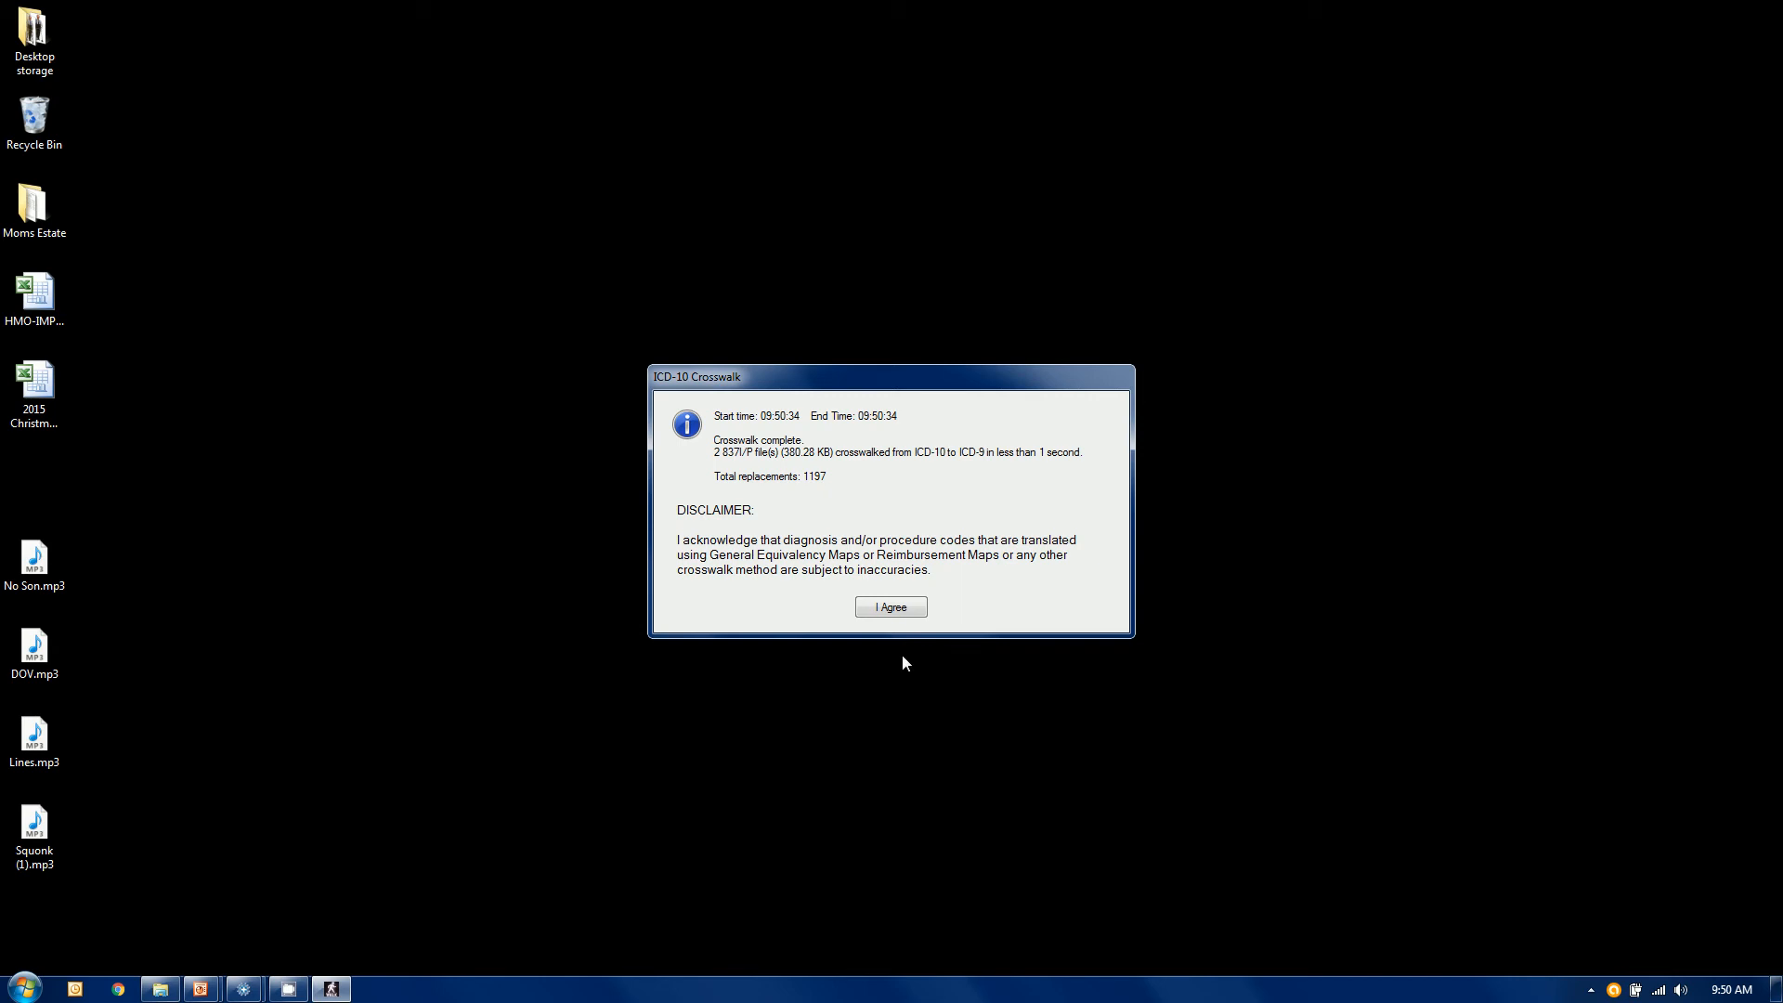
{"action": "left_click", "coordinate": [890, 605]}
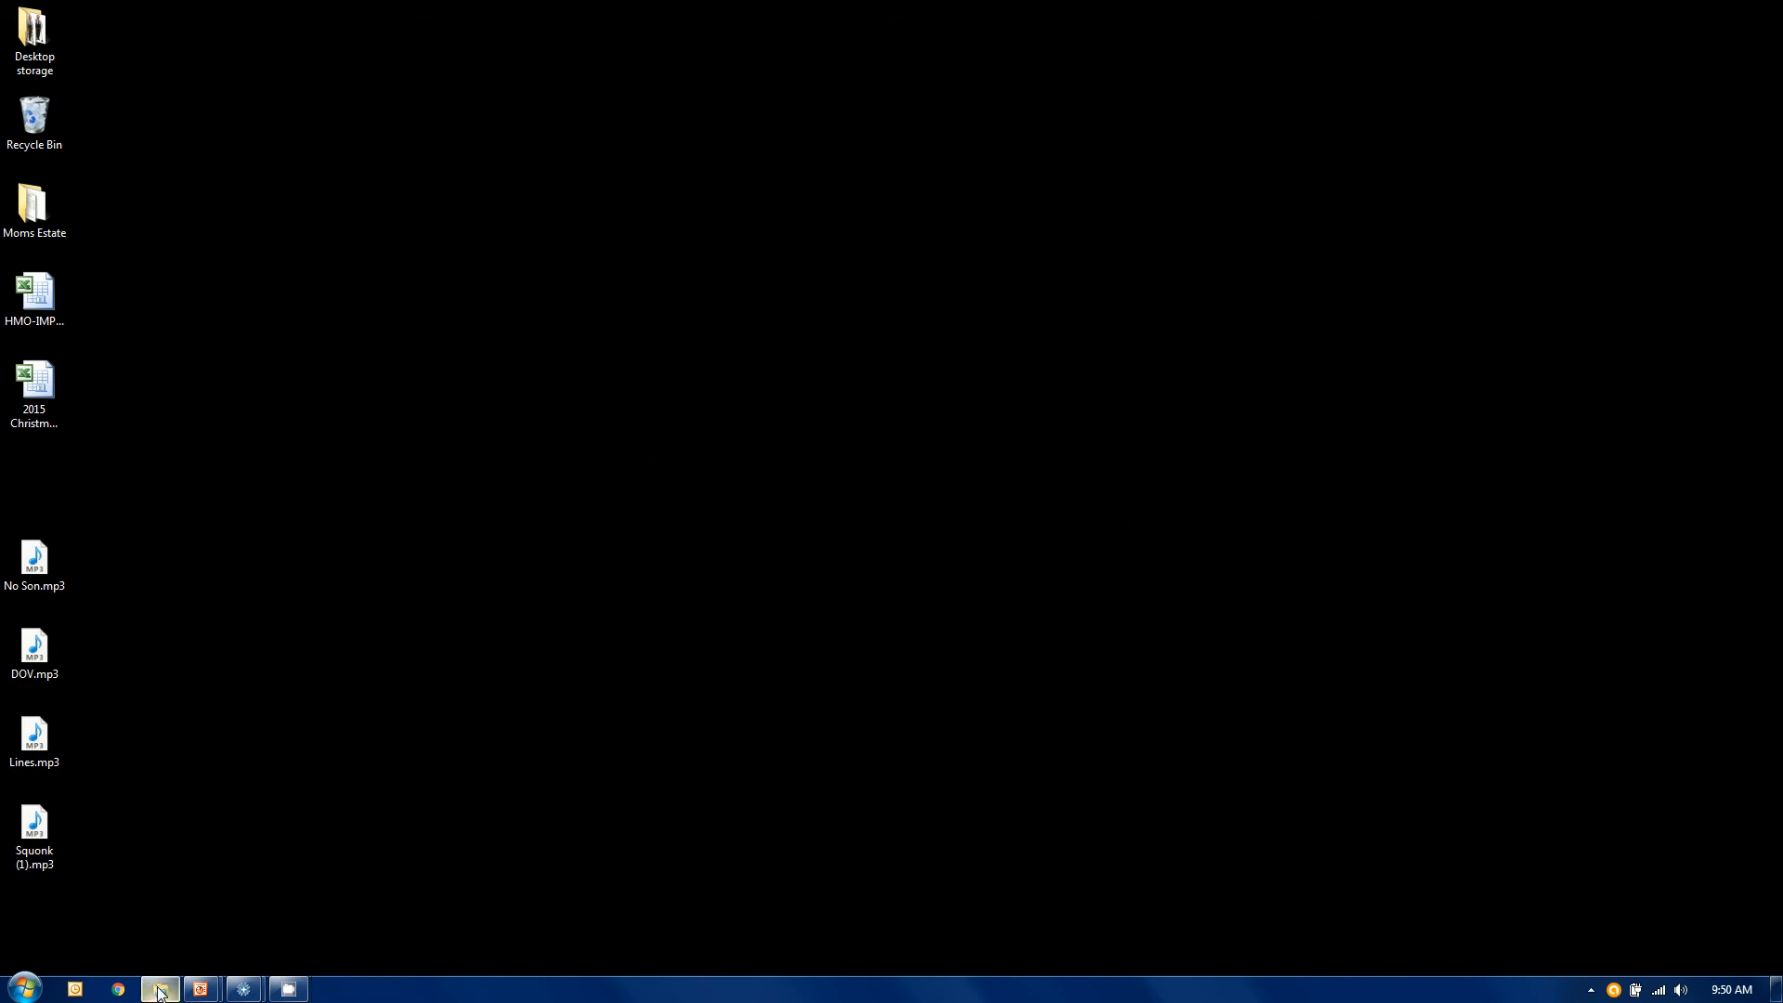
{"action": "left_click", "coordinate": [158, 989]}
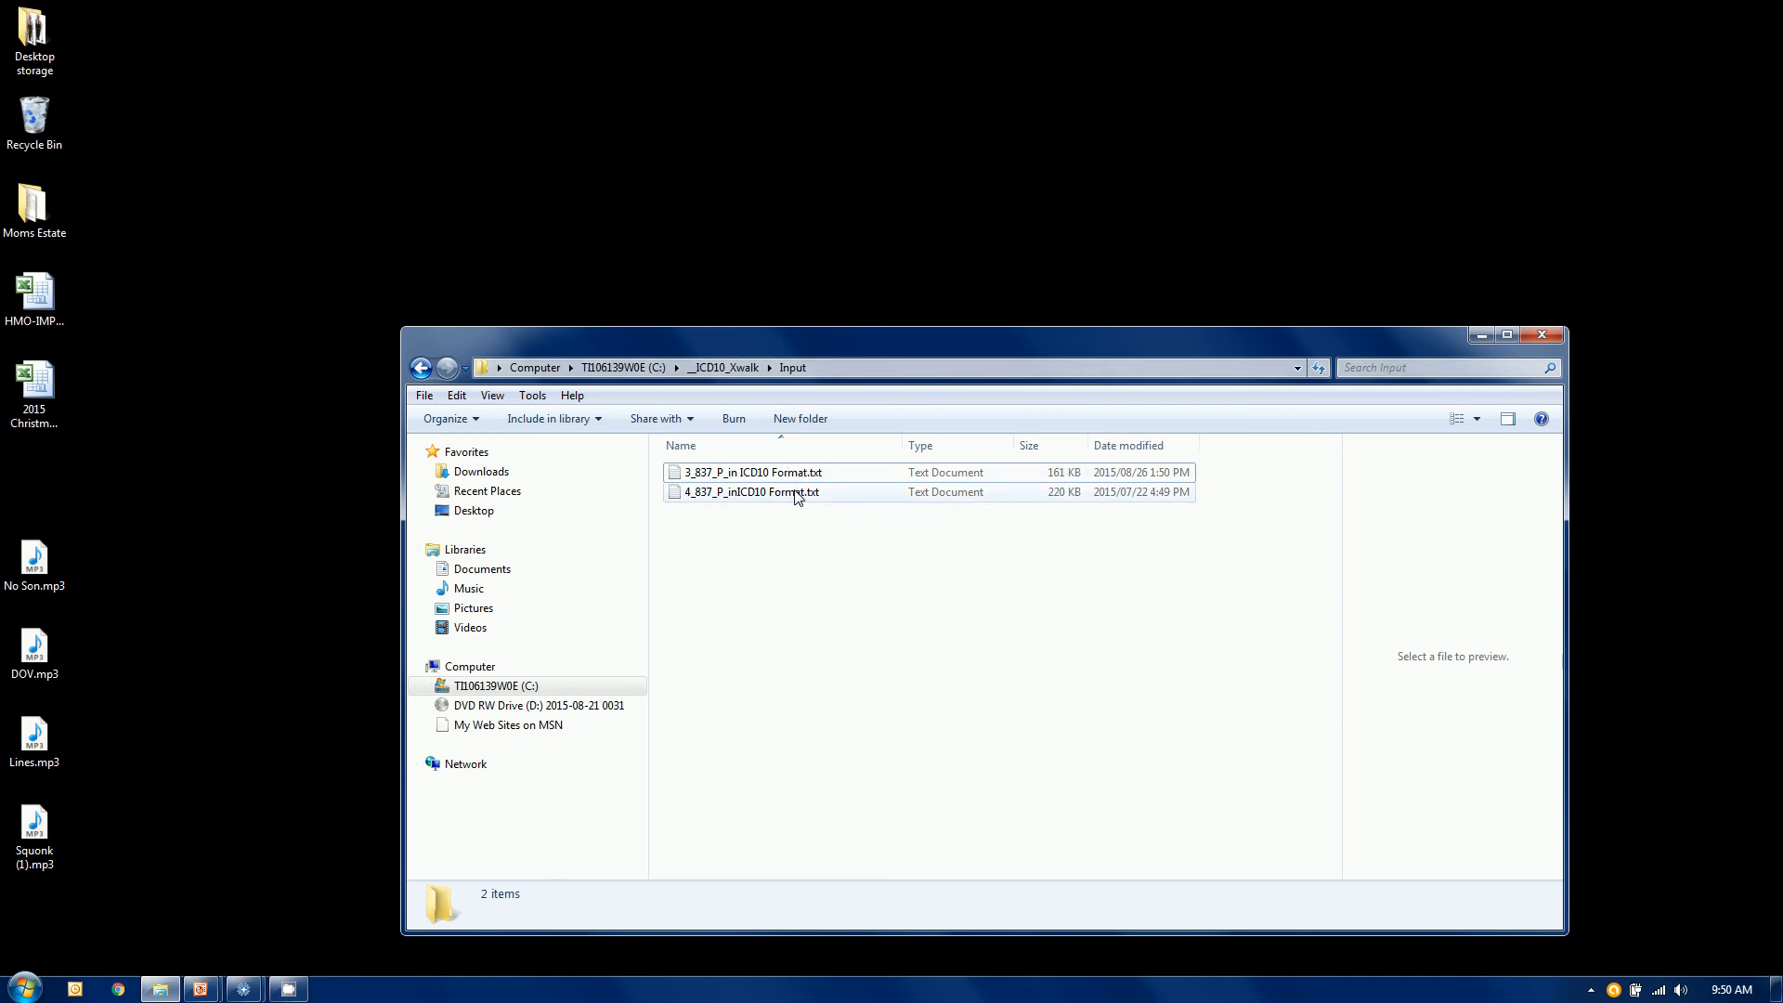
{"action": "mouse_move", "coordinate": [747, 471]}
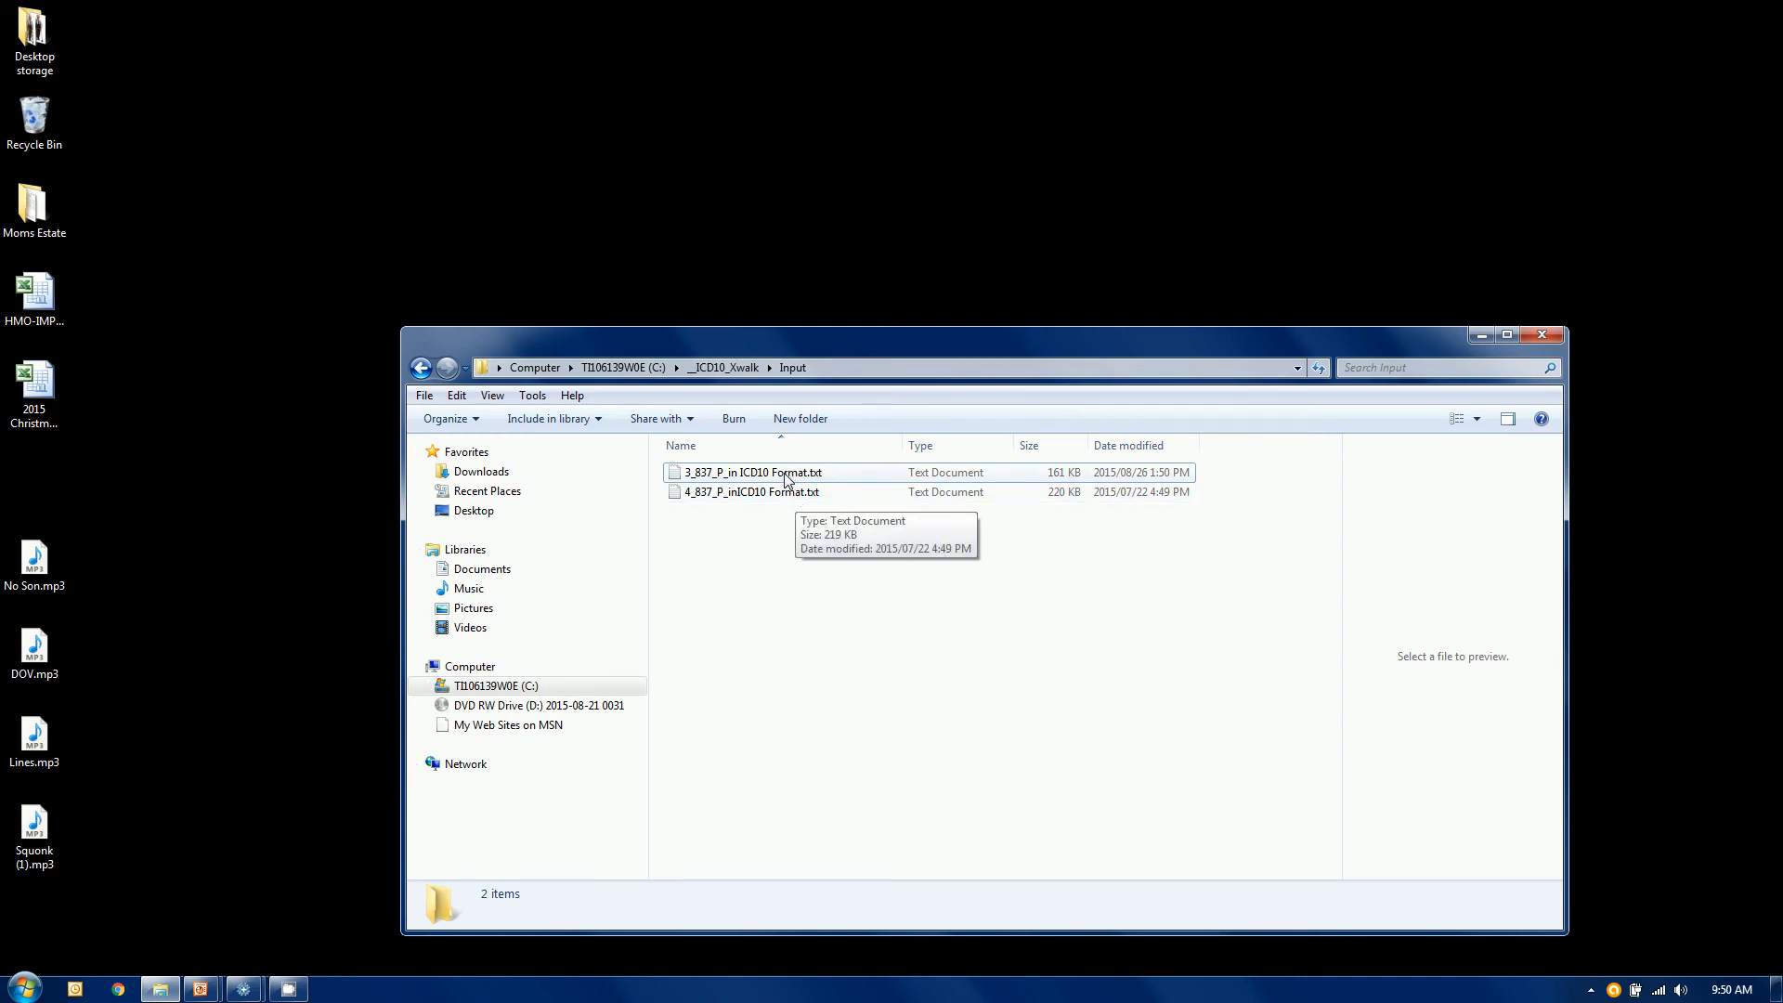
Step: Go up to __ICD10_Xwalk and open the Output folder with the two STEPDOWN files
{"action": "left_click", "coordinate": [722, 368]}
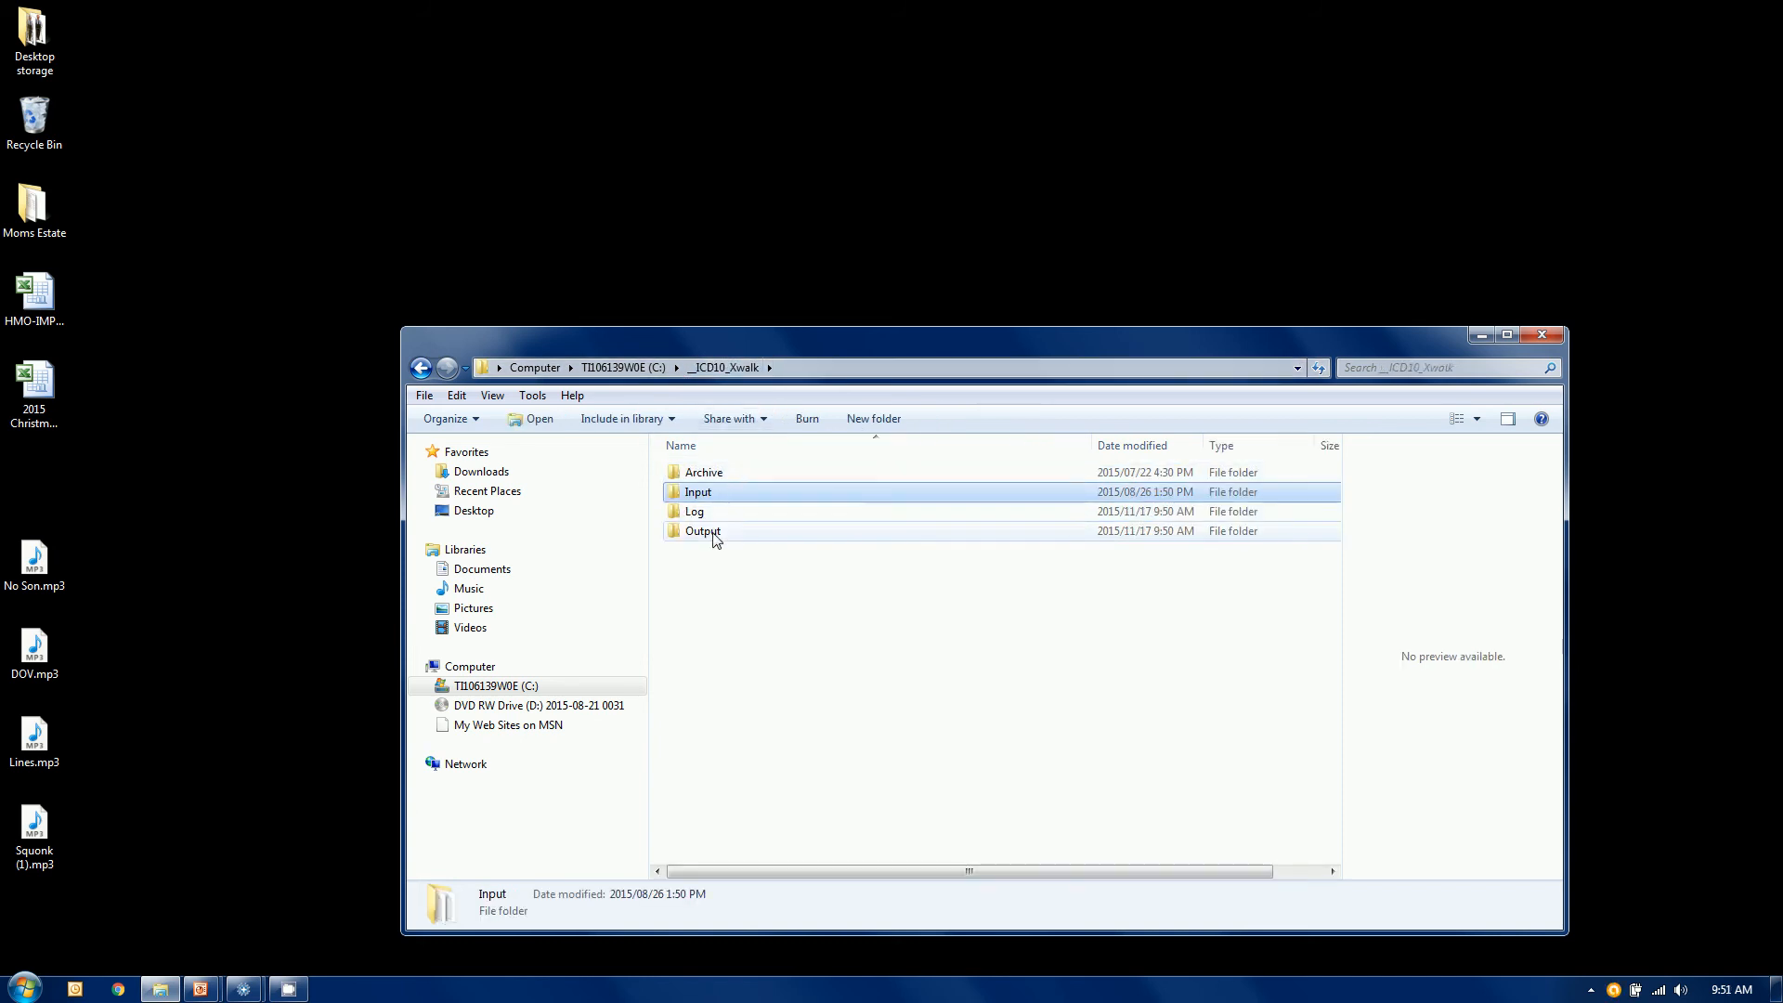
{"action": "double_click", "coordinate": [703, 532]}
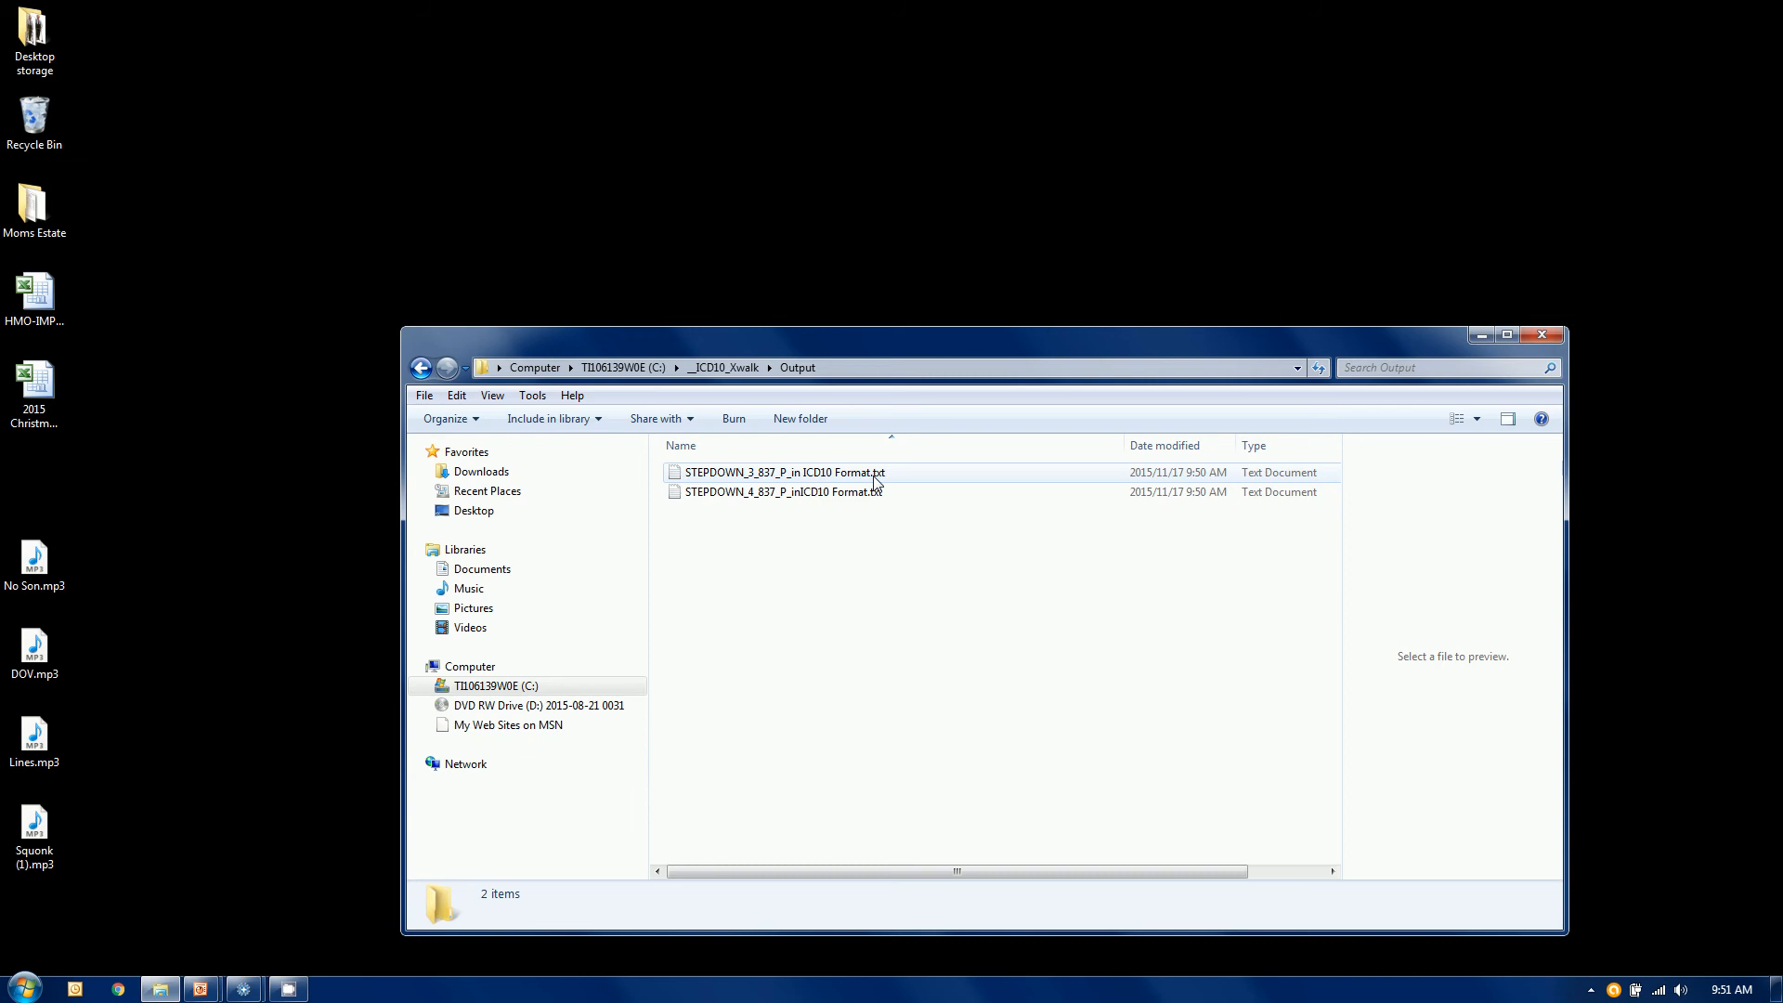
{"action": "mouse_move", "coordinate": [243, 989]}
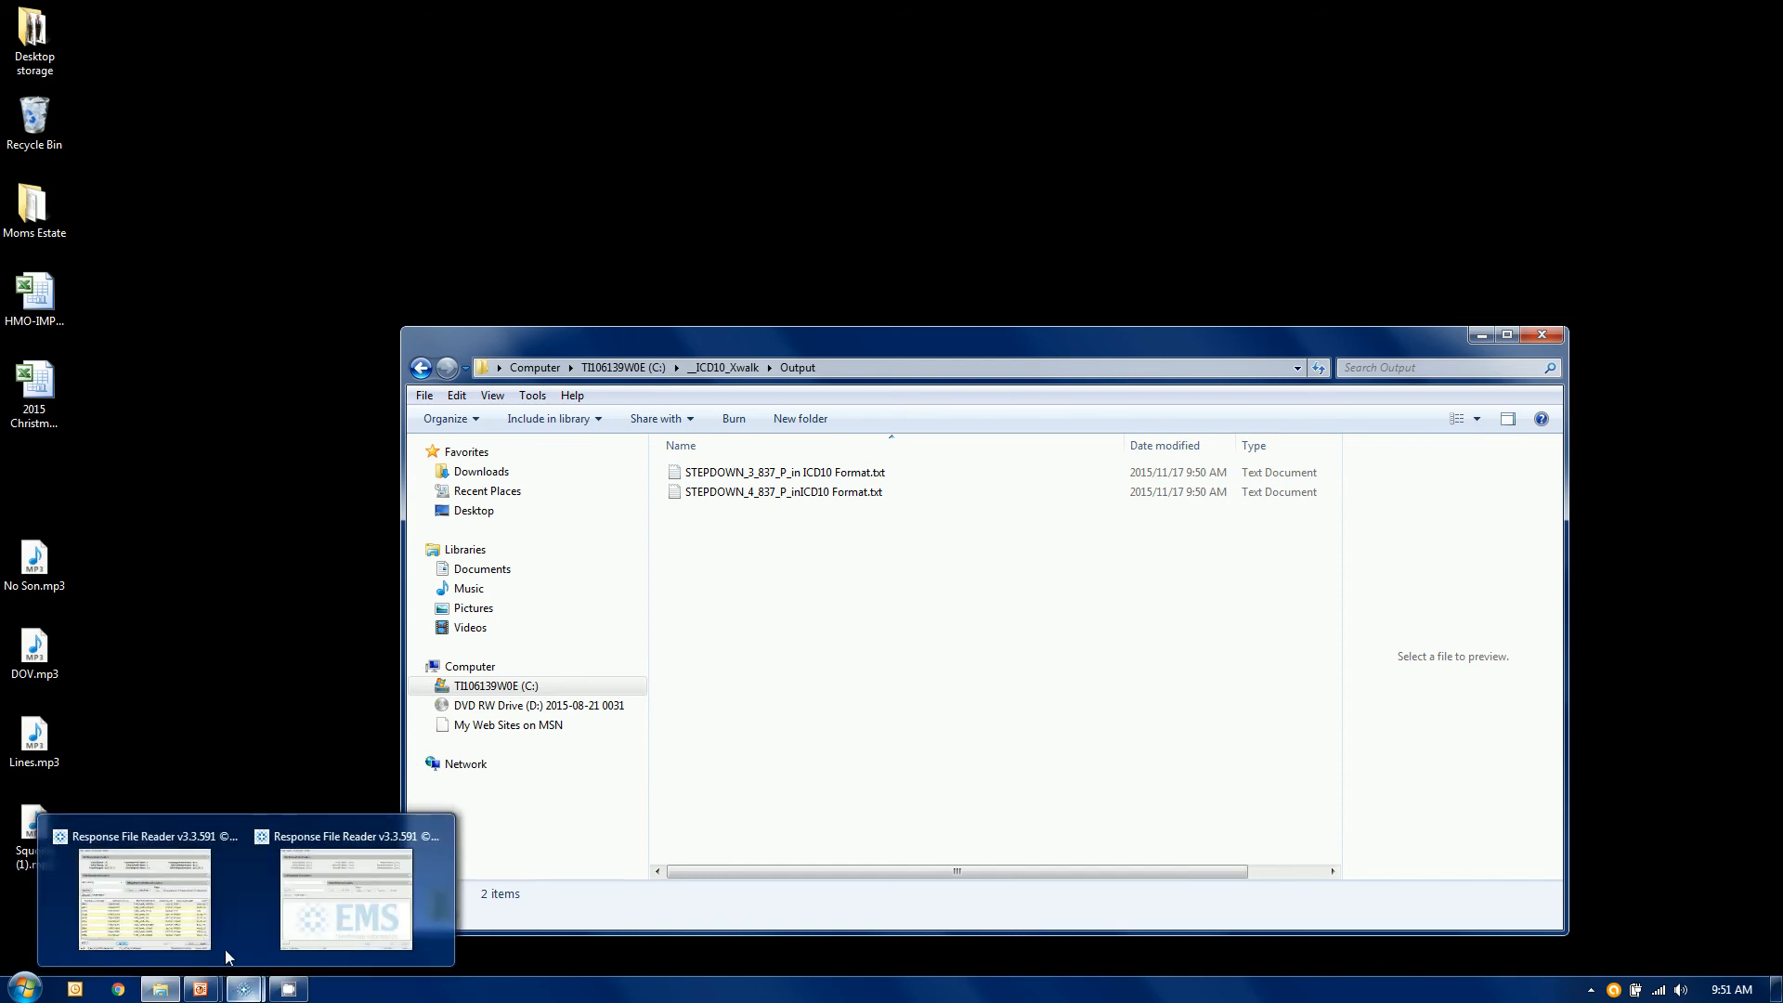
Step: Load STEPDOWN_3_837_P_in ICD10 Format.txt from Output into the second Response File Reader
{"action": "left_click", "coordinate": [145, 901]}
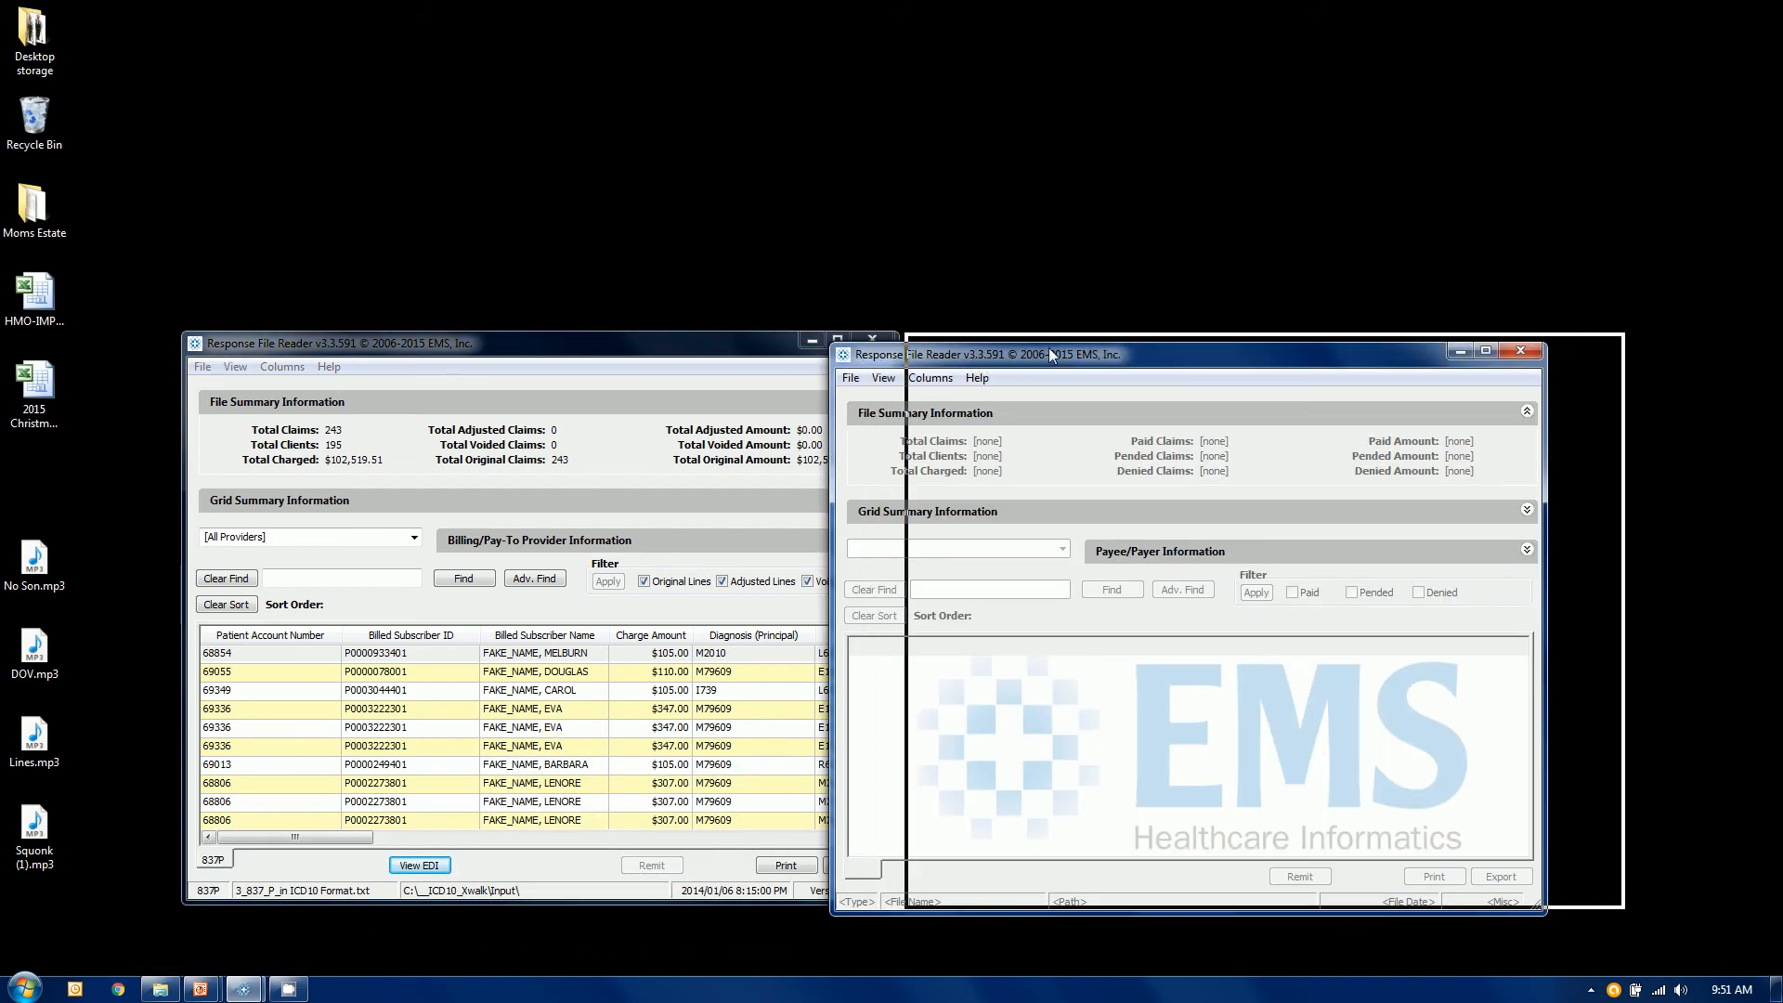
{"action": "left_click", "coordinate": [928, 370]}
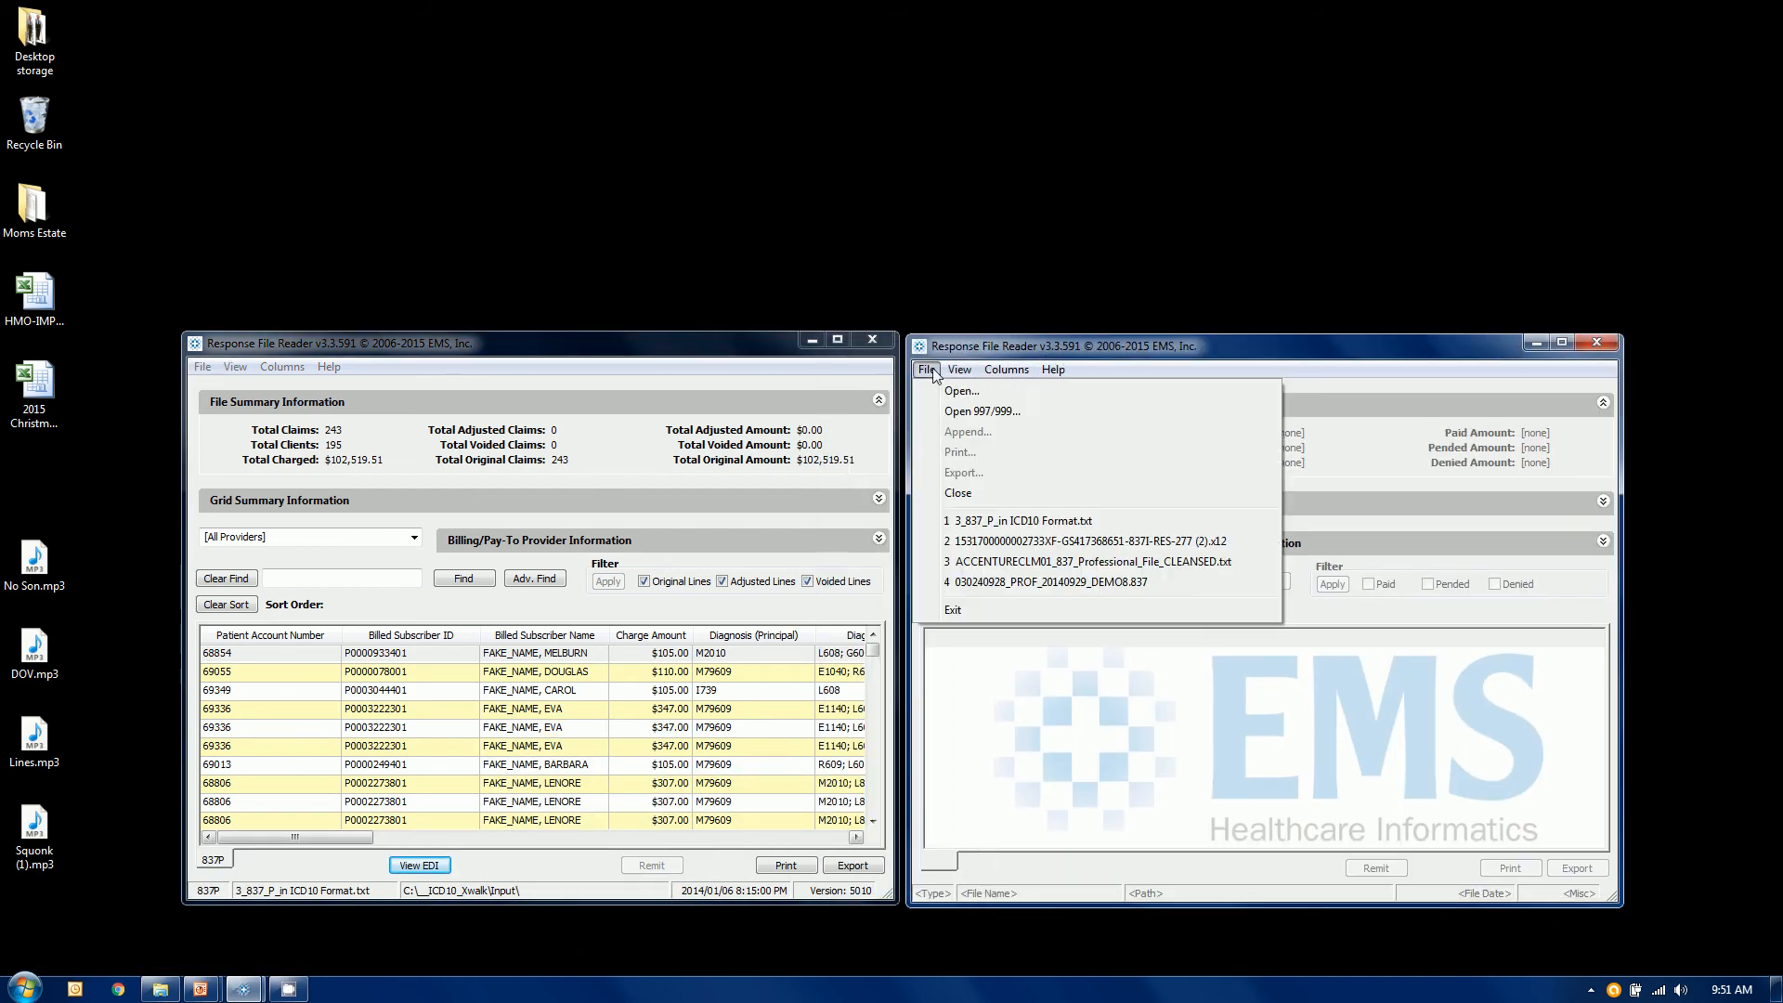
{"action": "mouse_move", "coordinate": [964, 390]}
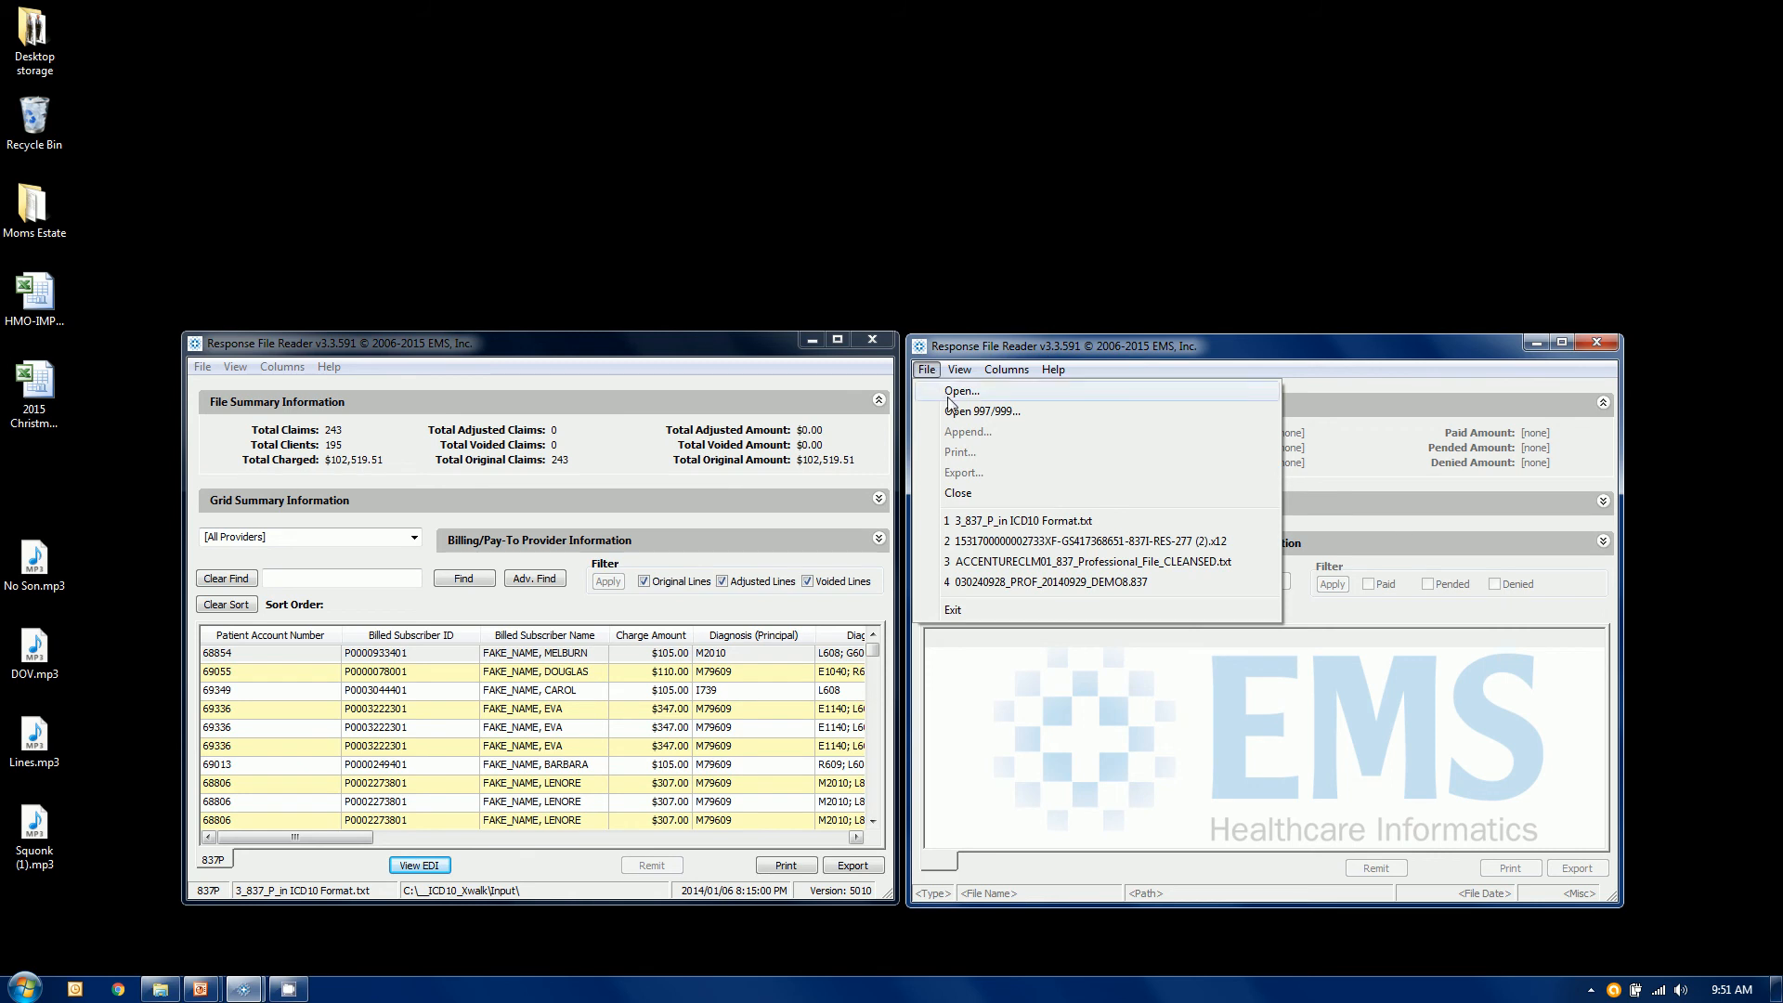
{"action": "left_click", "coordinate": [960, 390]}
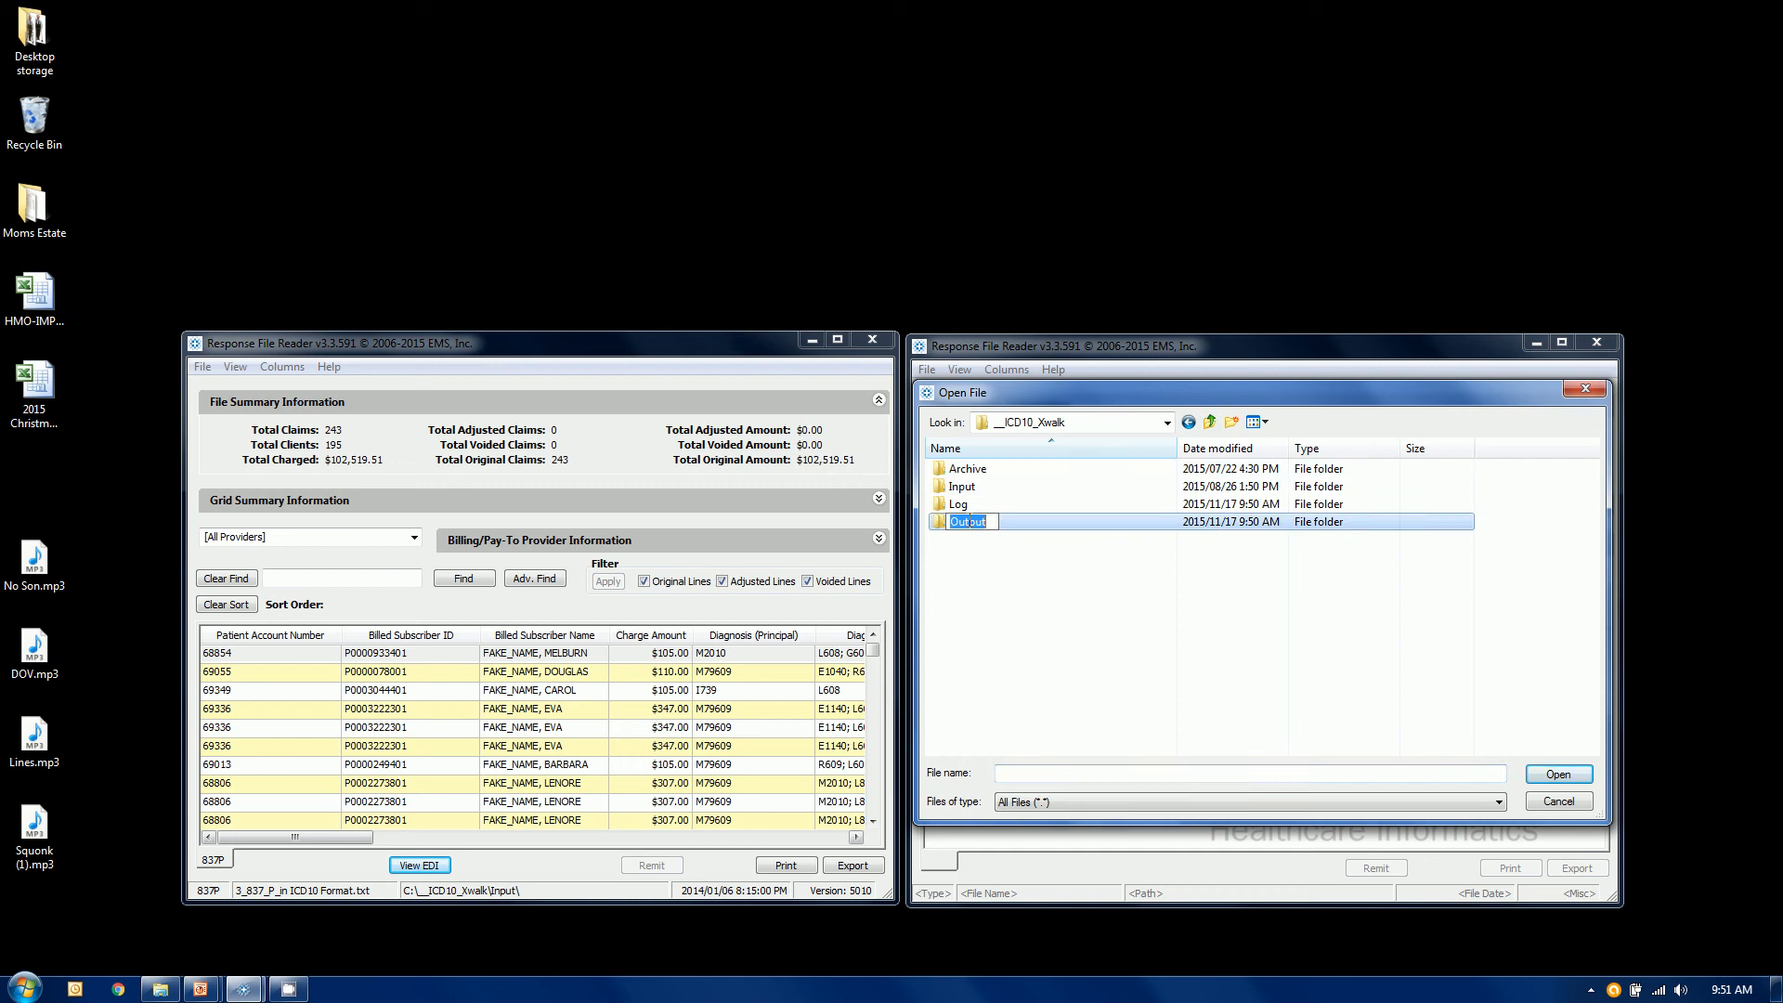
{"action": "double_click", "coordinate": [970, 520]}
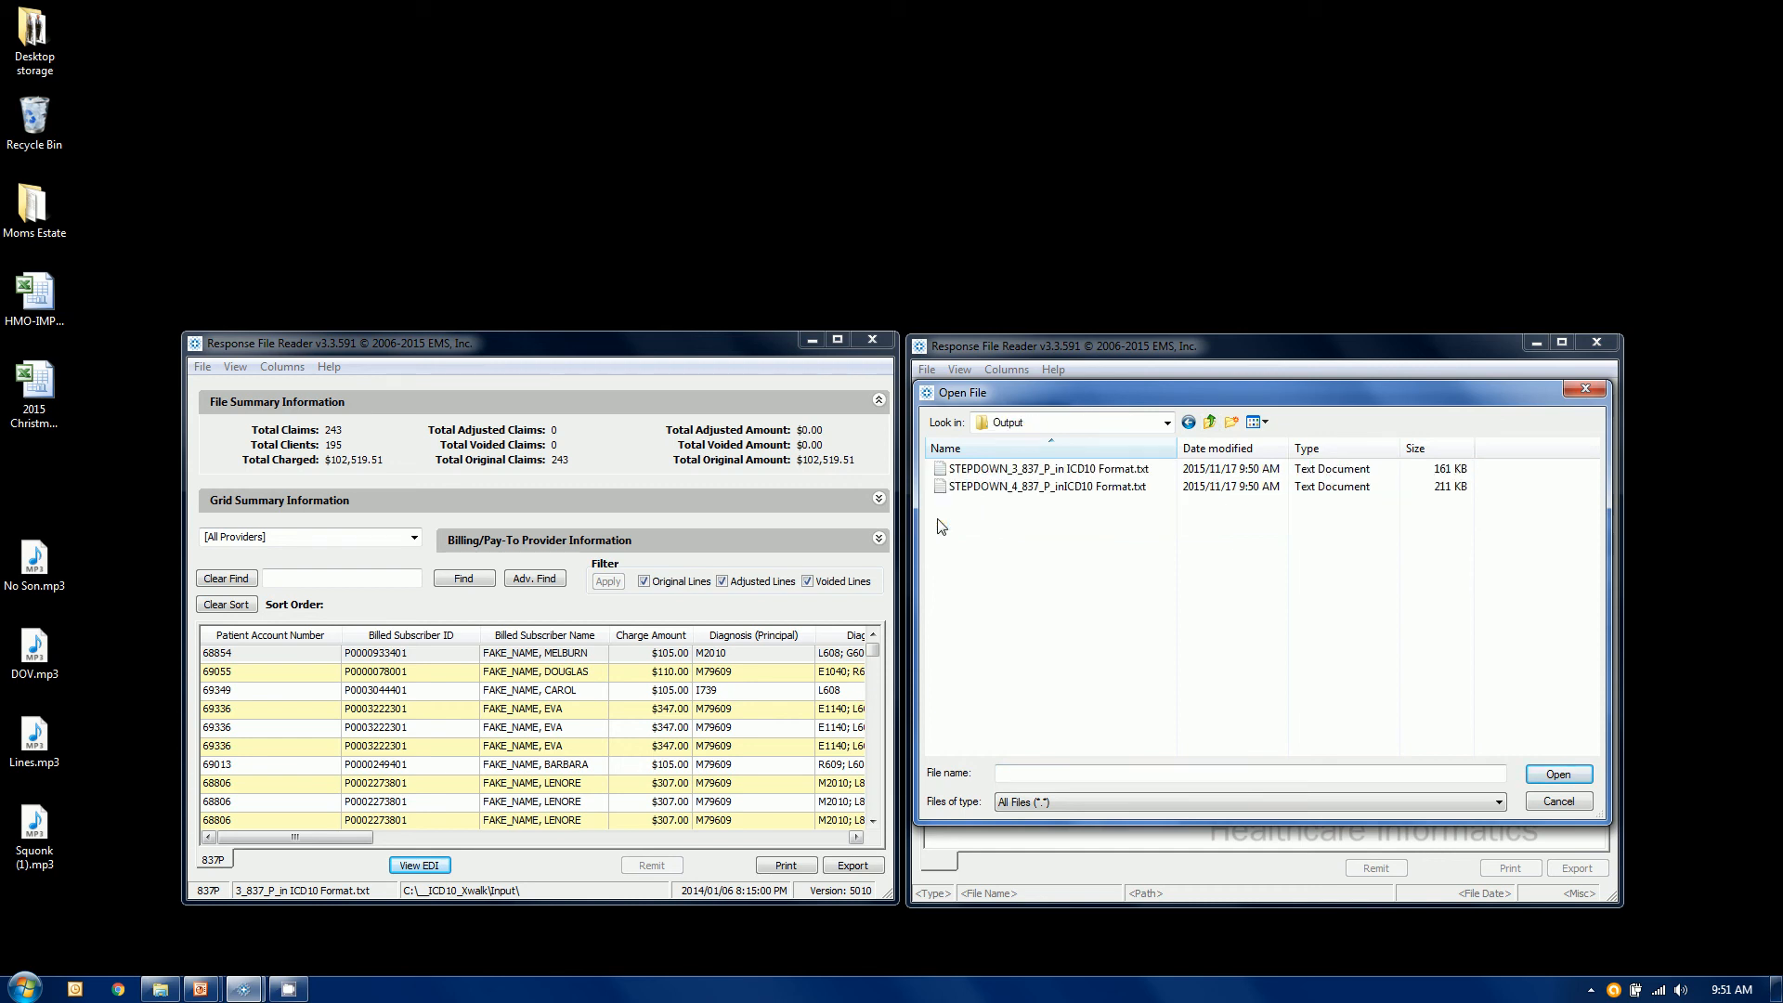
{"action": "left_click", "coordinate": [1046, 469]}
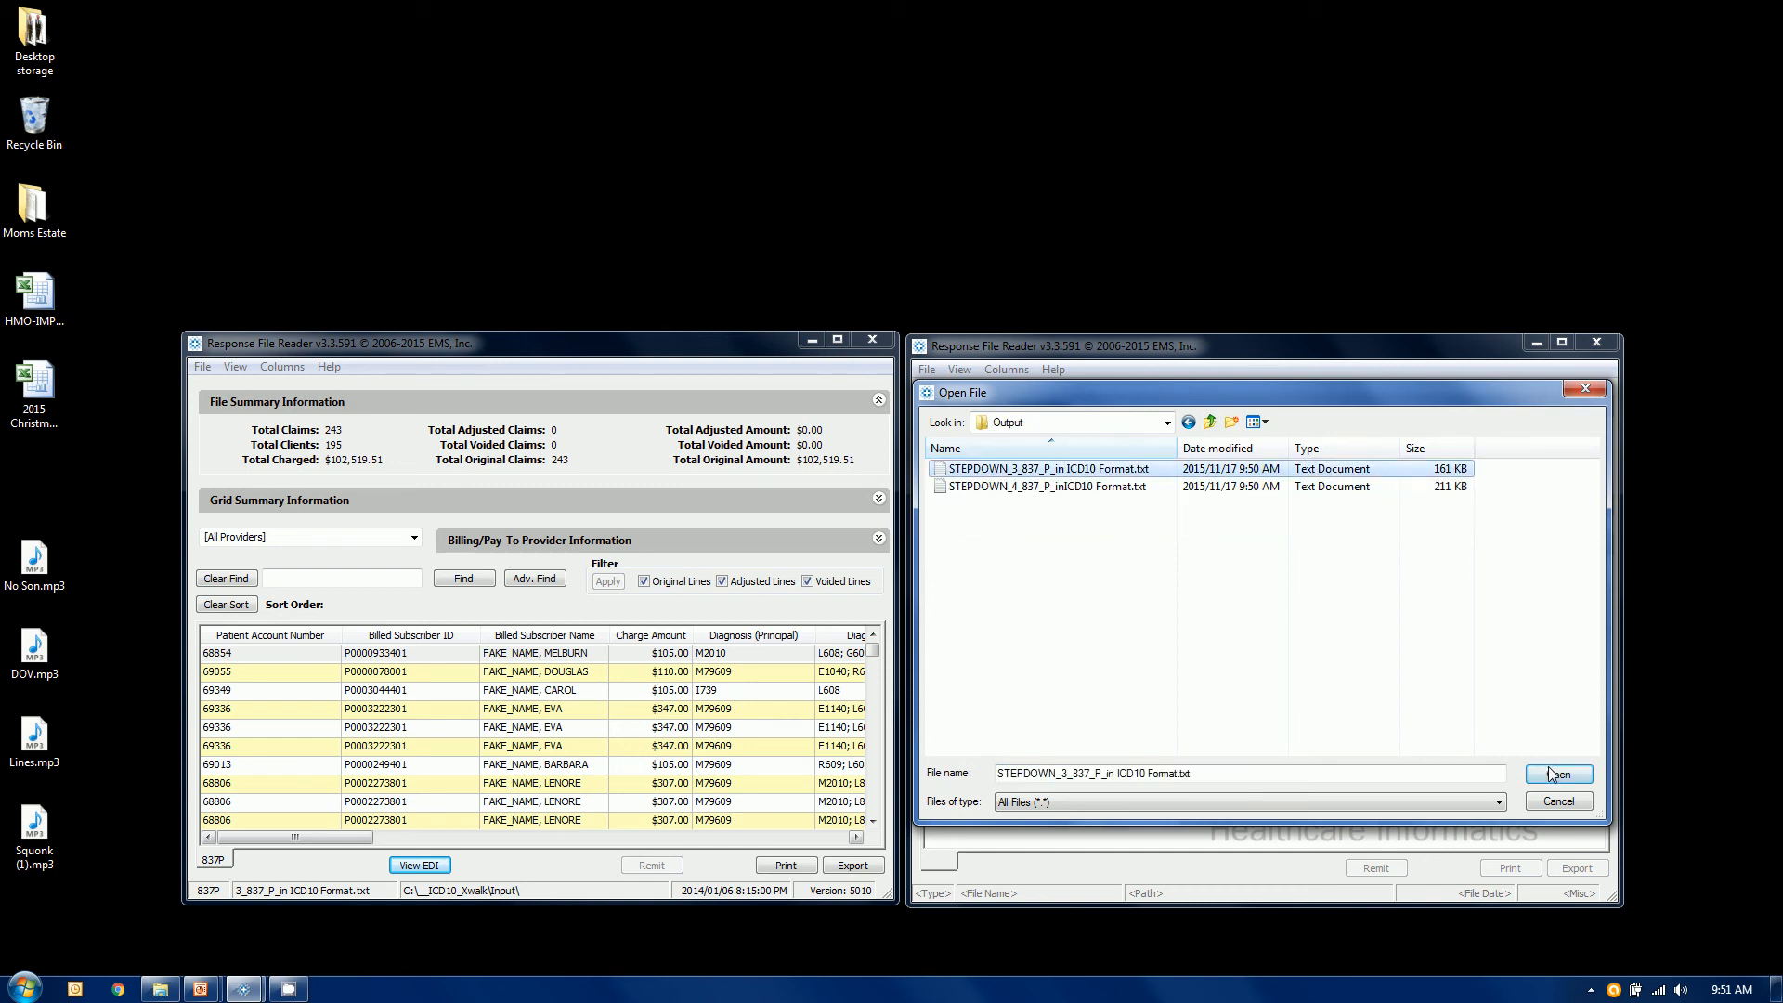
{"action": "left_click", "coordinate": [1556, 773]}
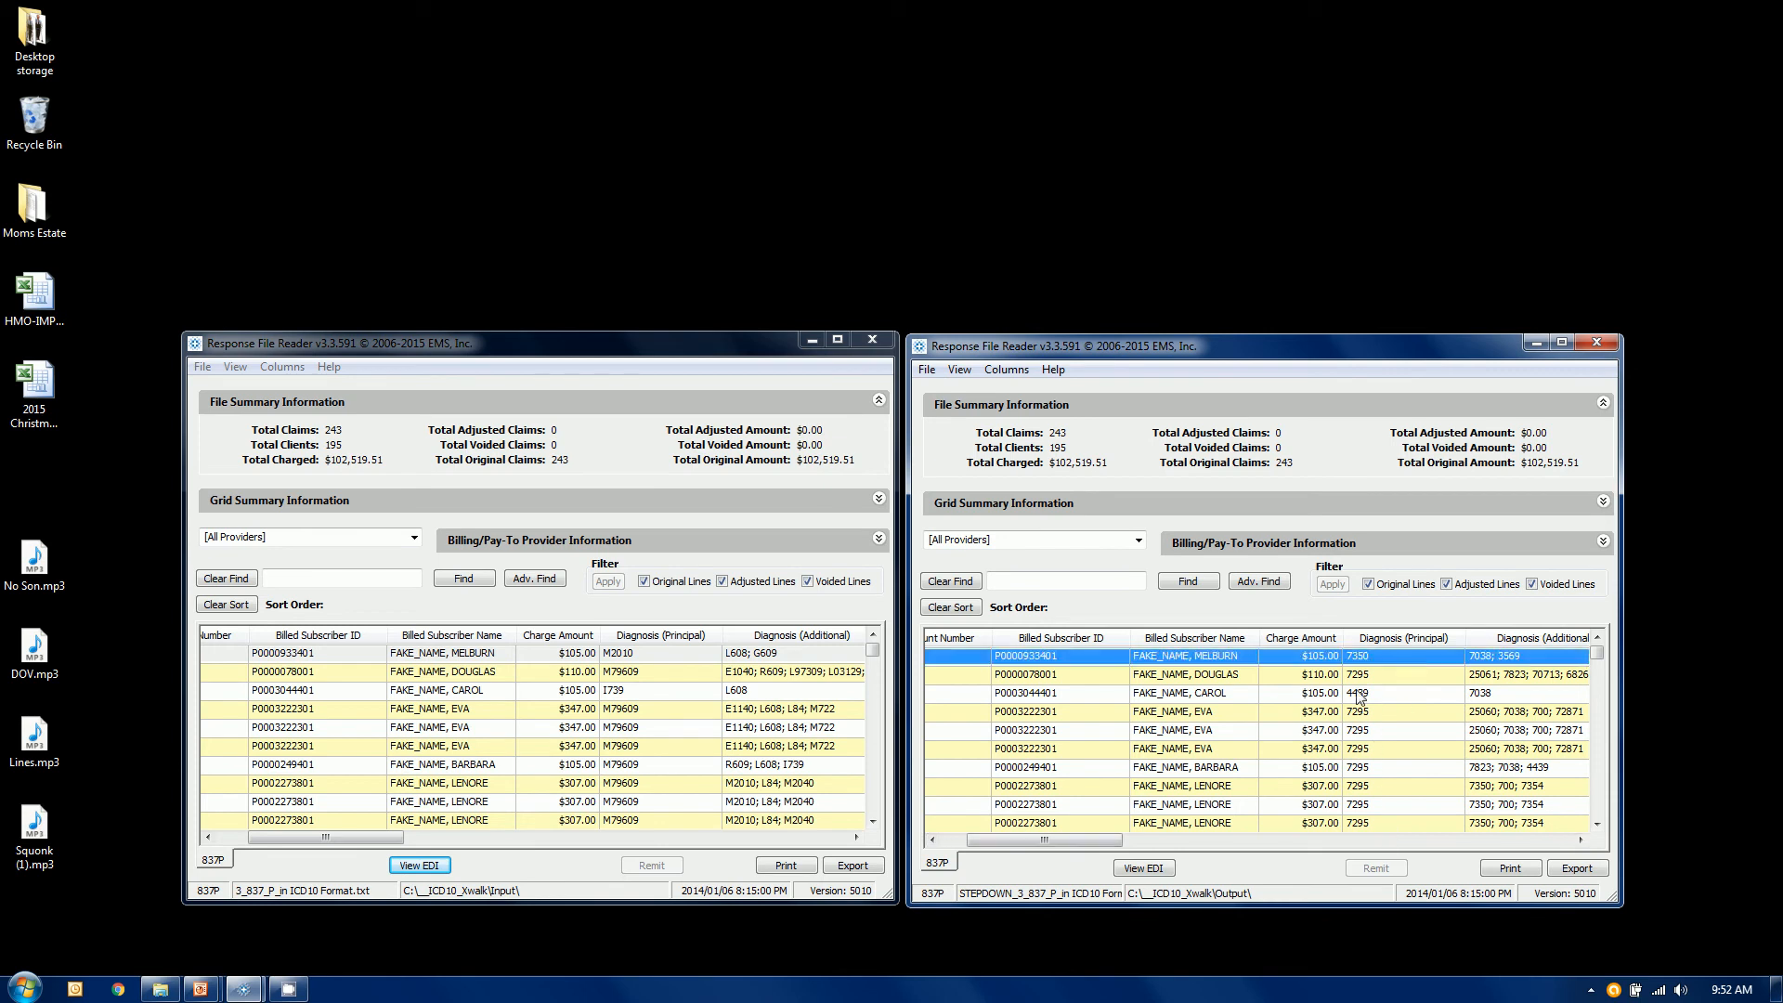
Step: View the crosswalked first claim's raw EDI with ICD-9 codes 7350, 7038, 3569, then close it
{"action": "left_click", "coordinate": [1143, 867]}
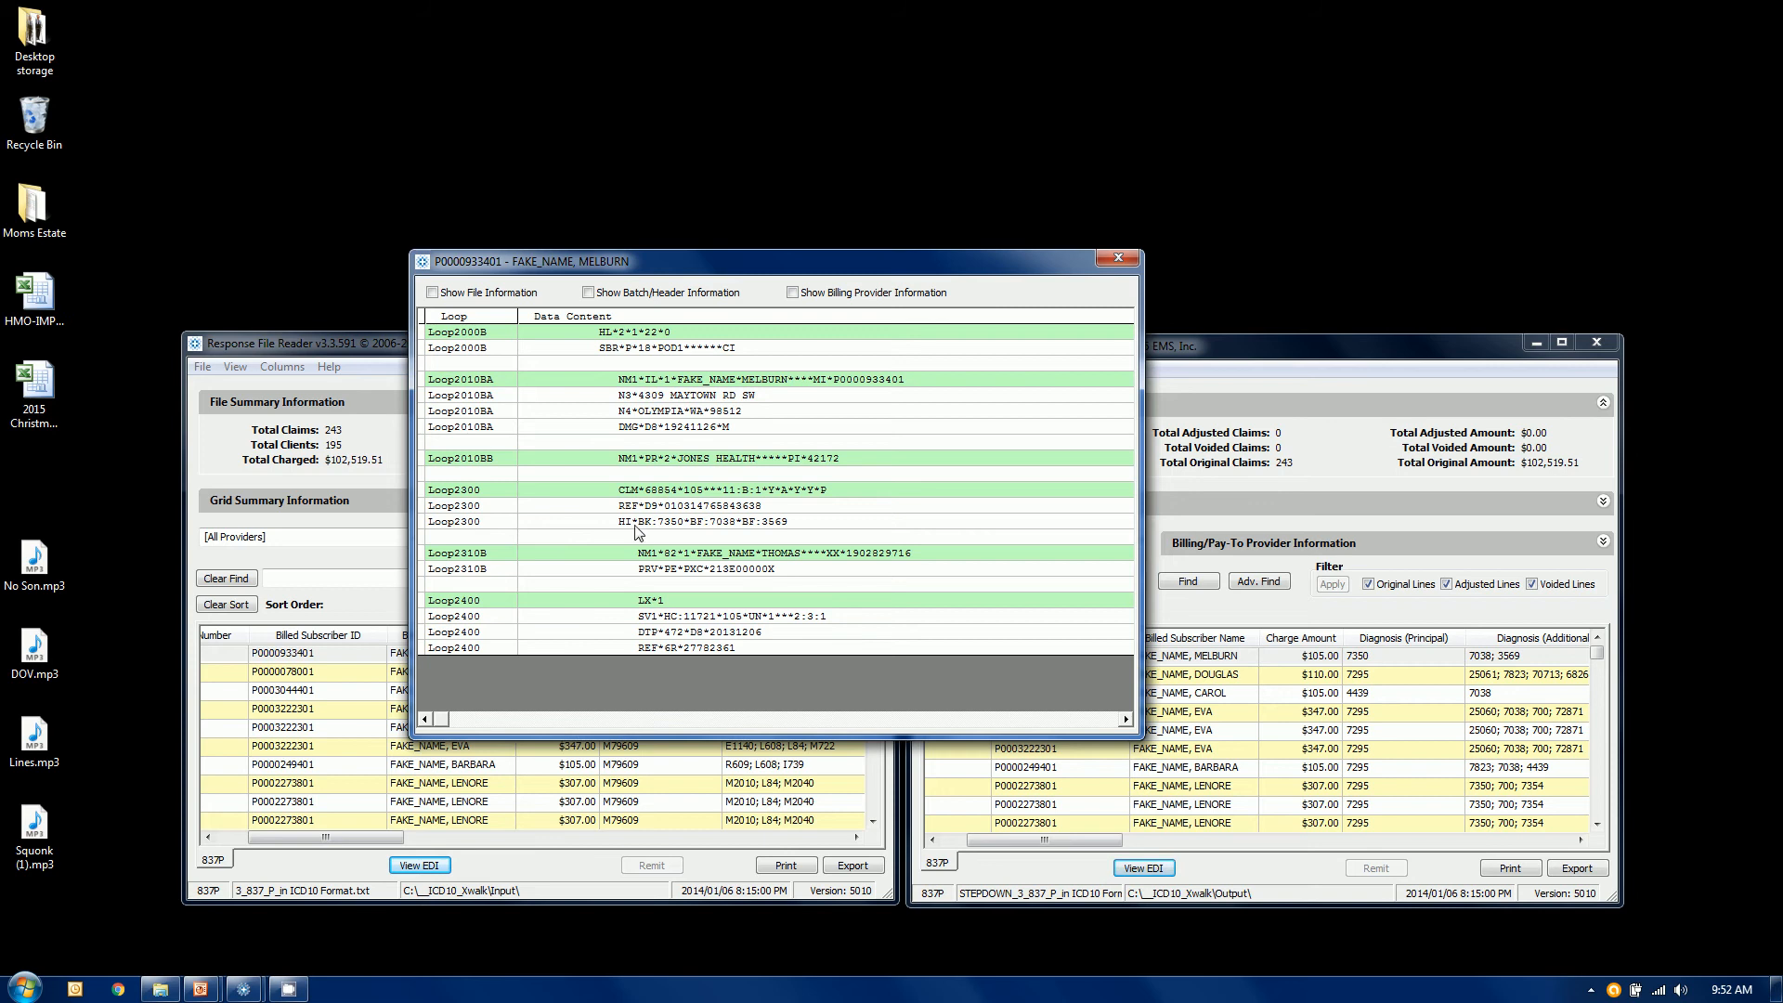
{"action": "mouse_move", "coordinate": [652, 535]}
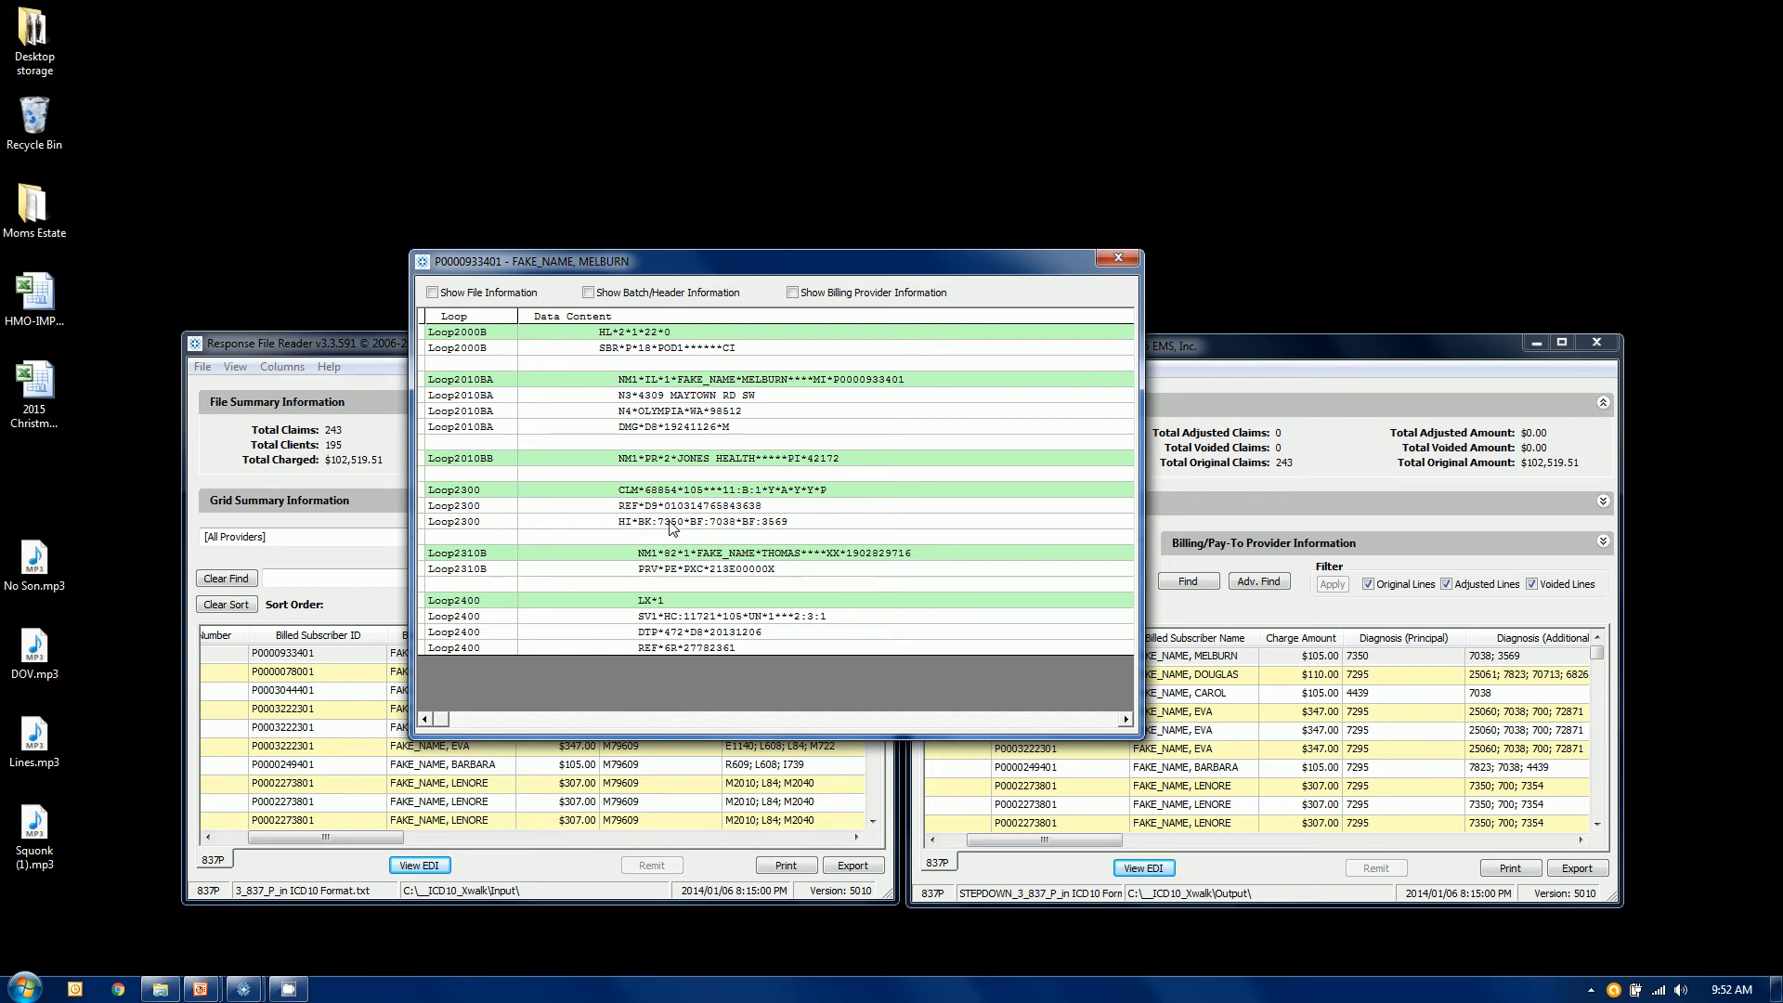
{"action": "mouse_move", "coordinate": [708, 525]}
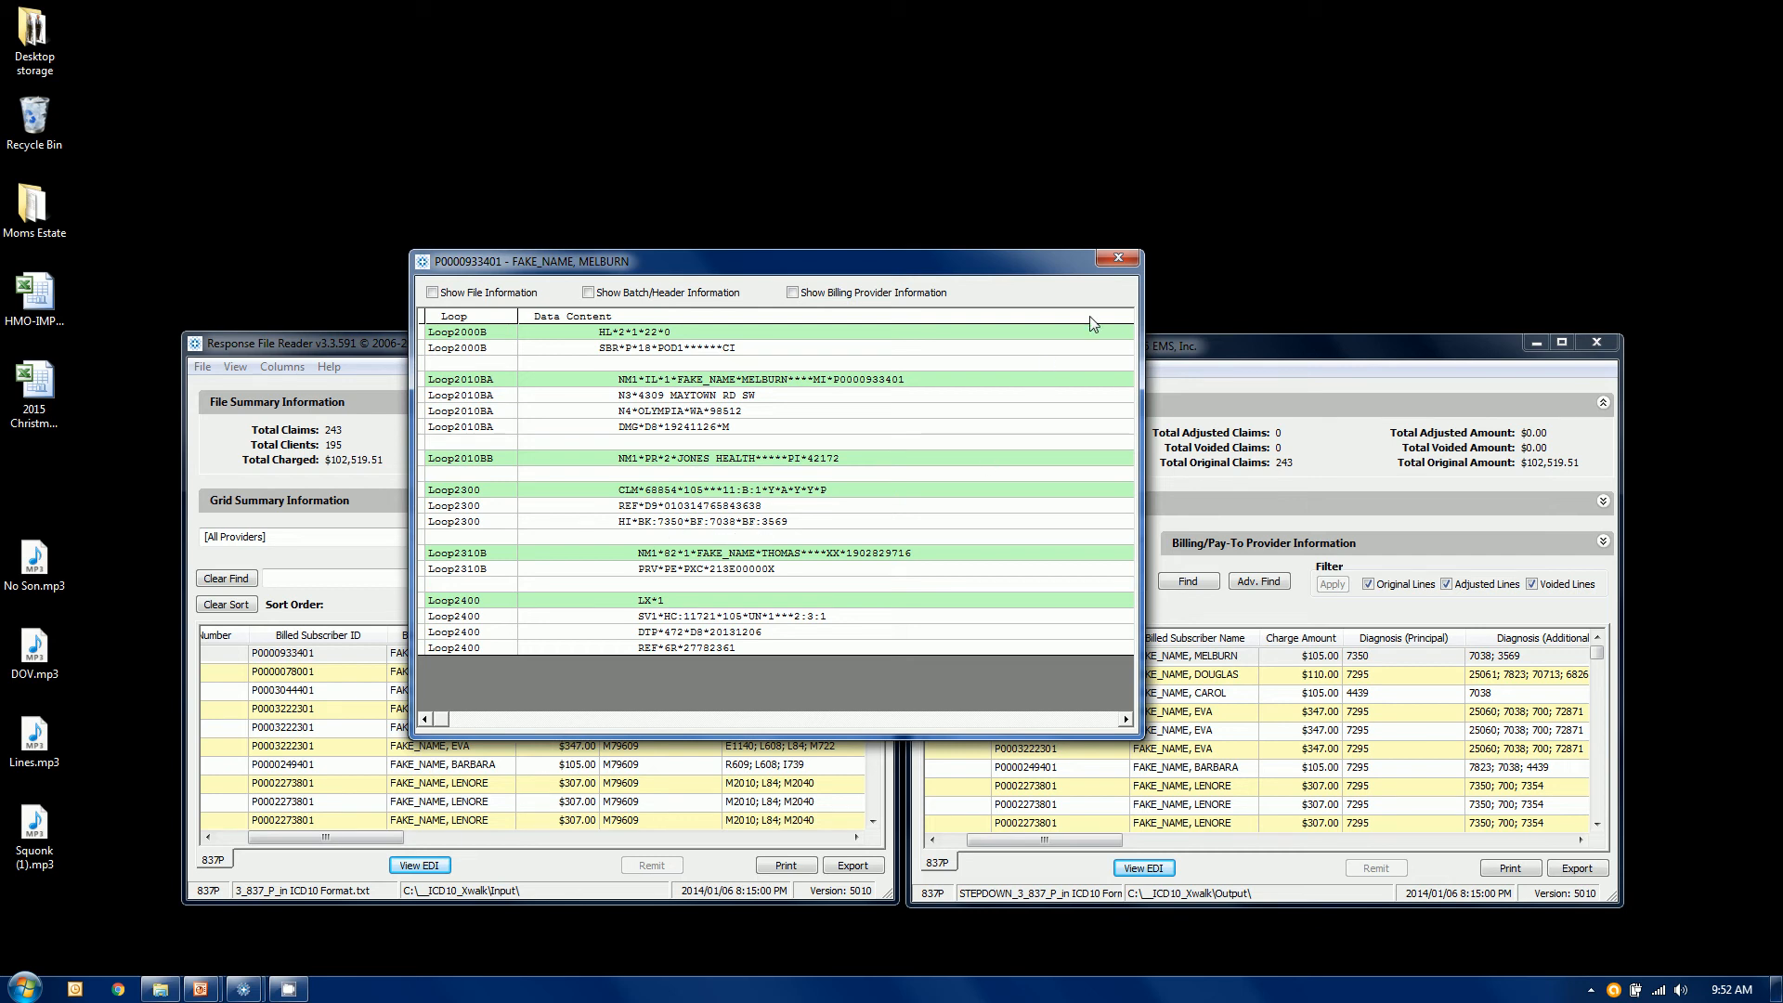
{"action": "left_click", "coordinate": [1116, 258]}
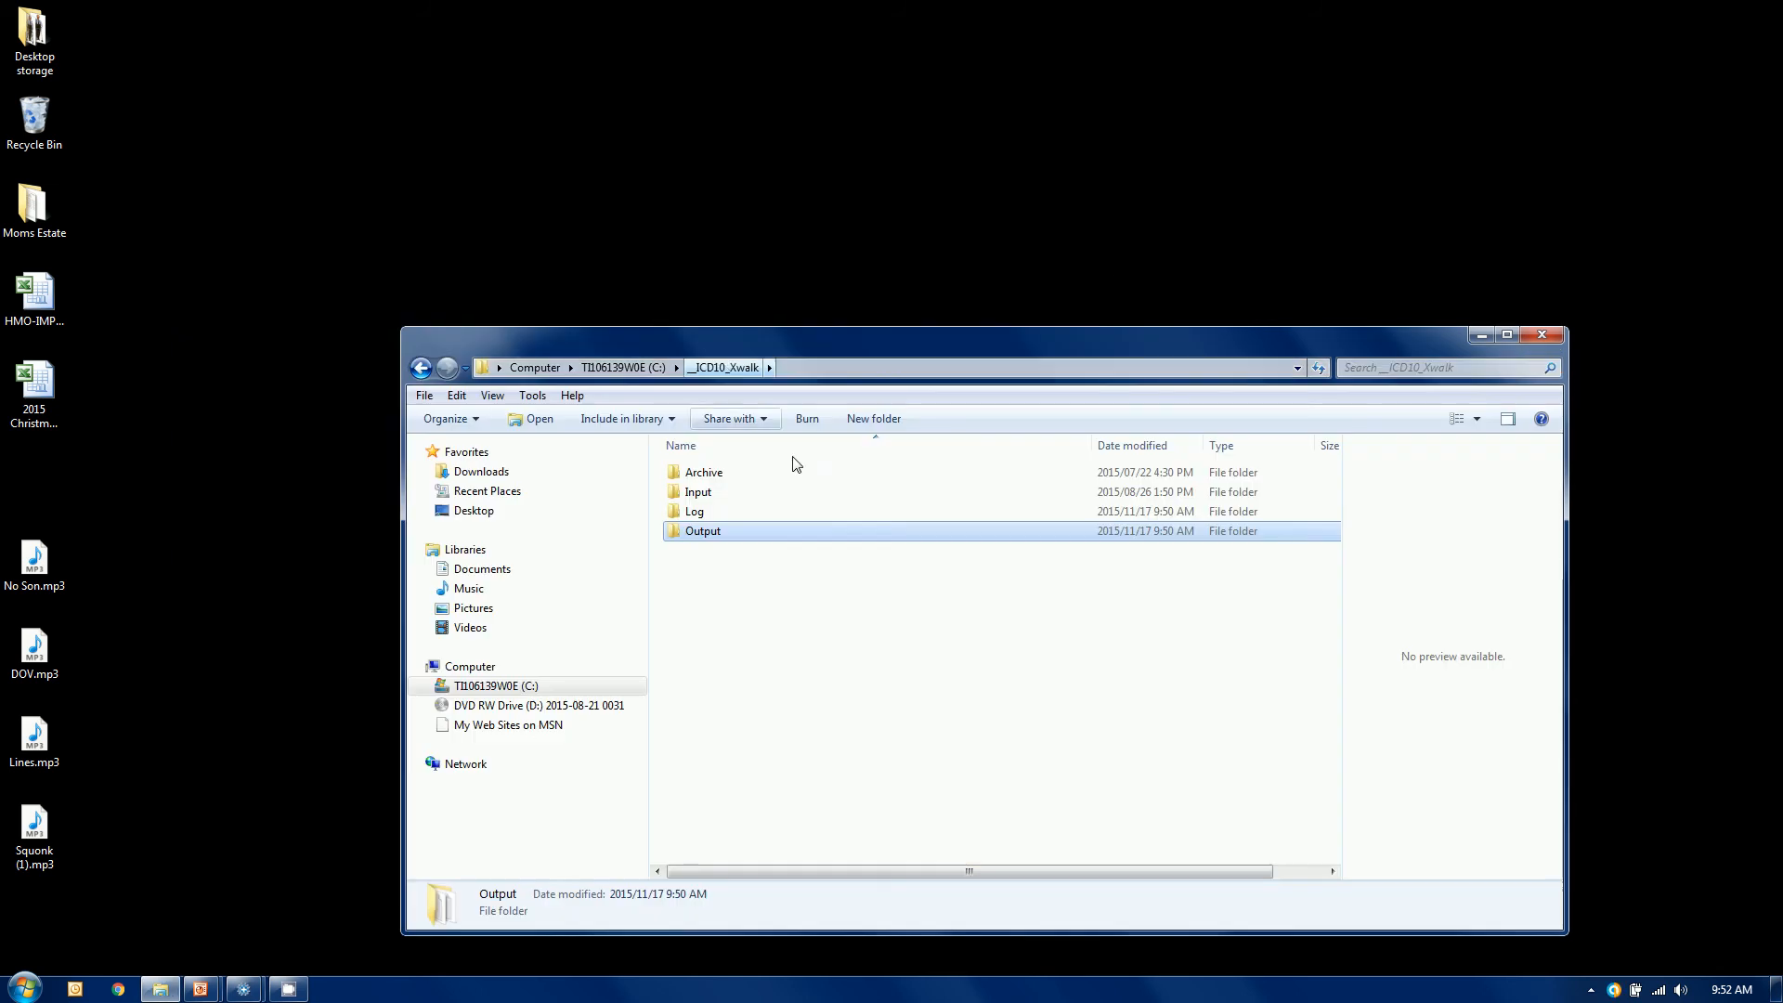
Step: Open the STEPDOWN_ICD10FileCrosswalk .log from the Log folder in Notepad
{"action": "double_click", "coordinate": [693, 511]}
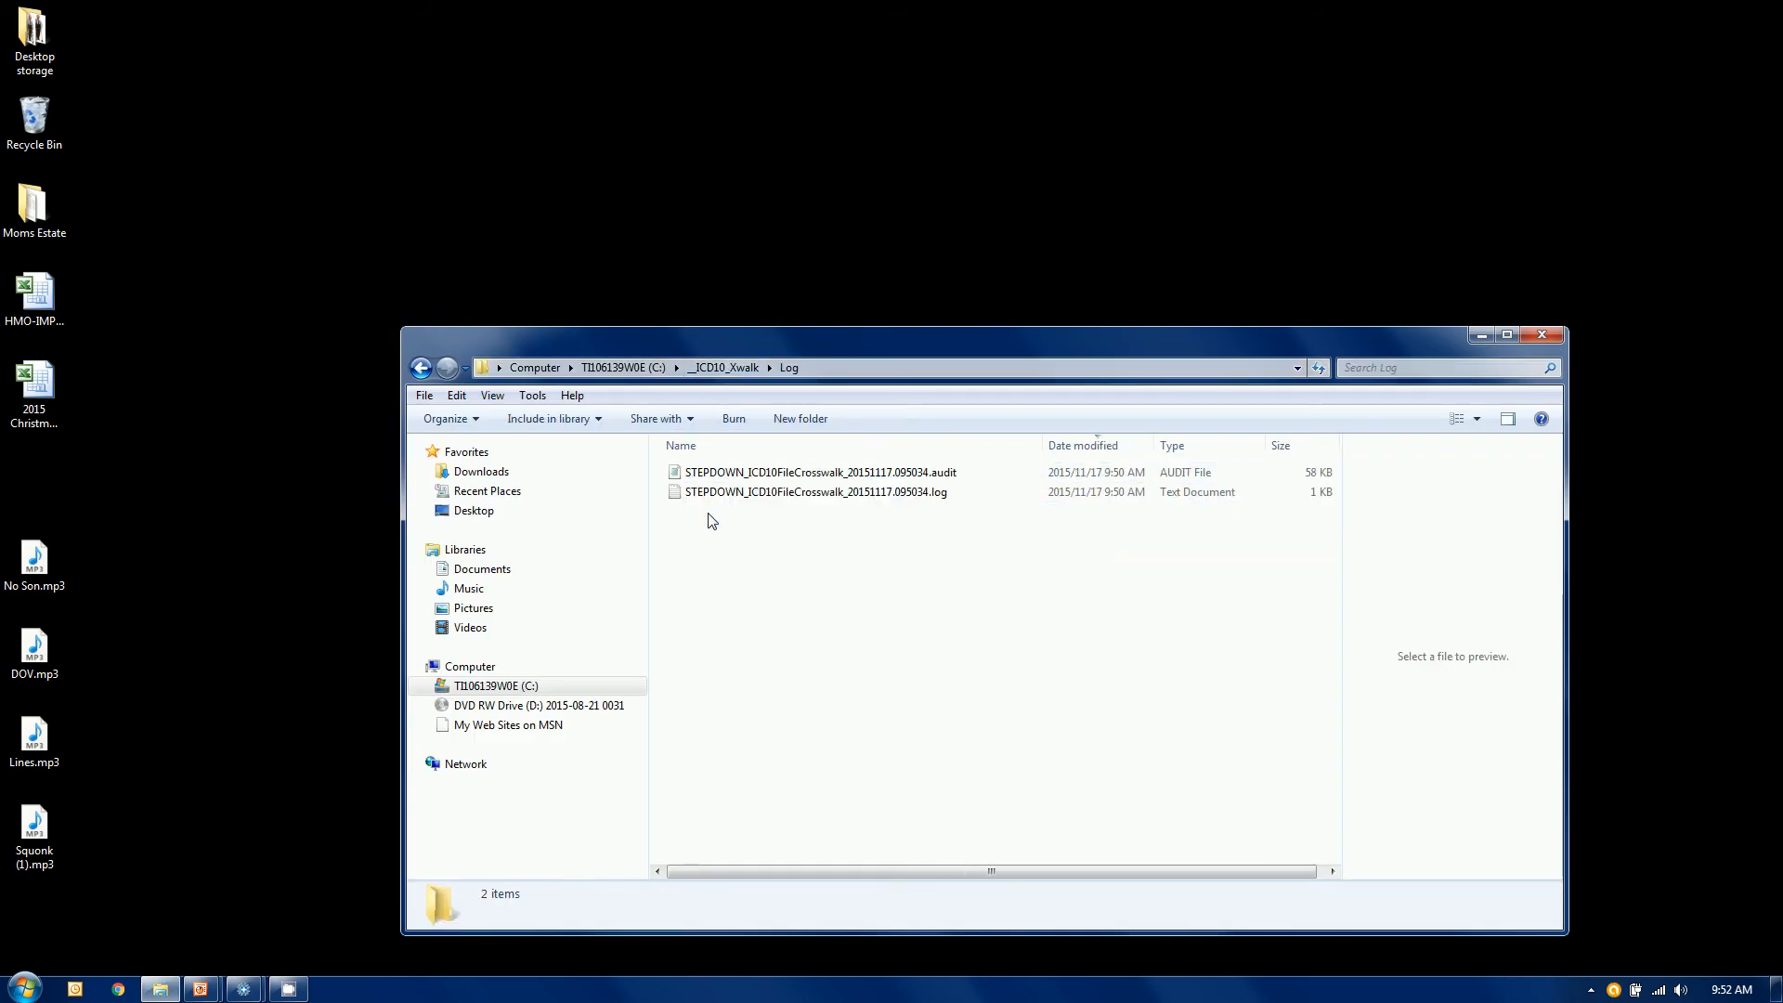
{"action": "left_click", "coordinate": [814, 490]}
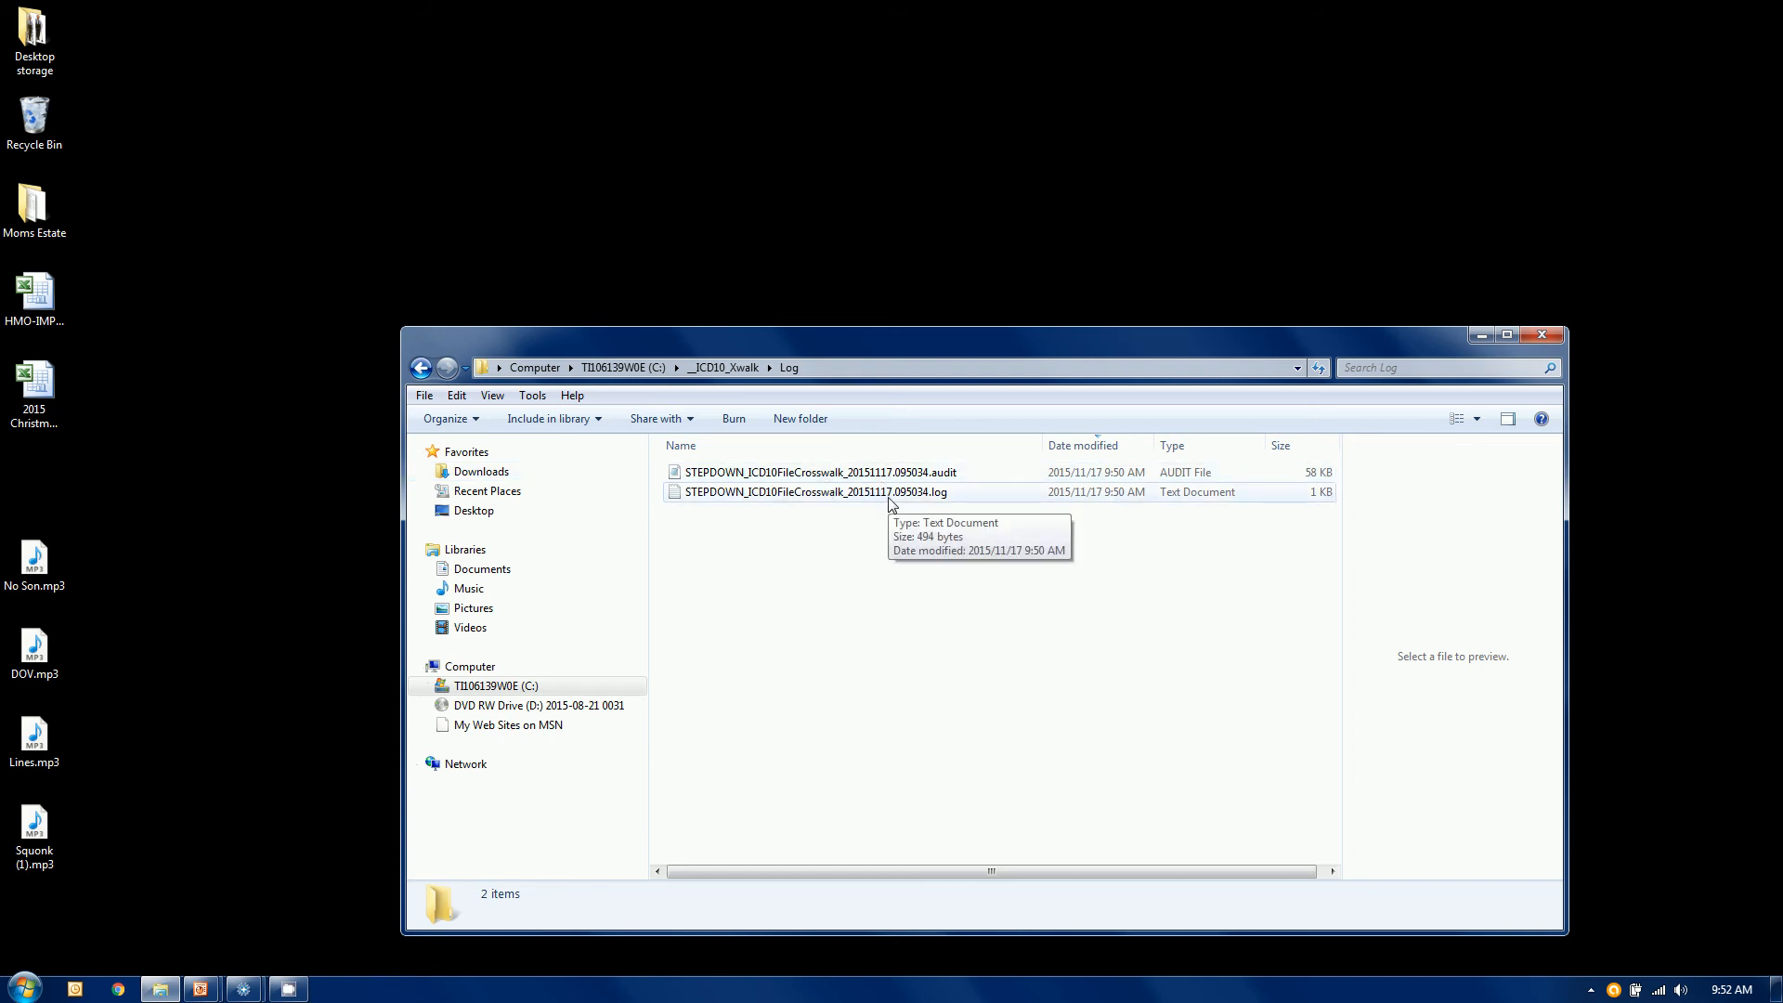
{"action": "double_click", "coordinate": [808, 491]}
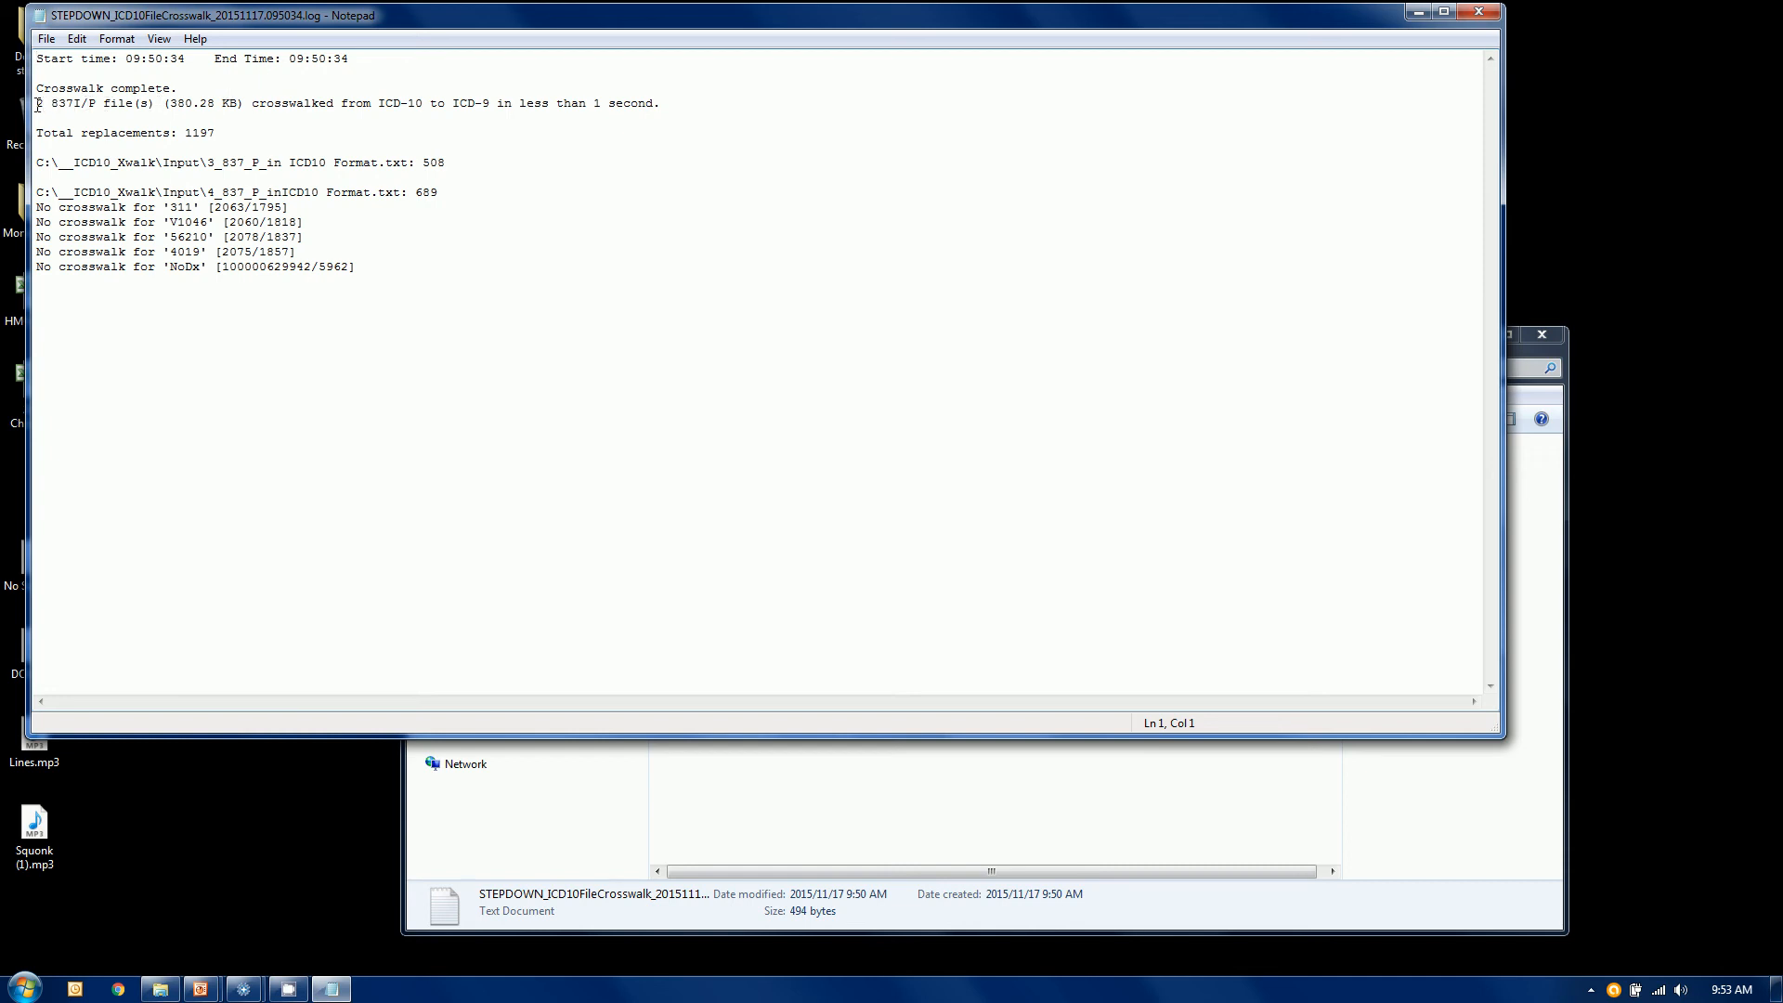
Step: Highlight the per-file replacement counts, the no-crosswalk code list, and line 1795 for code 311
{"action": "left_click_drag", "start_coordinate": [35, 161], "coordinate": [227, 162]}
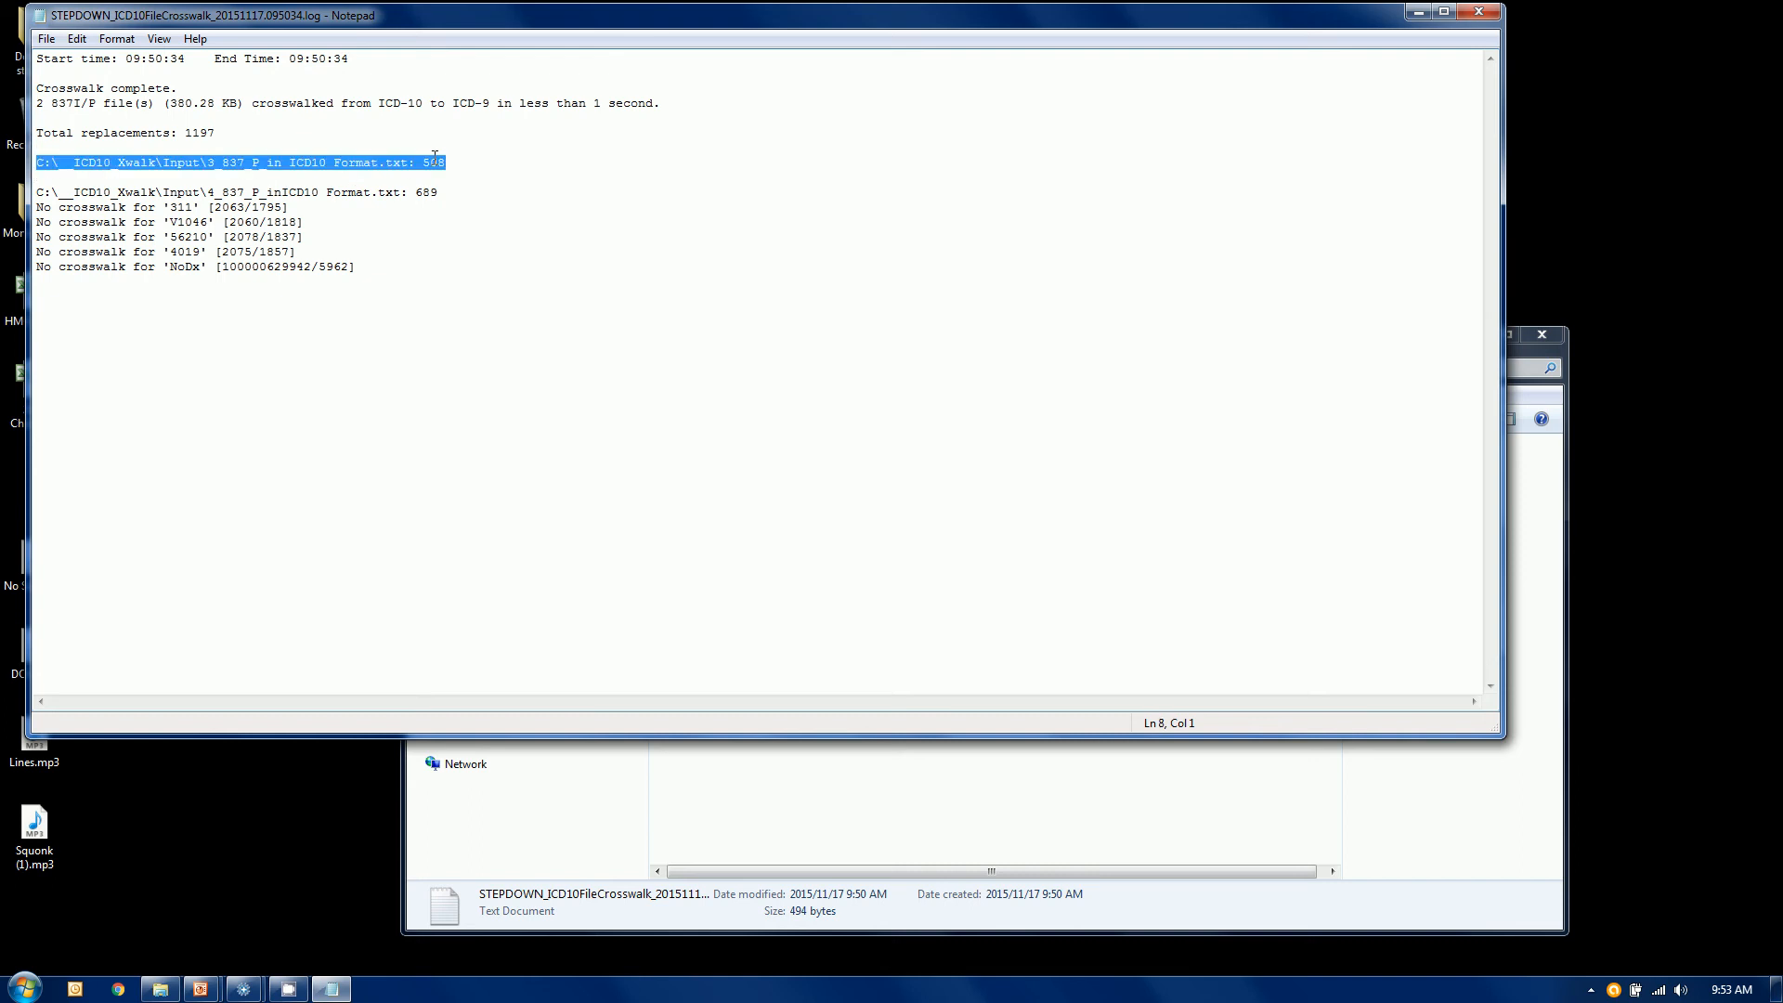
{"action": "left_click", "coordinate": [433, 162]}
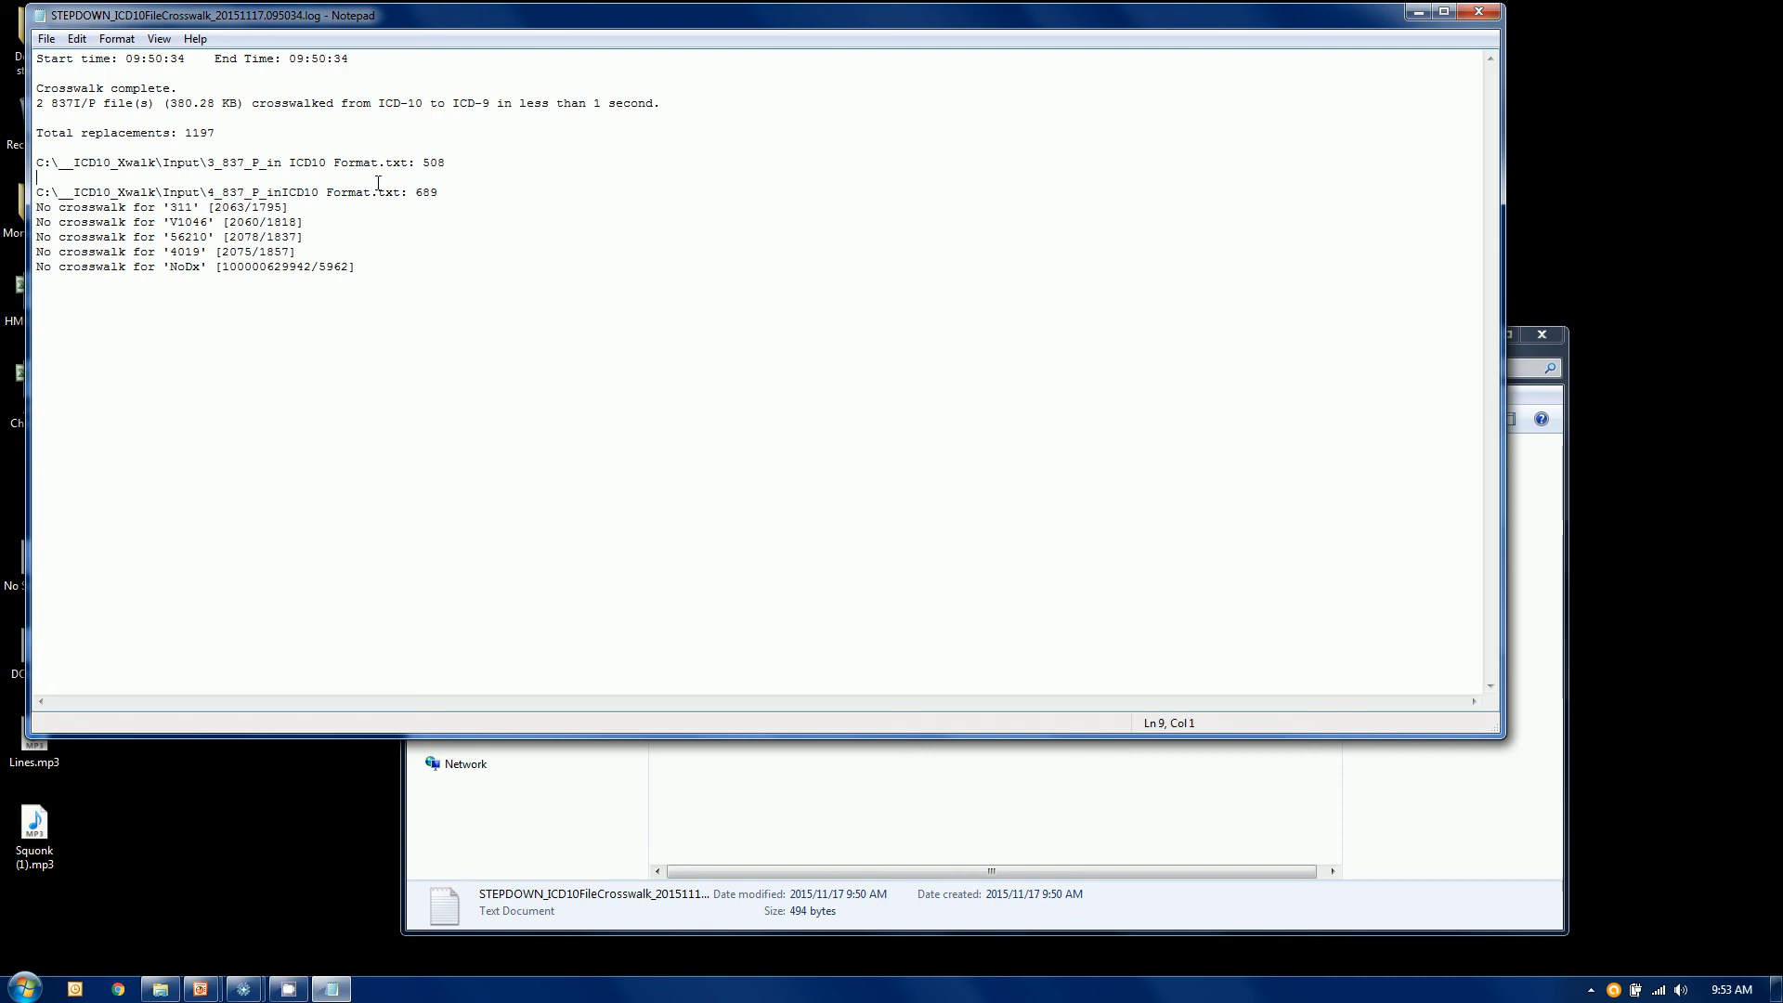
{"action": "double_click", "coordinate": [427, 191]}
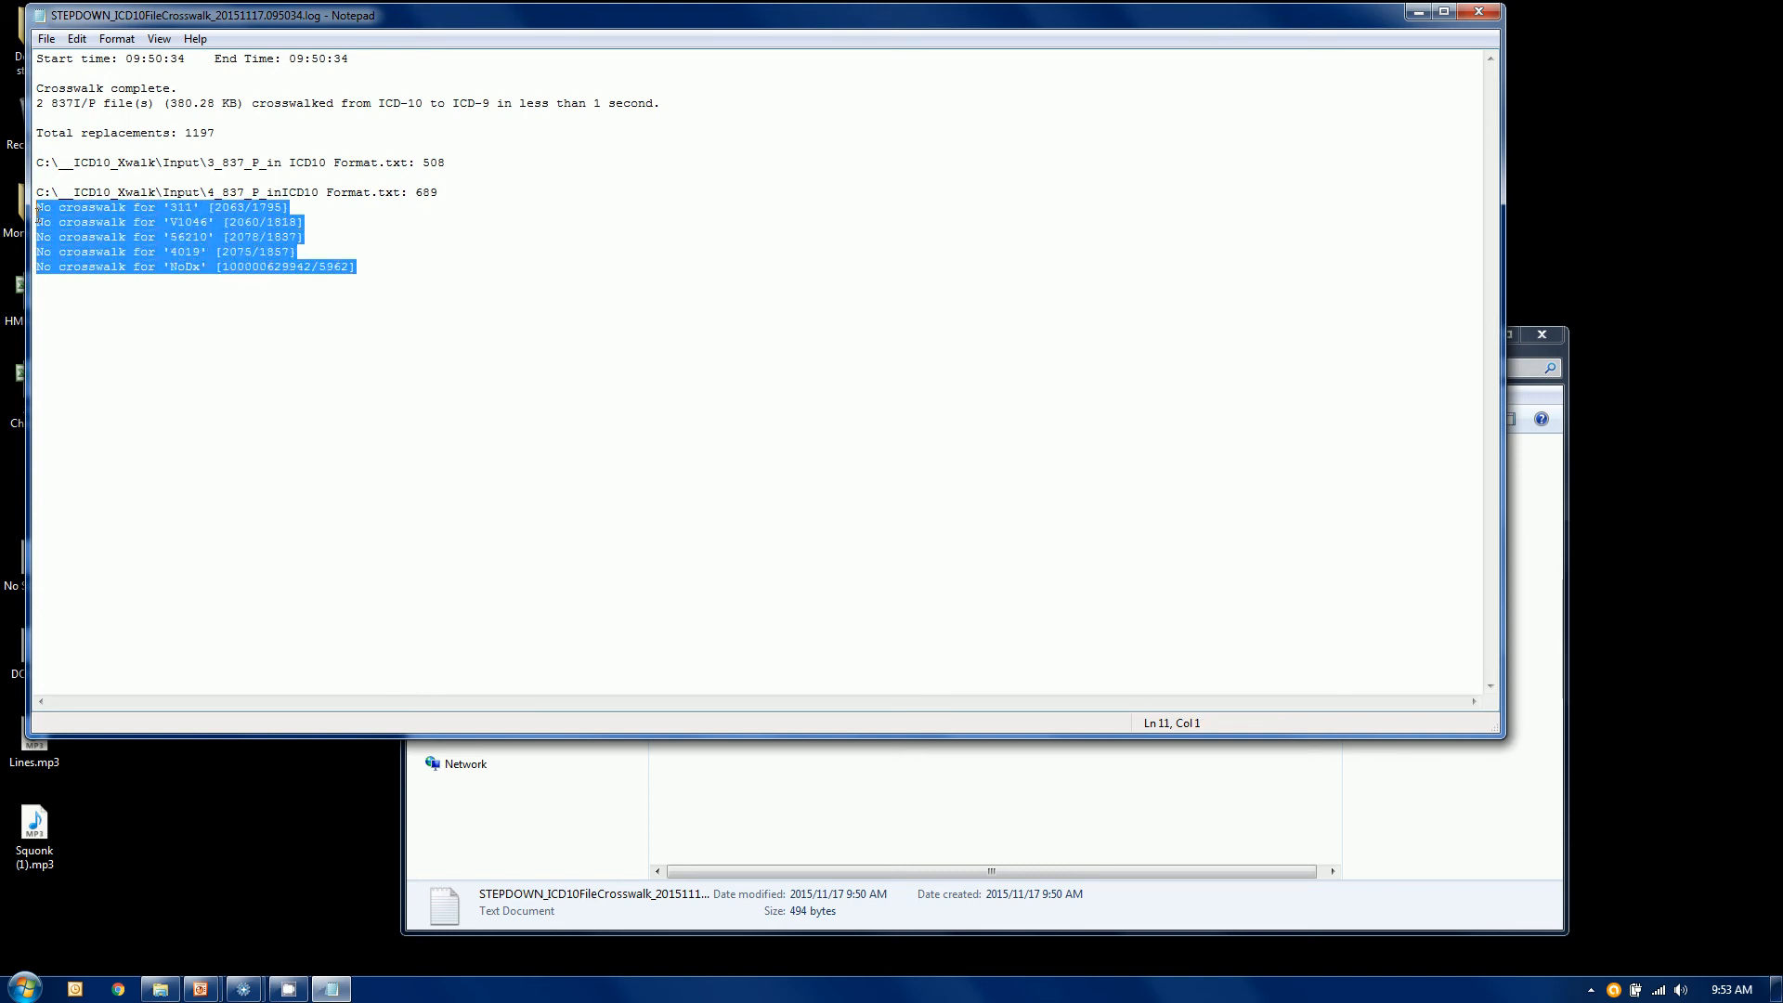
{"action": "left_click", "coordinate": [358, 228]}
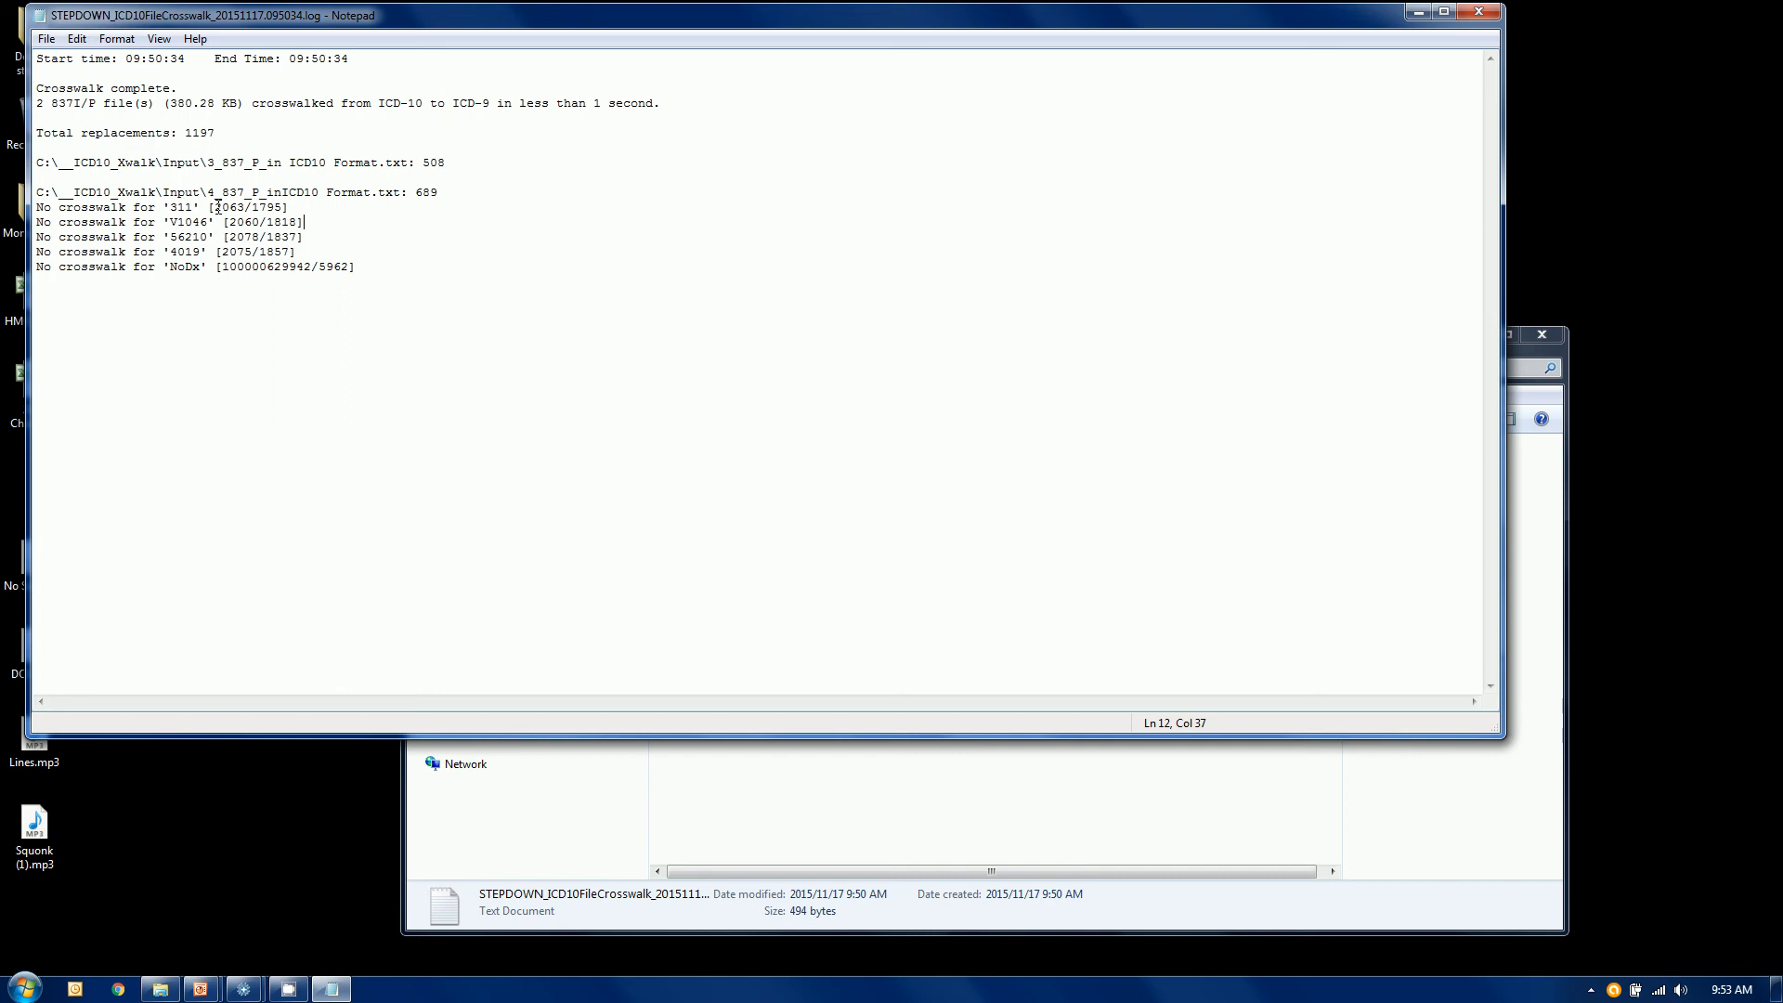
{"action": "double_click", "coordinate": [227, 206]}
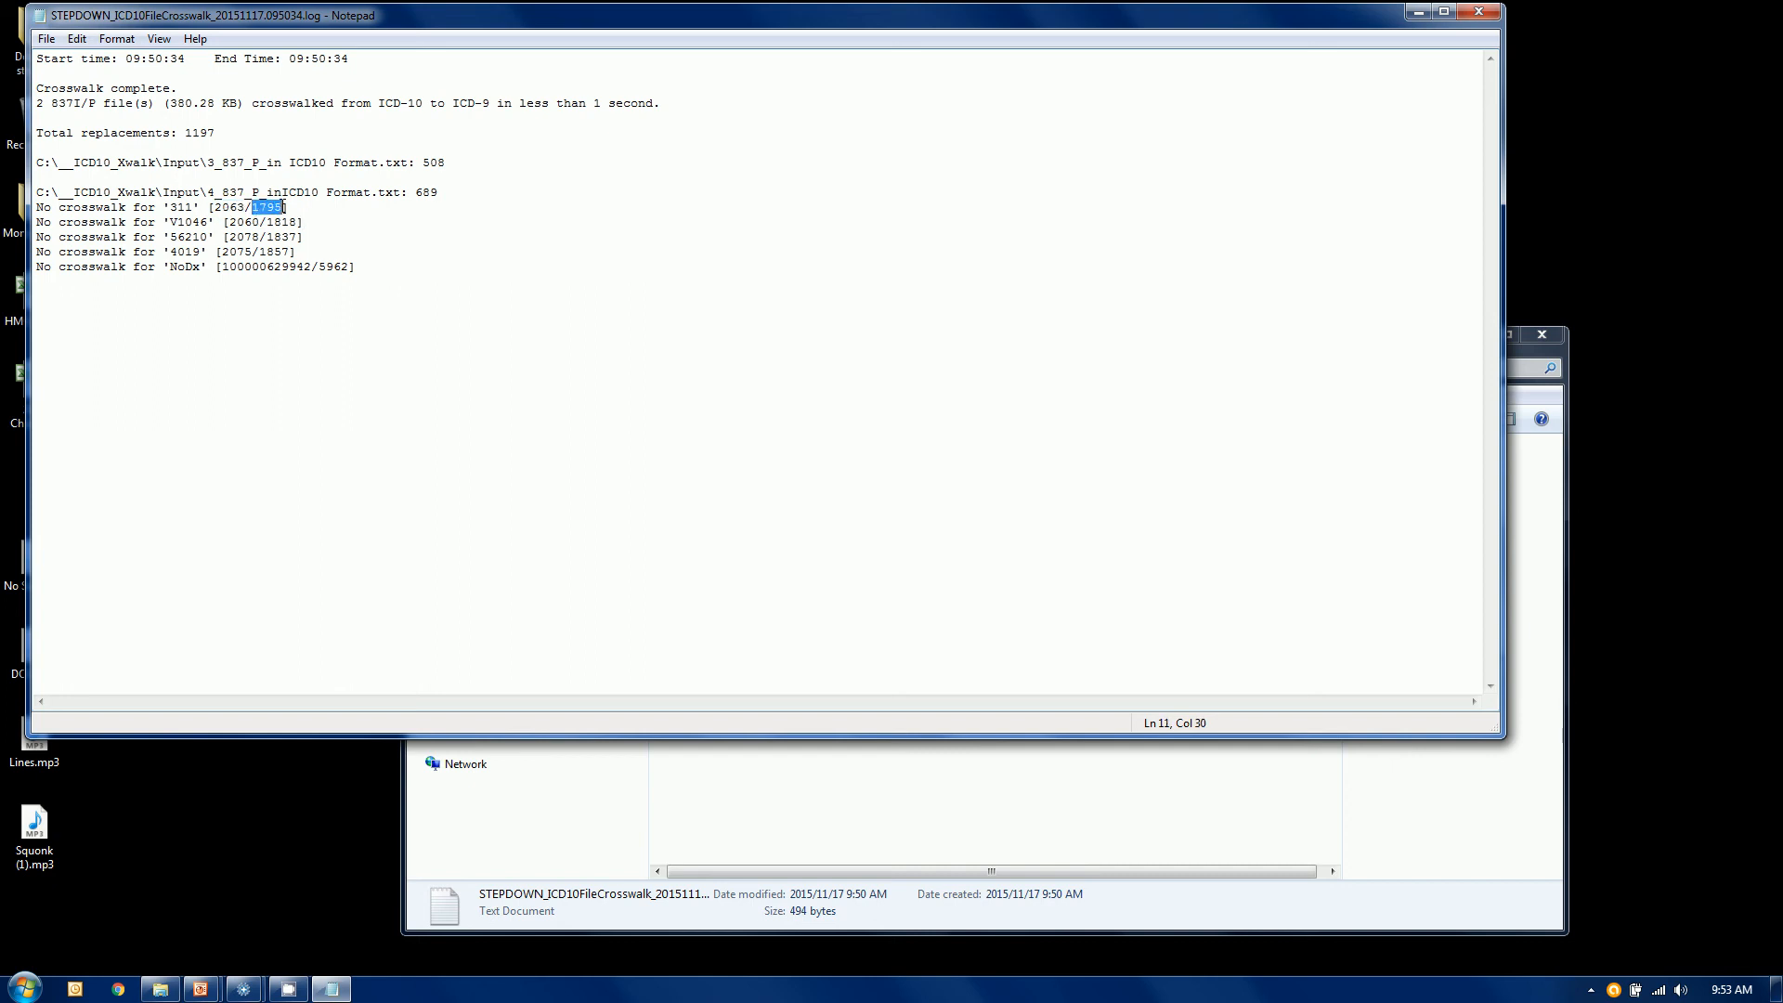
{"action": "left_click", "coordinate": [247, 206]}
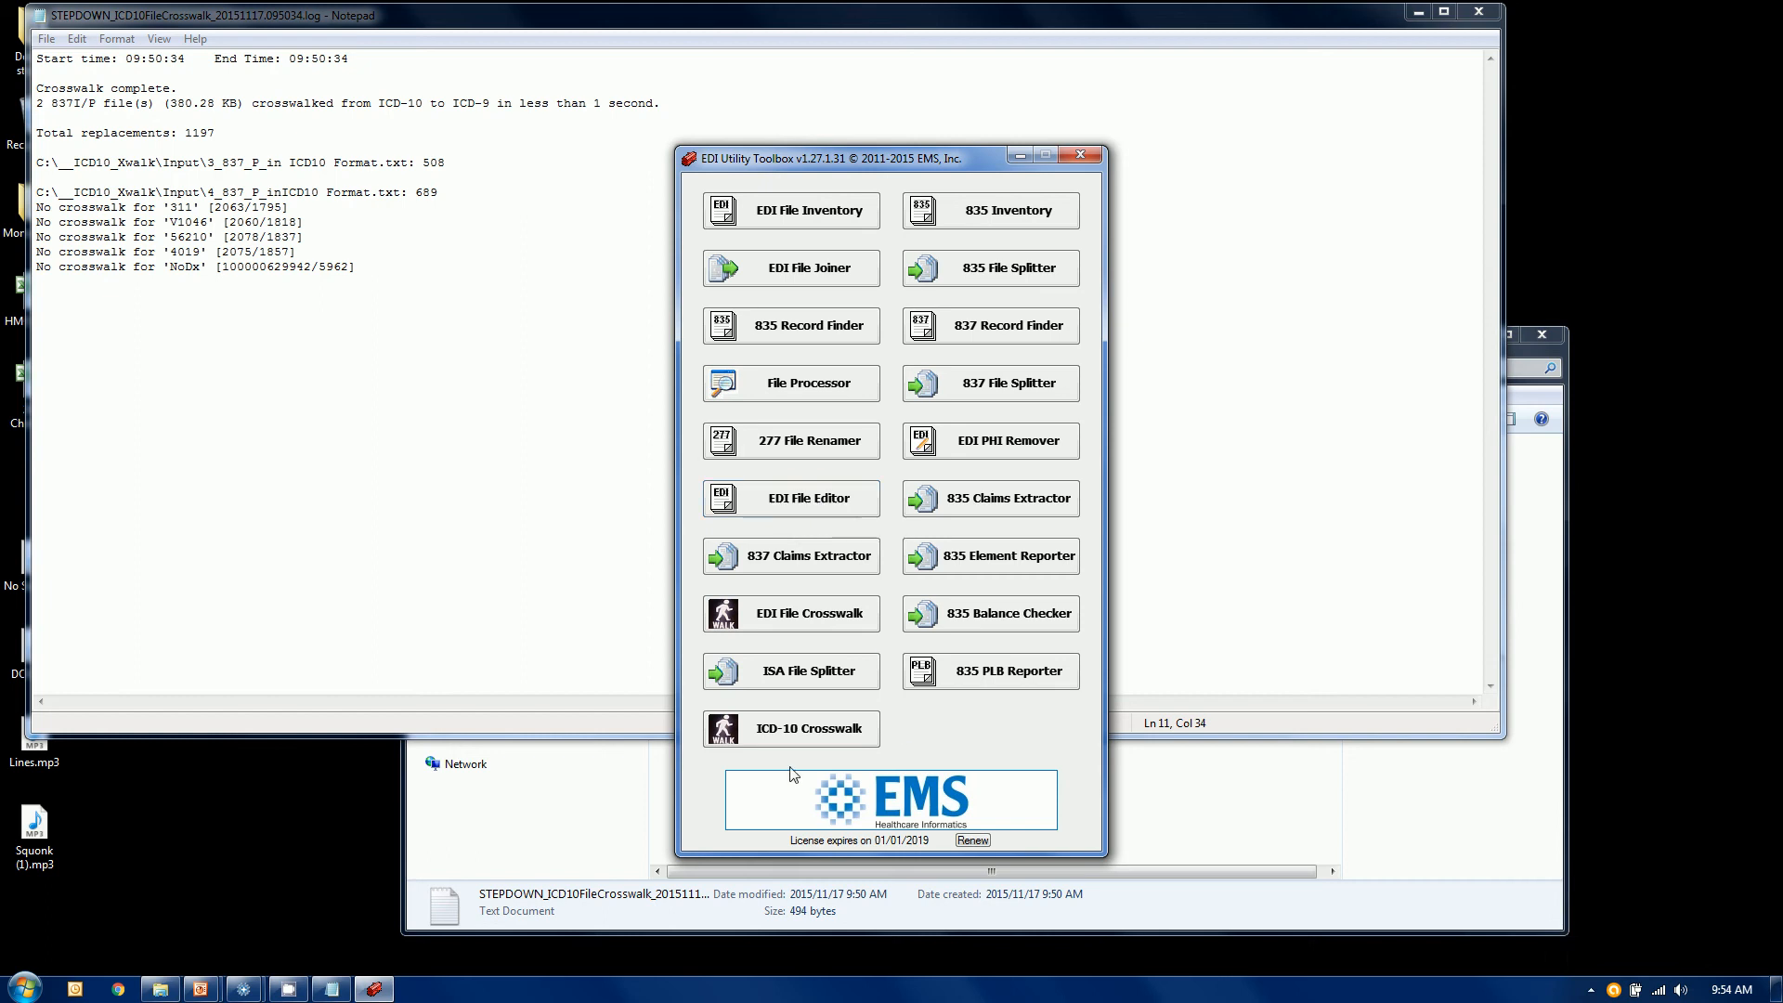
{"action": "mouse_move", "coordinate": [819, 513]}
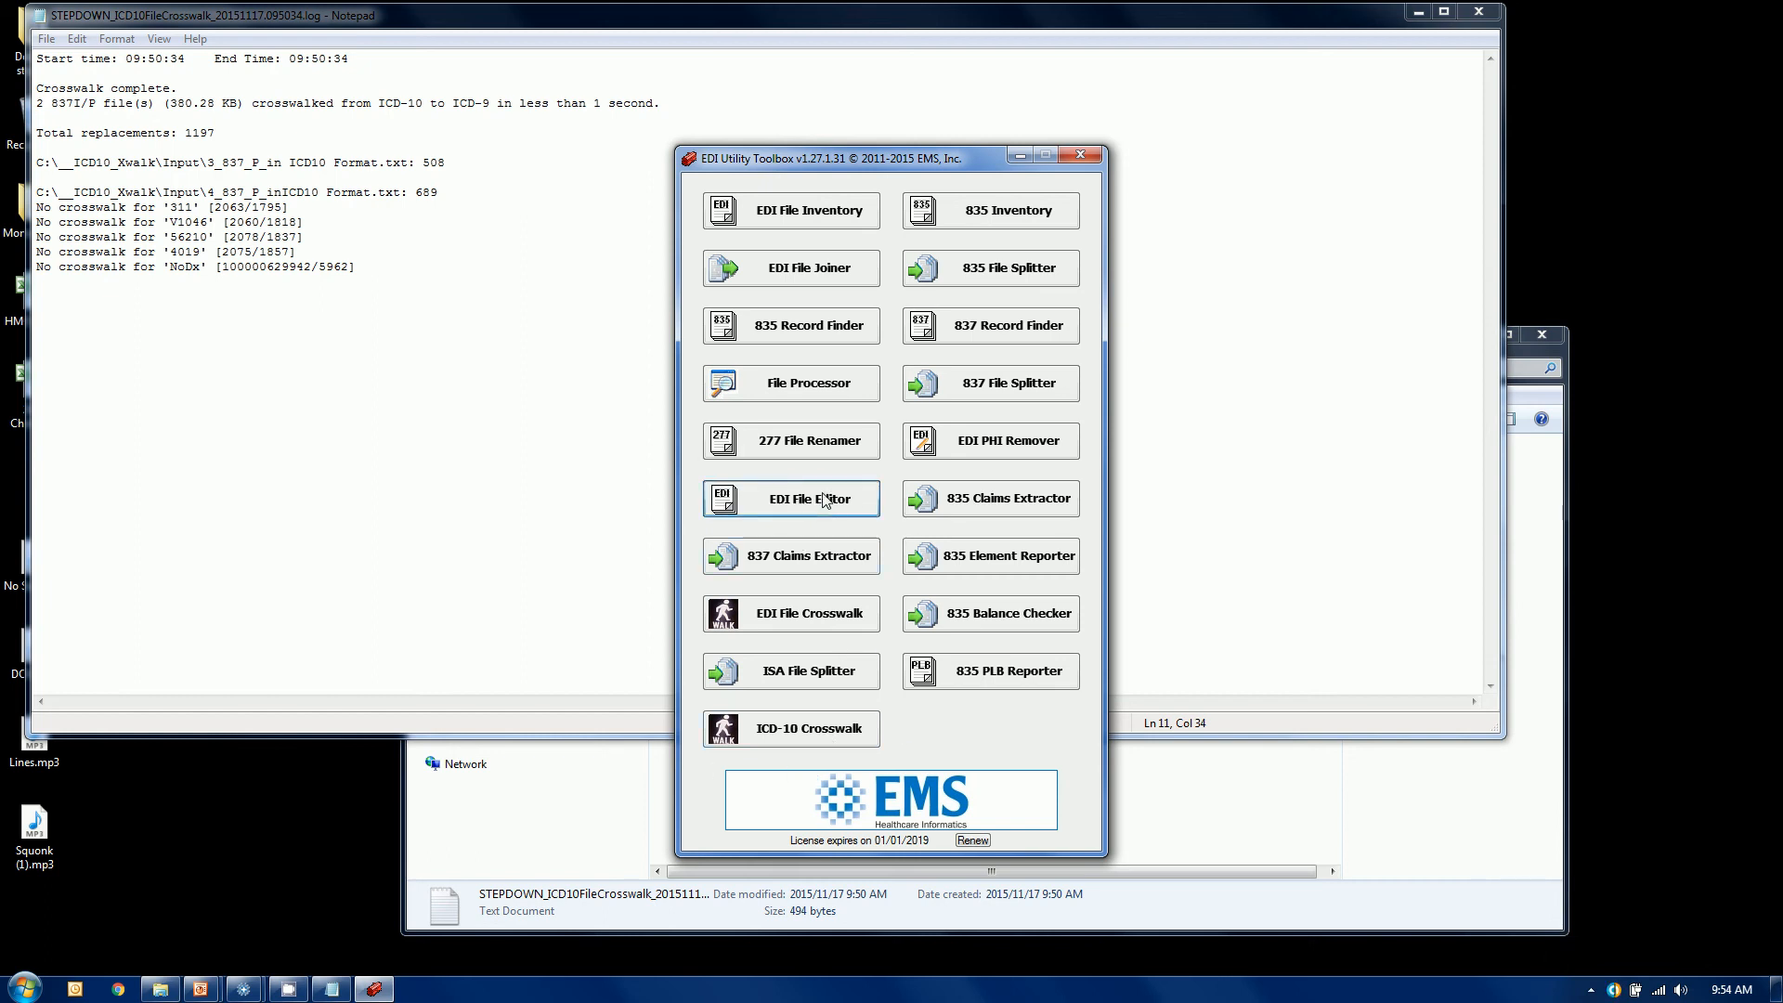
Step: Load C:\__ICD10_Xwalk\Input\4_837_P_inICD10 Format.txt into the EDI File Editor
{"action": "left_click", "coordinate": [792, 497]}
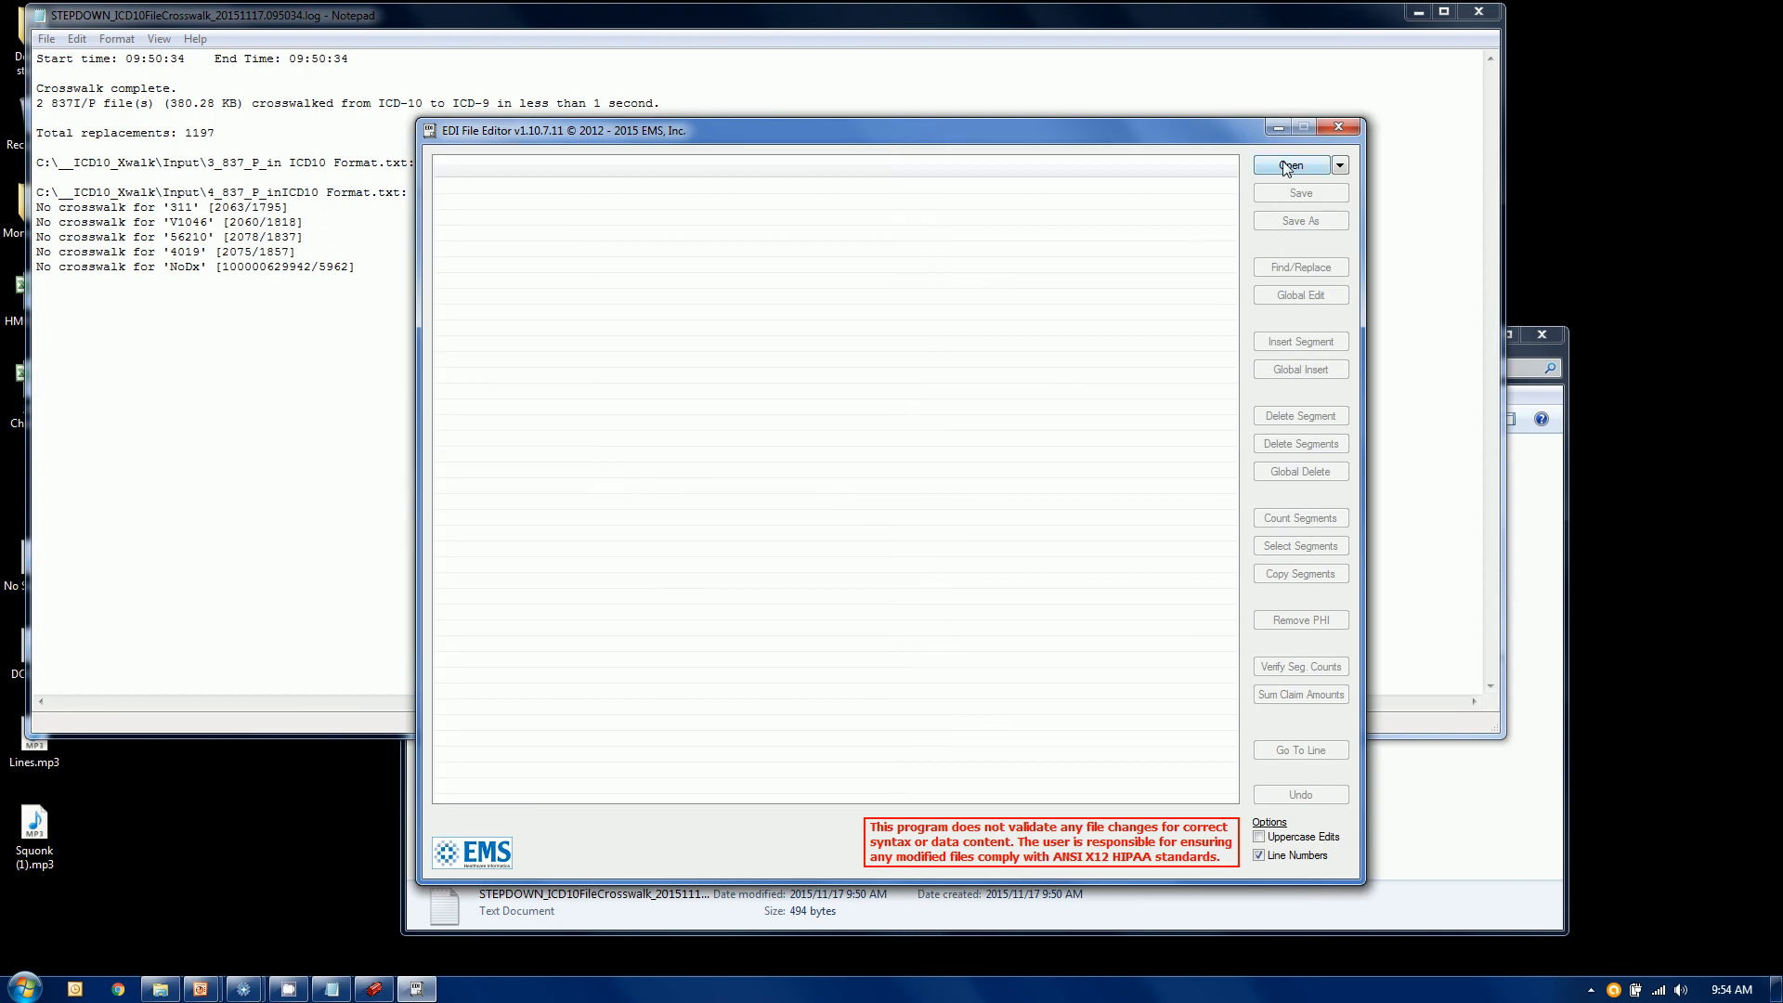
{"action": "left_click", "coordinate": [1291, 165]}
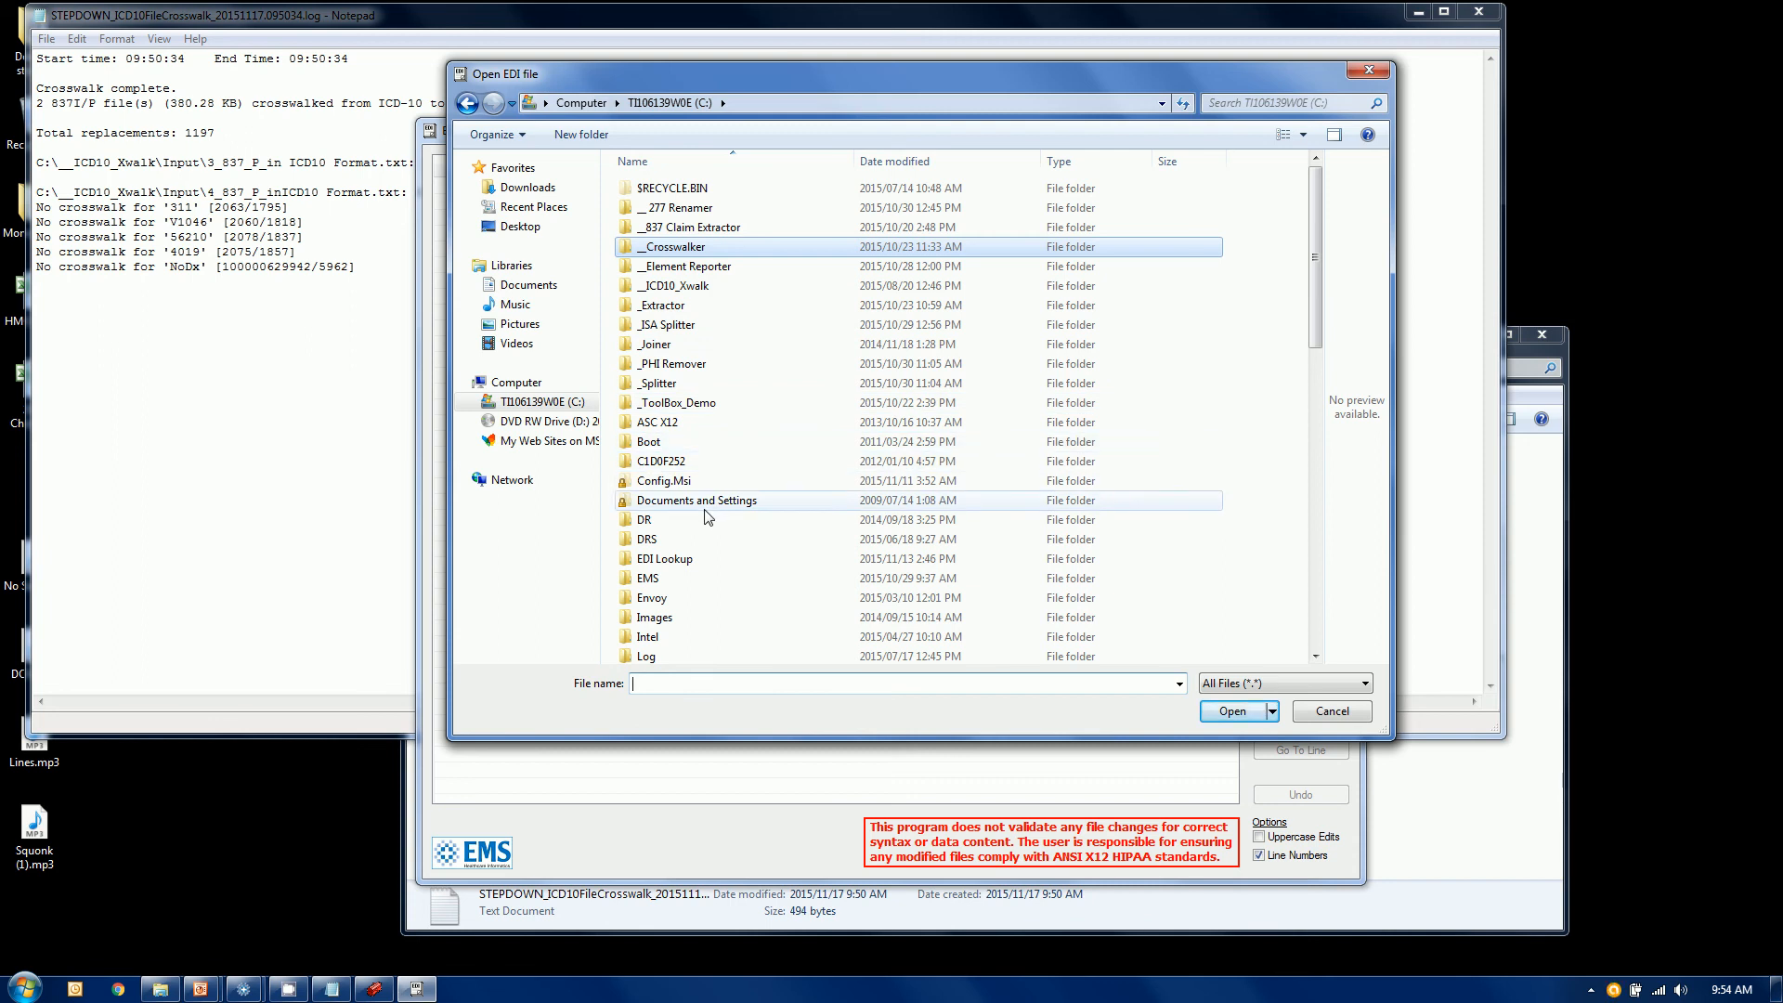
{"action": "double_click", "coordinate": [676, 286]}
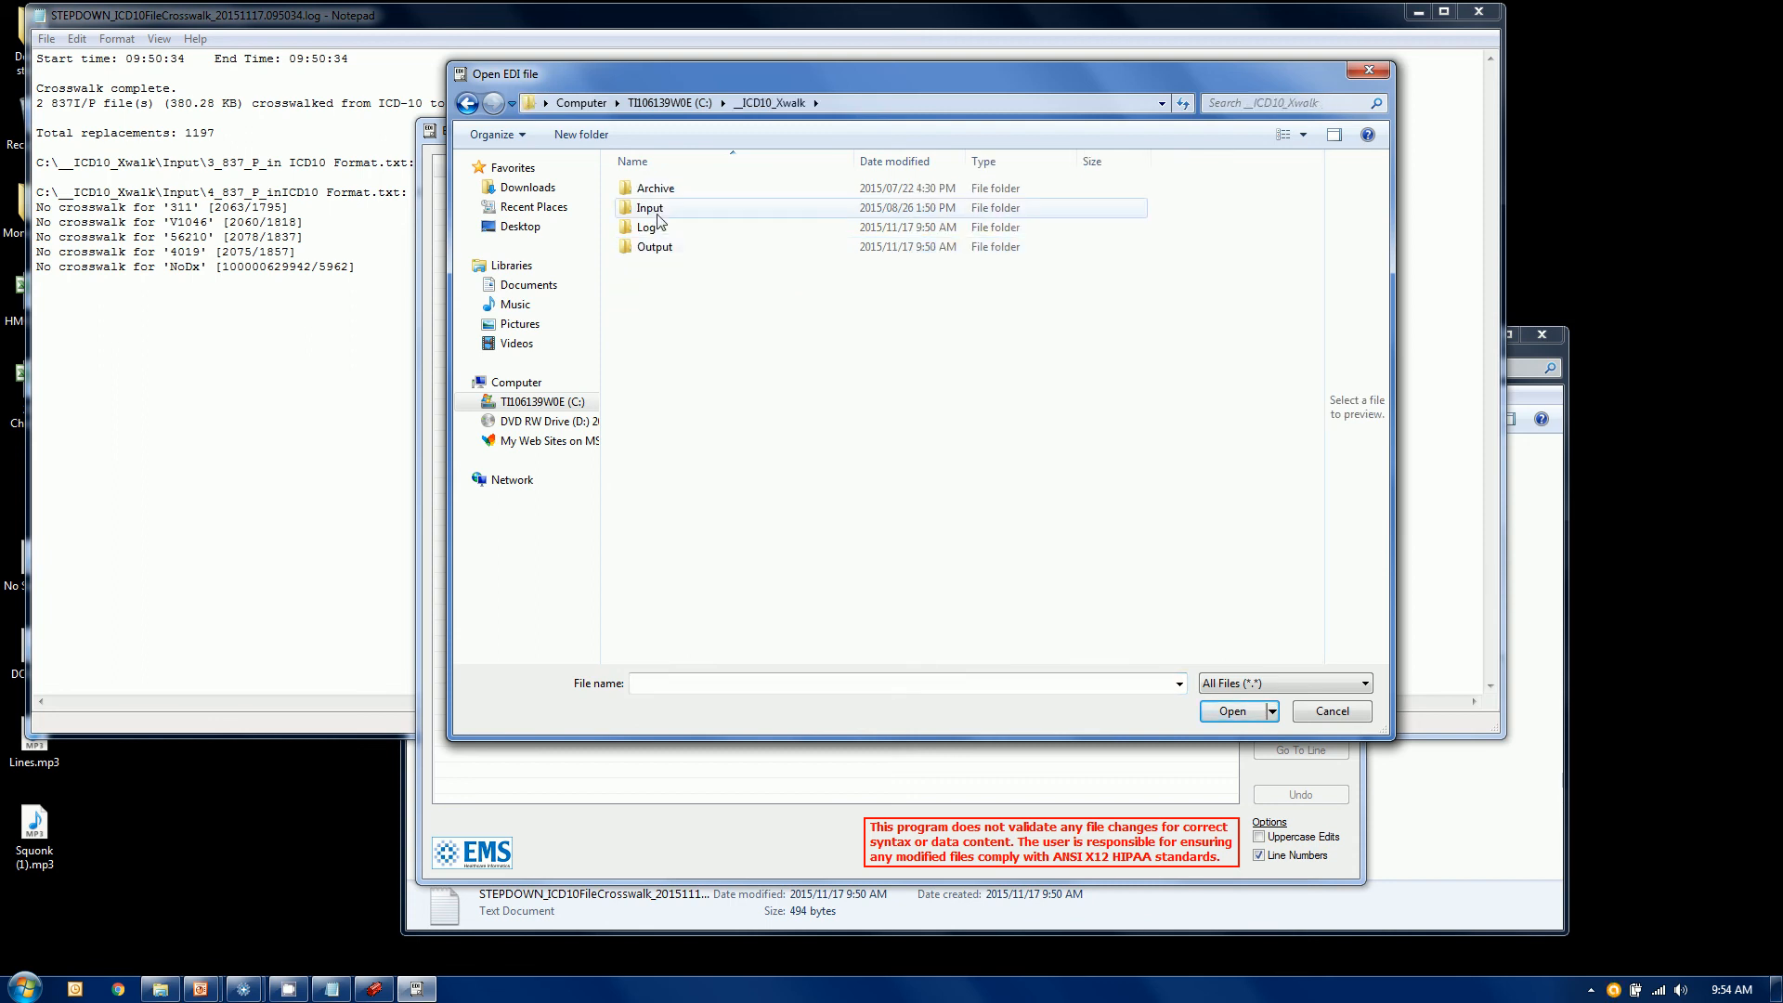
{"action": "double_click", "coordinate": [650, 207]}
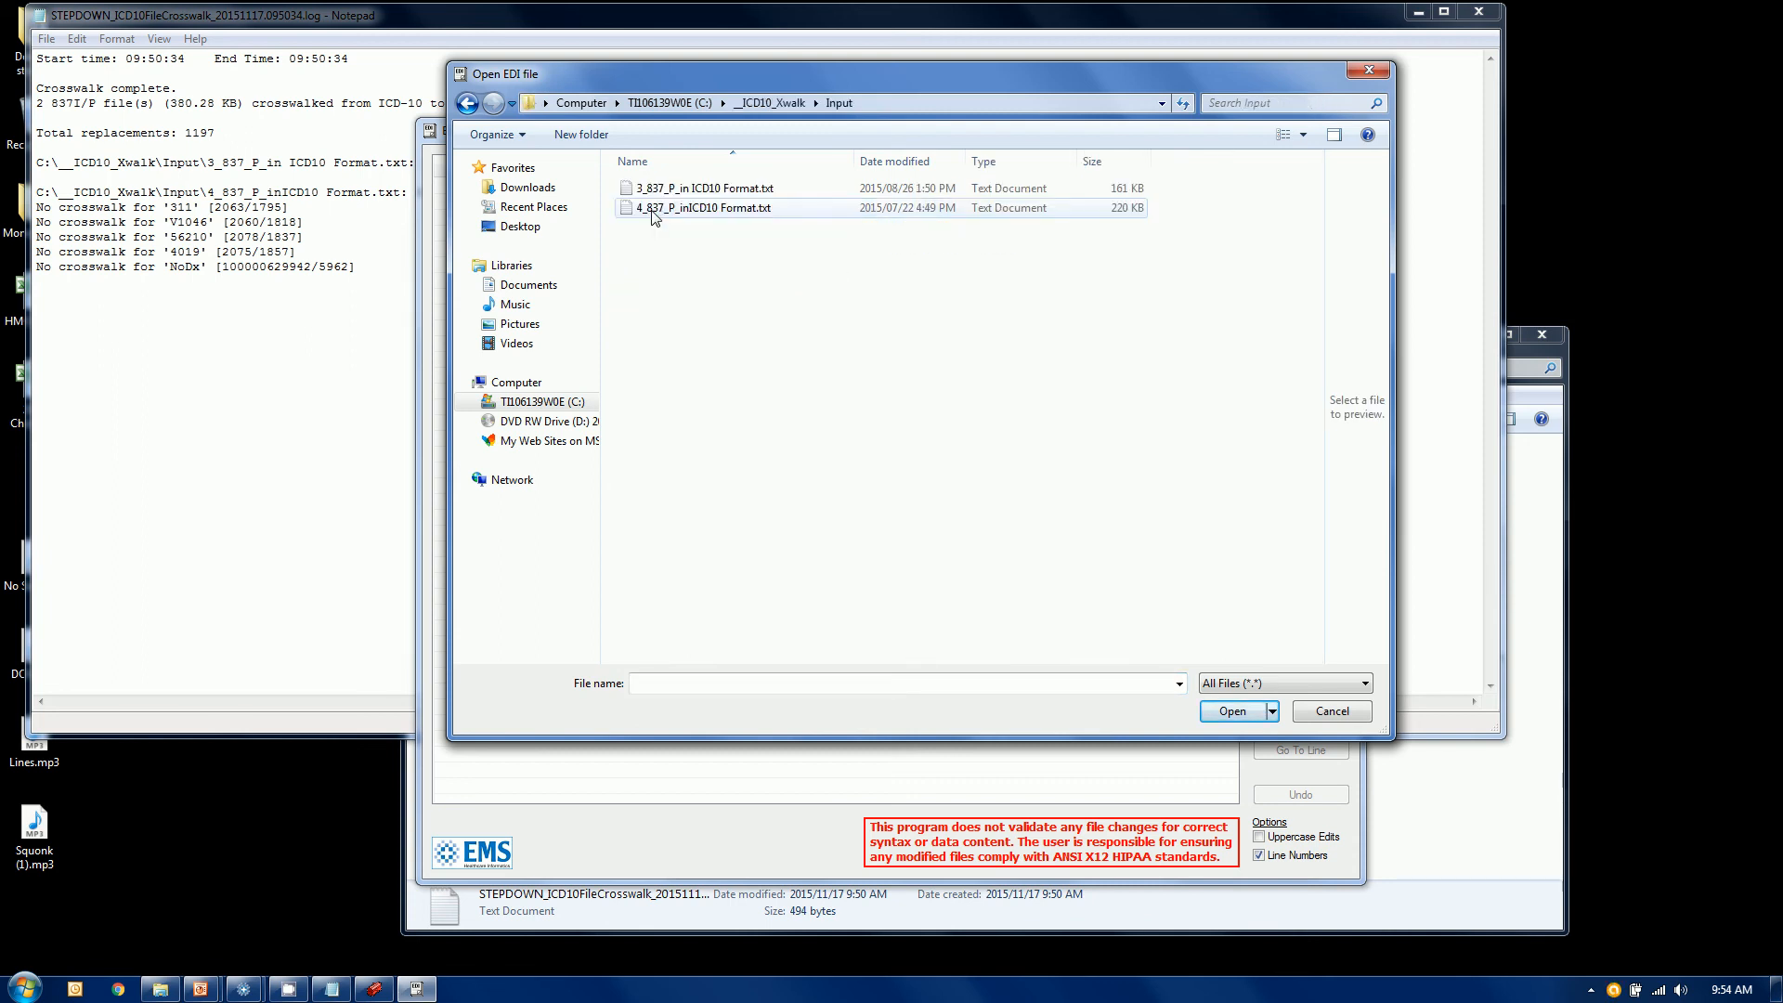
{"action": "left_click", "coordinate": [706, 206]}
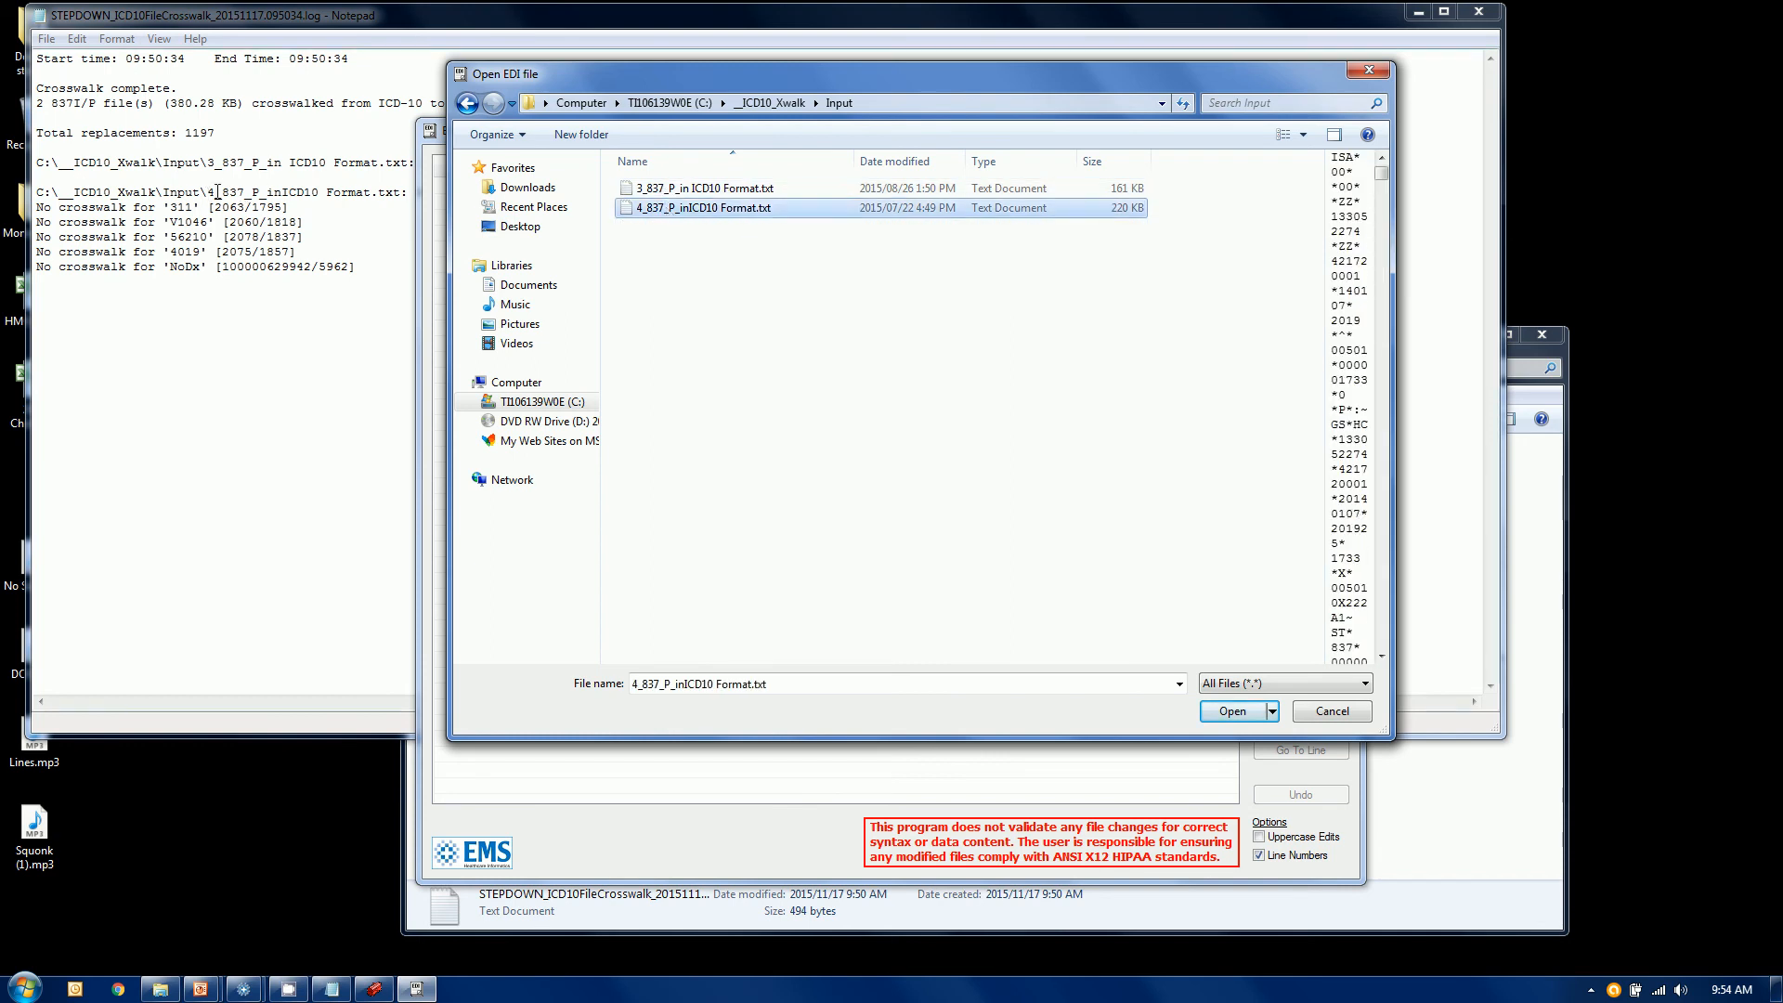
{"action": "double_click", "coordinate": [227, 191]}
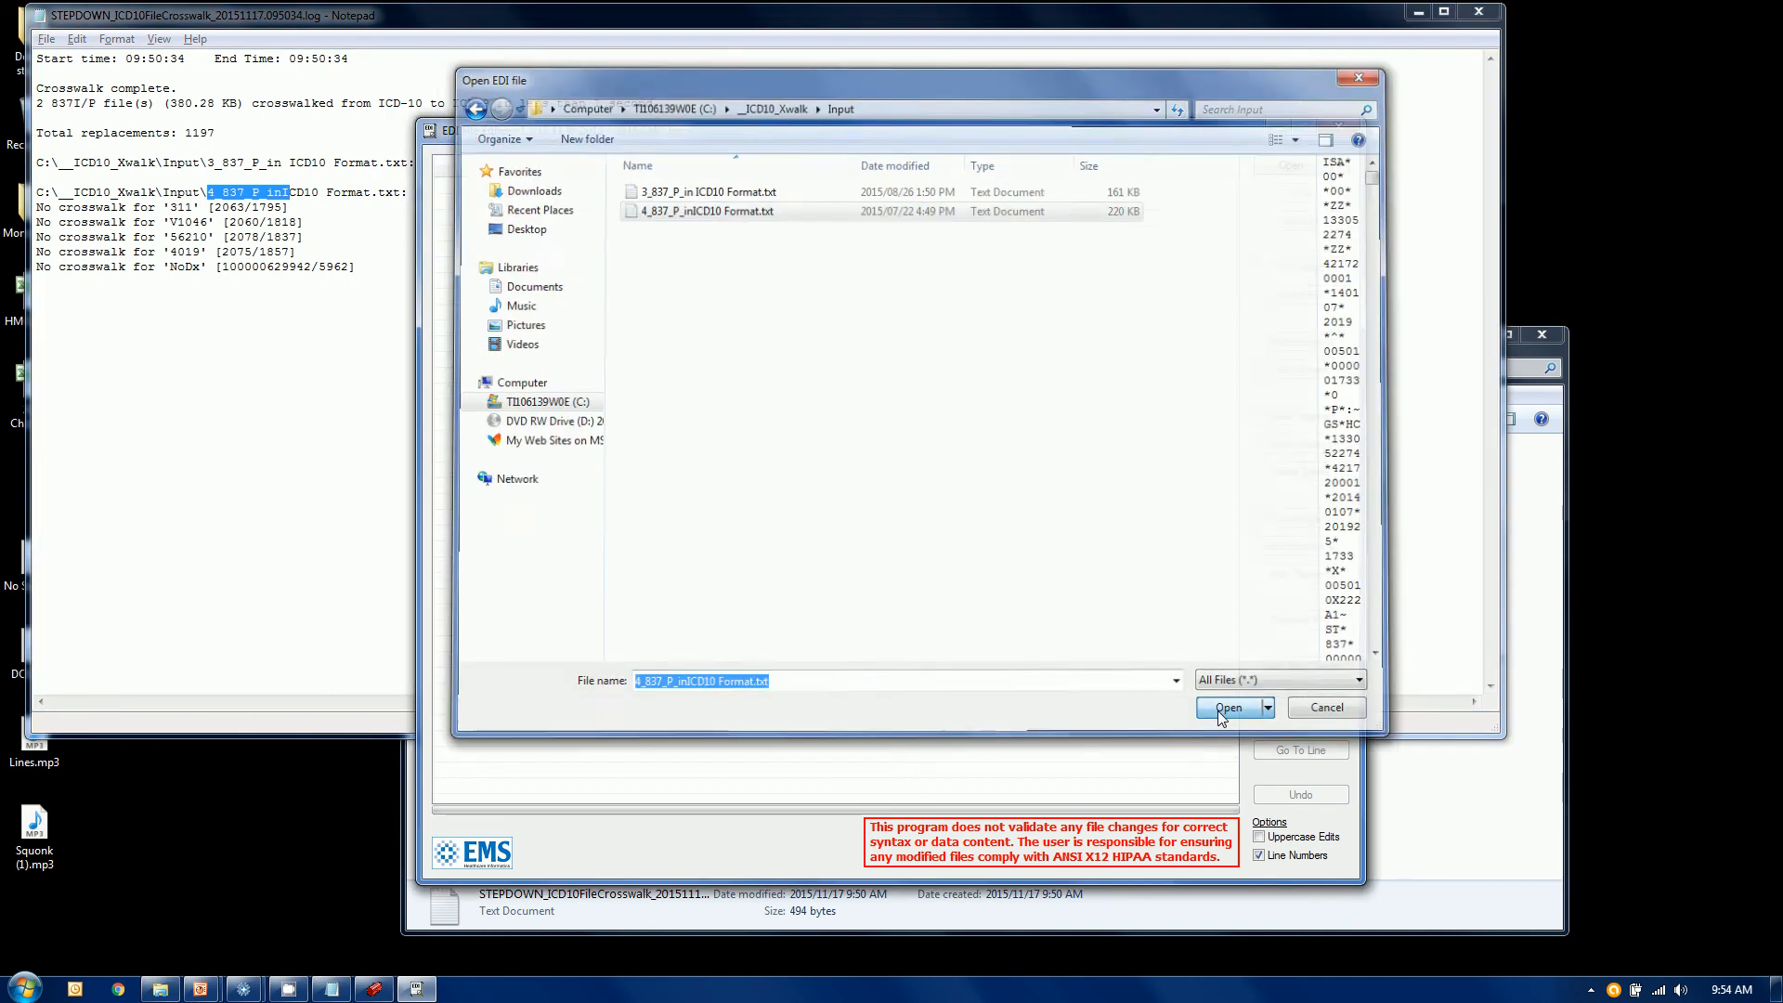
{"action": "left_click", "coordinate": [1228, 706]}
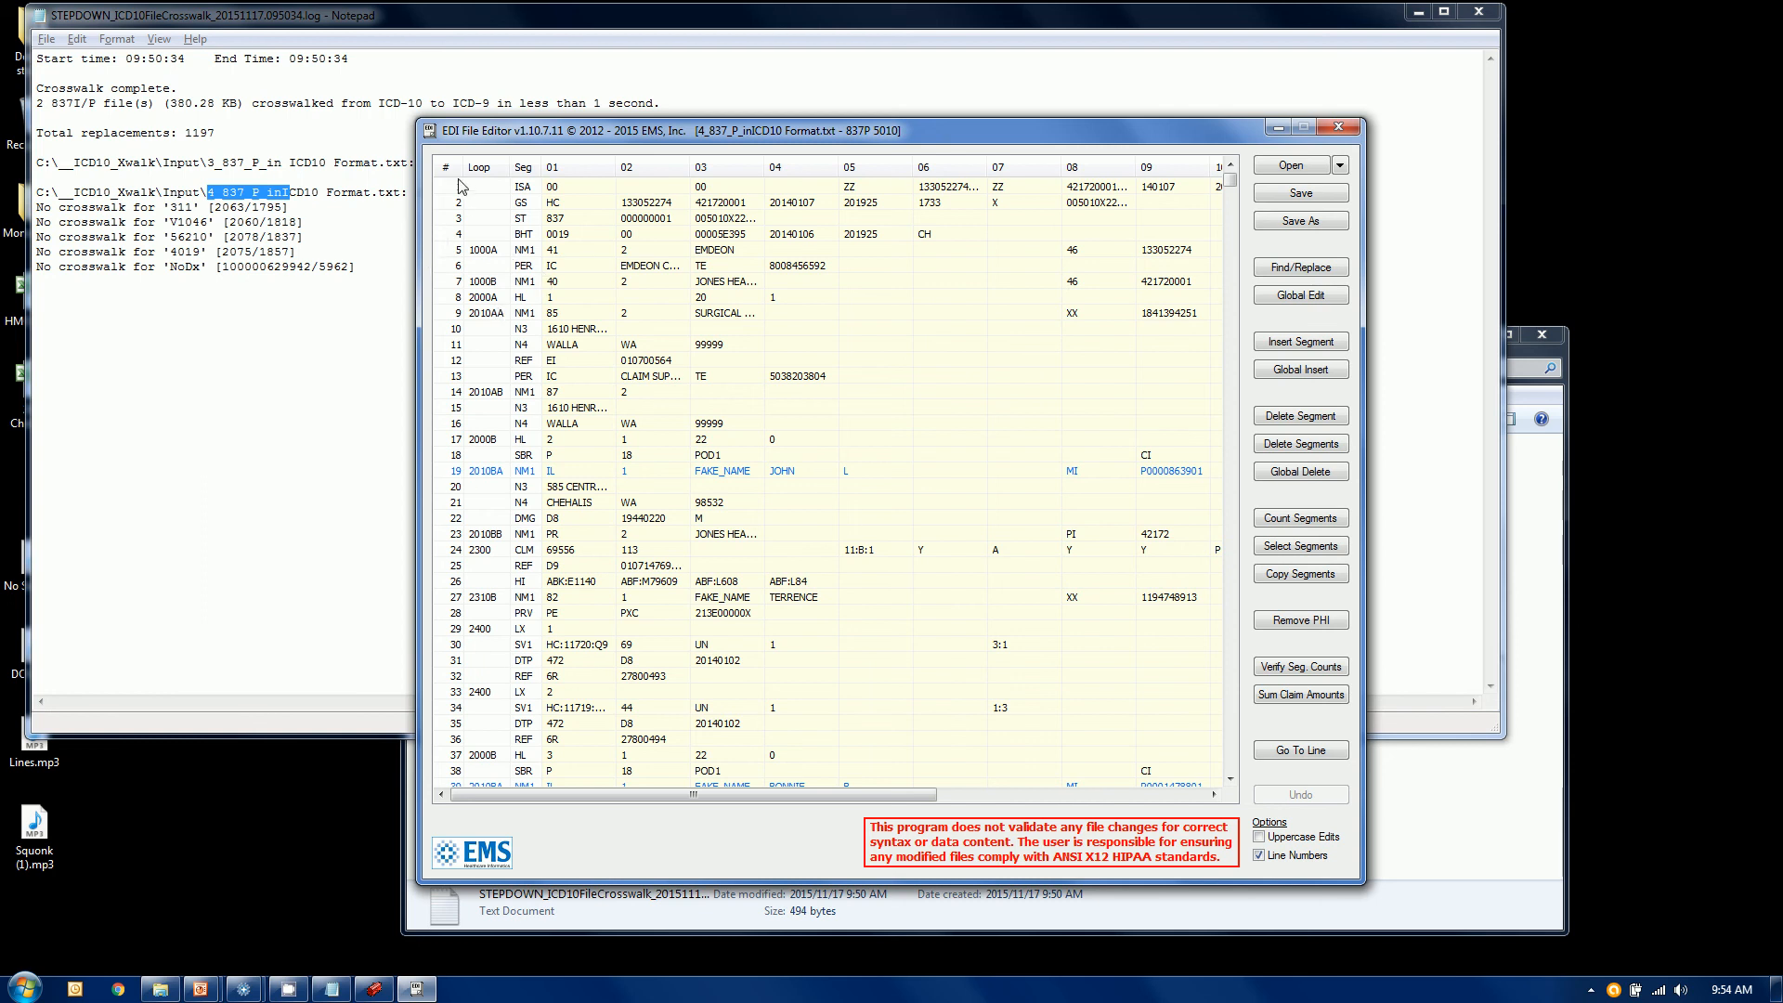
Step: Jump to line 1795 to reach the claim's HI segment containing ABF:311
{"action": "left_click", "coordinate": [1259, 855]}
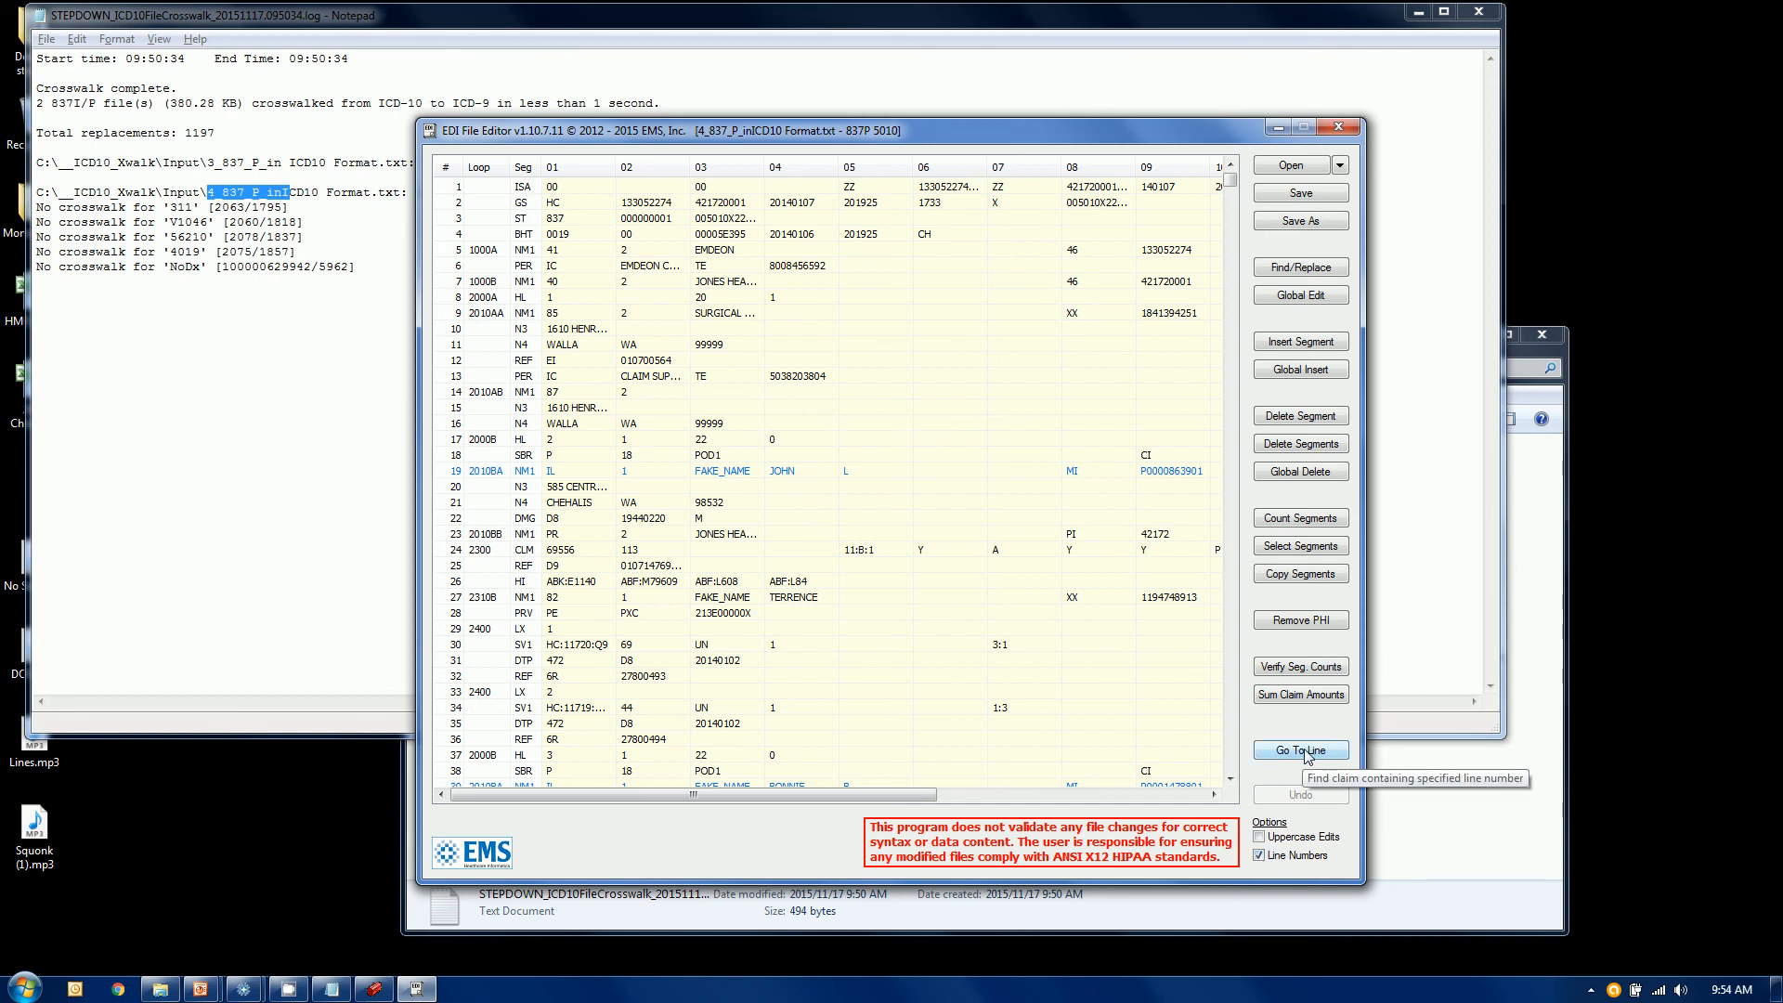
{"action": "left_click", "coordinate": [1300, 749]}
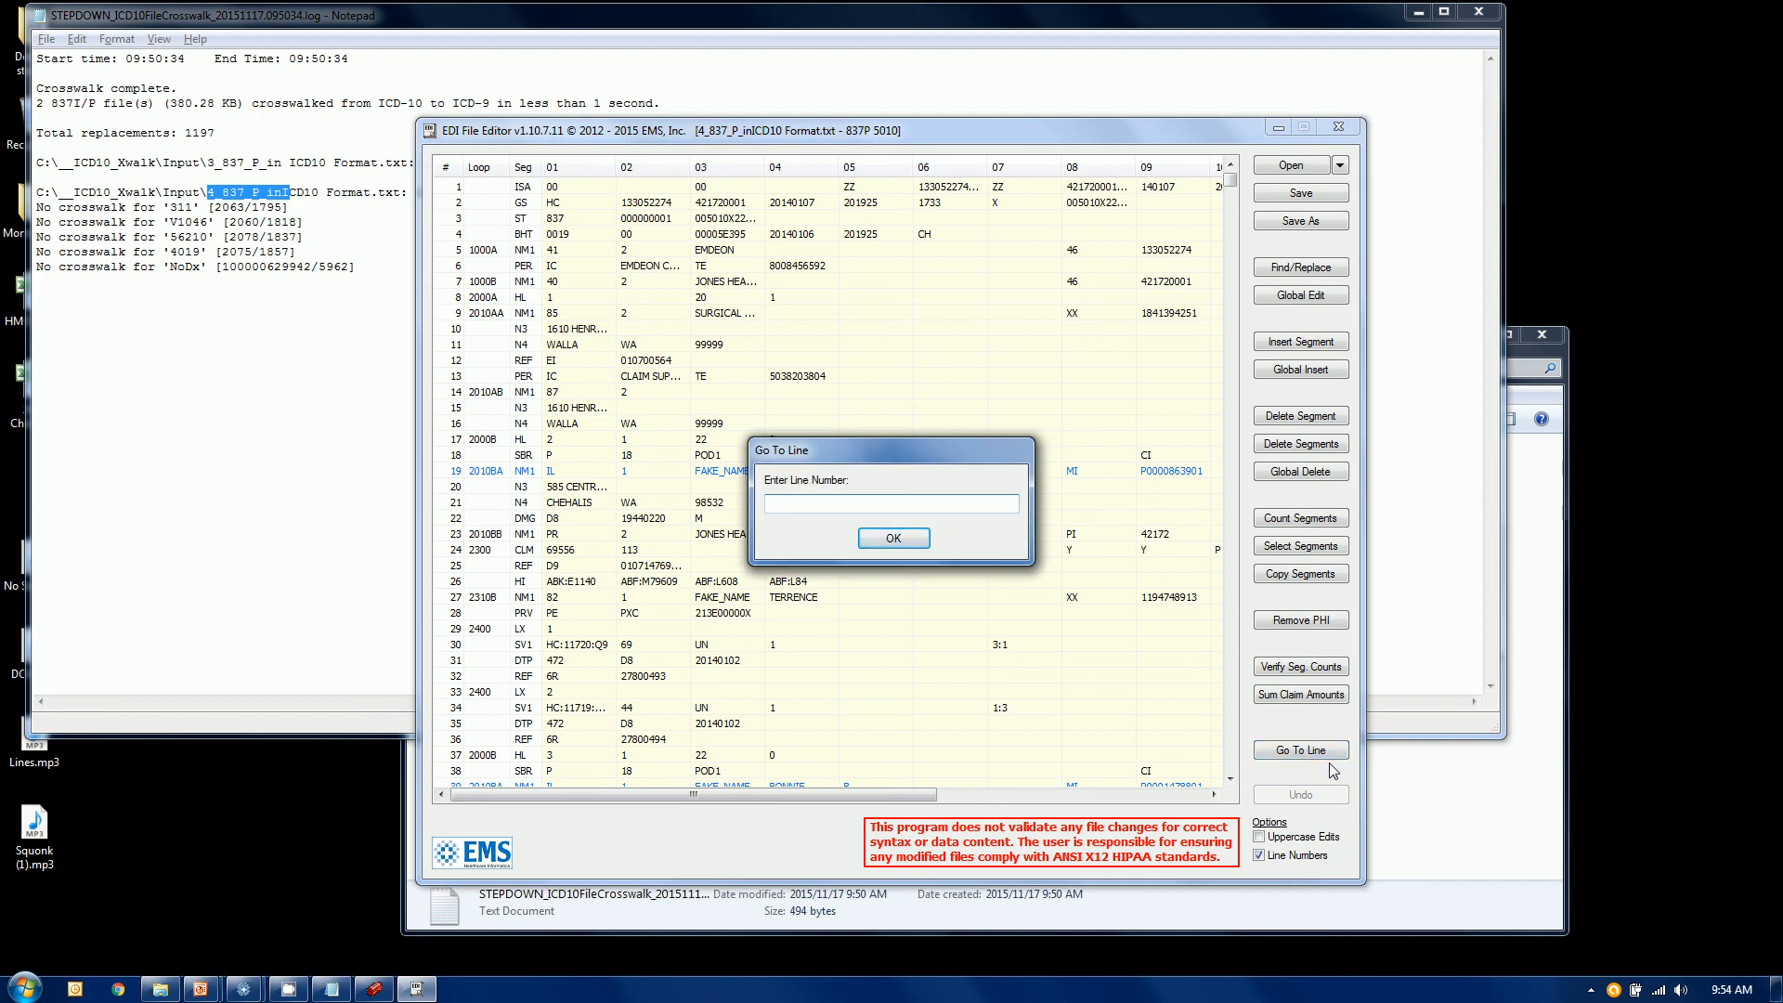
{"action": "type", "text": "1795"}
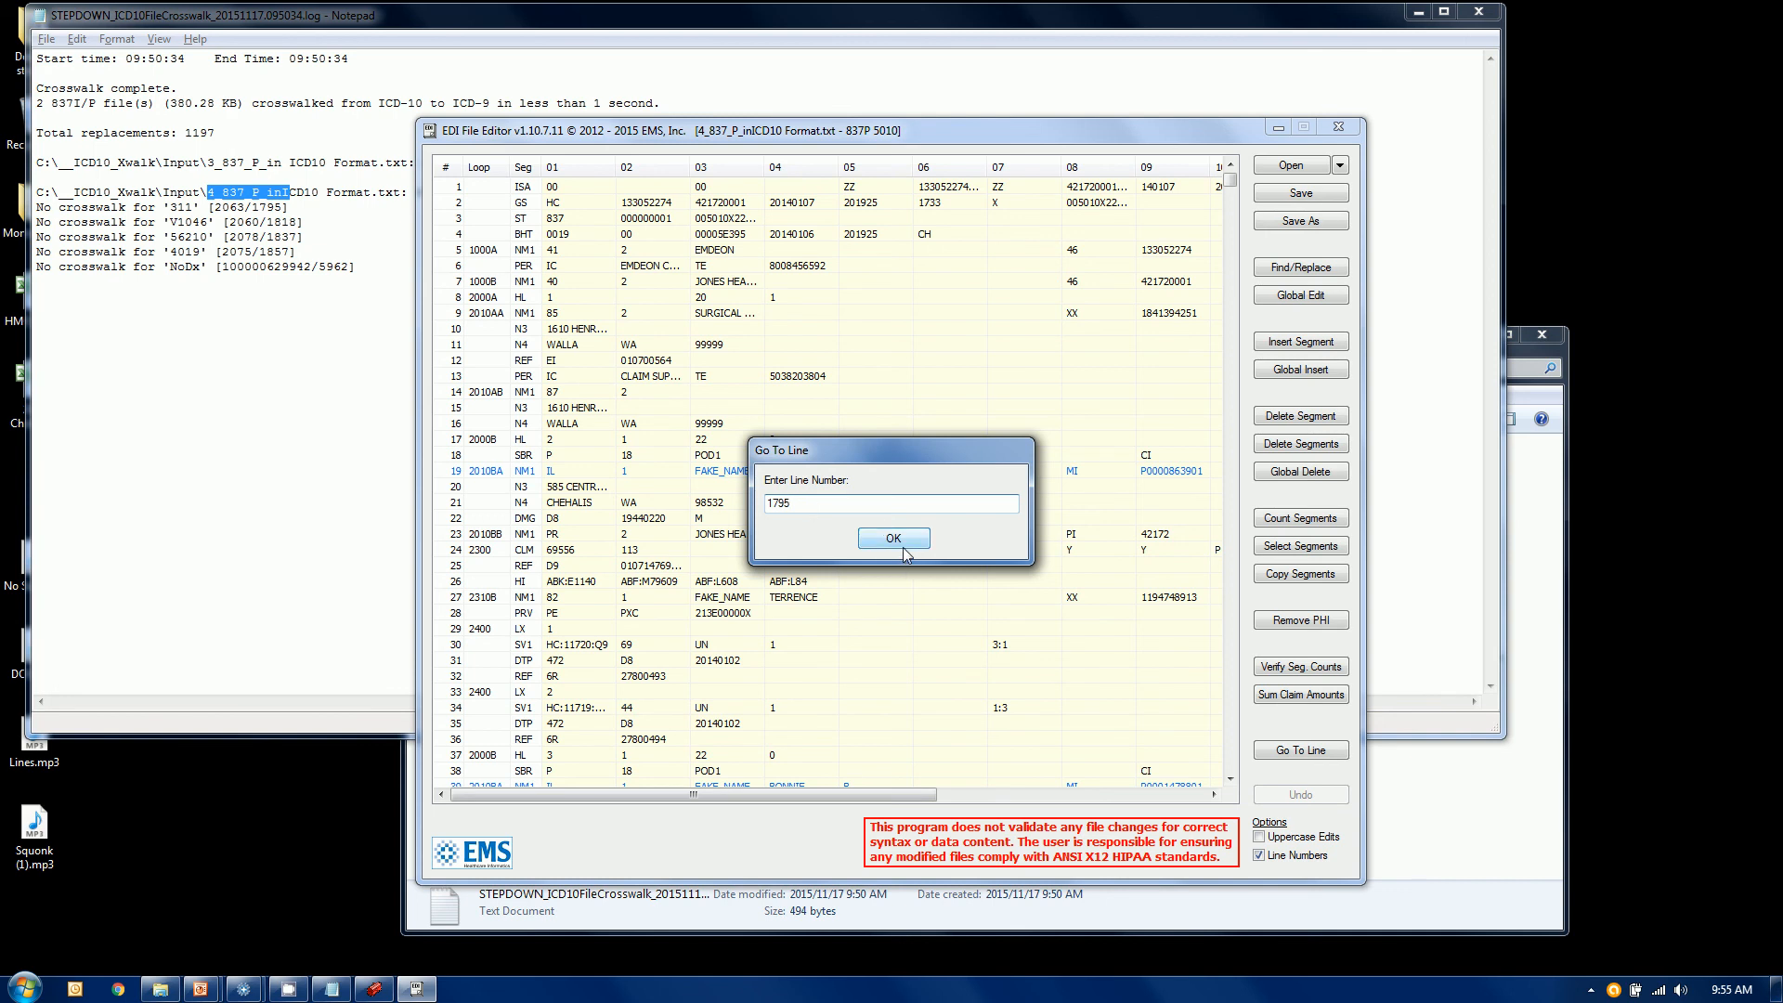
{"action": "left_click", "coordinate": [894, 537]}
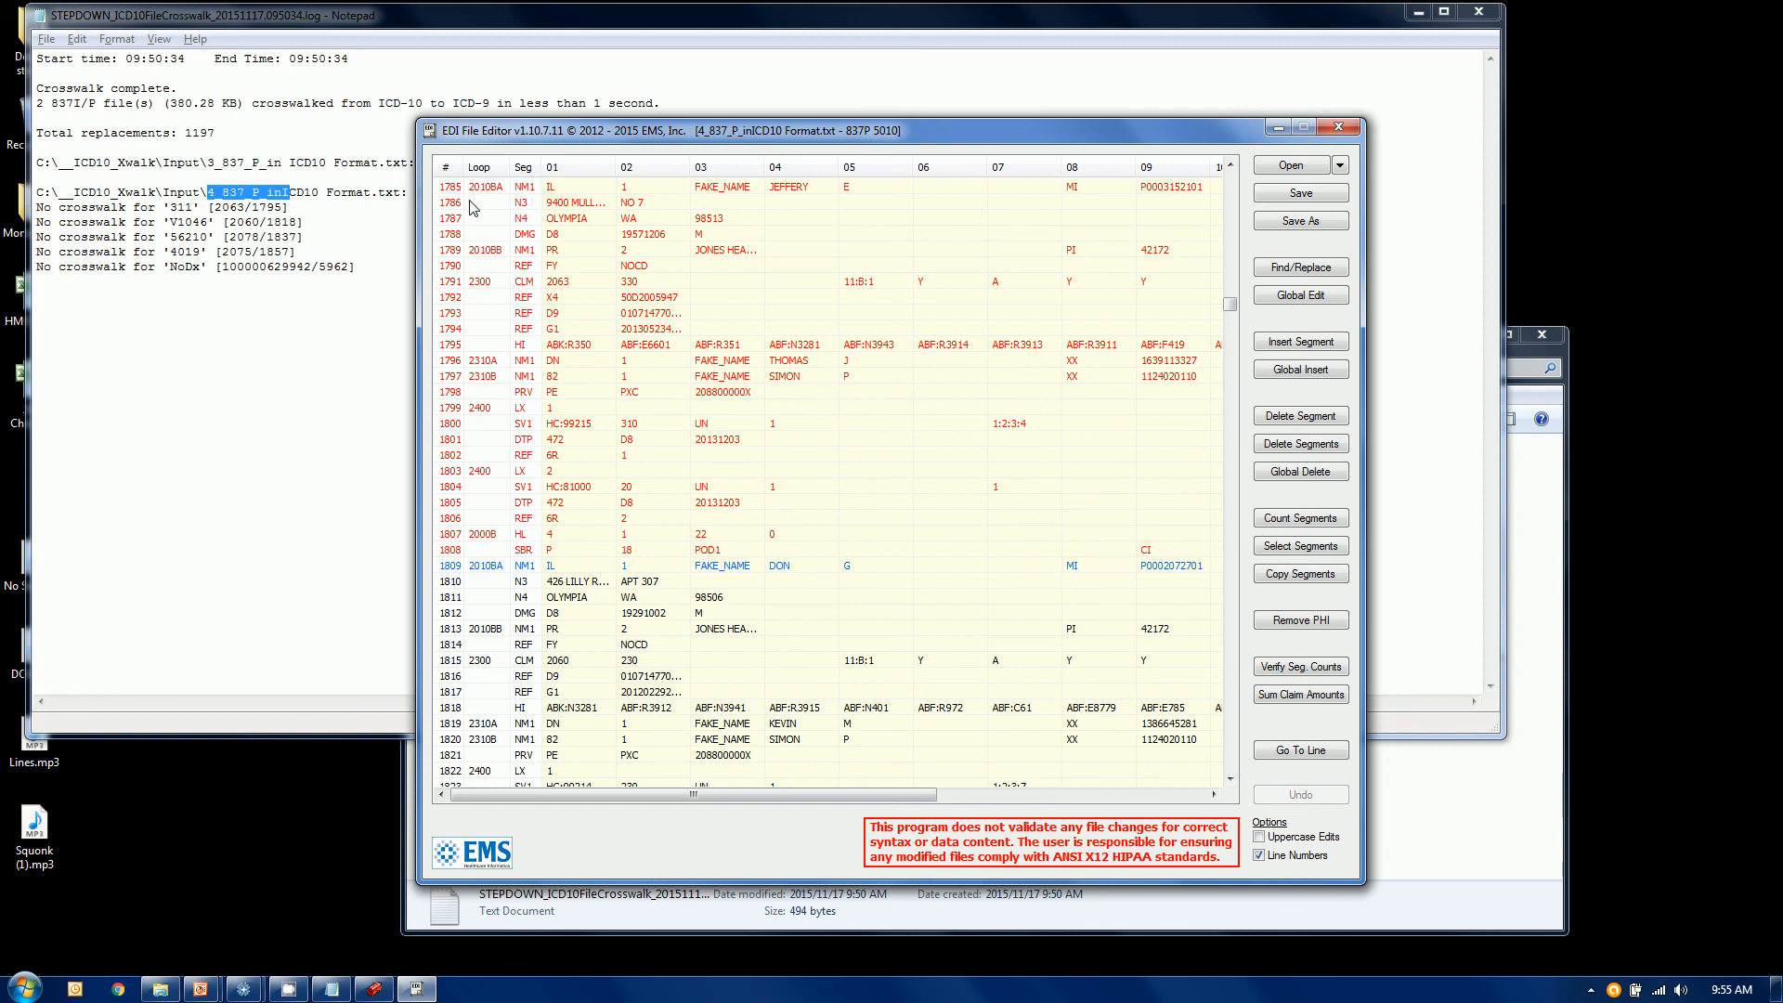
{"action": "mouse_move", "coordinate": [465, 205]}
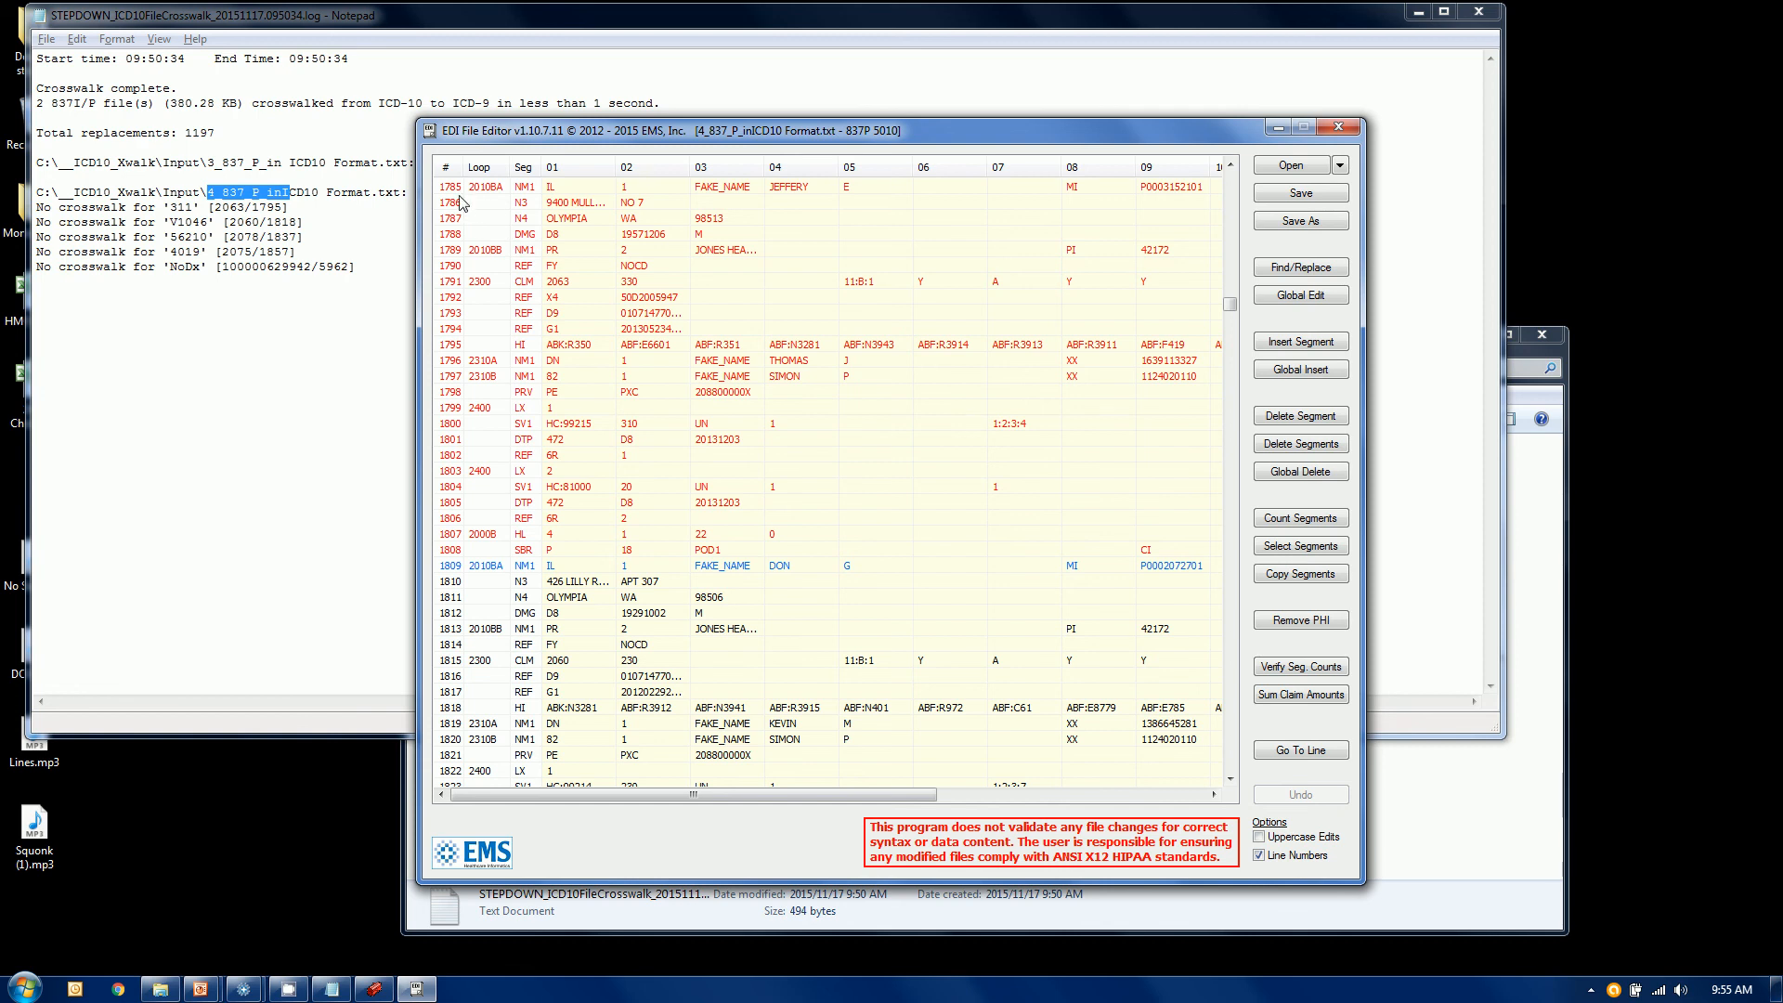
{"action": "mouse_move", "coordinate": [457, 353]}
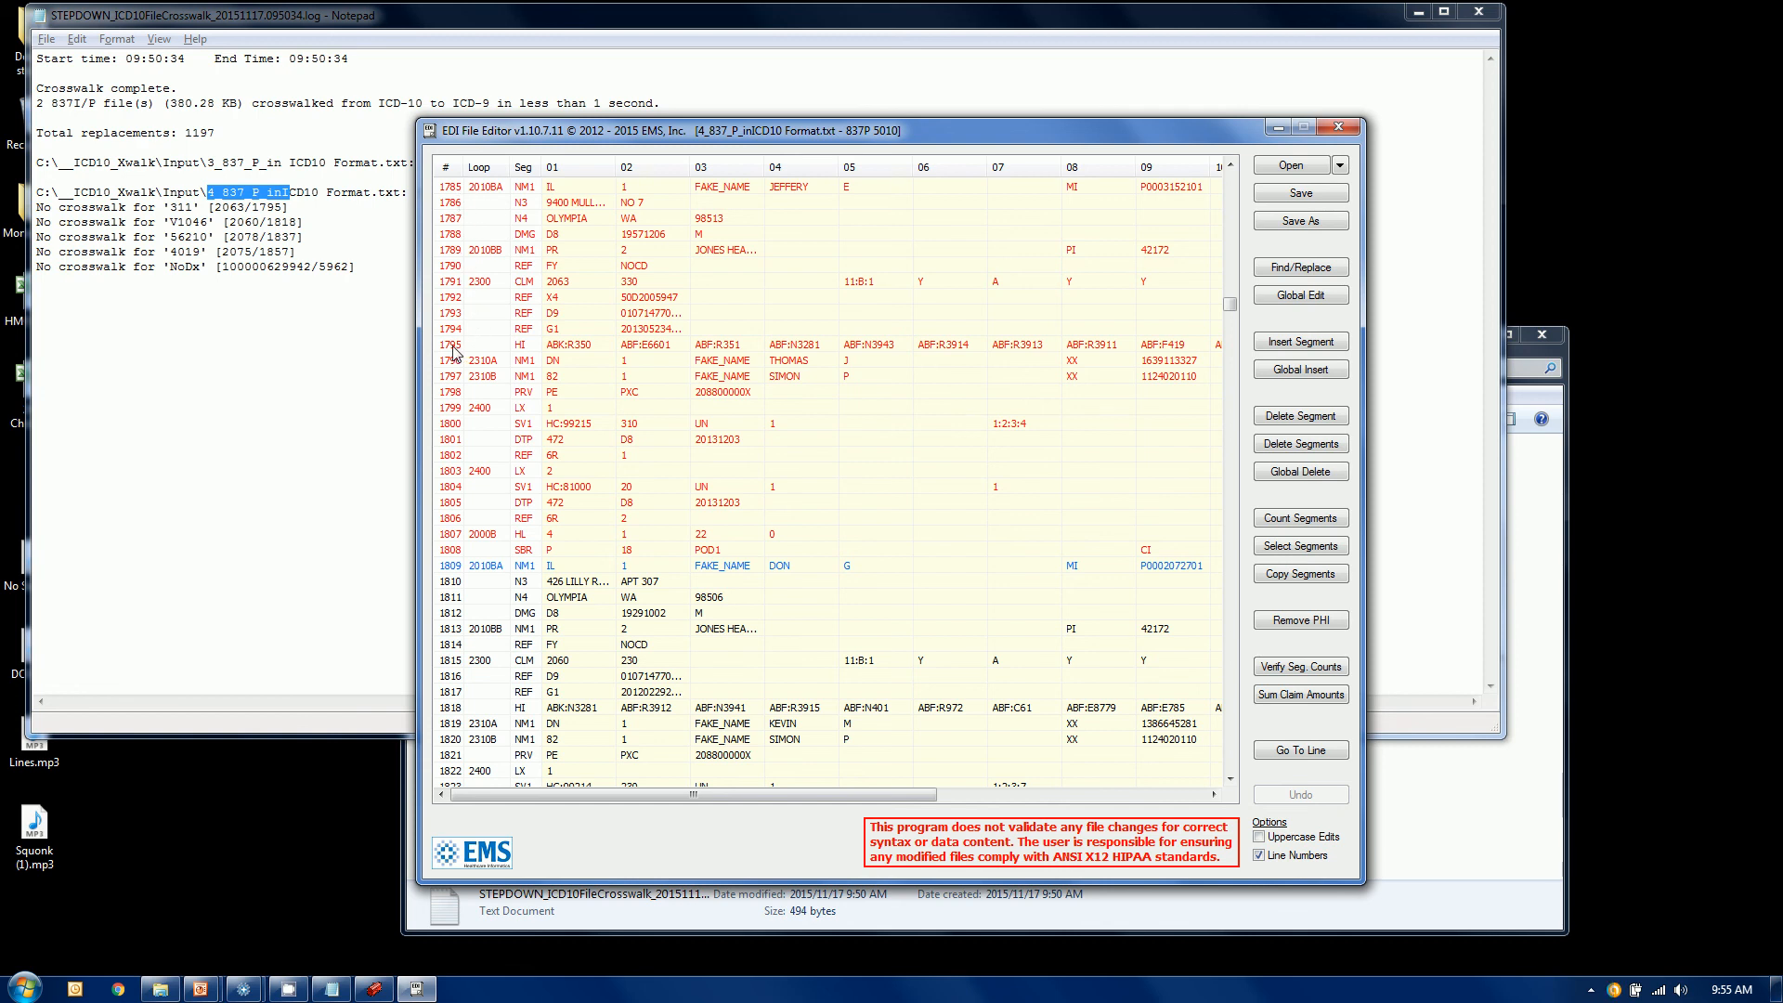
{"action": "mouse_move", "coordinate": [454, 478]}
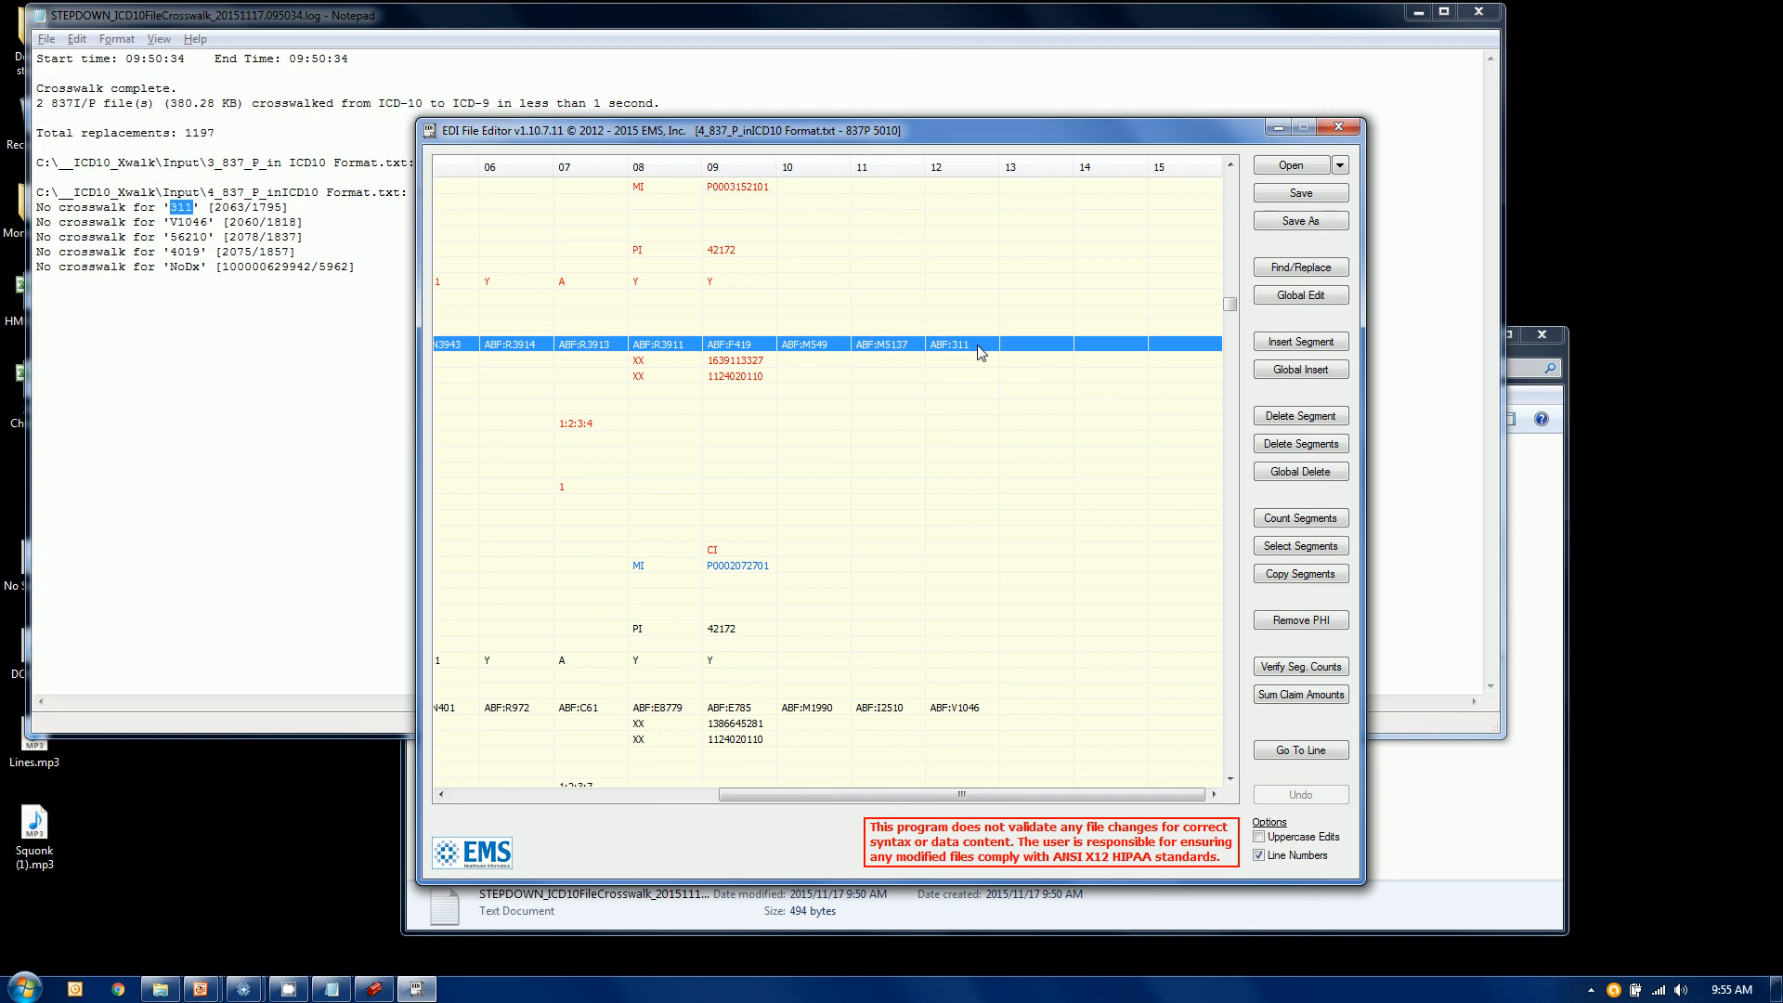
Step: Clear the ABF:311 diagnosis entry and commit the change to the HI segment
{"action": "left_click", "coordinate": [943, 342]}
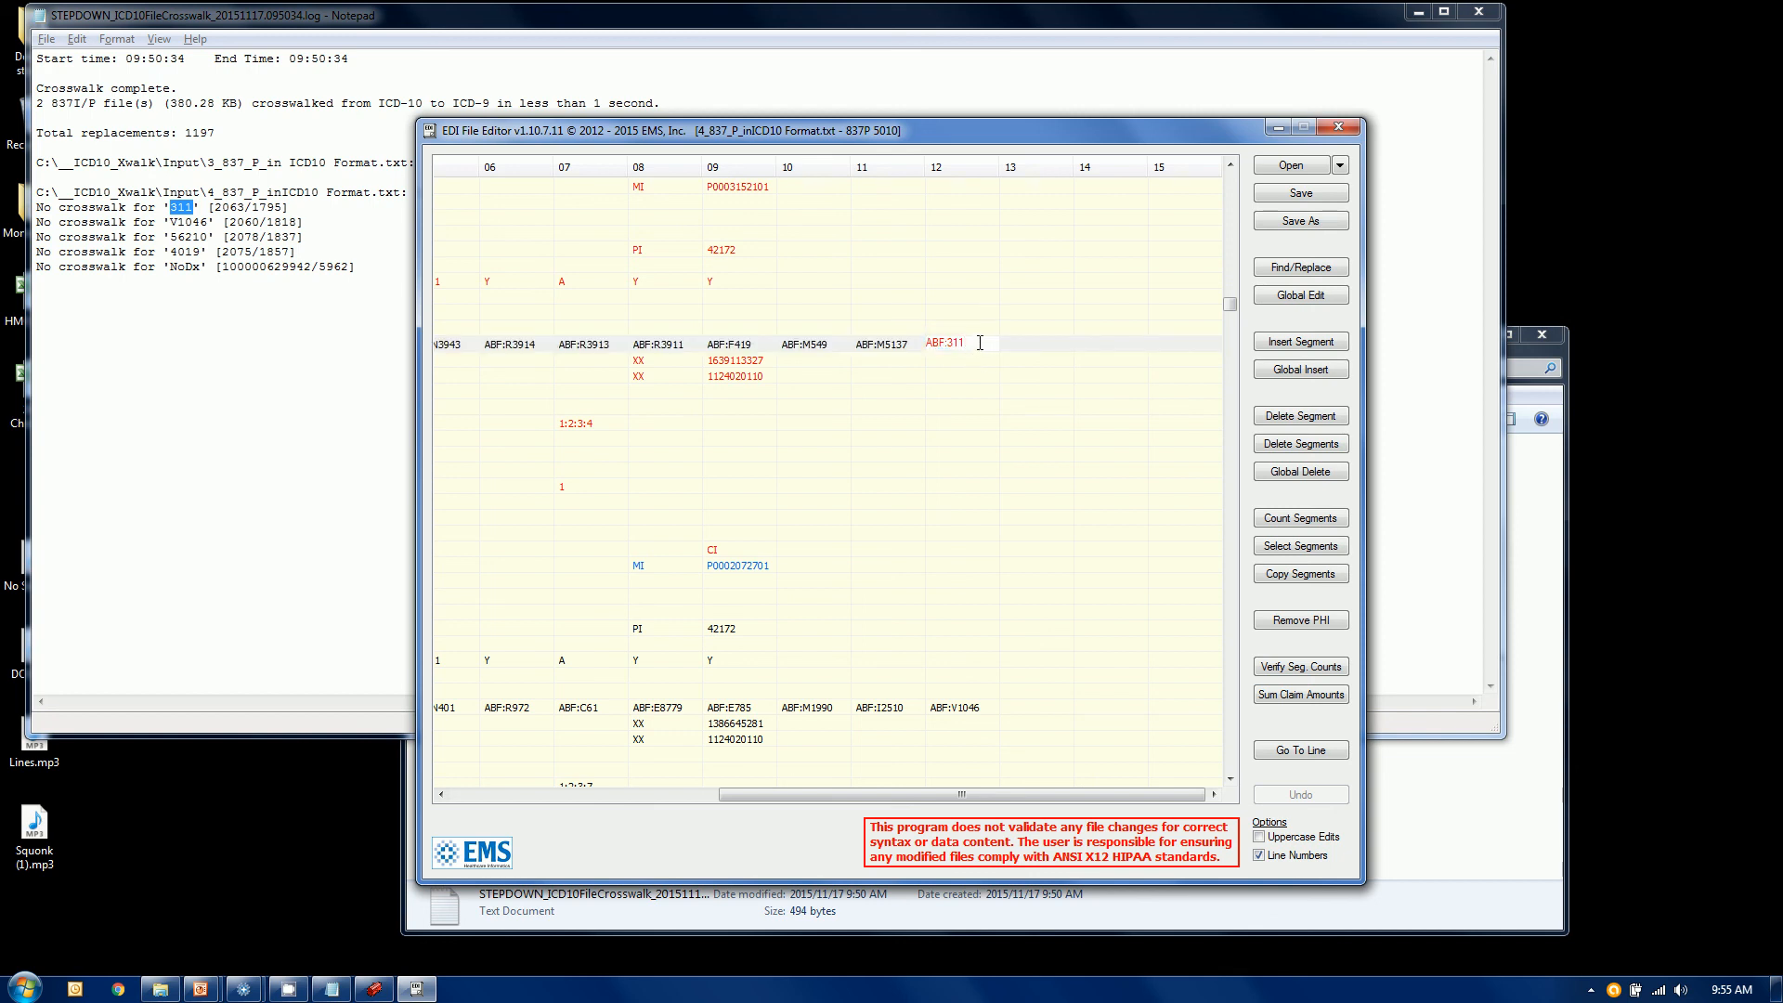
{"action": "type", "text": "000"}
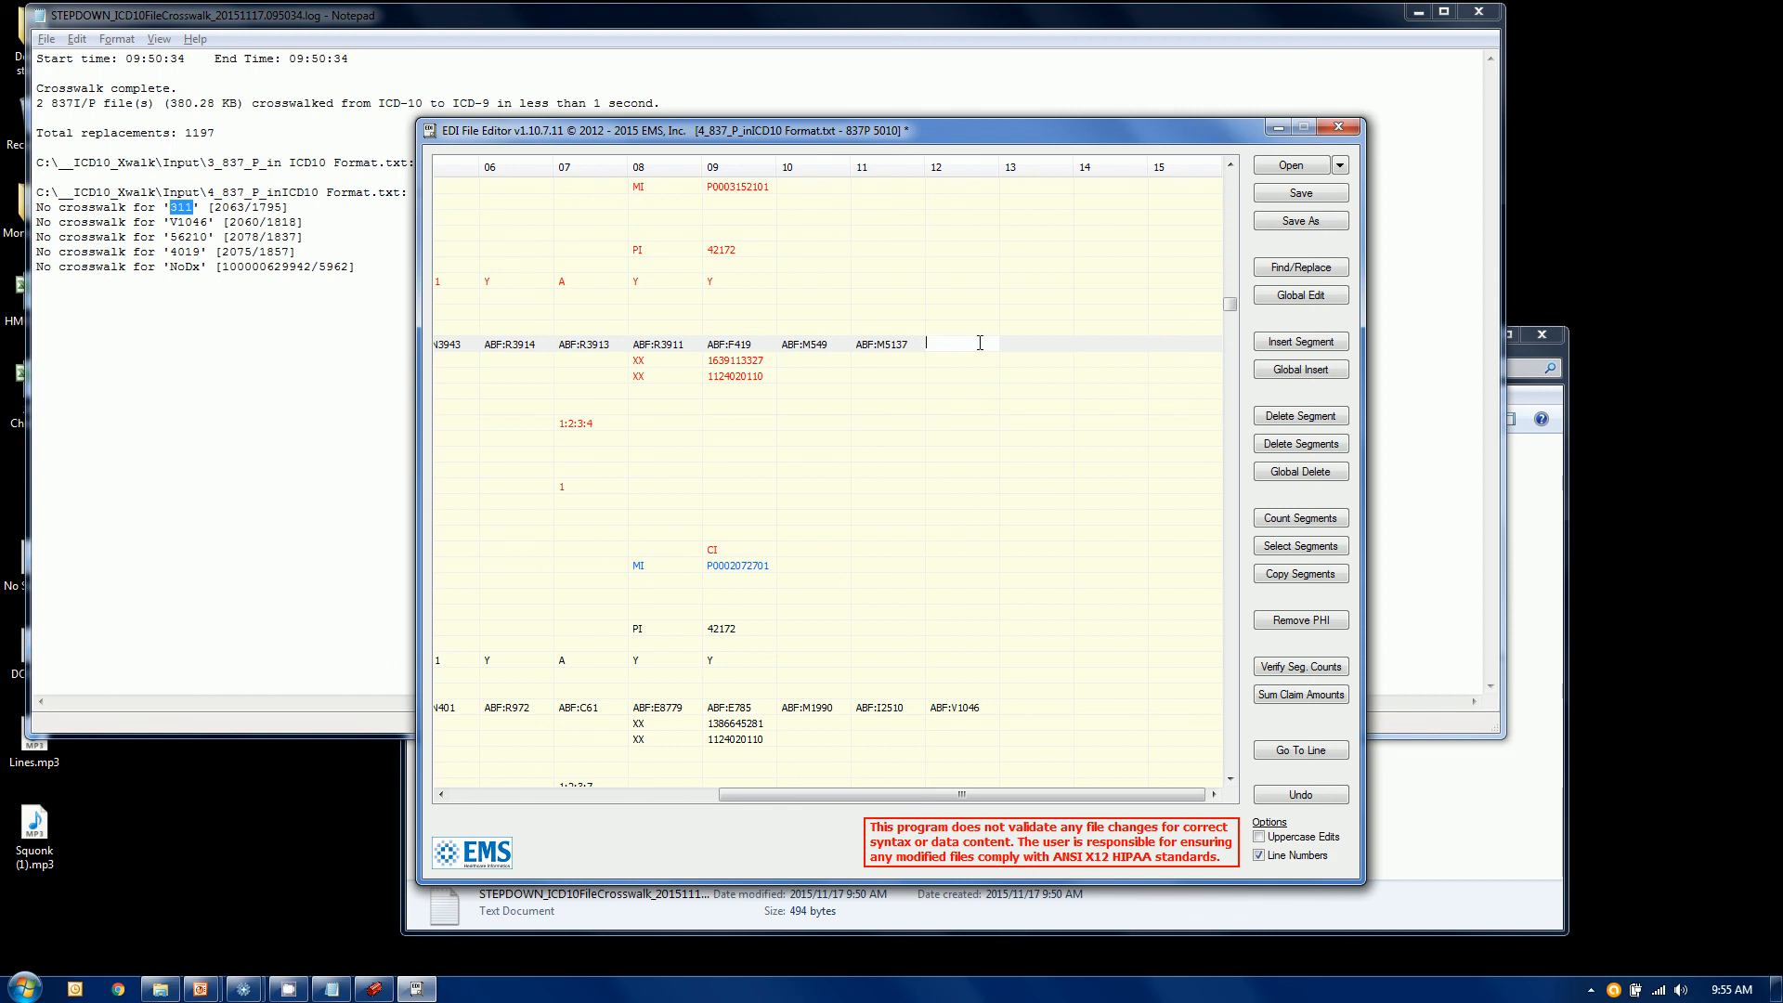
{"action": "left_click", "coordinate": [960, 343]}
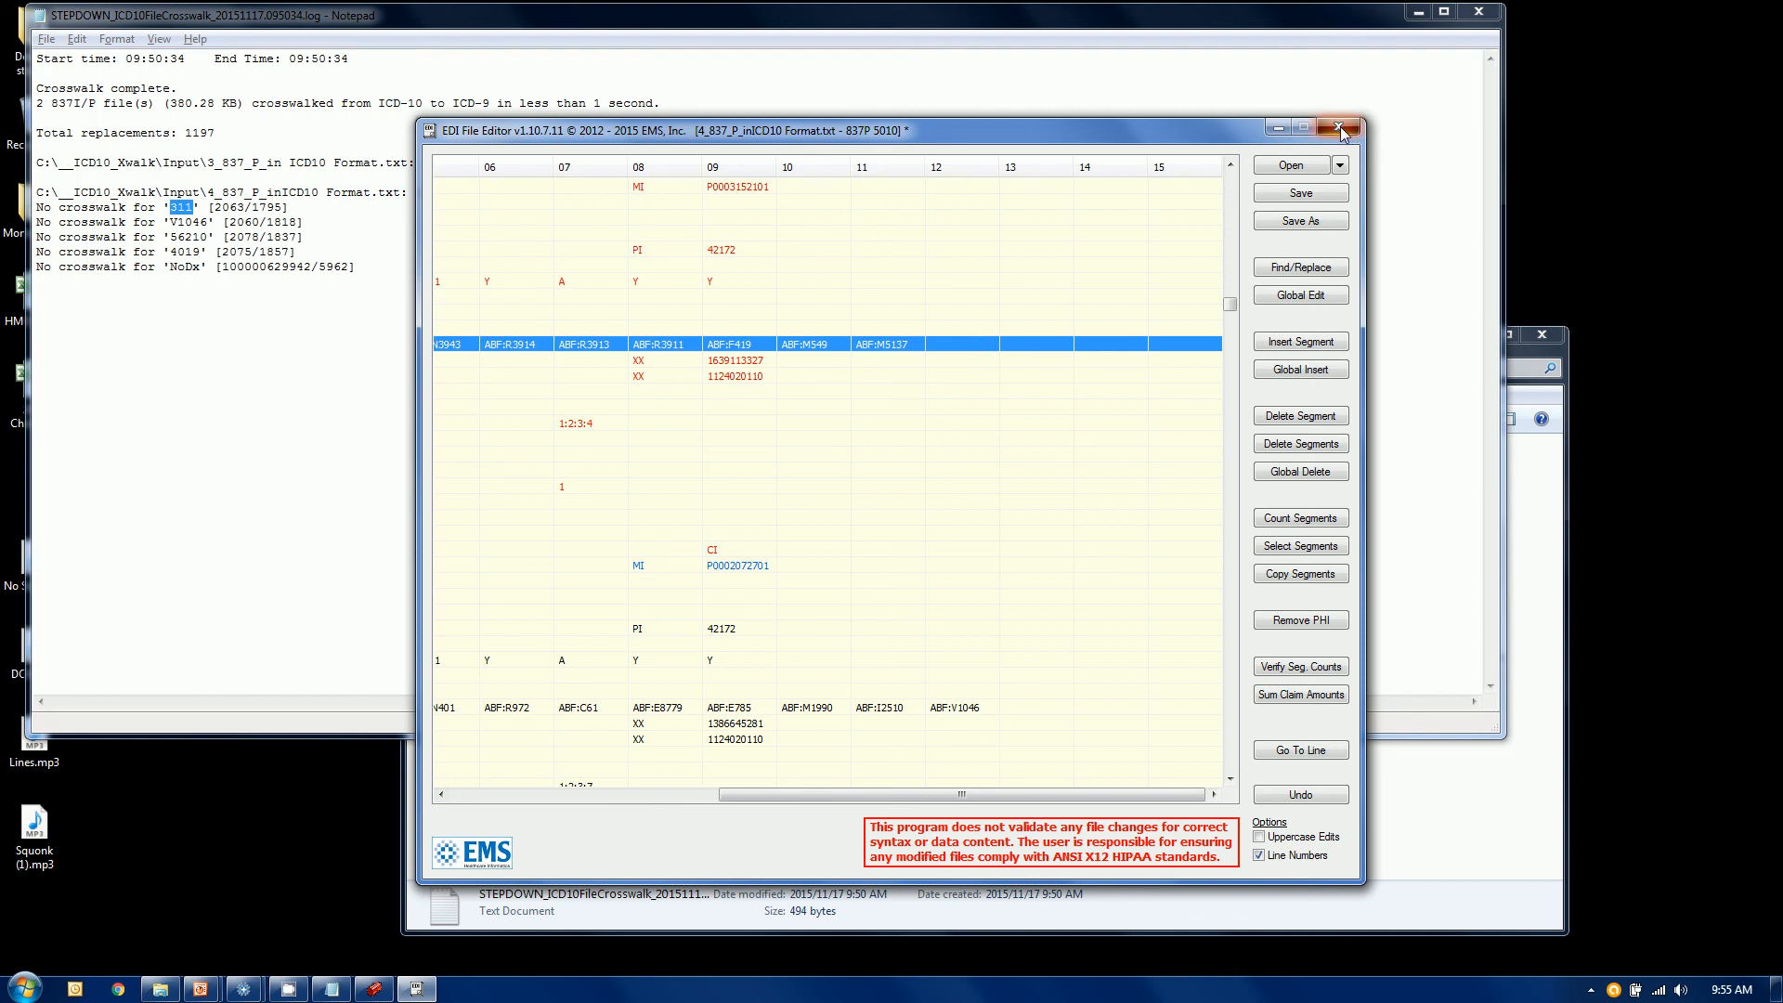
Step: Close the edited 837 file and review the STEPDOWN audit file's mapped codes in Notepad
{"action": "left_click", "coordinate": [1340, 128]}
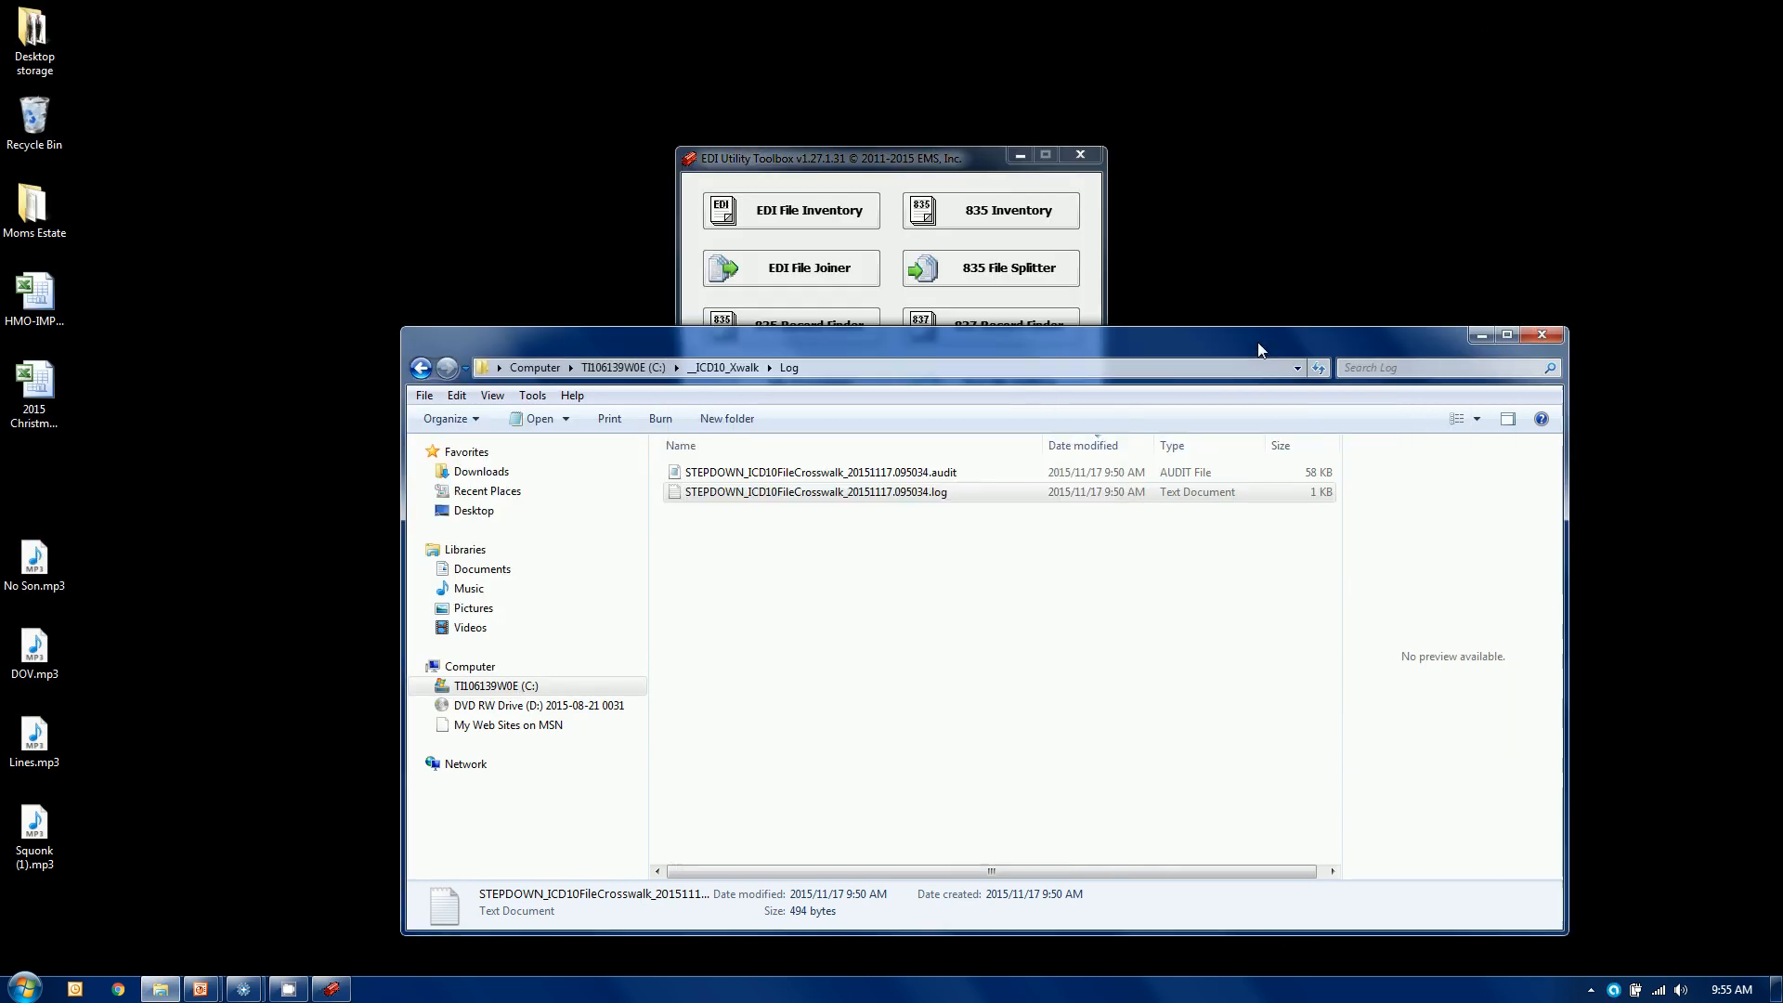
{"action": "left_click", "coordinate": [814, 472]}
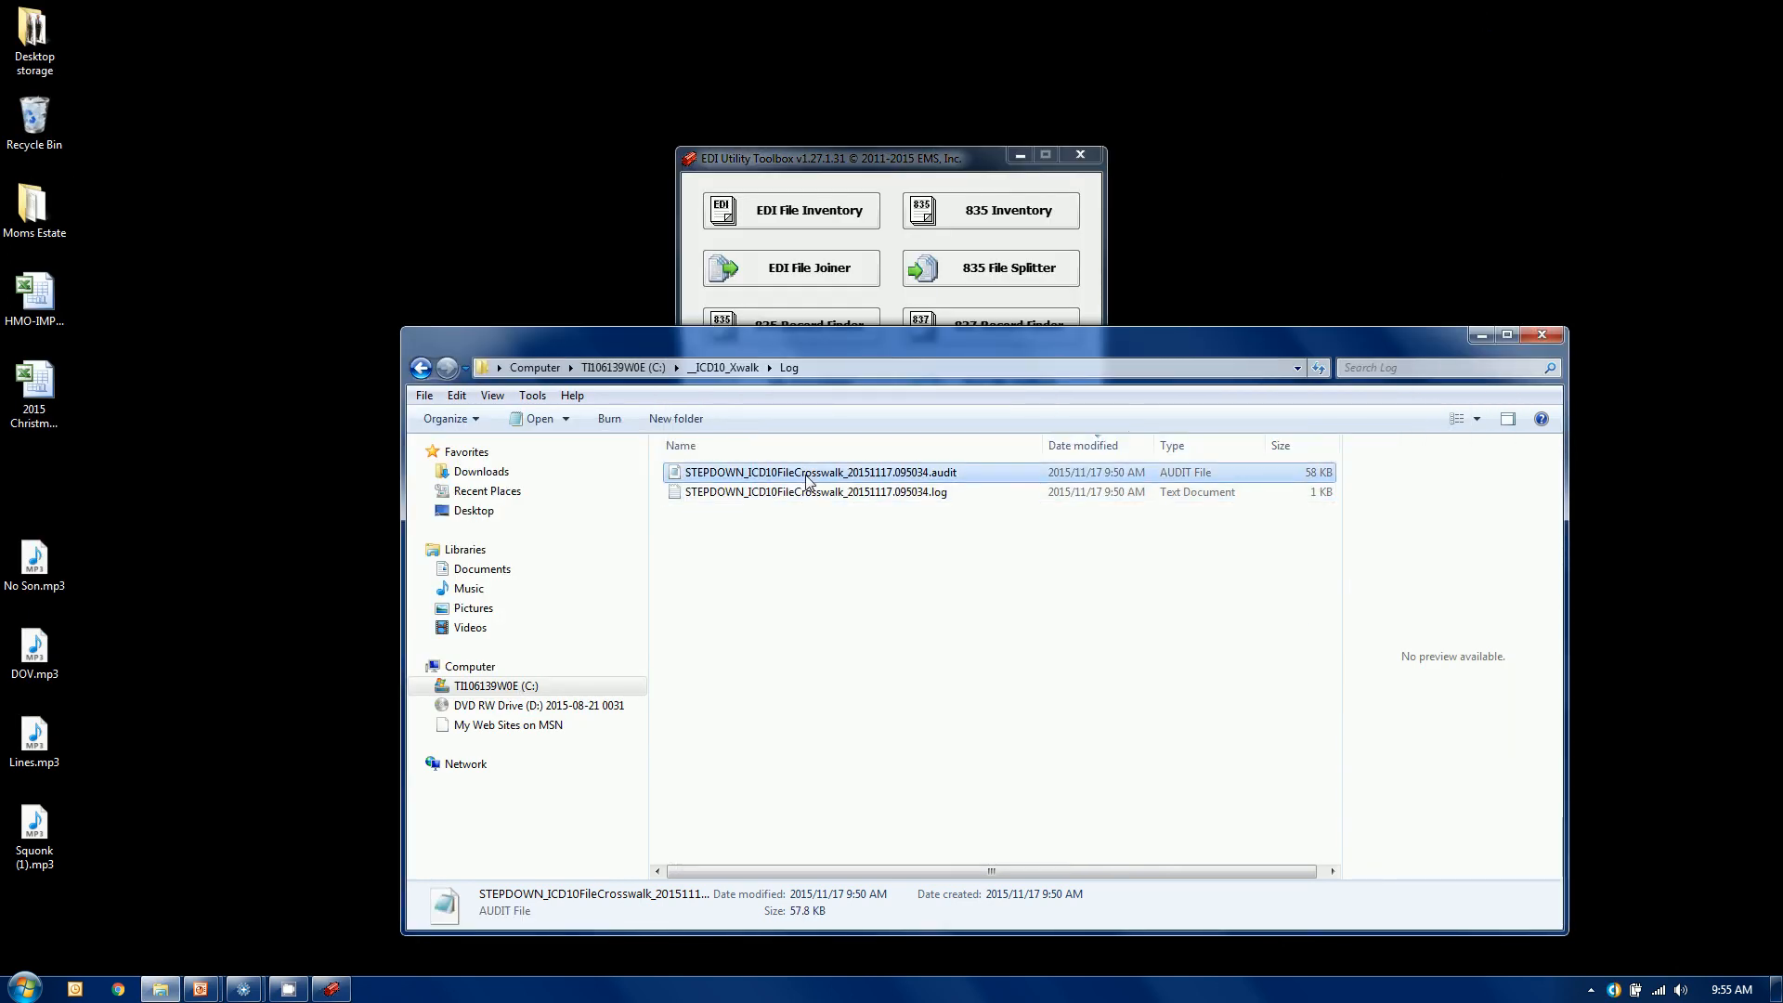
{"action": "double_click", "coordinate": [814, 472]}
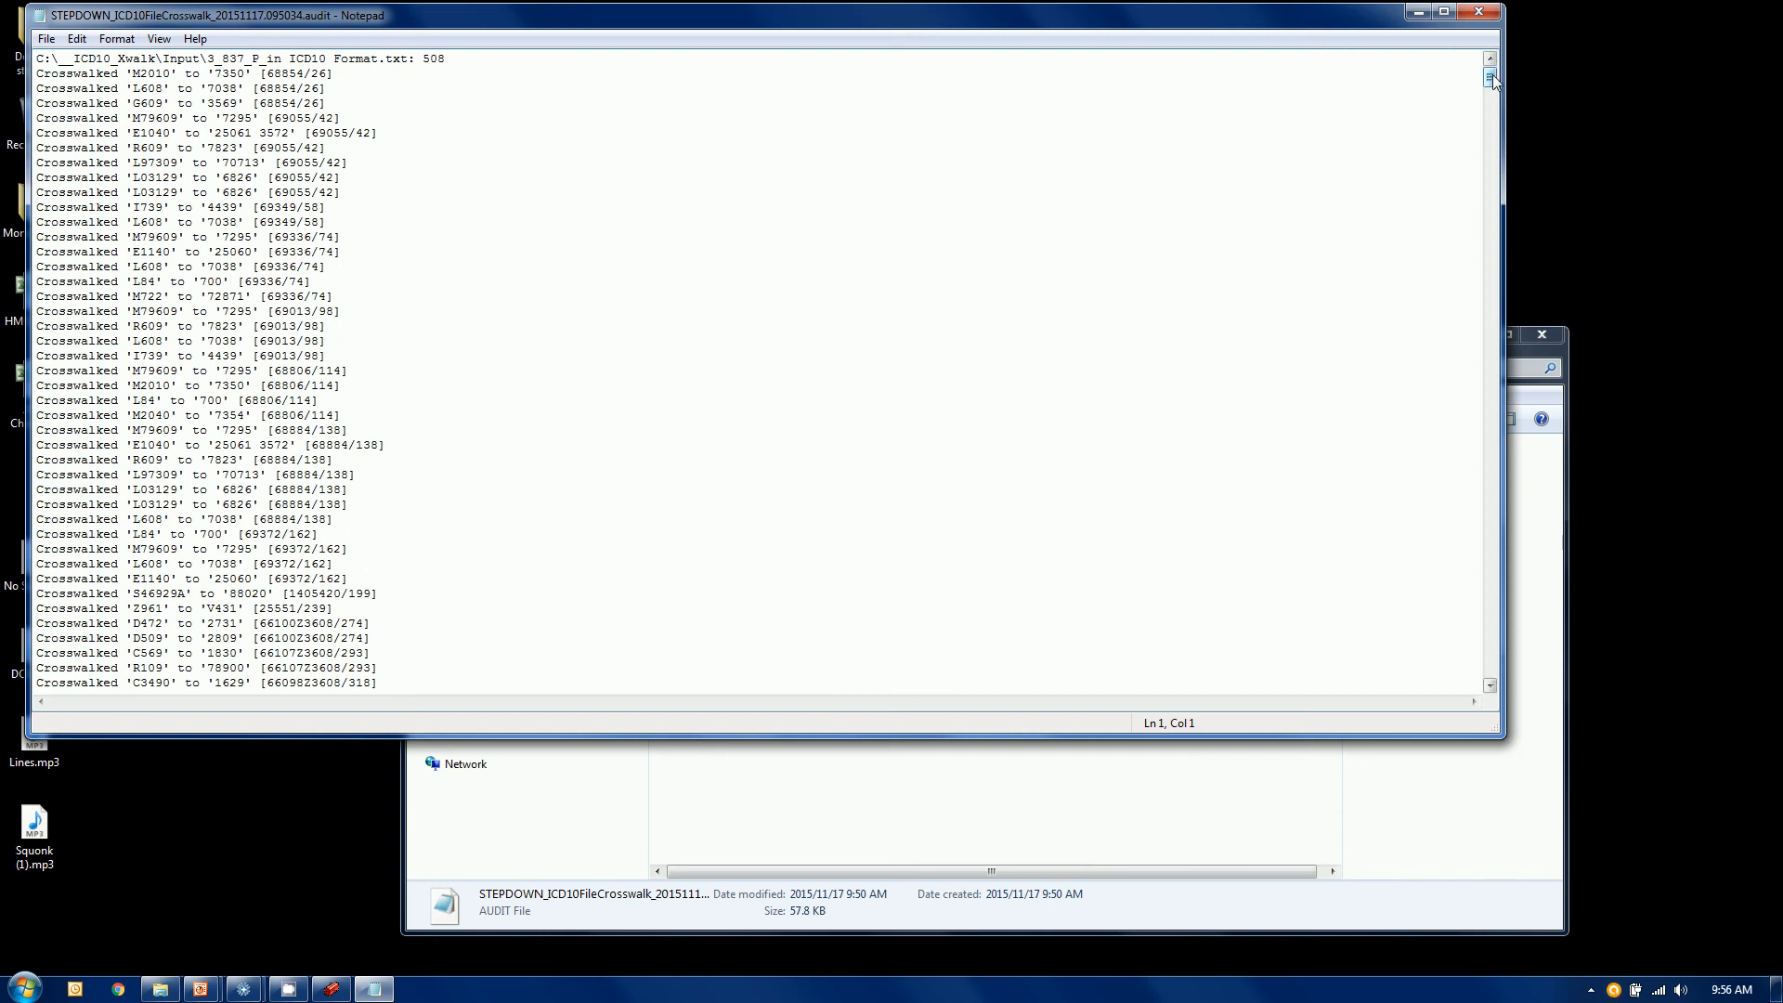
{"action": "scroll", "scroll_direction": "down", "scroll_amount": 3}
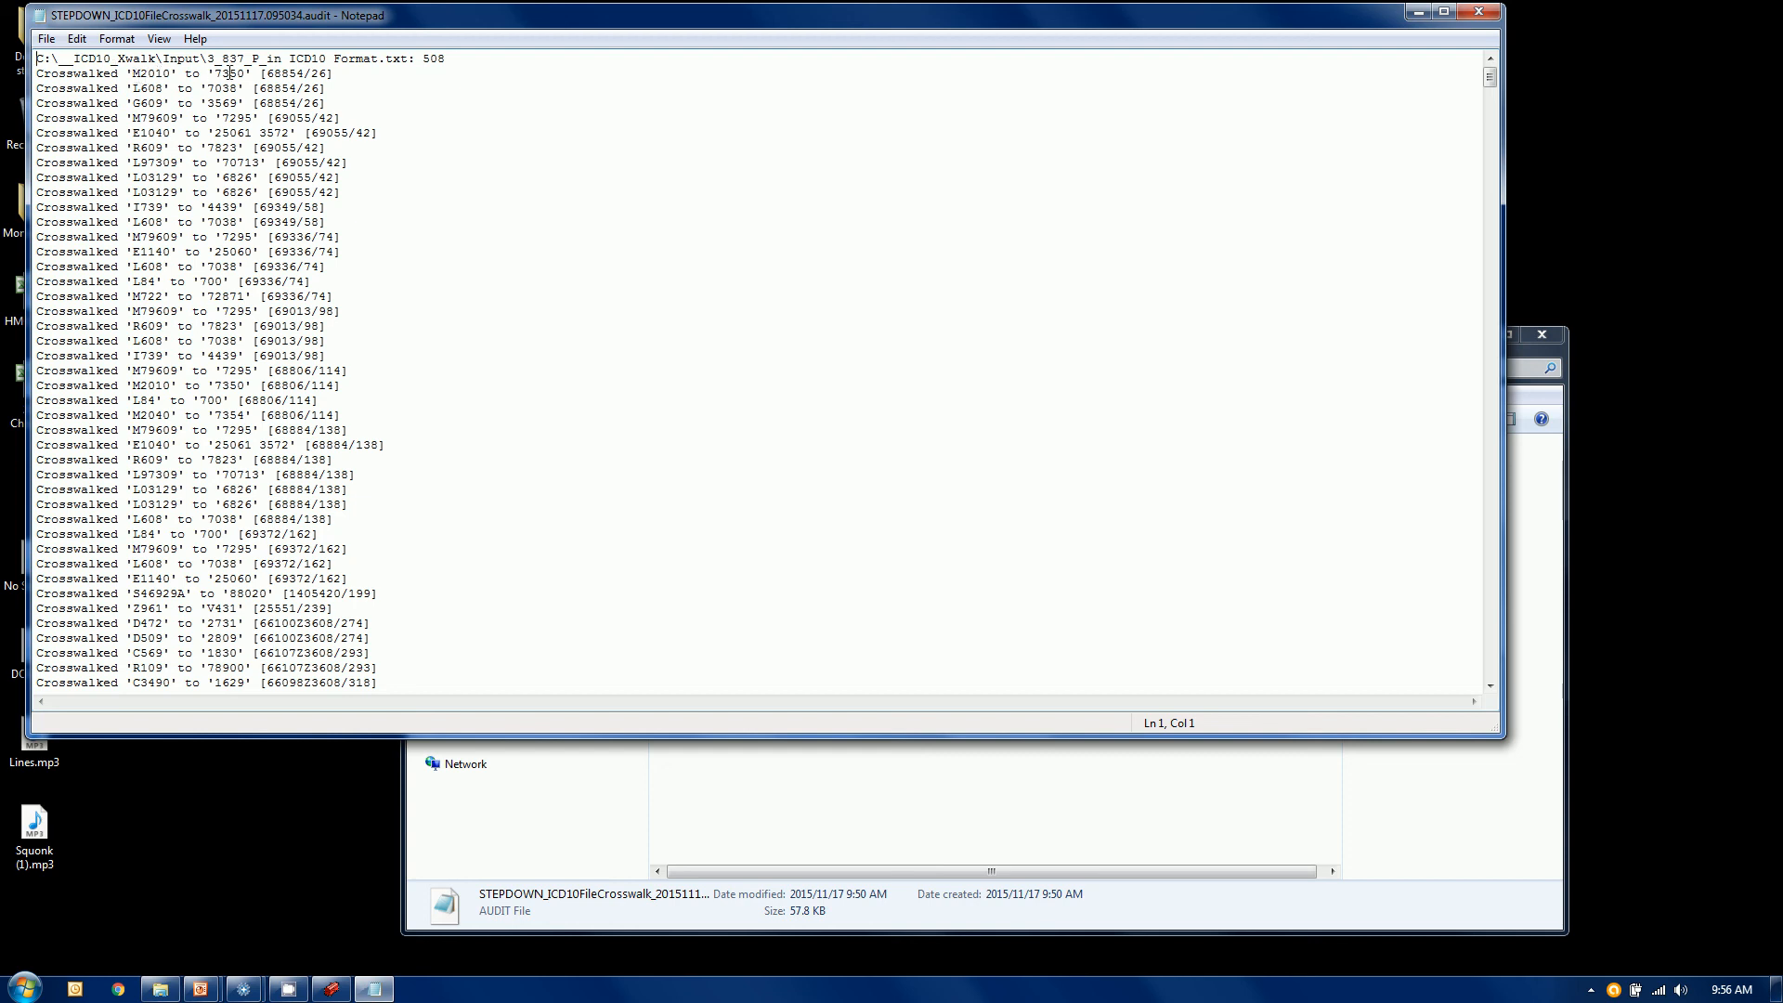
{"action": "double_click", "coordinate": [280, 74]}
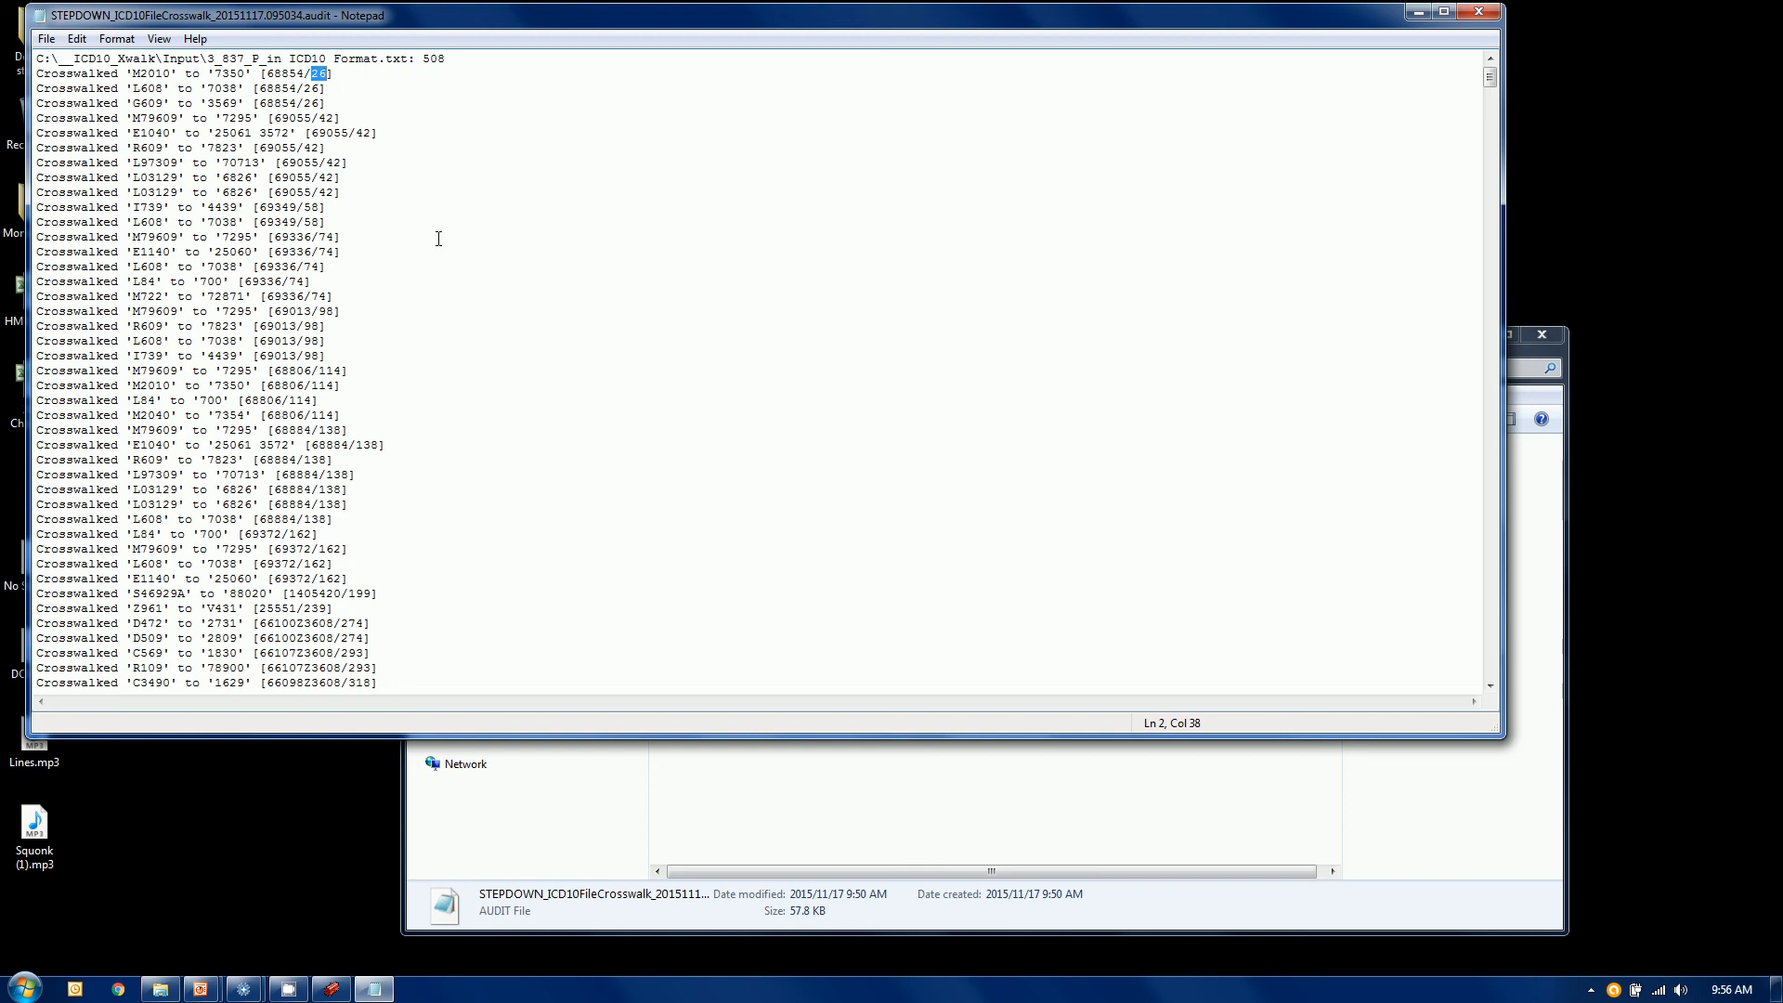
{"action": "mouse_move", "coordinate": [1456, 52]}
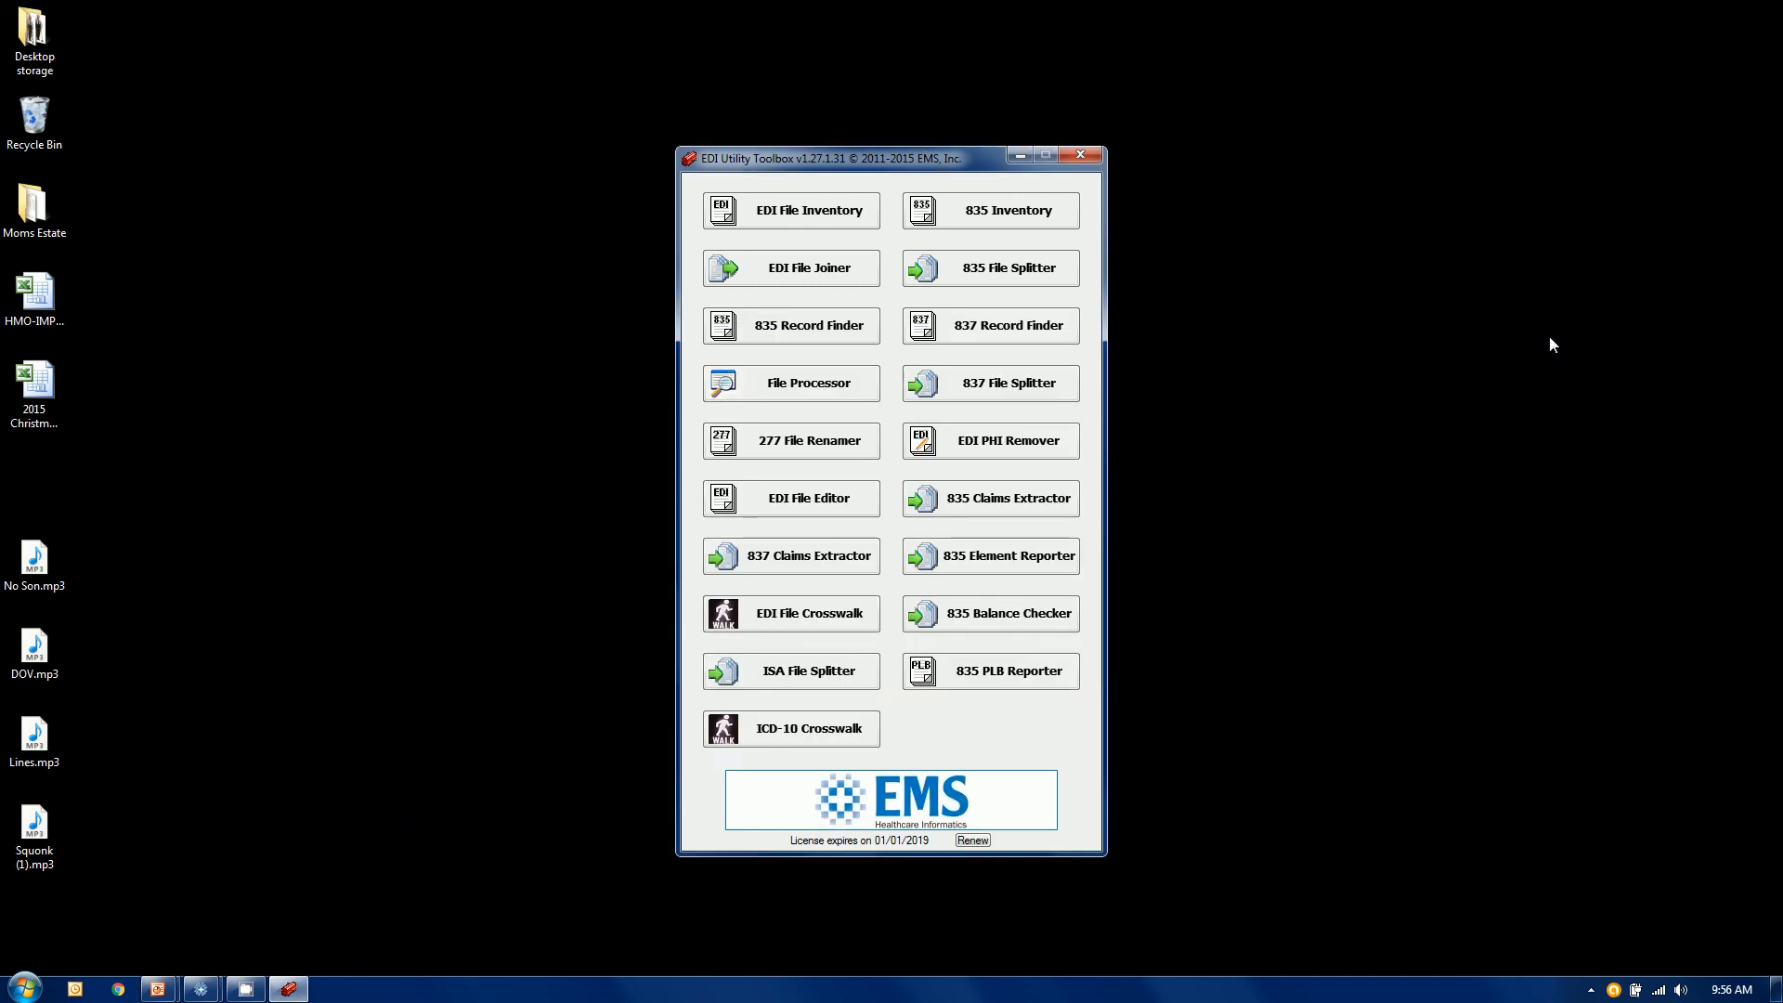
{"action": "mouse_move", "coordinate": [981, 706]}
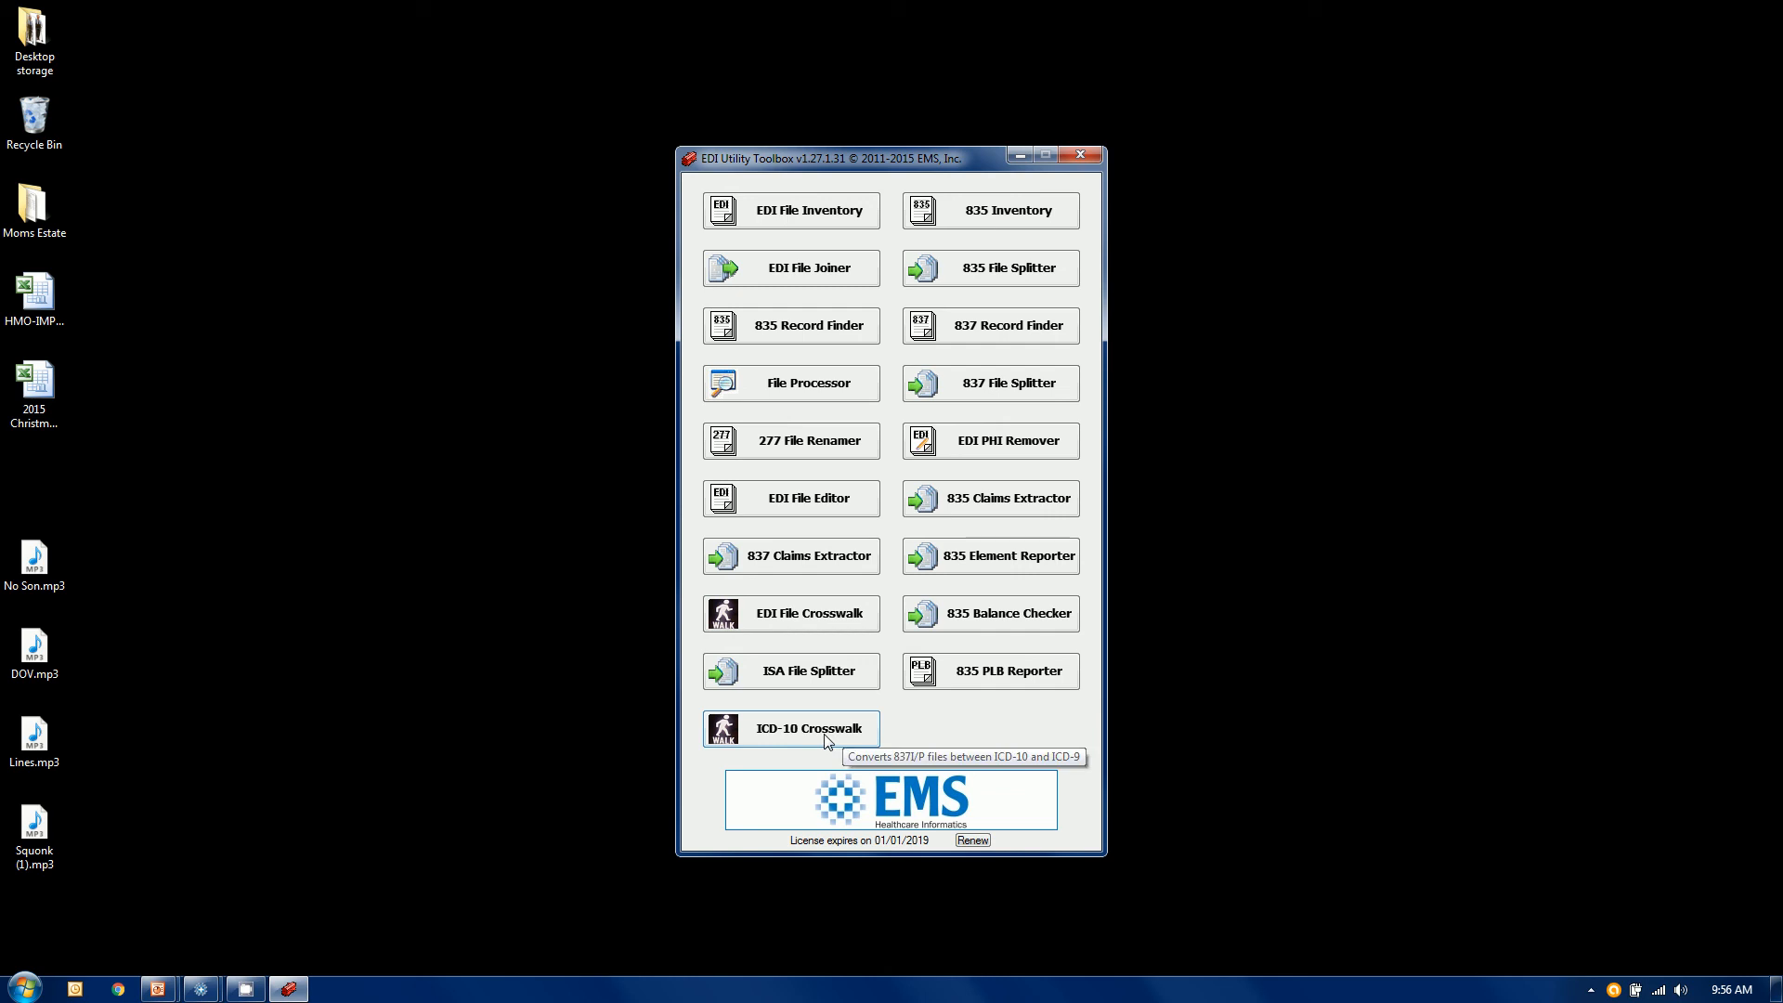
Step: Look up ICD-10 code M2010 in Code Lookup, showing ICD-9 mappings 7271 and 7350
{"action": "left_click", "coordinate": [808, 728]}
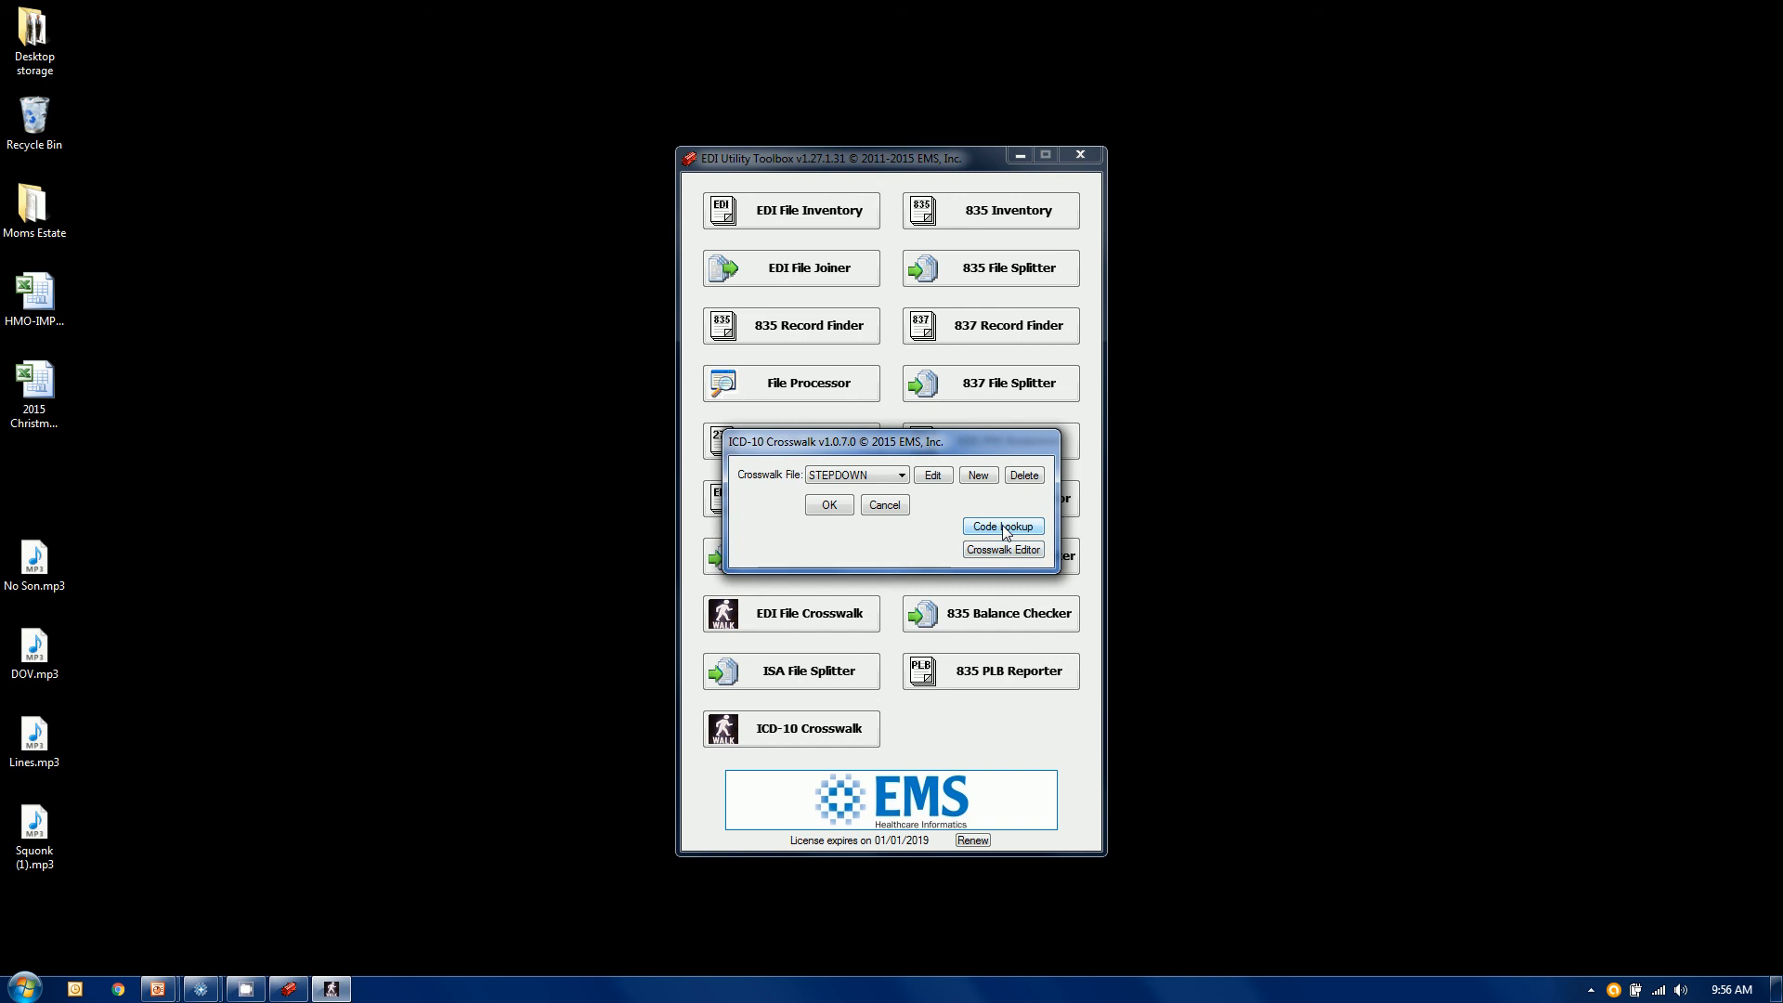
{"action": "left_click", "coordinate": [1001, 526]}
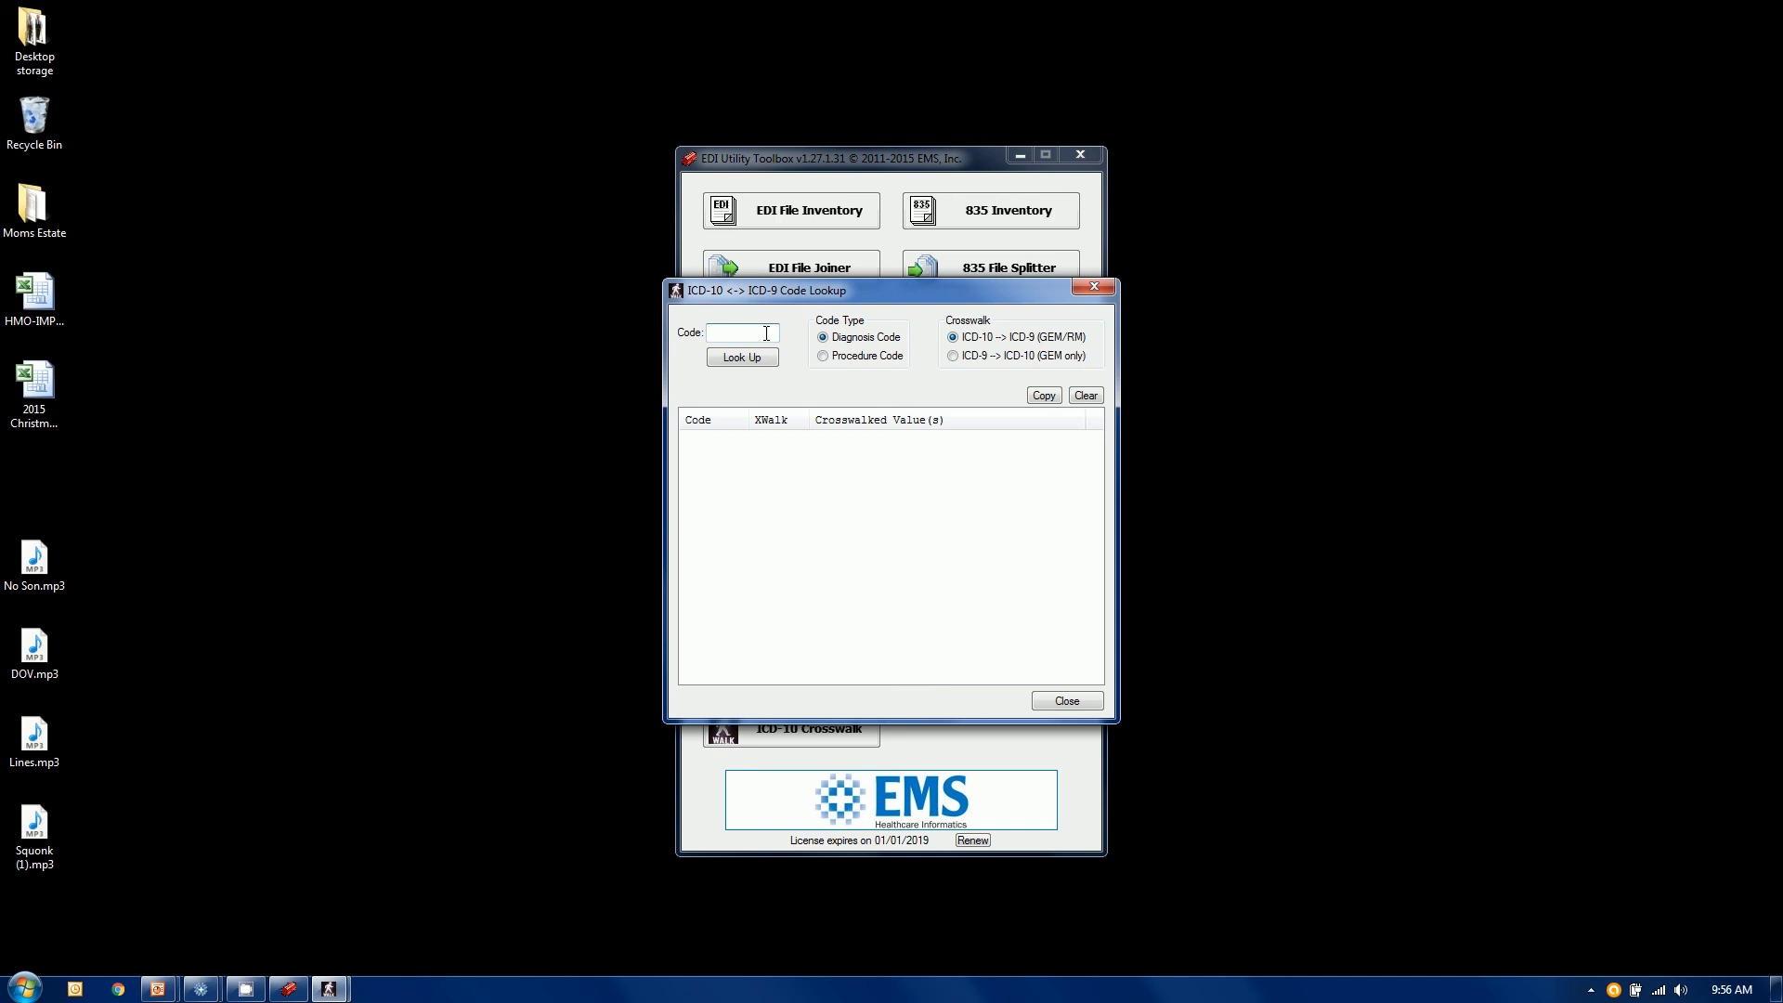
{"action": "type", "text": "M"}
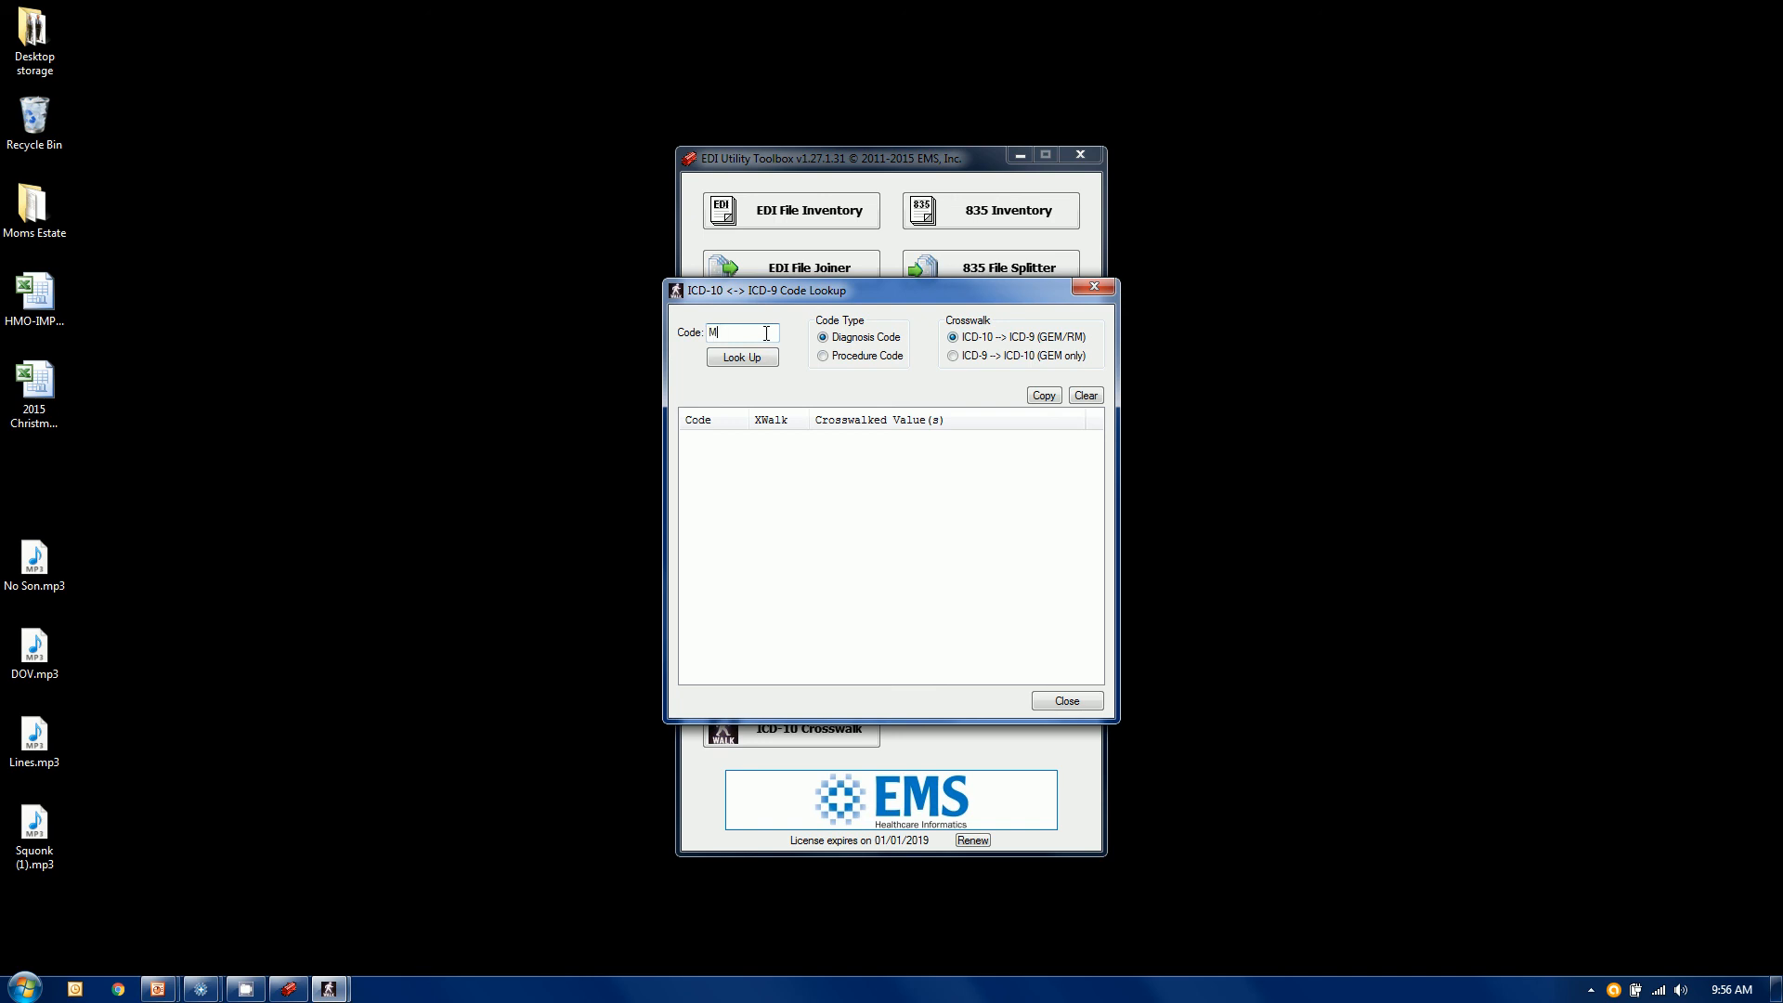
{"action": "type", "text": "2010"}
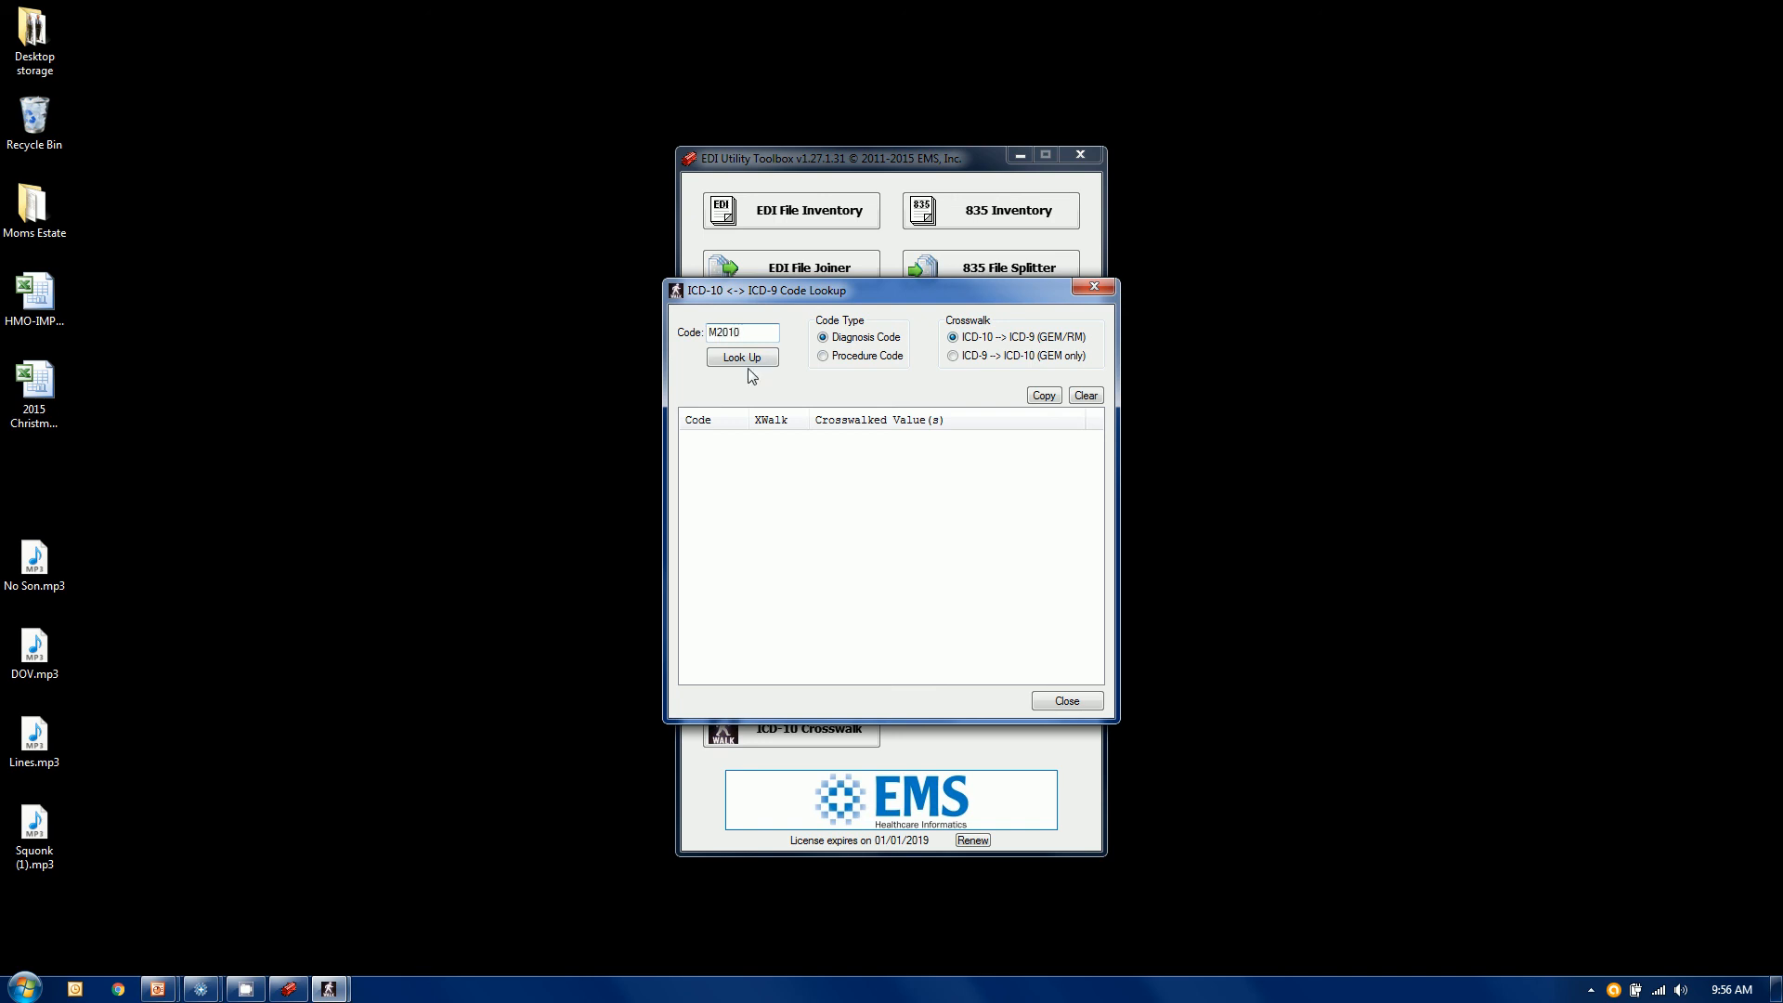
{"action": "left_click", "coordinate": [741, 357]}
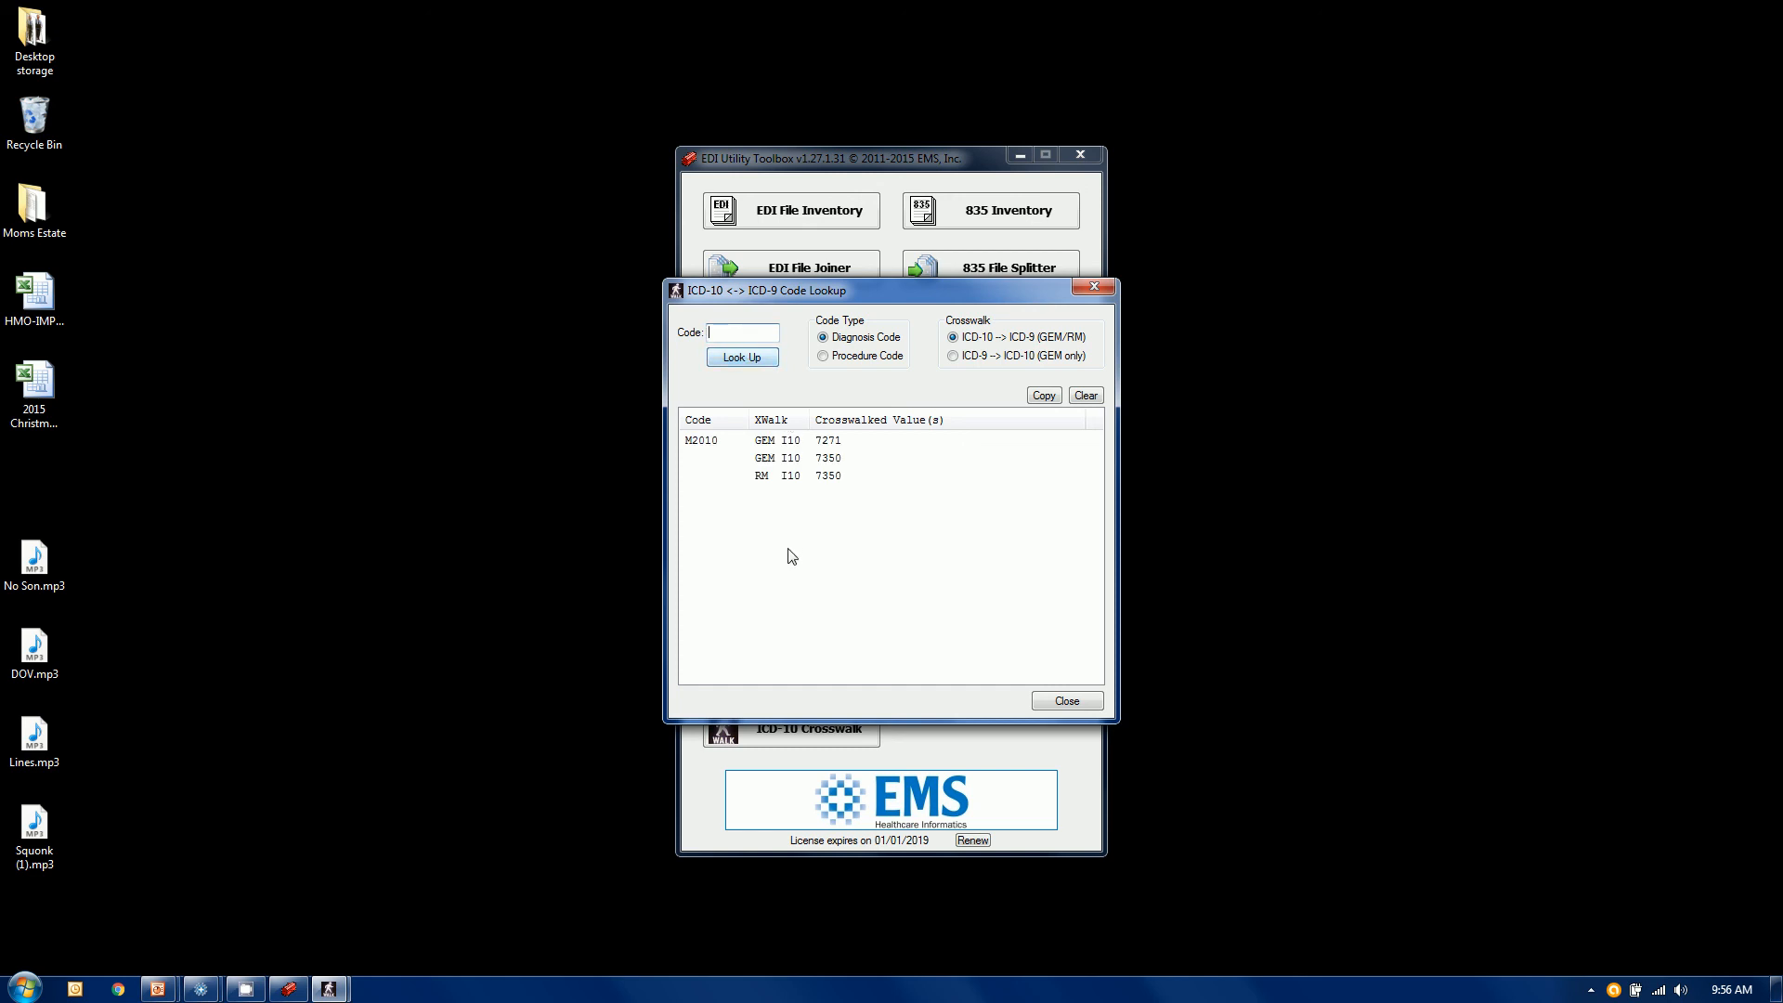
{"action": "mouse_move", "coordinate": [853, 448]}
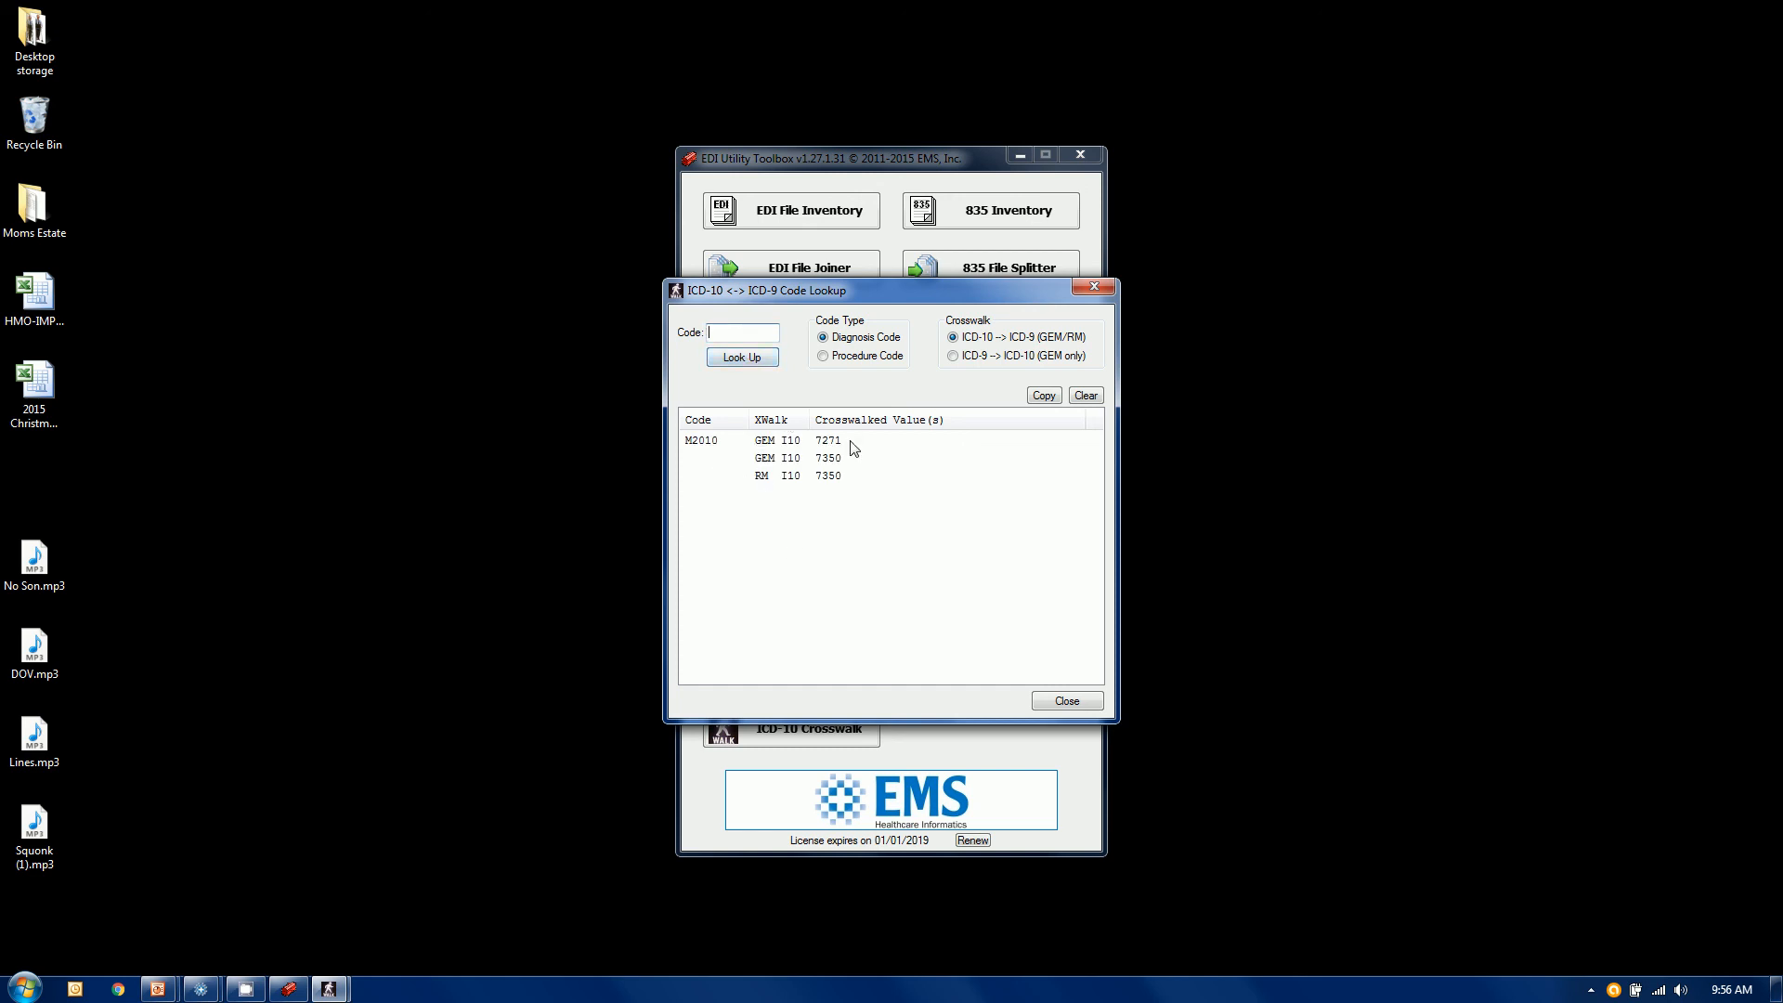
{"action": "mouse_move", "coordinate": [832, 448]}
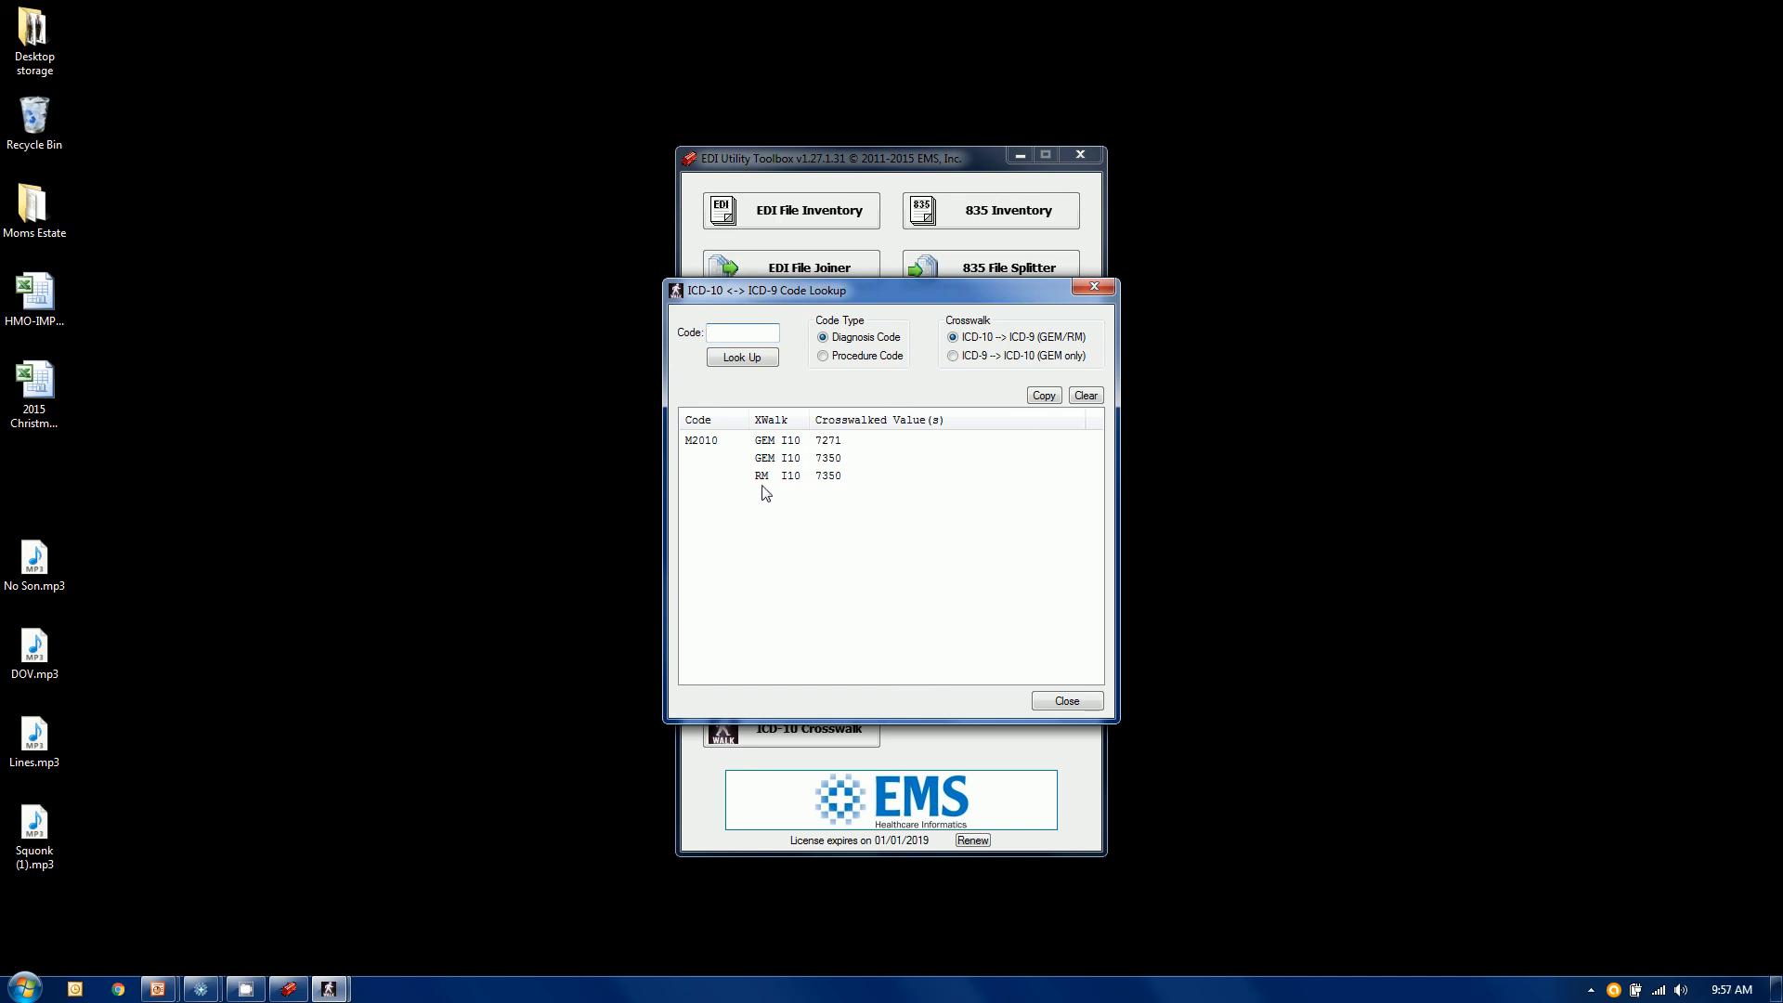
{"action": "mouse_move", "coordinate": [776, 488]}
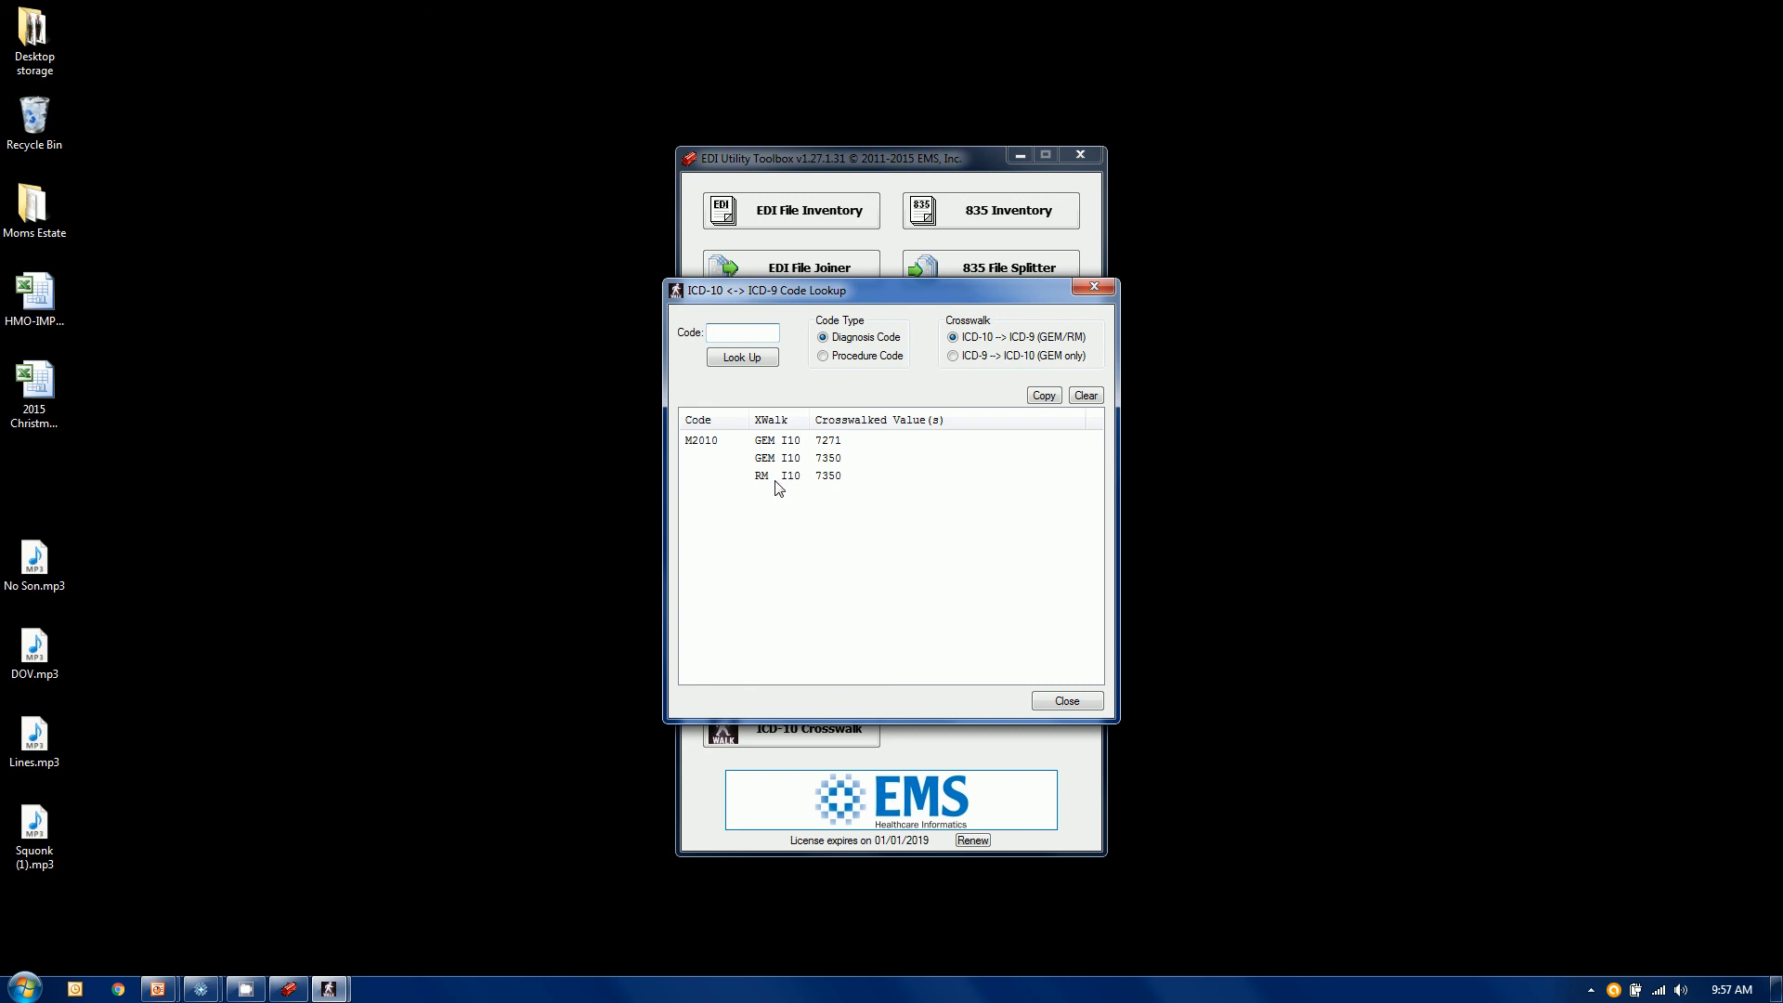
{"action": "mouse_move", "coordinate": [792, 487]}
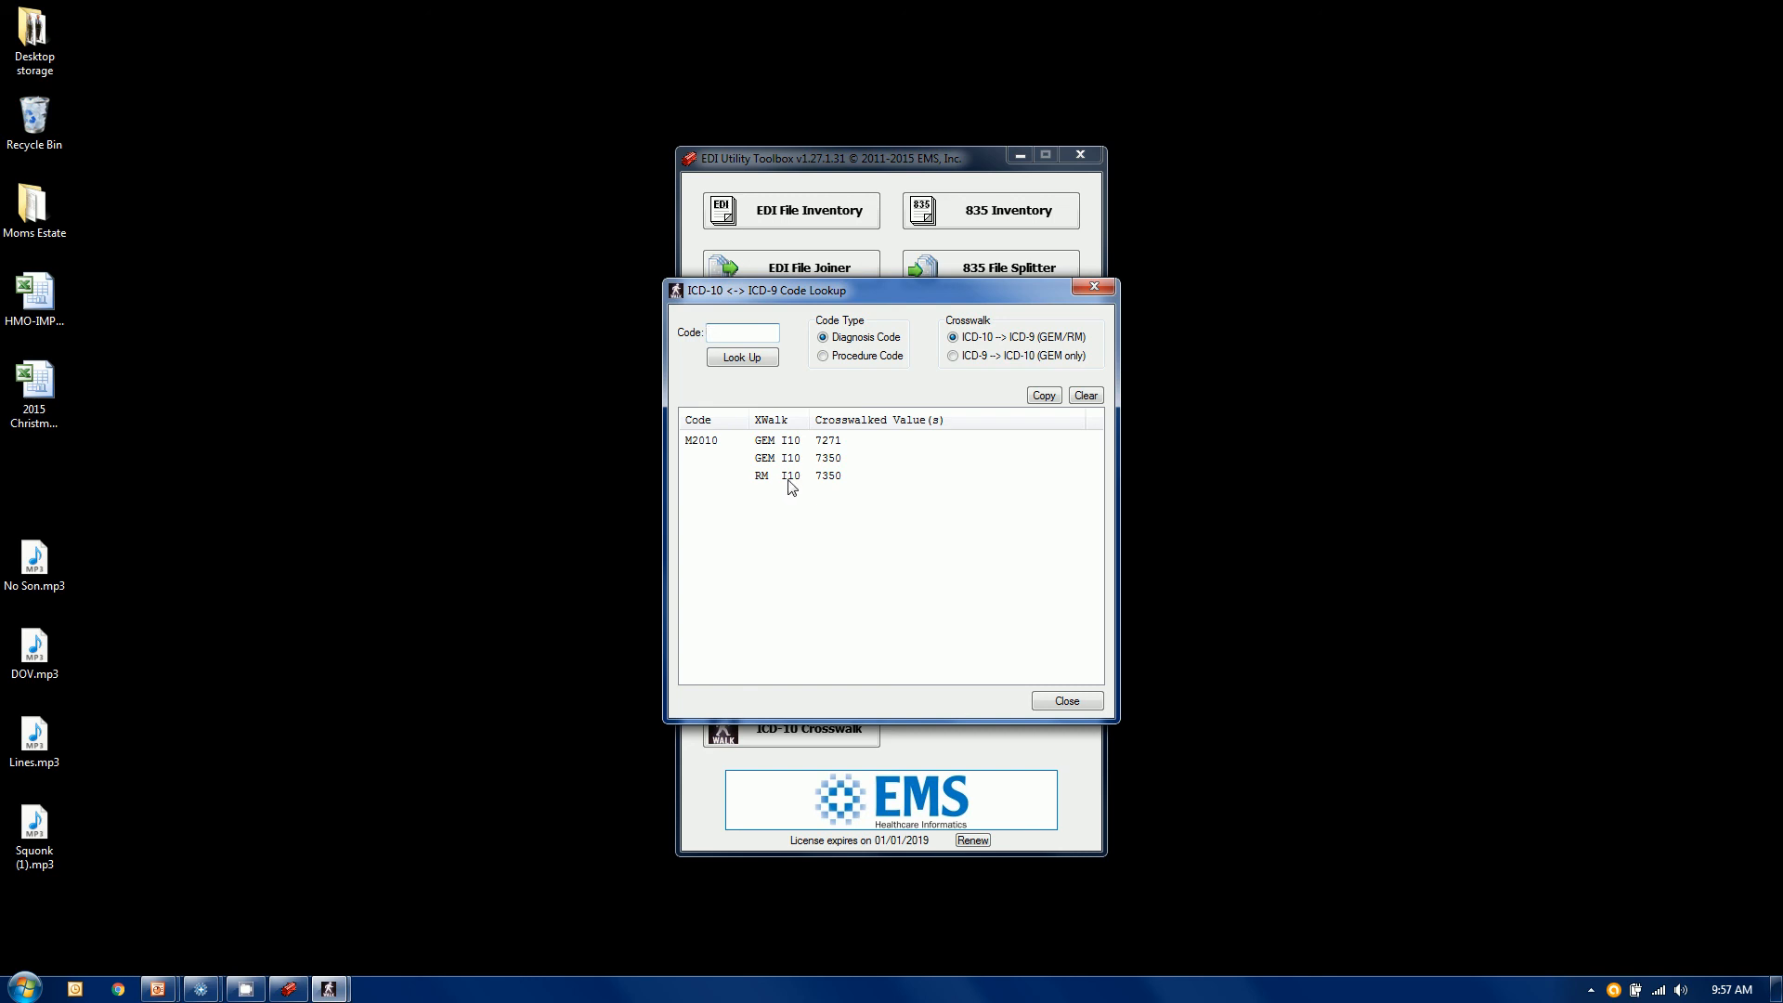
{"action": "mouse_move", "coordinate": [848, 483]}
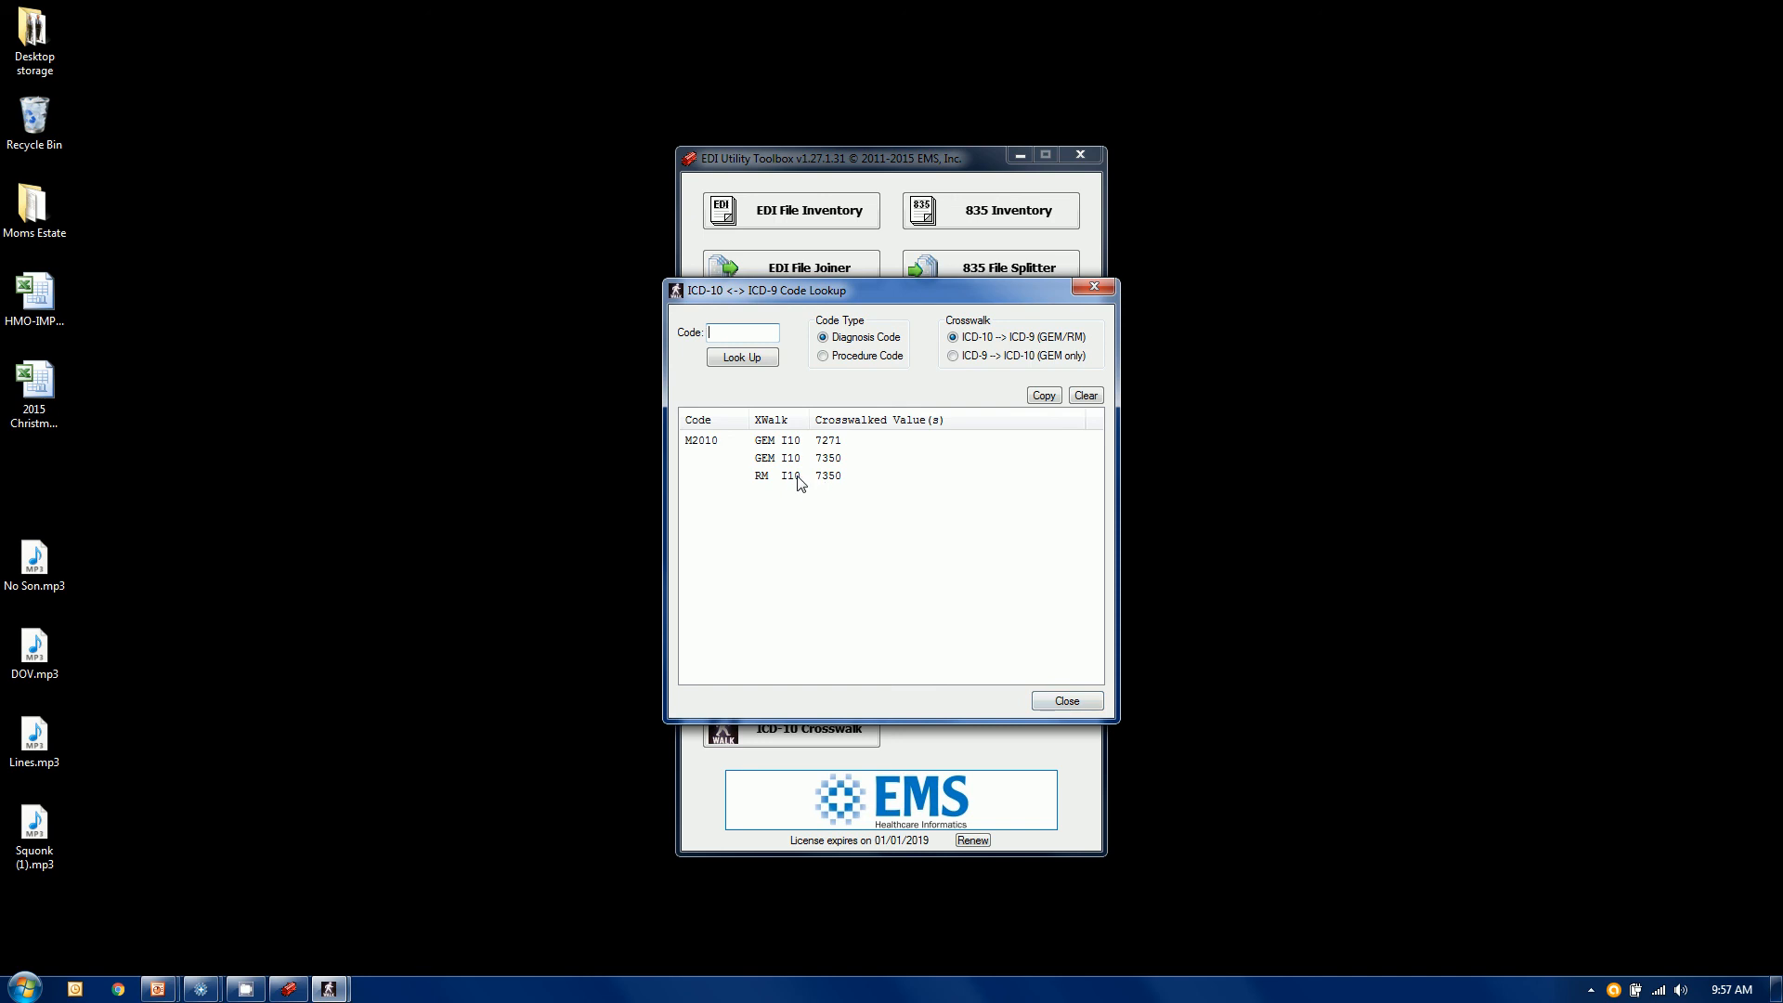
{"action": "mouse_move", "coordinate": [847, 452]}
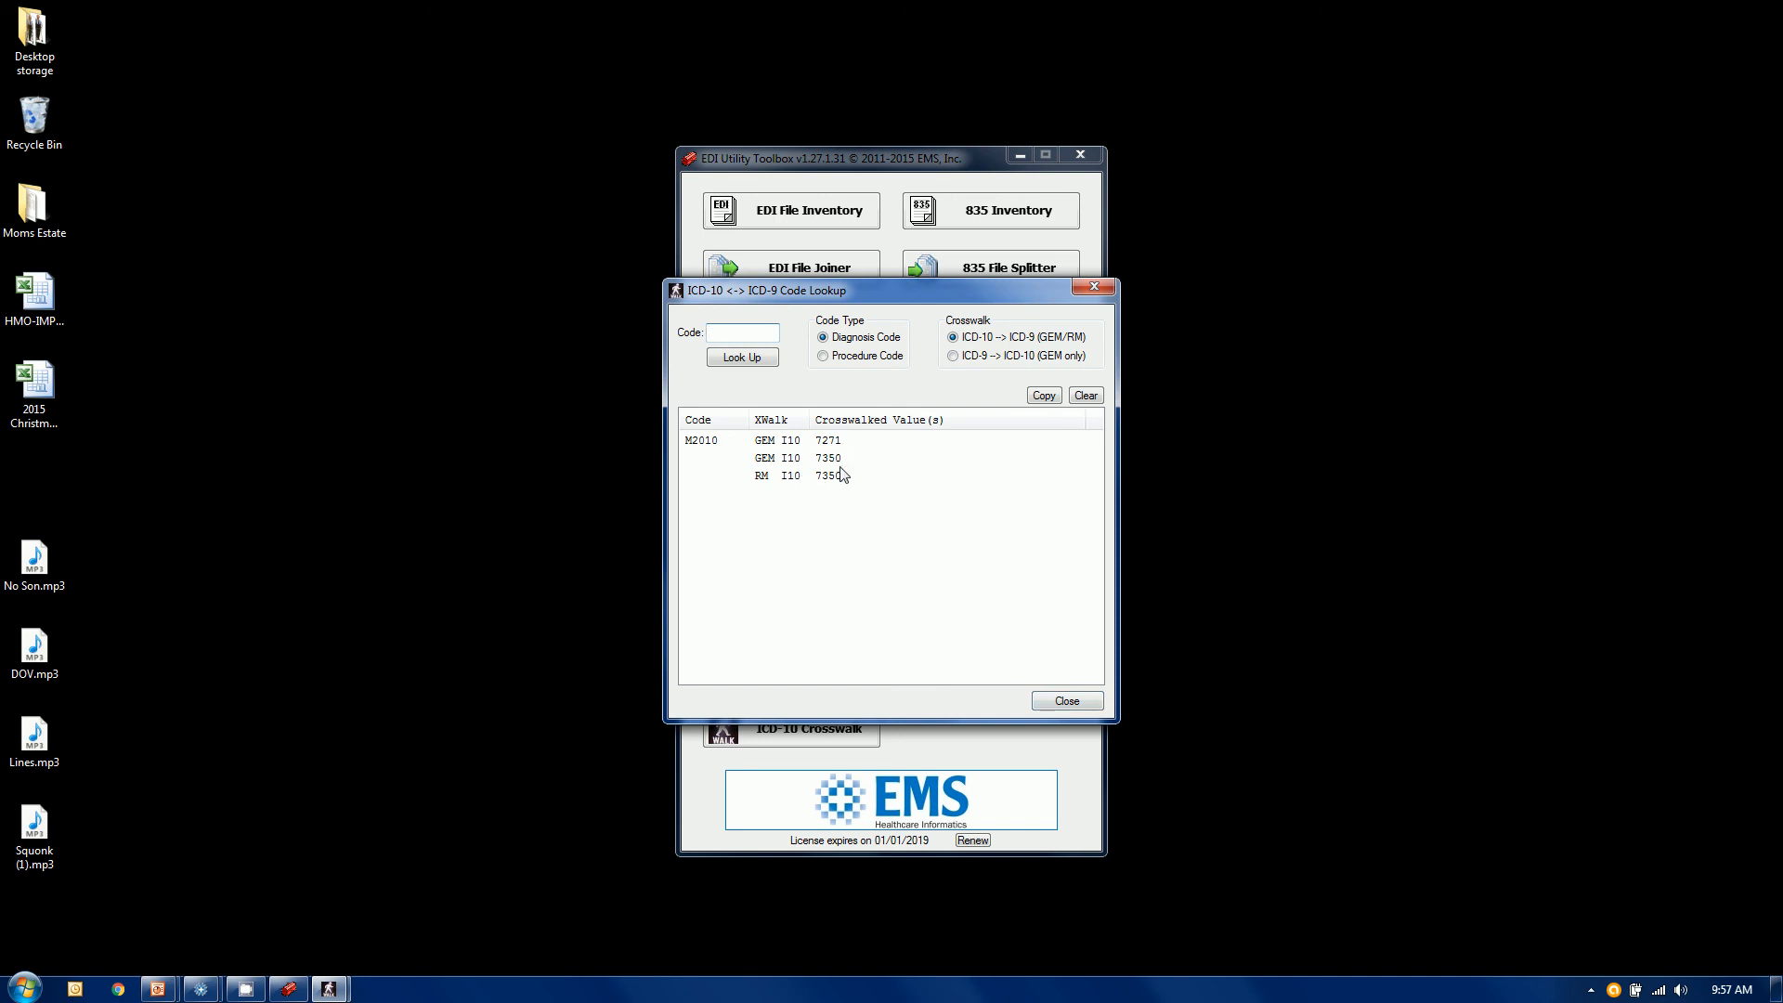
{"action": "mouse_move", "coordinate": [834, 487]}
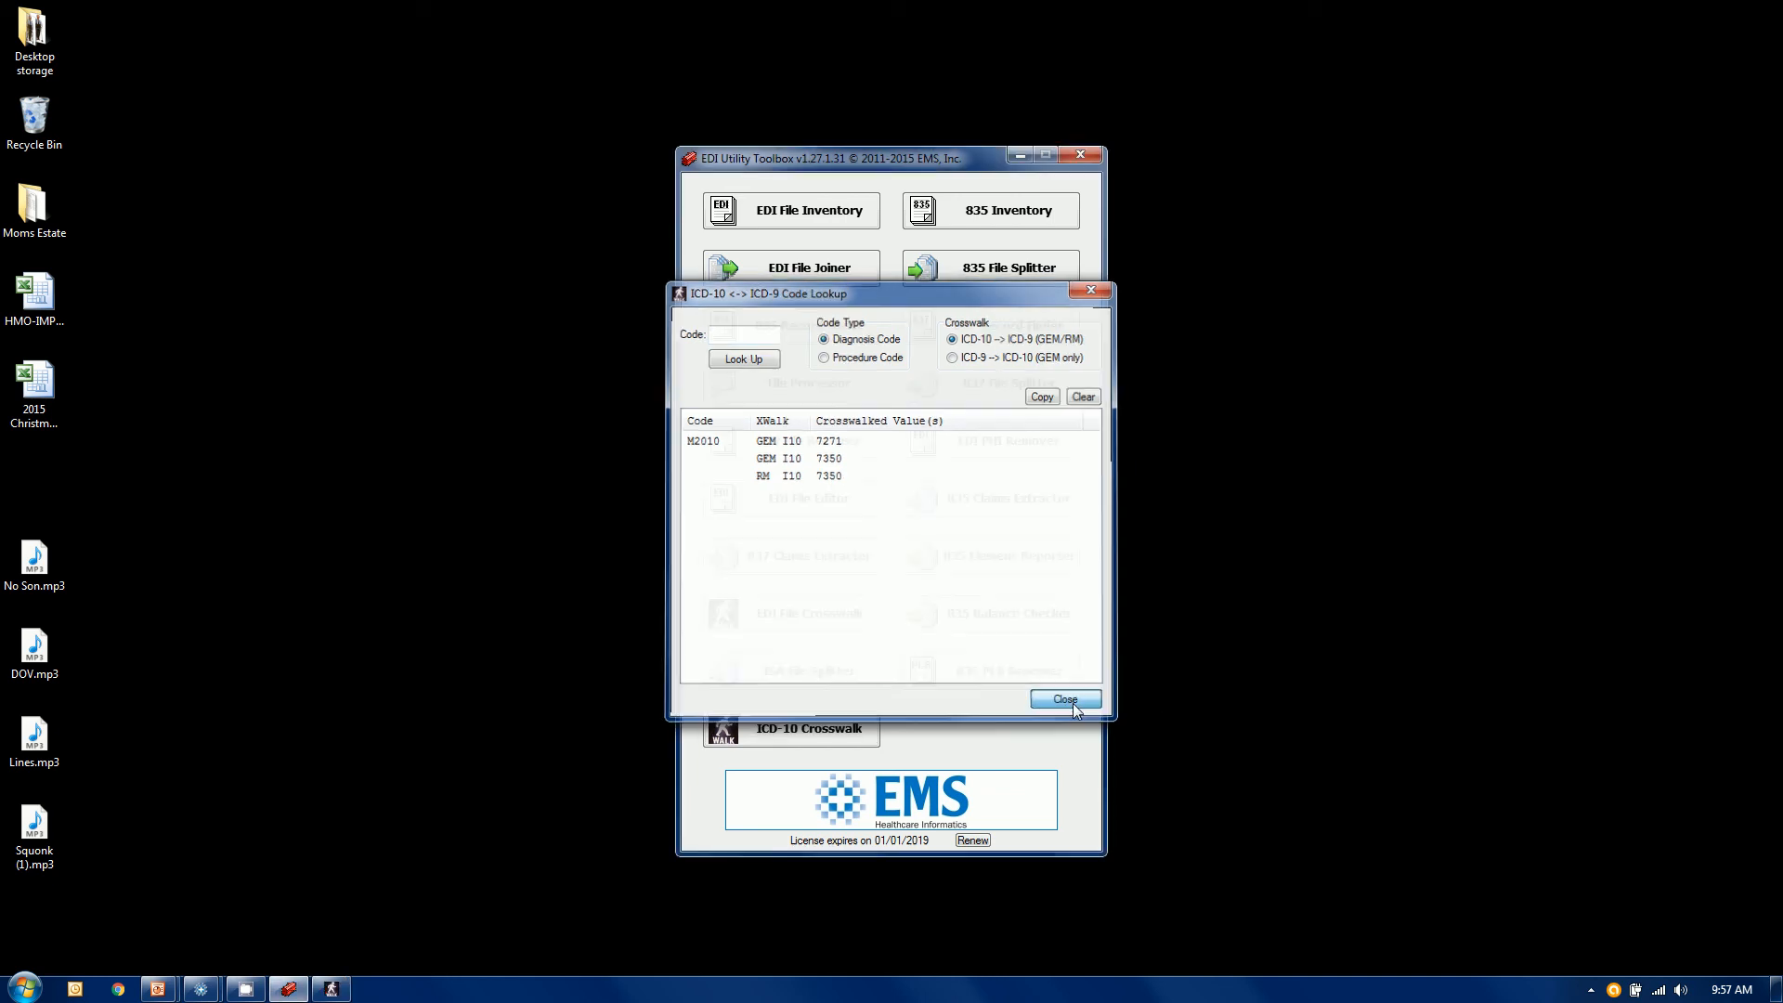
Step: Save a custom crosswalk entry mapping M2010 to 7271 and close the editor
{"action": "left_click", "coordinate": [1062, 699]}
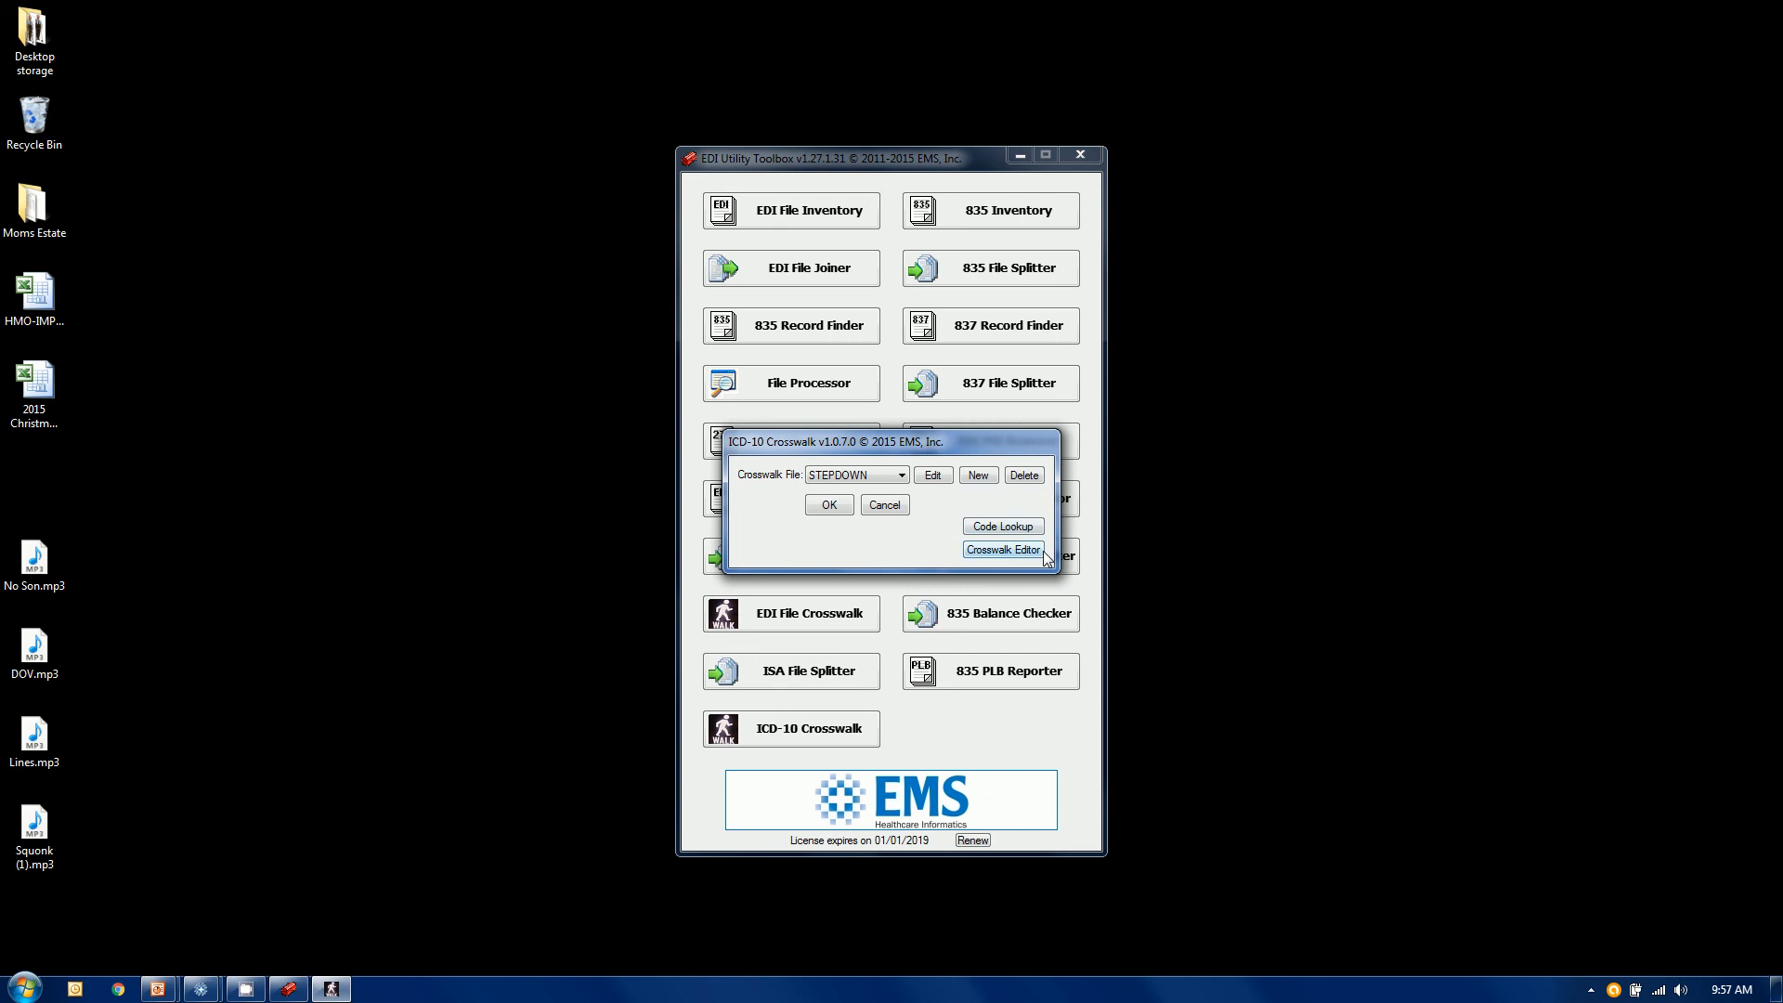
{"action": "left_click", "coordinate": [1002, 549]}
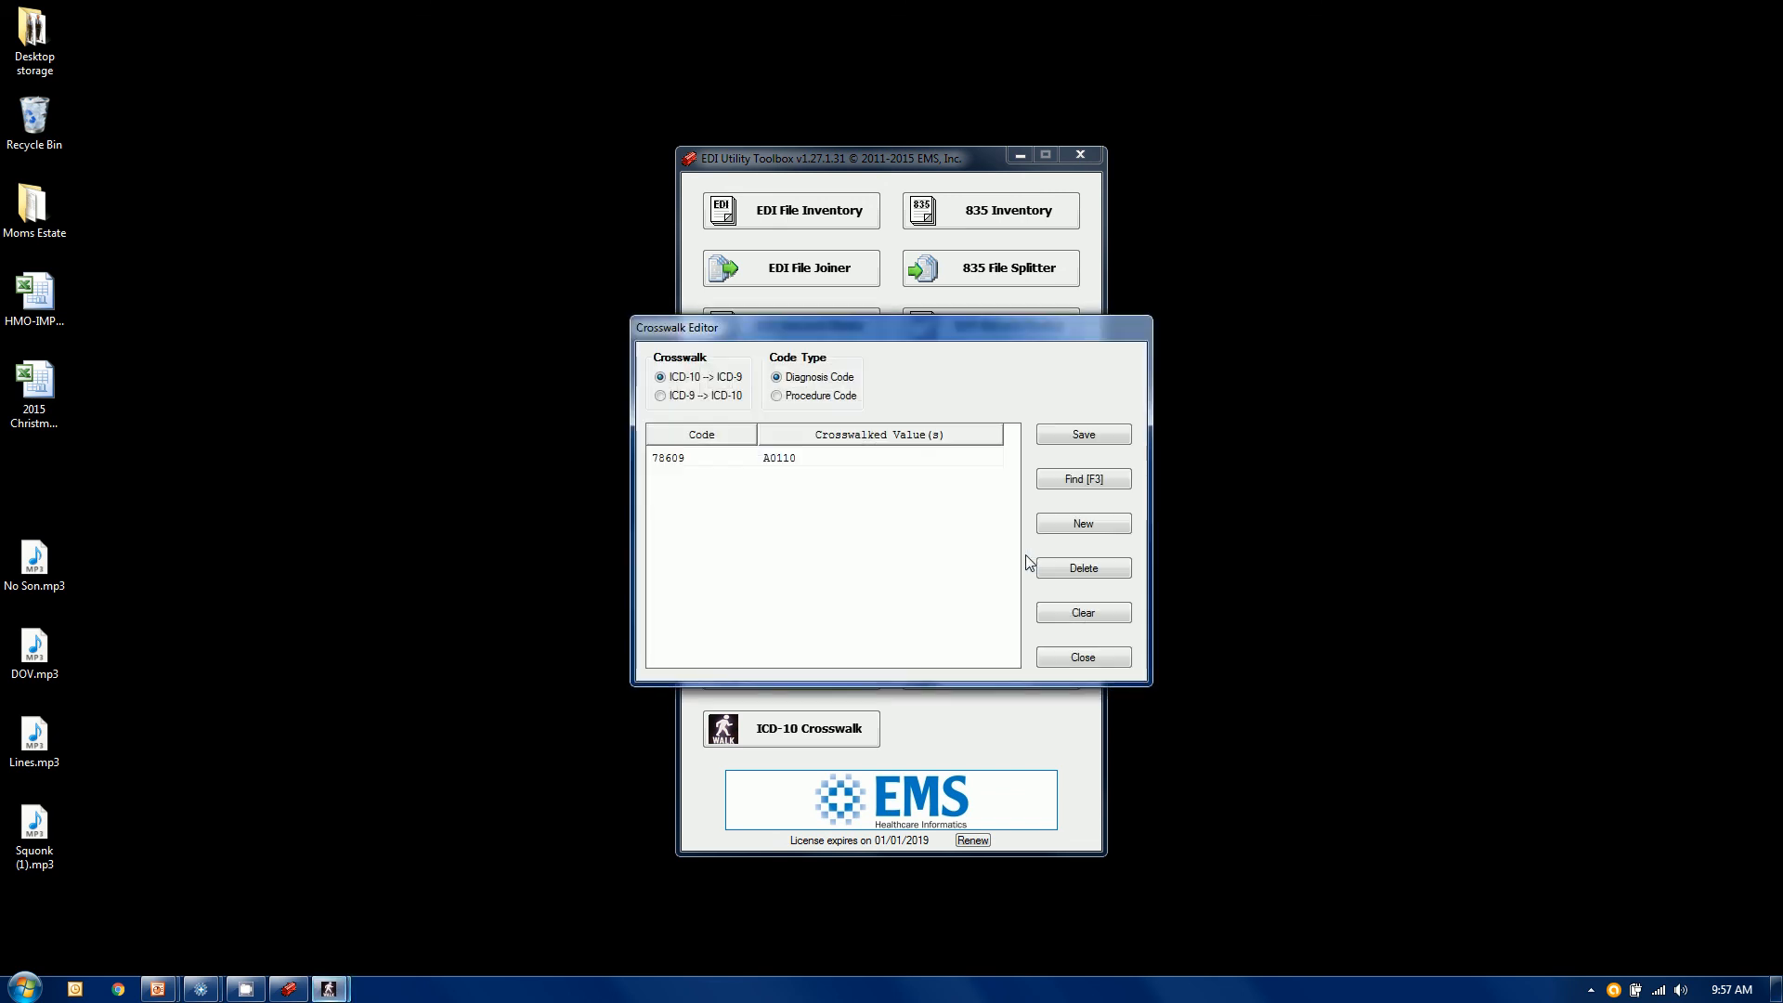
{"action": "mouse_move", "coordinate": [1081, 568]}
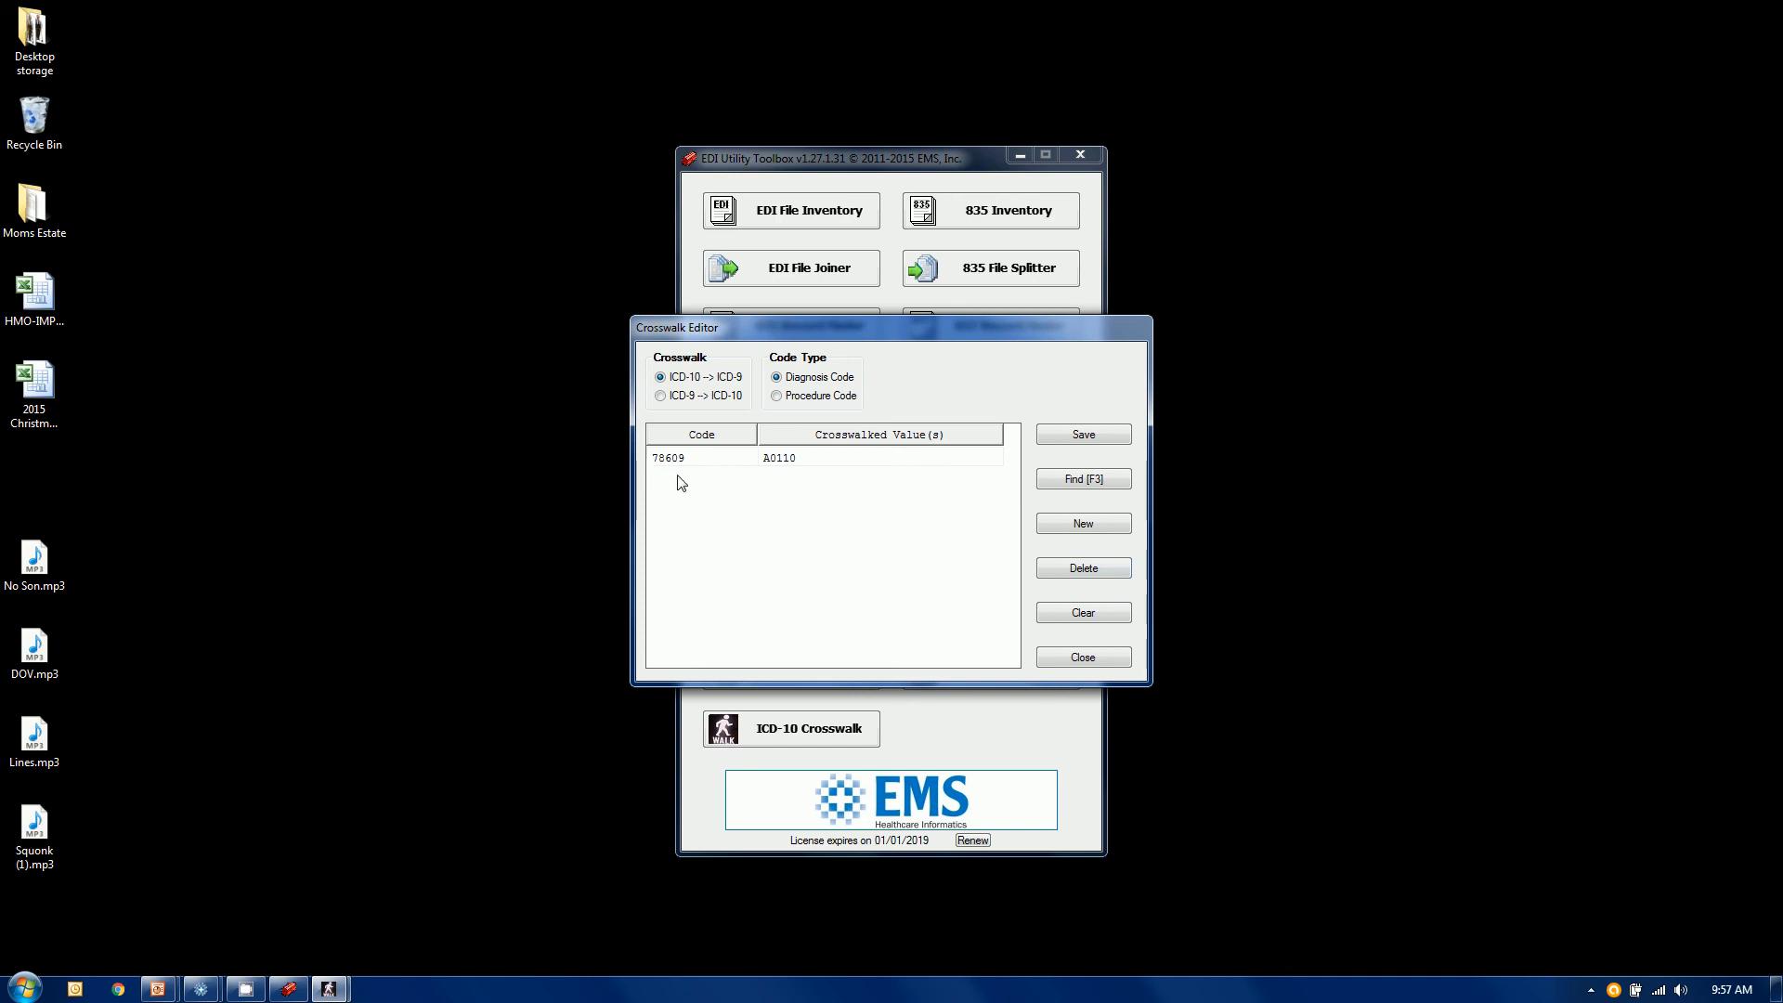
{"action": "left_click", "coordinate": [1081, 524]}
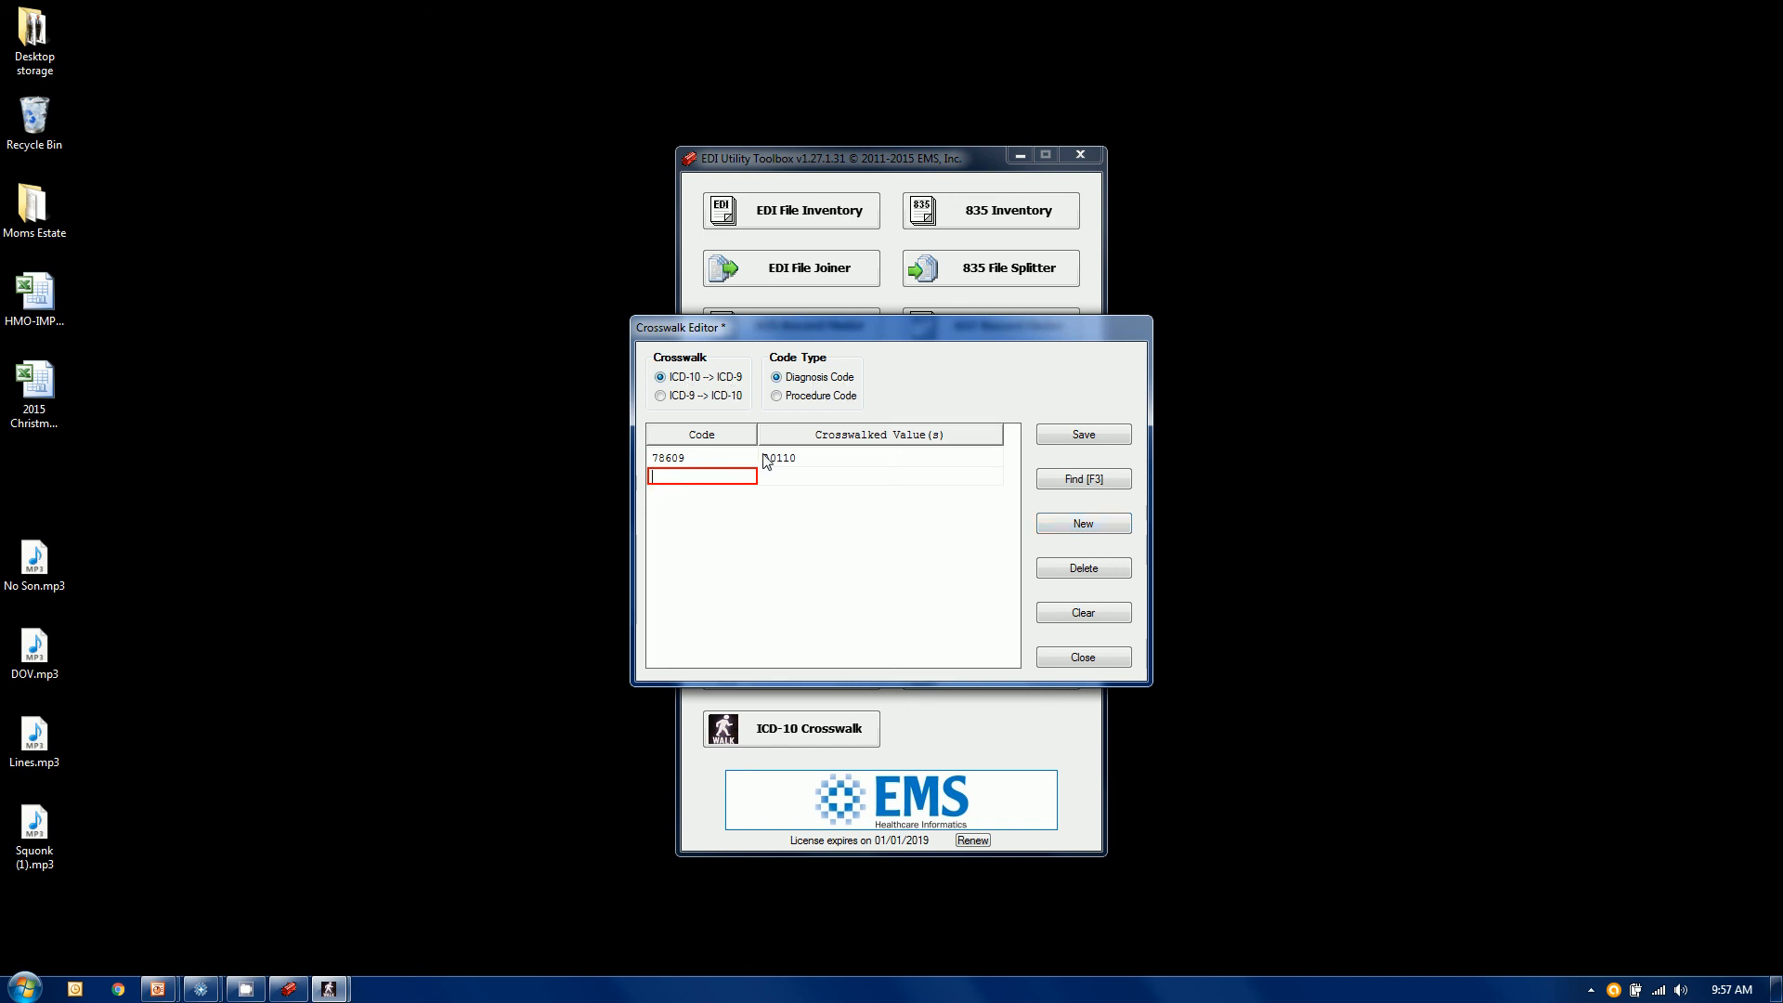
{"action": "type", "text": "M"}
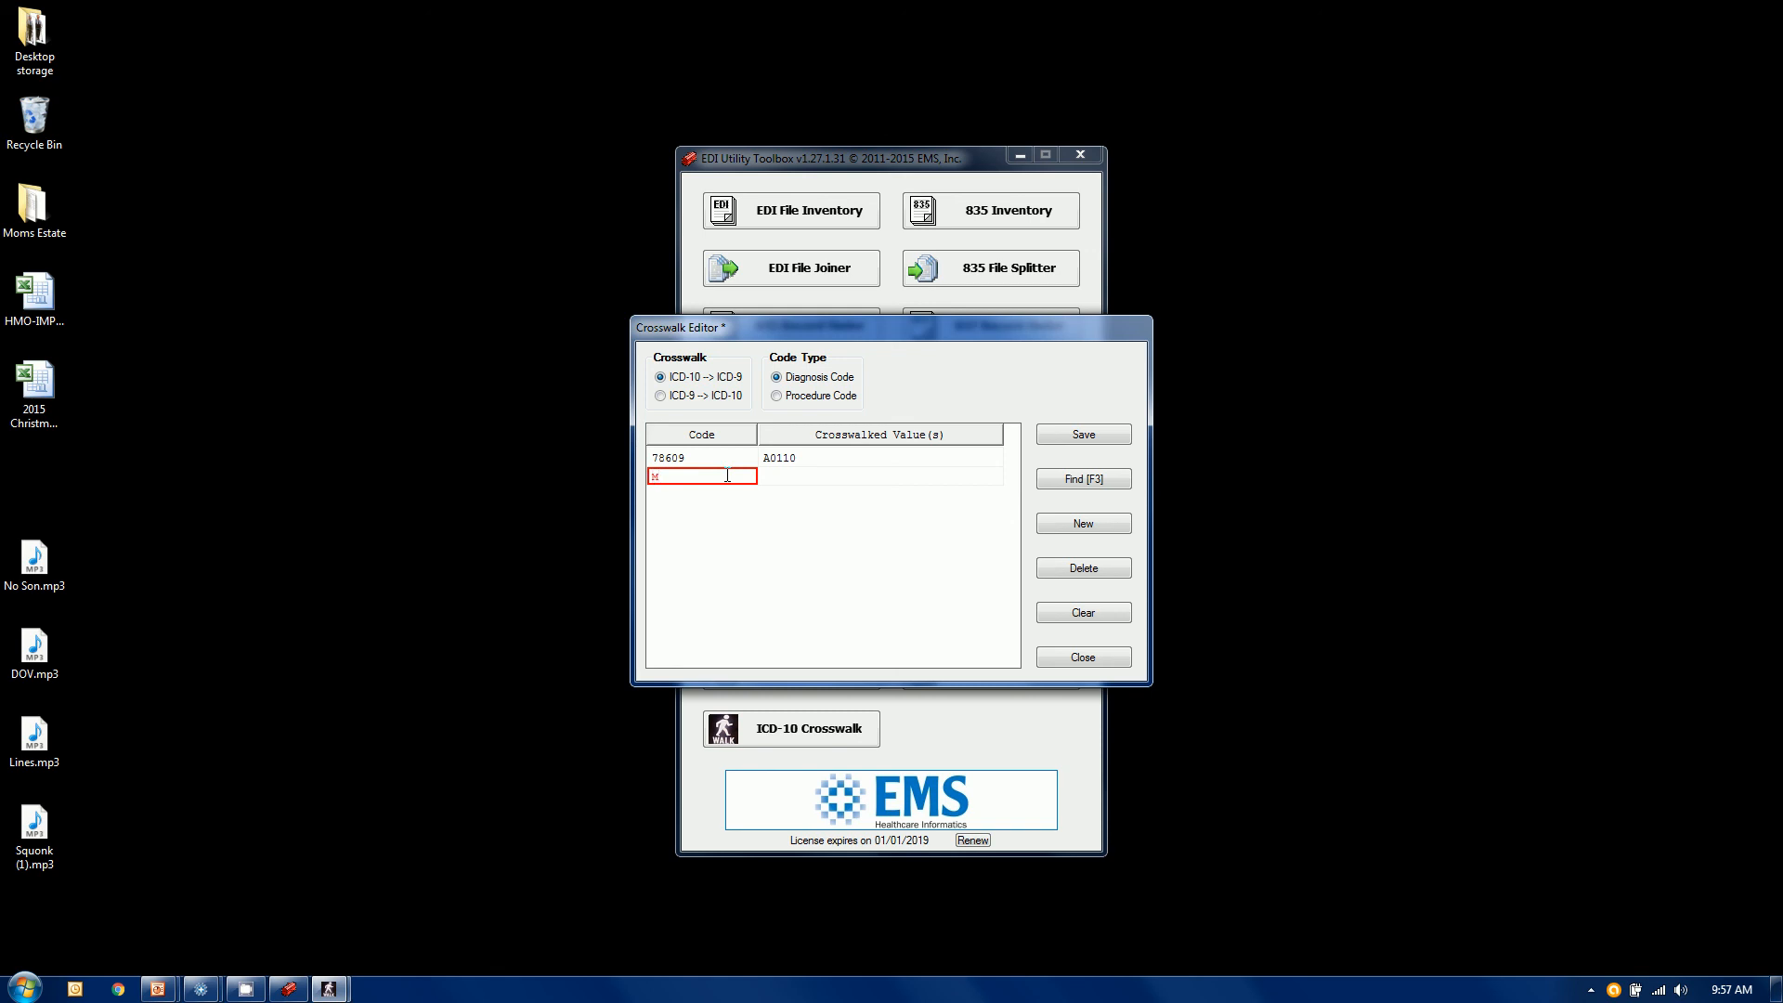
{"action": "type", "text": "2010"}
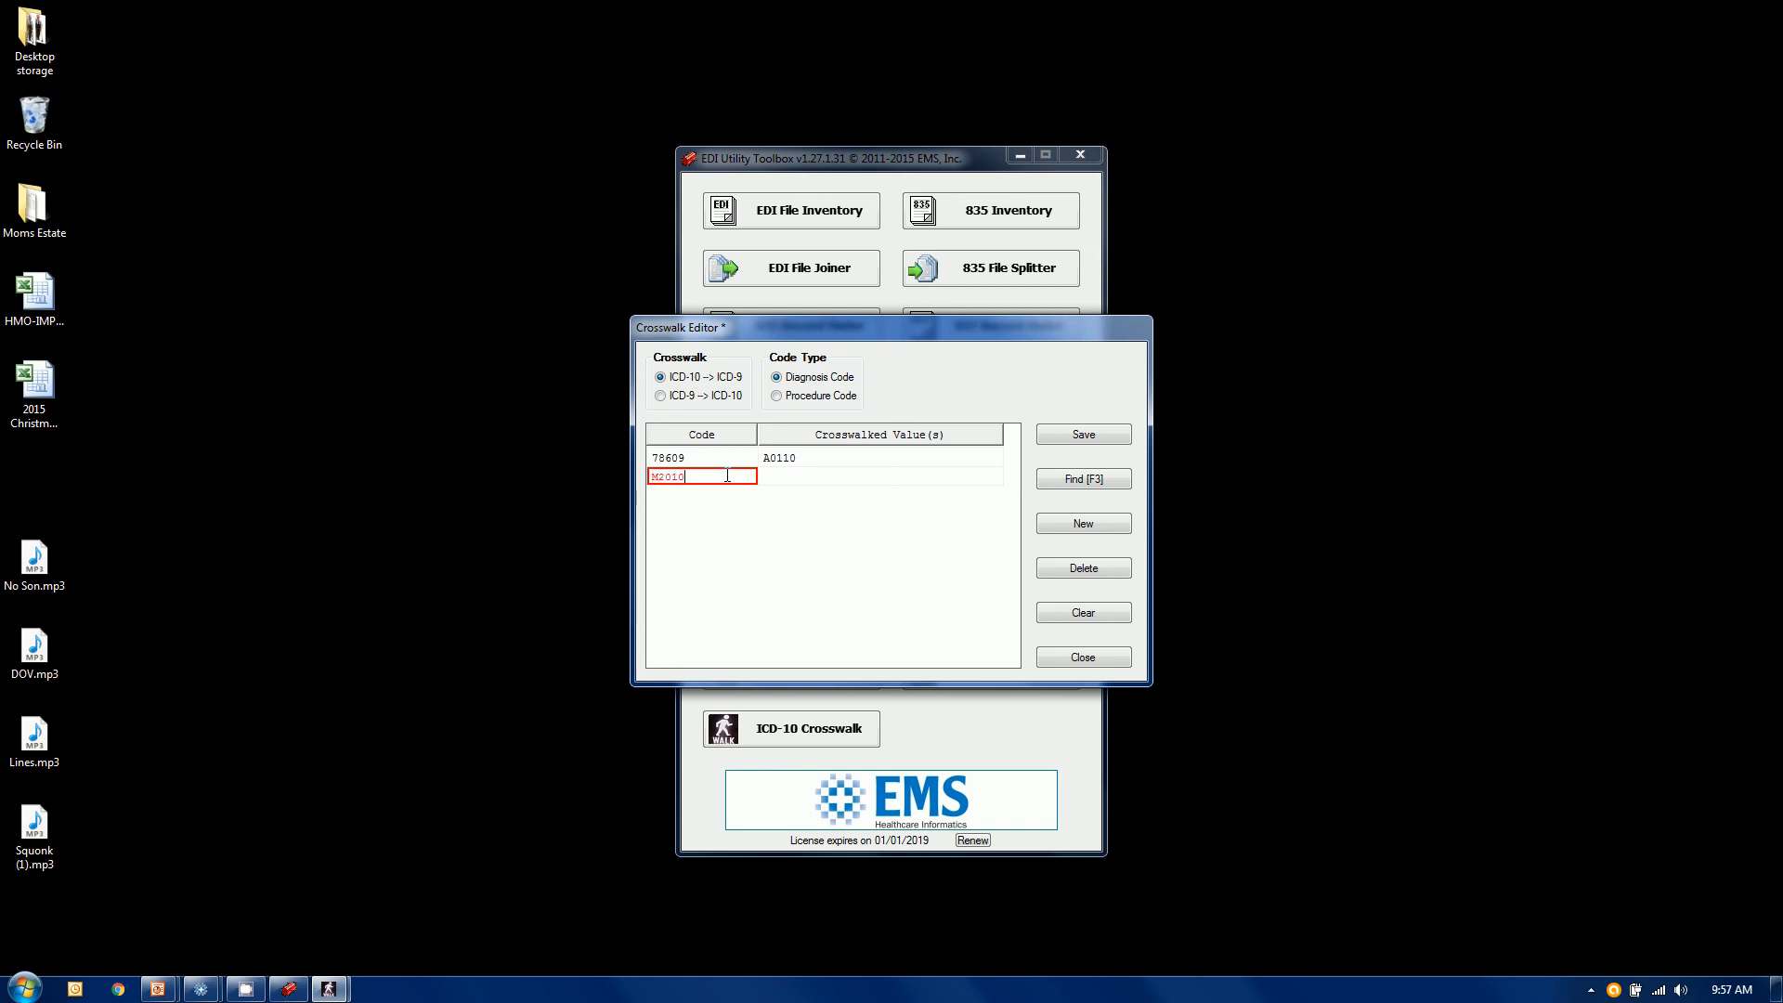
{"action": "left_click", "coordinate": [879, 476]}
{"action": "type", "text": "7271"}
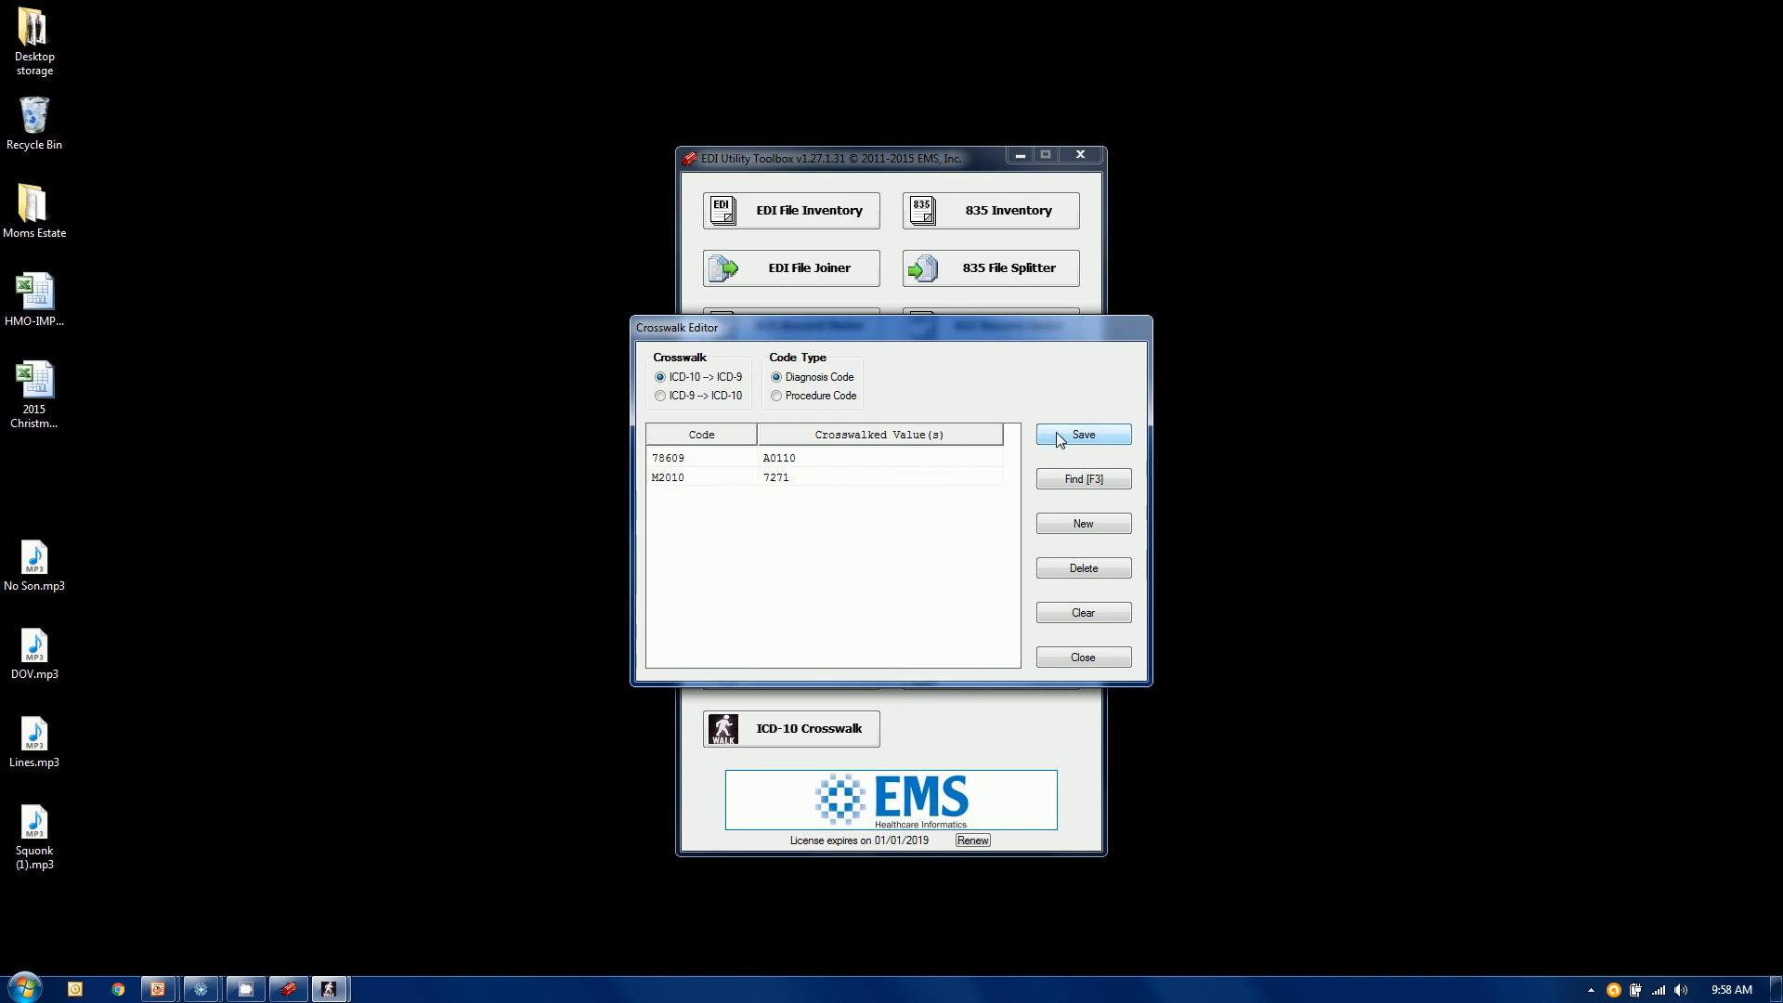
{"action": "mouse_move", "coordinate": [631, 548]}
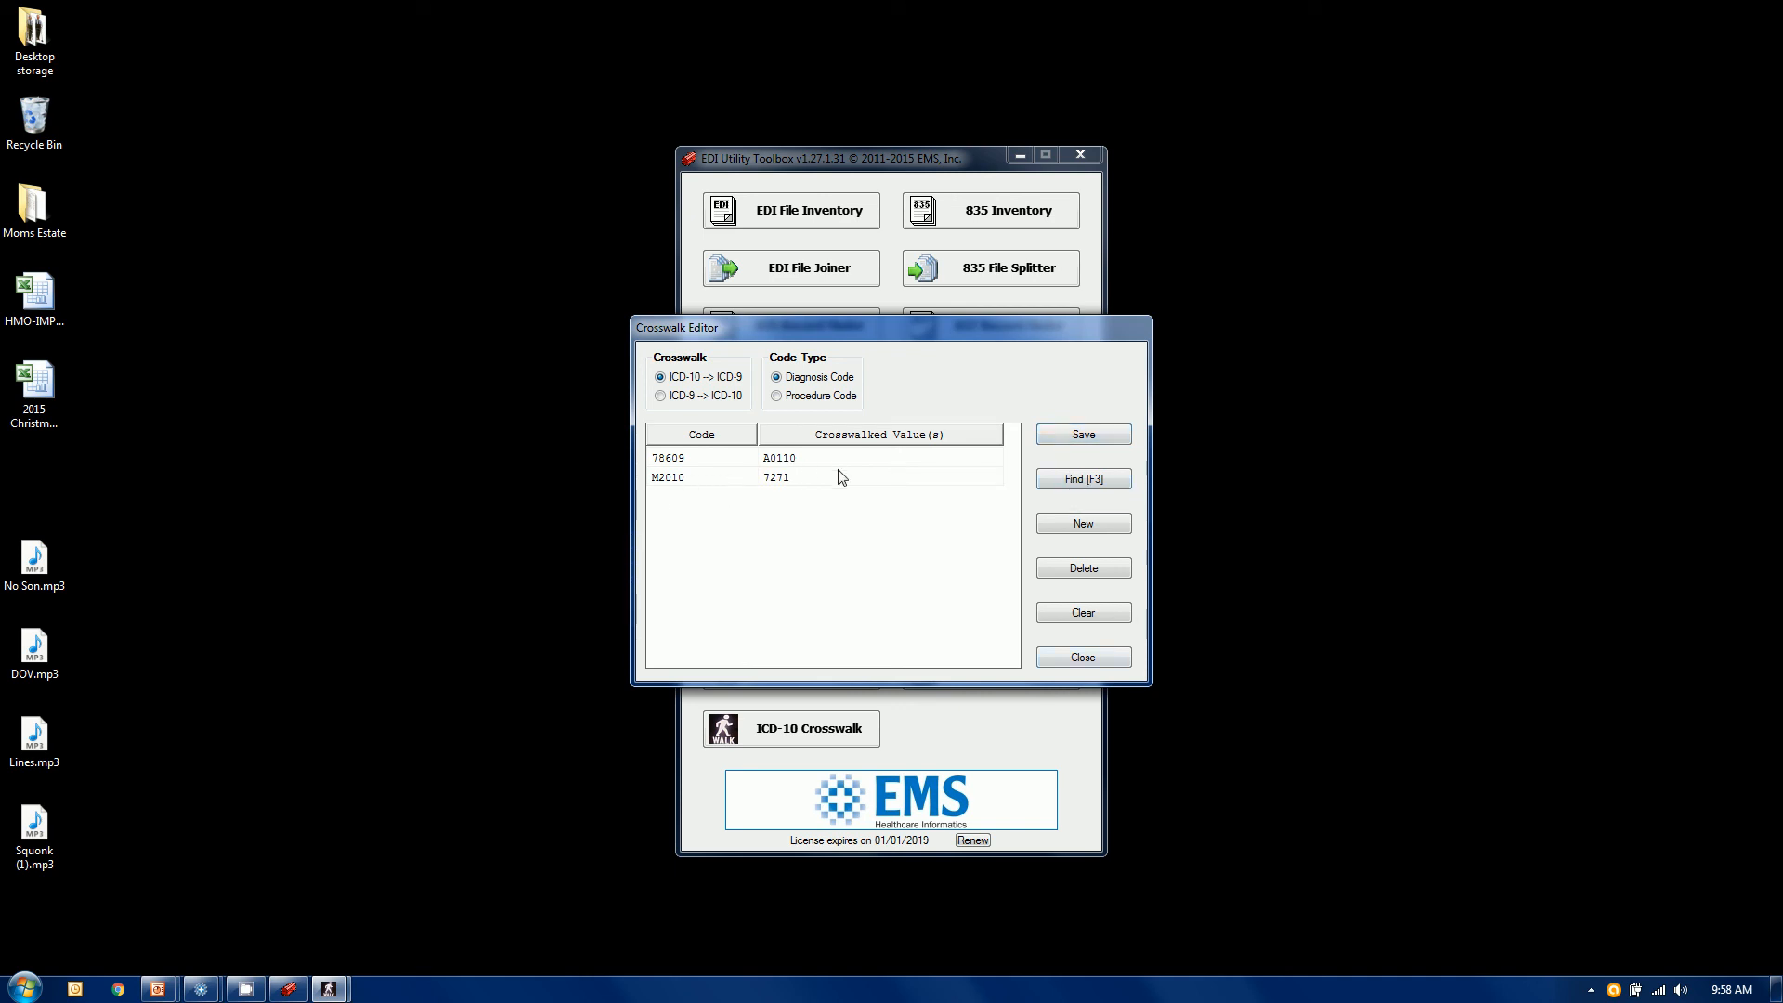
{"action": "mouse_move", "coordinate": [740, 526]}
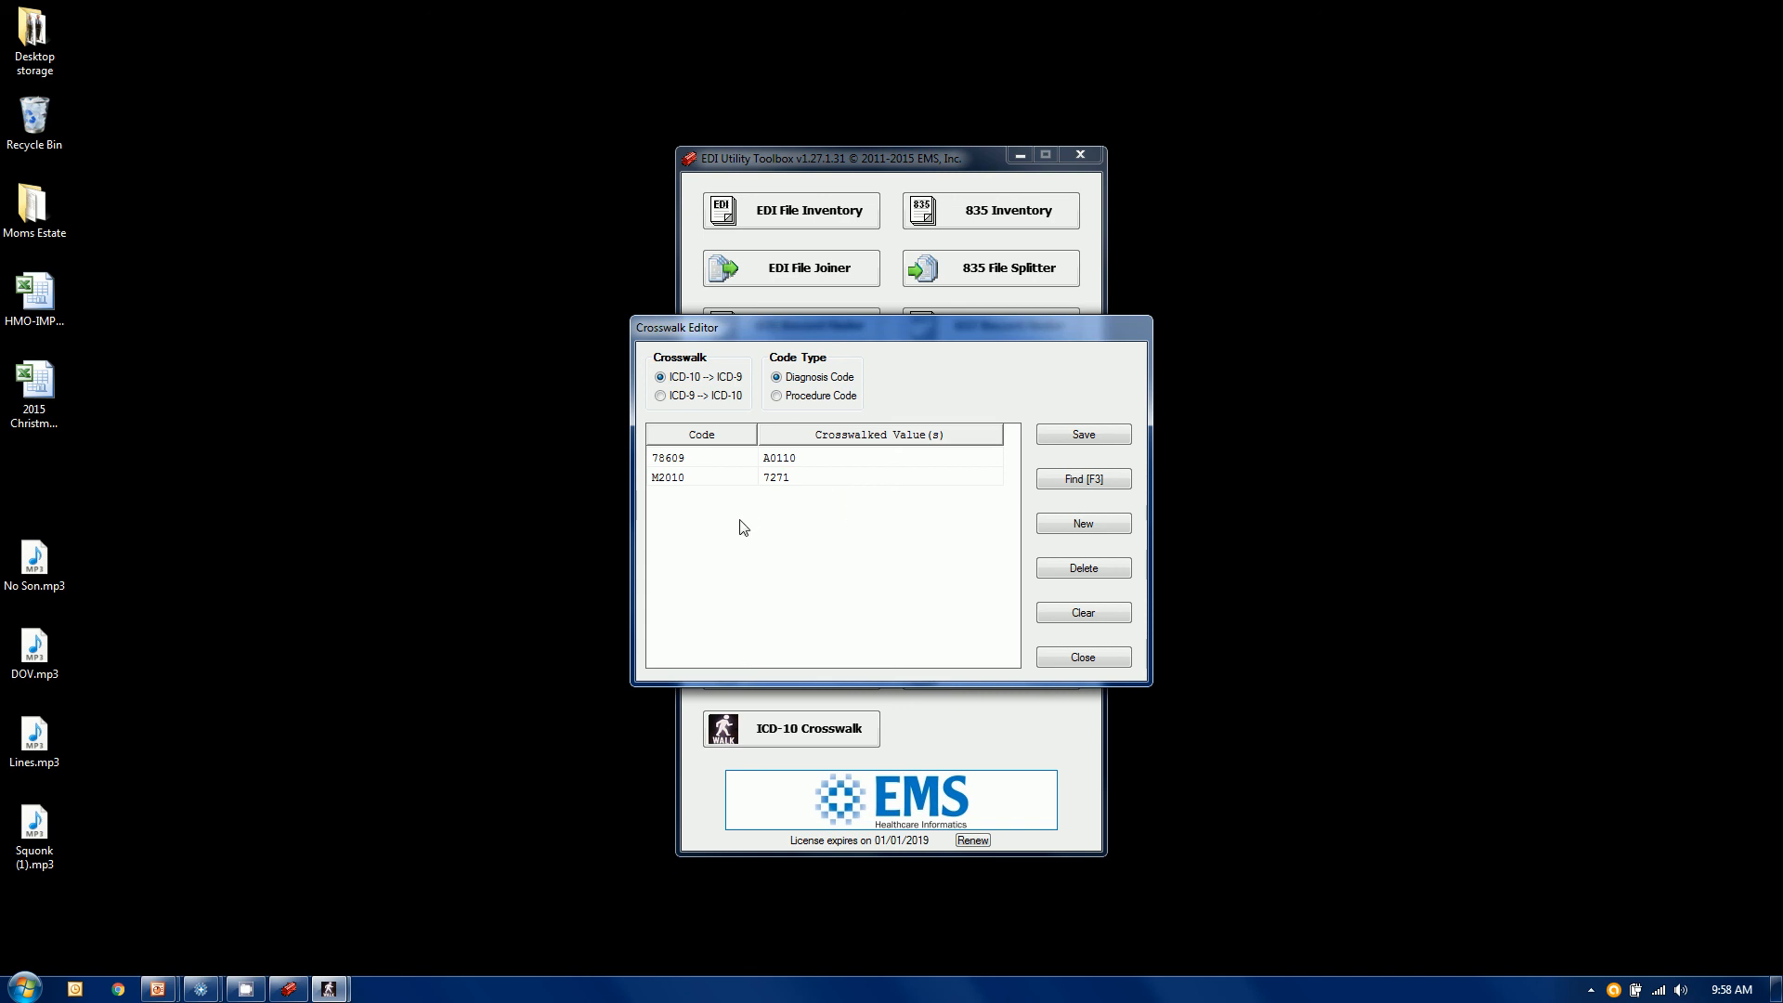
{"action": "mouse_move", "coordinate": [757, 496]}
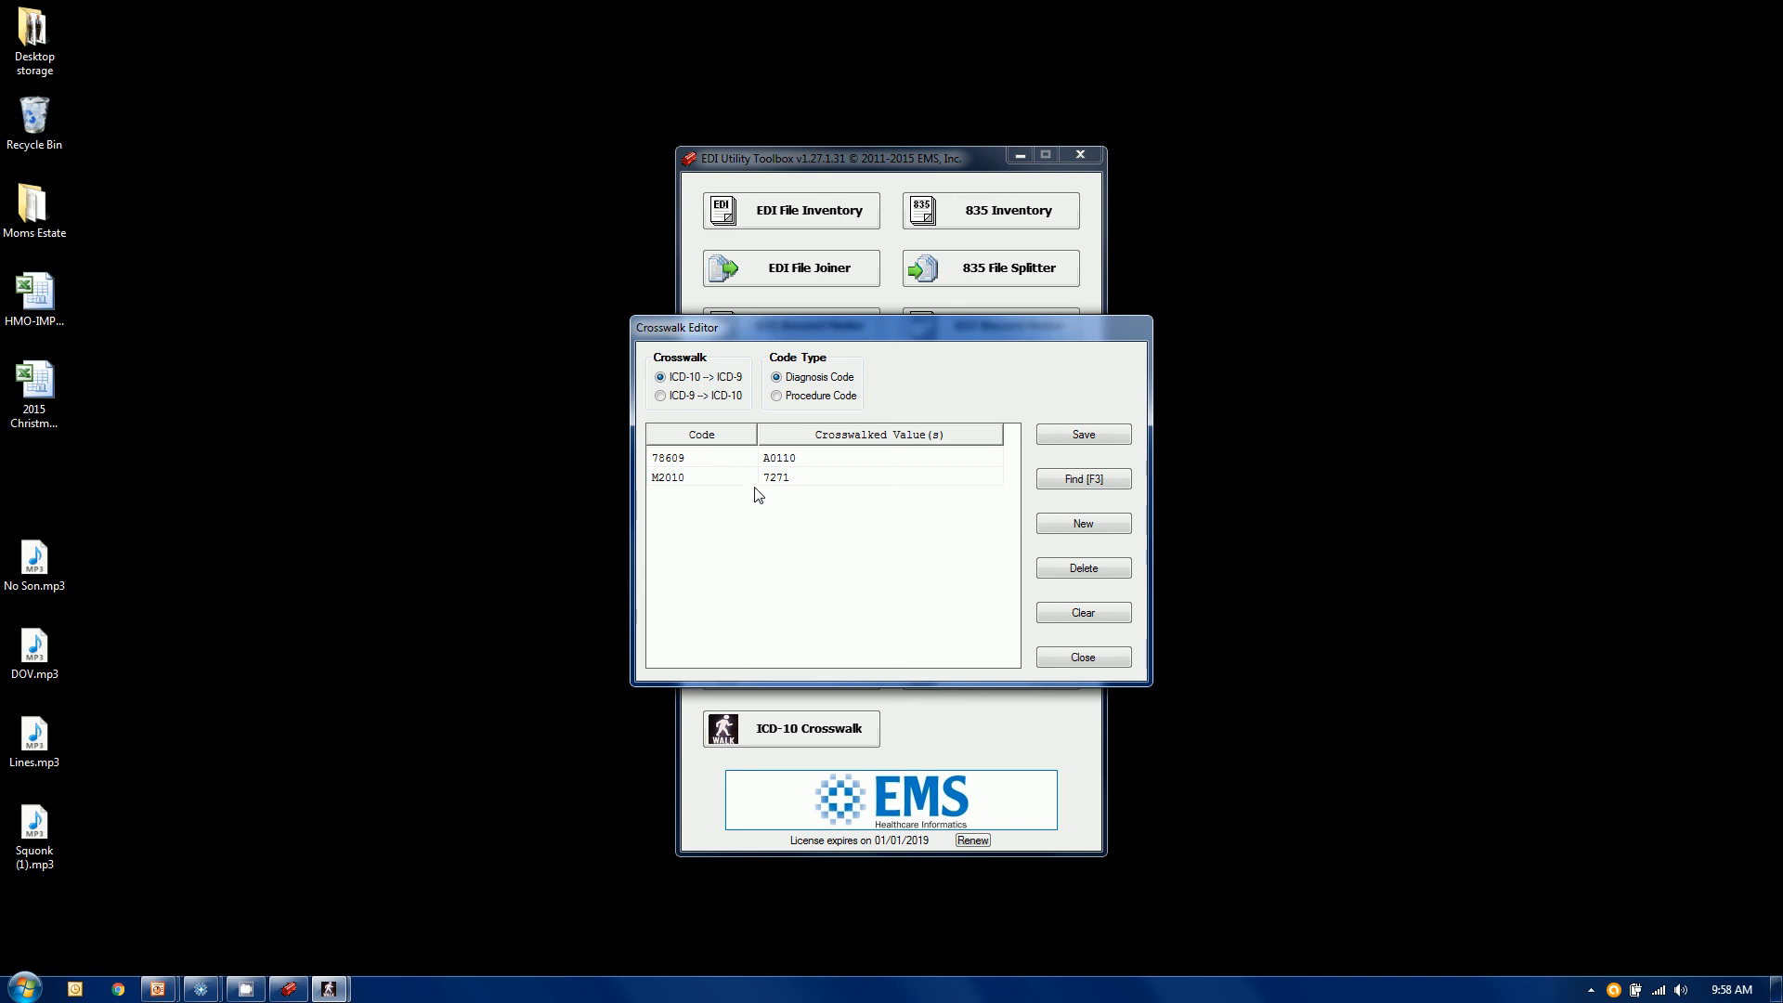
{"action": "mouse_move", "coordinate": [1083, 658]}
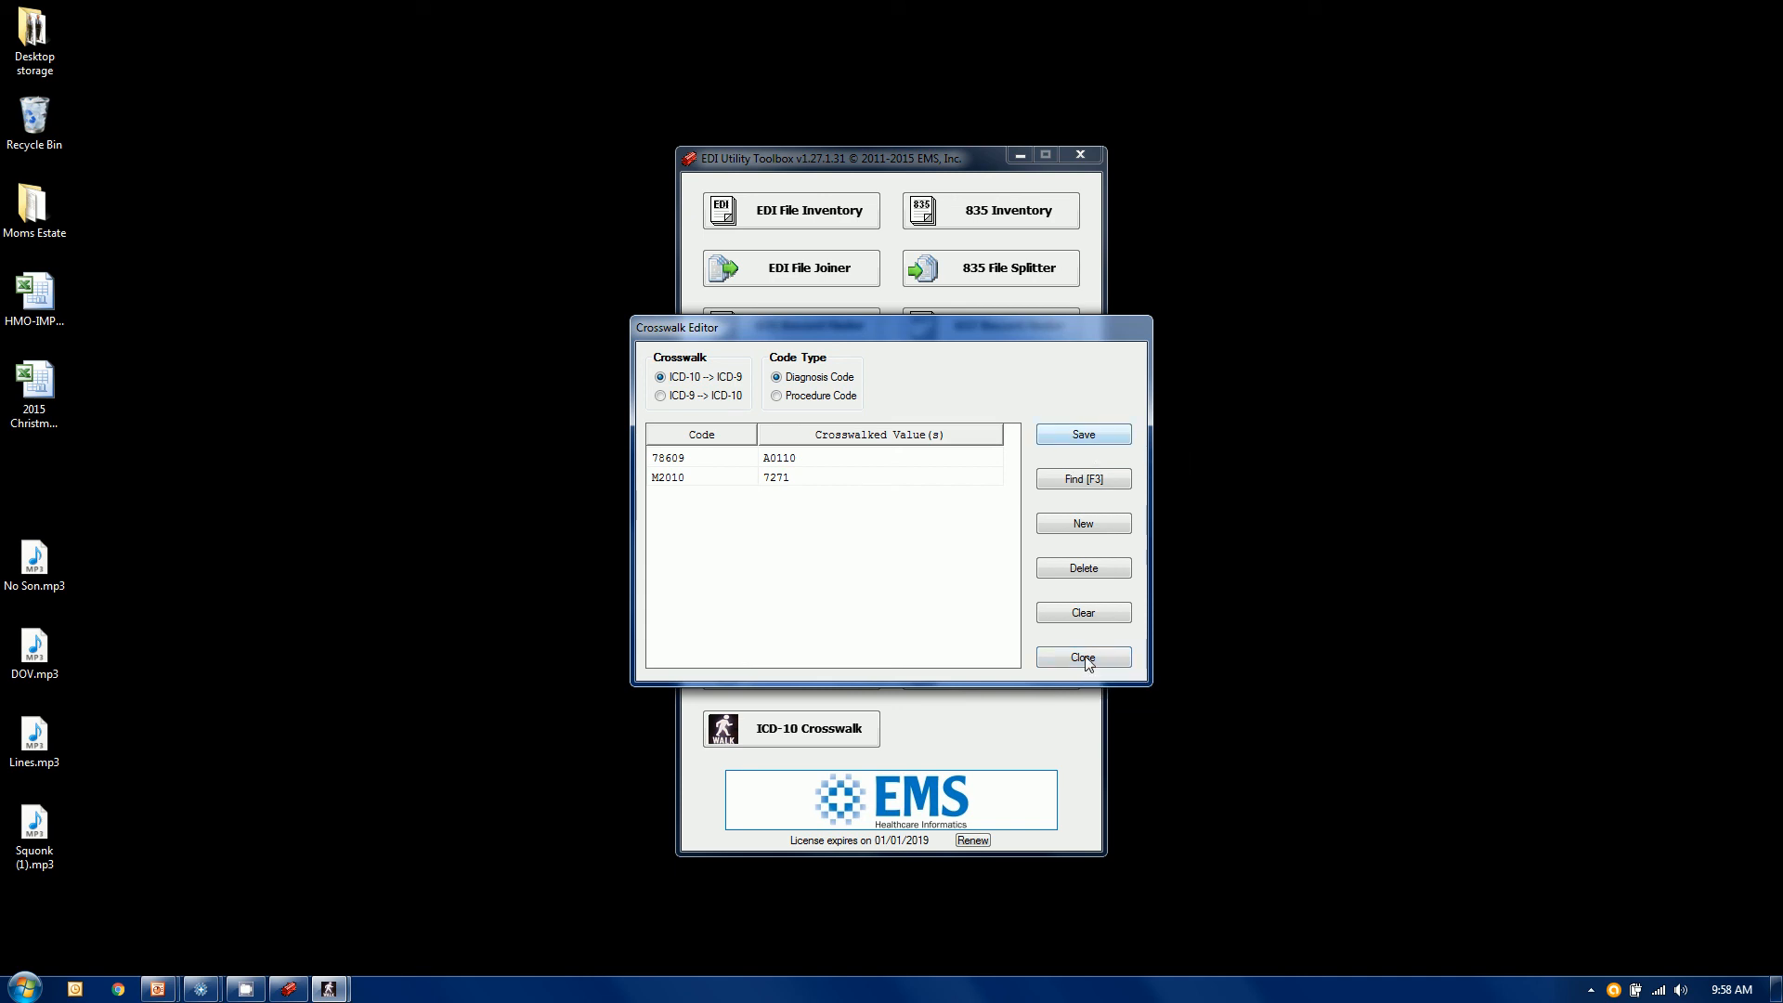
{"action": "left_click", "coordinate": [1081, 658]}
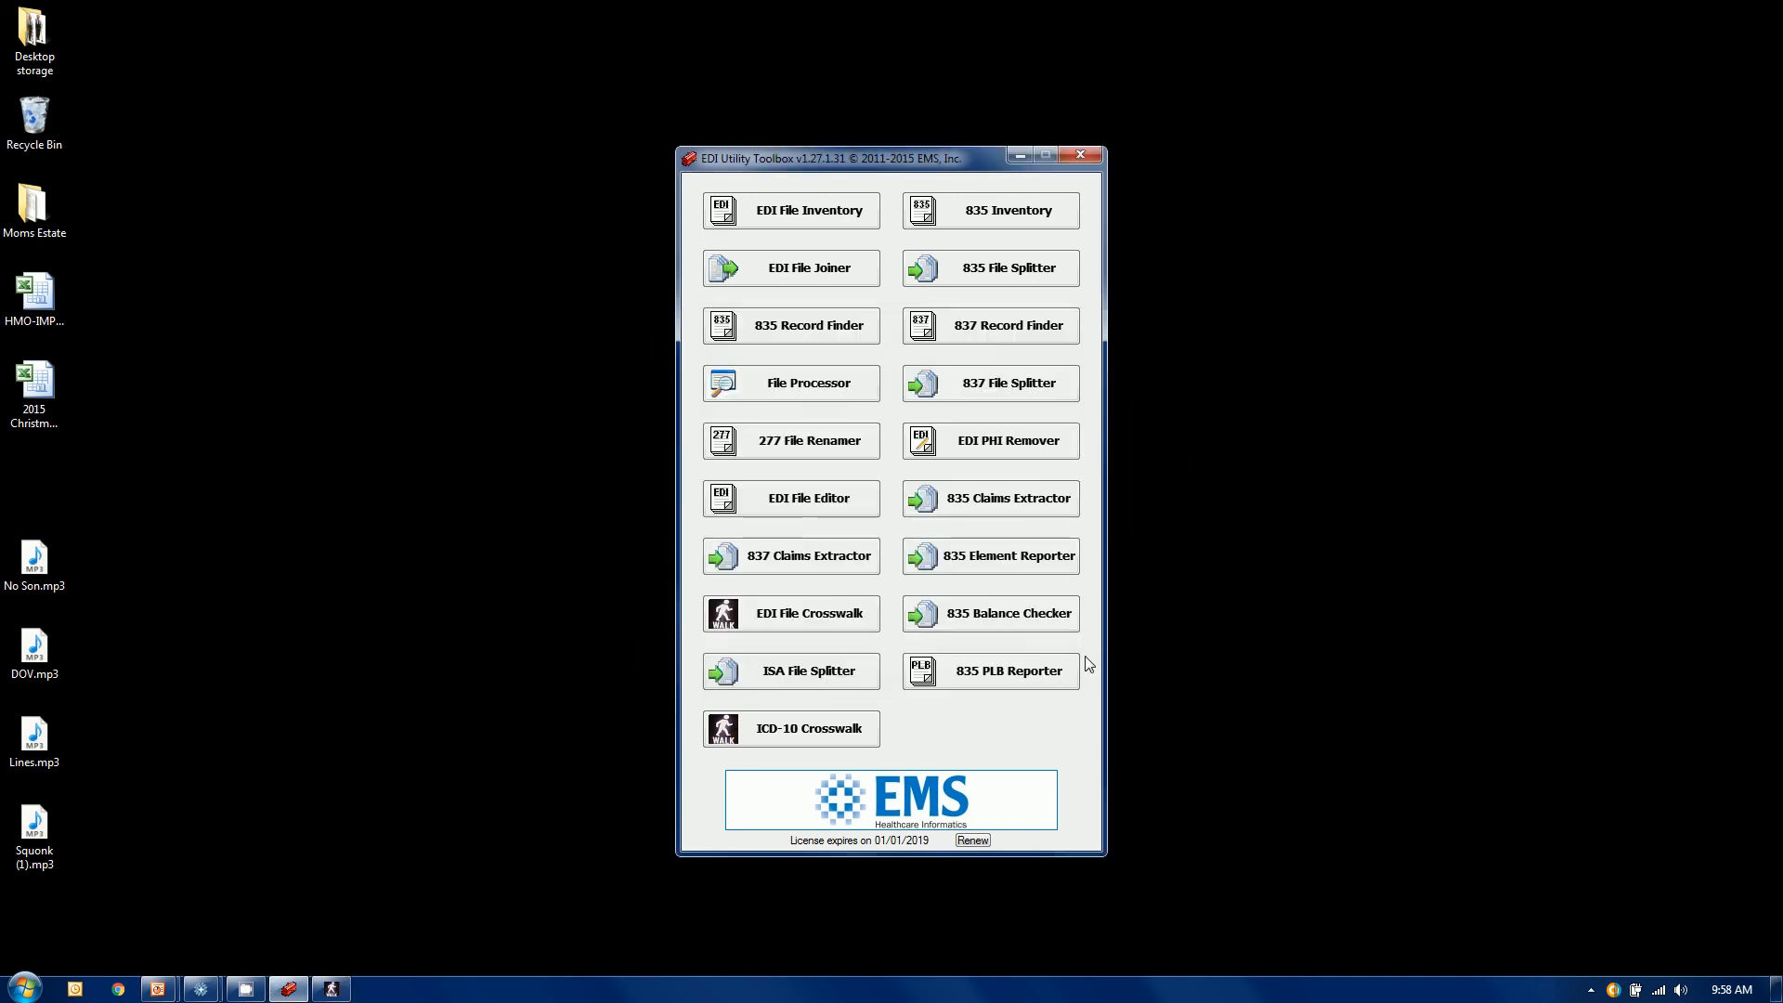